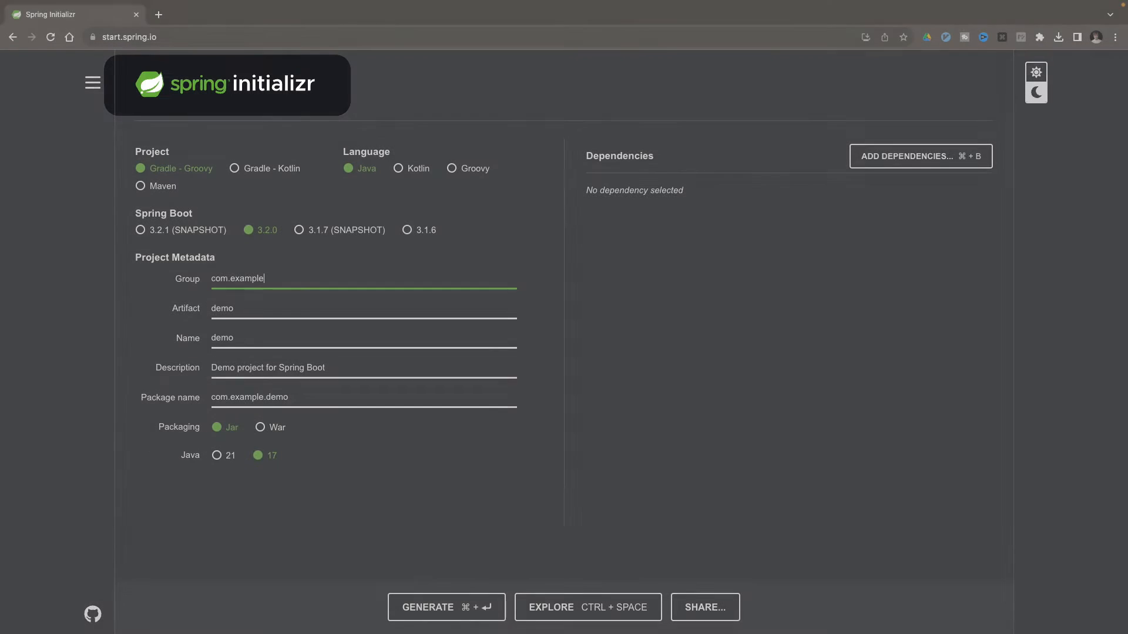
Step: Set group com.sergio.thymeleaf, artifact backend, name Backend, and choose a Maven project
double_click(251, 278)
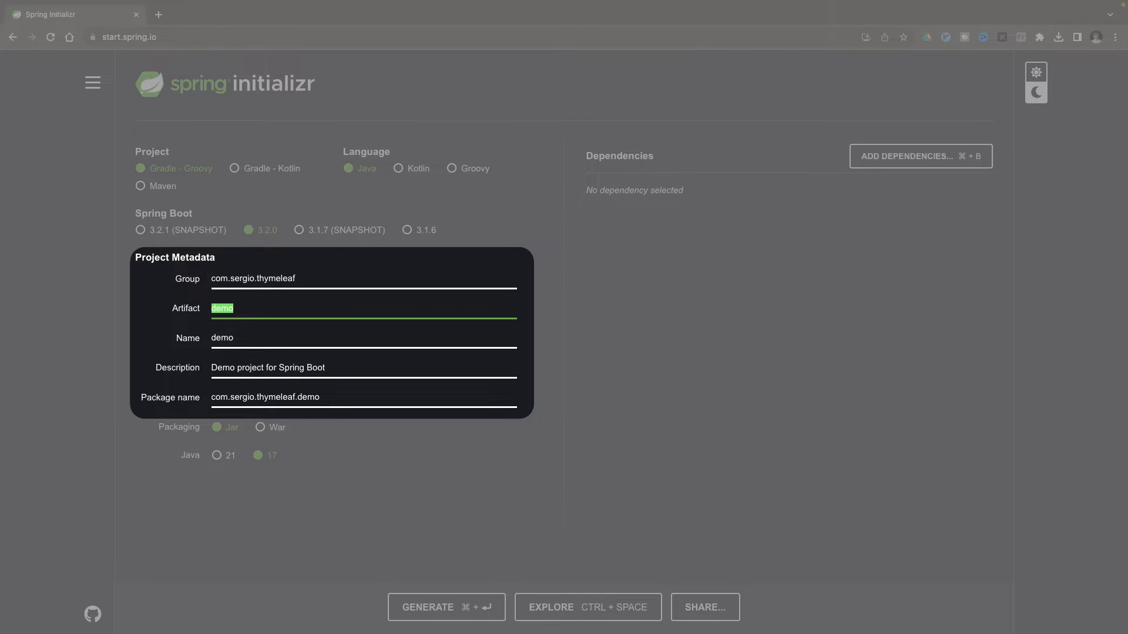
type("backend")
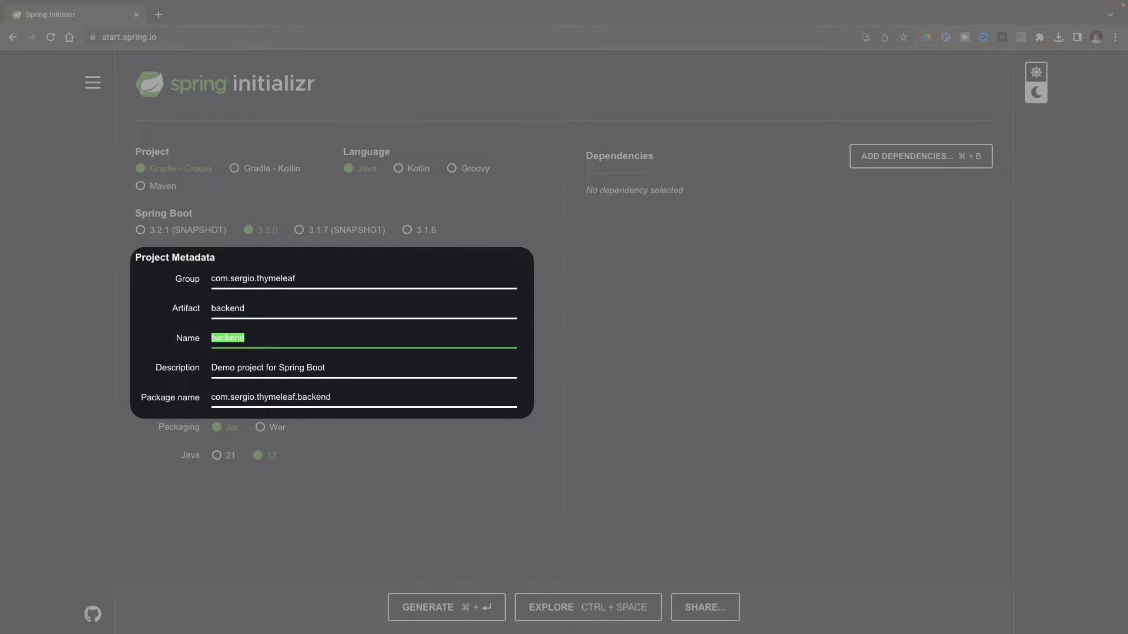
type("Backend")
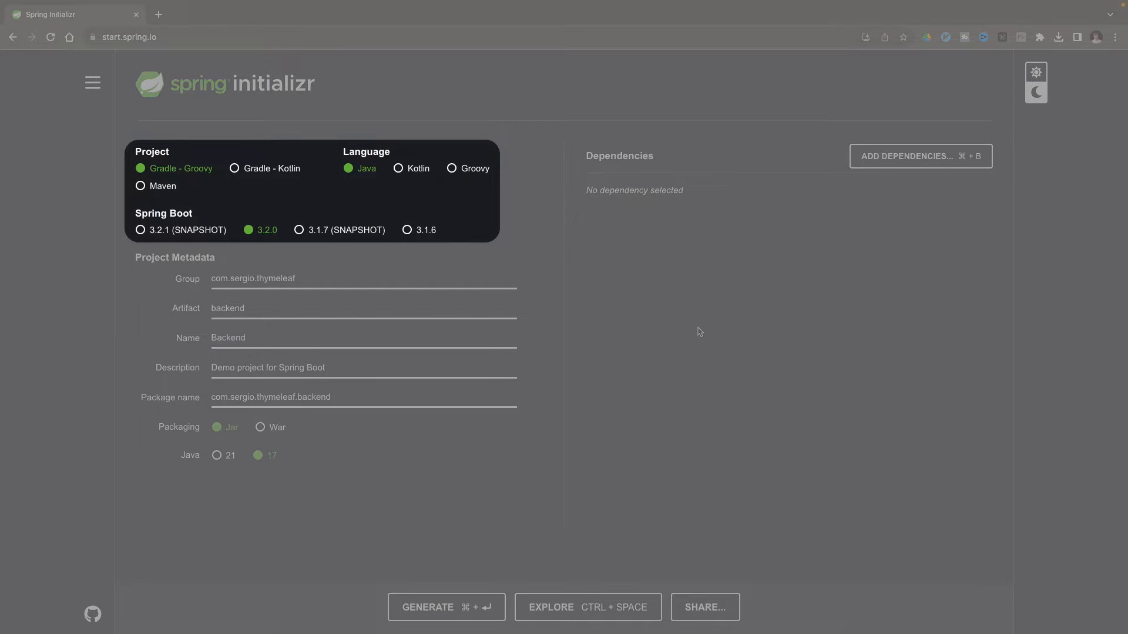
left_click(141, 185)
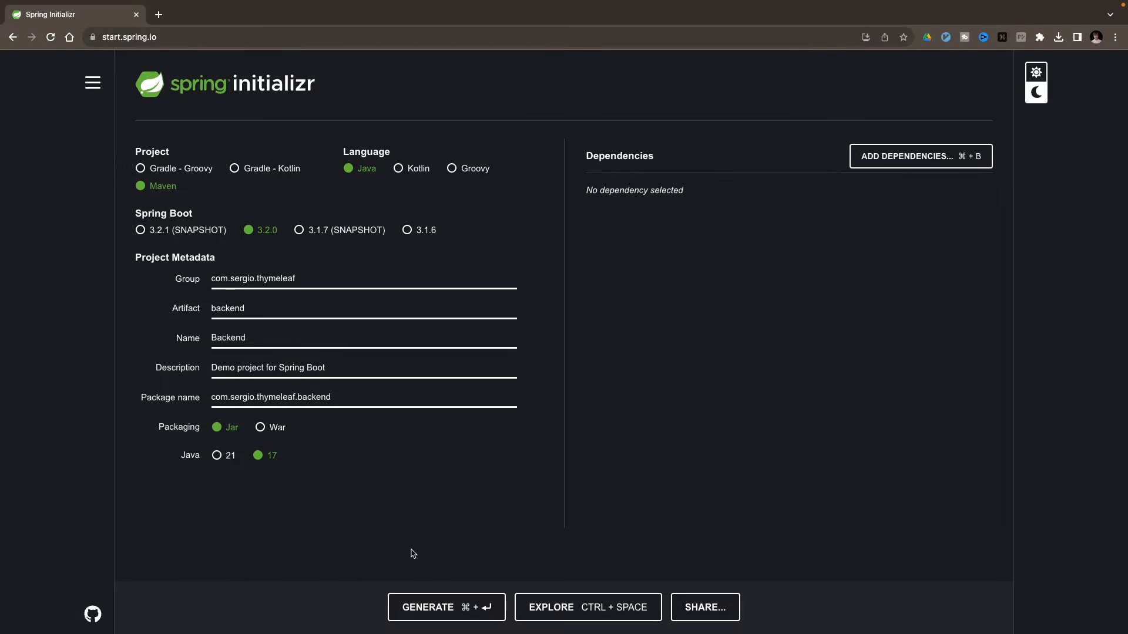
Step: Search dependencies for Web and add Spring Web to the project
left_click(920, 157)
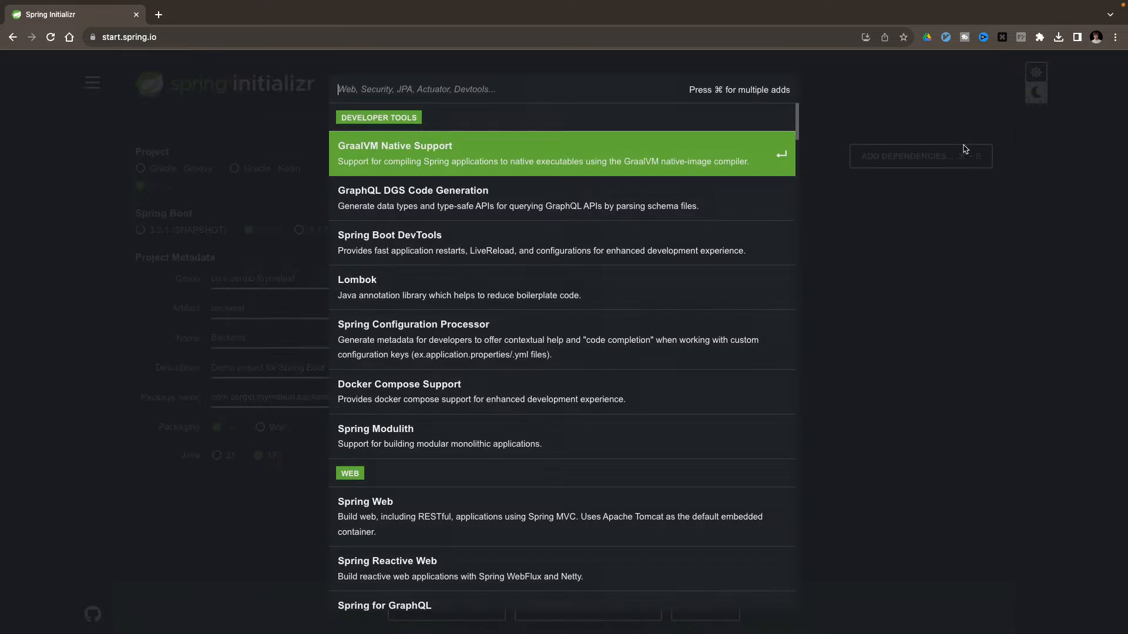
type("Web")
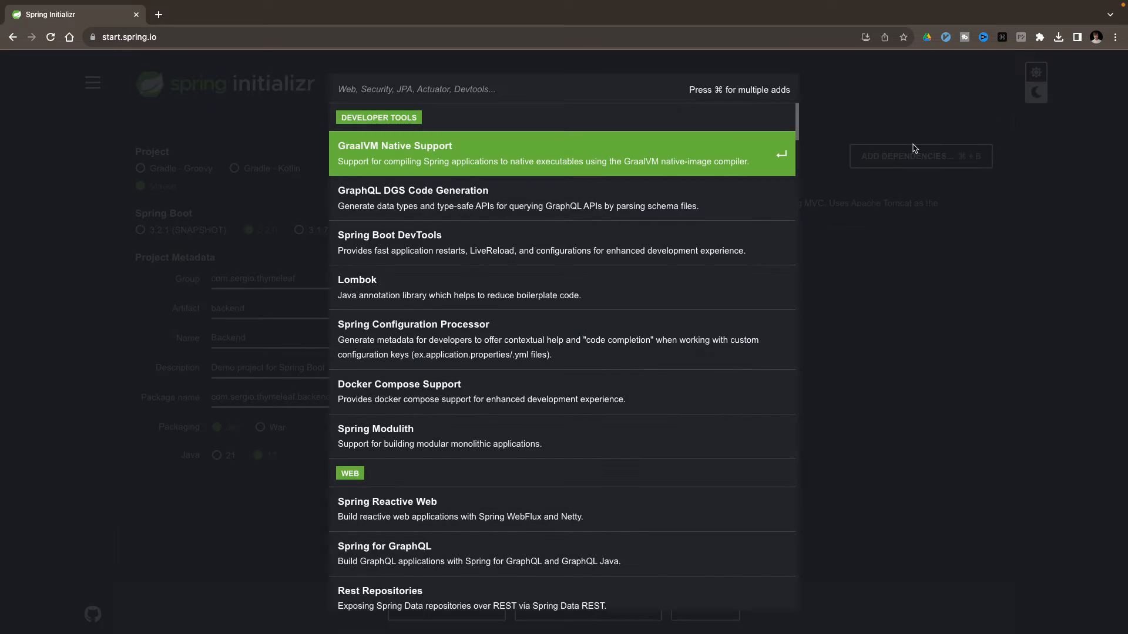
key("Escape")
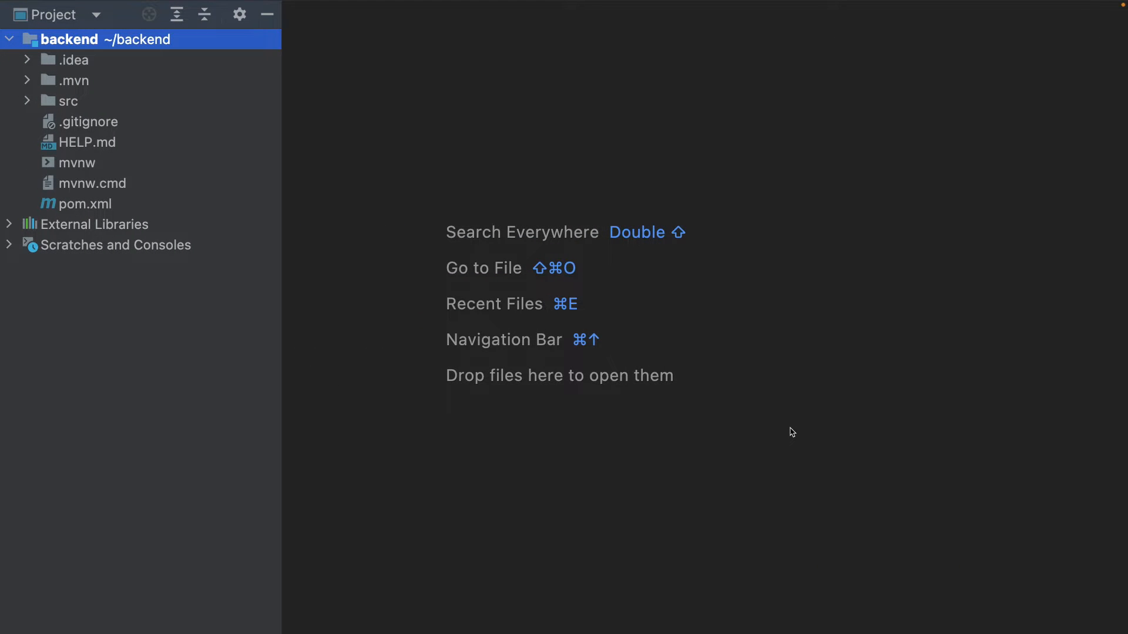
Step: Create a controllers package under the main package and a HomeController class in it
left_click(74, 80)
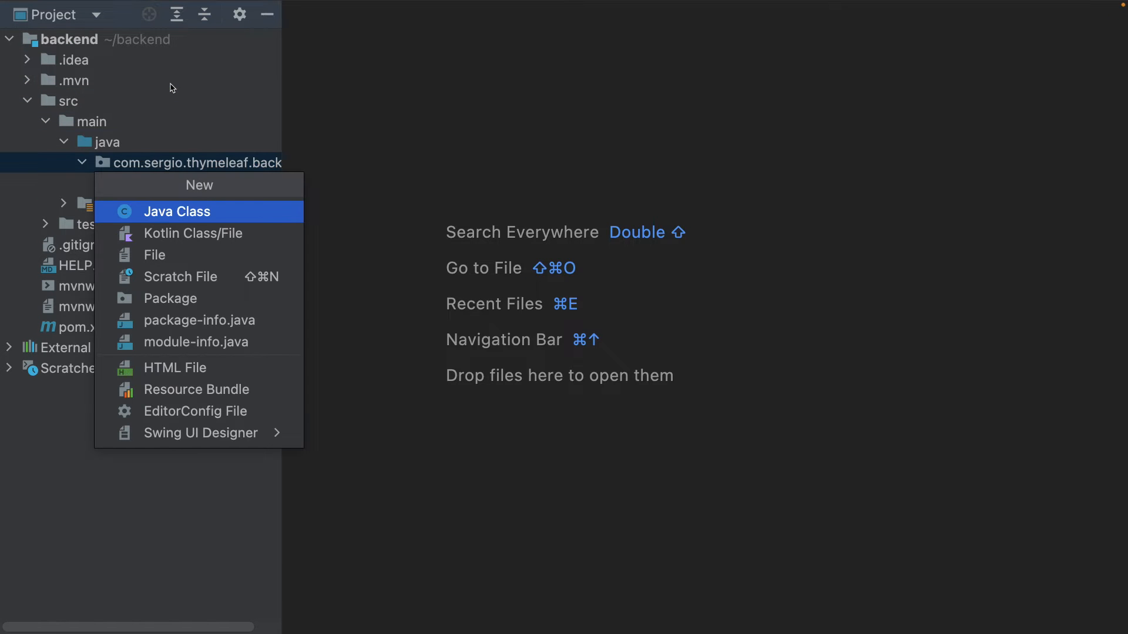
left_click(170, 298)
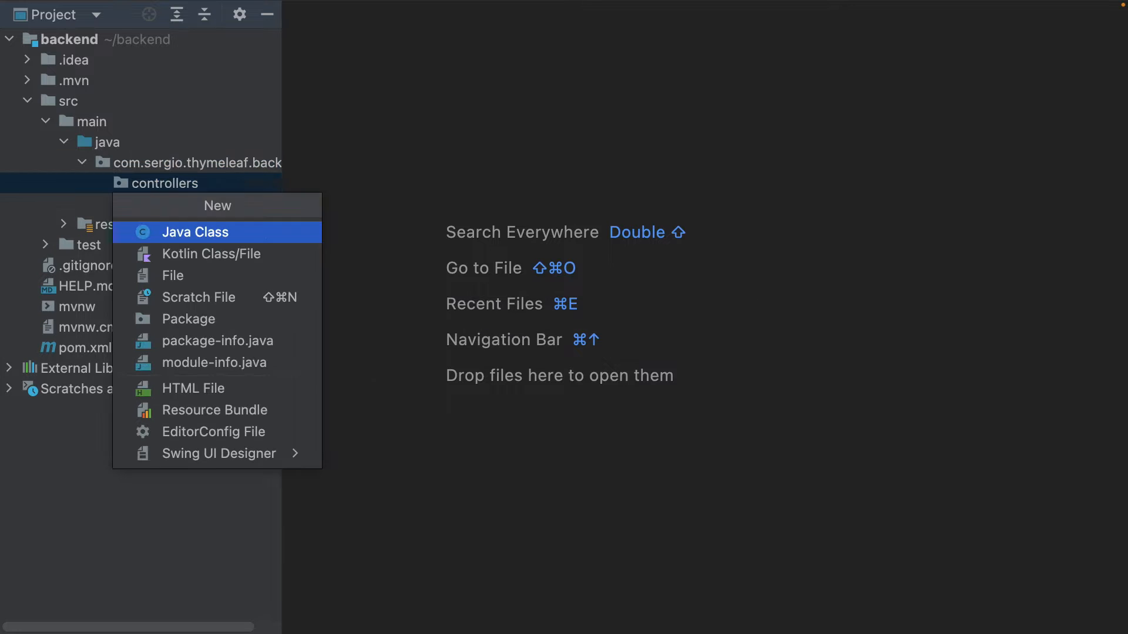
left_click(196, 232)
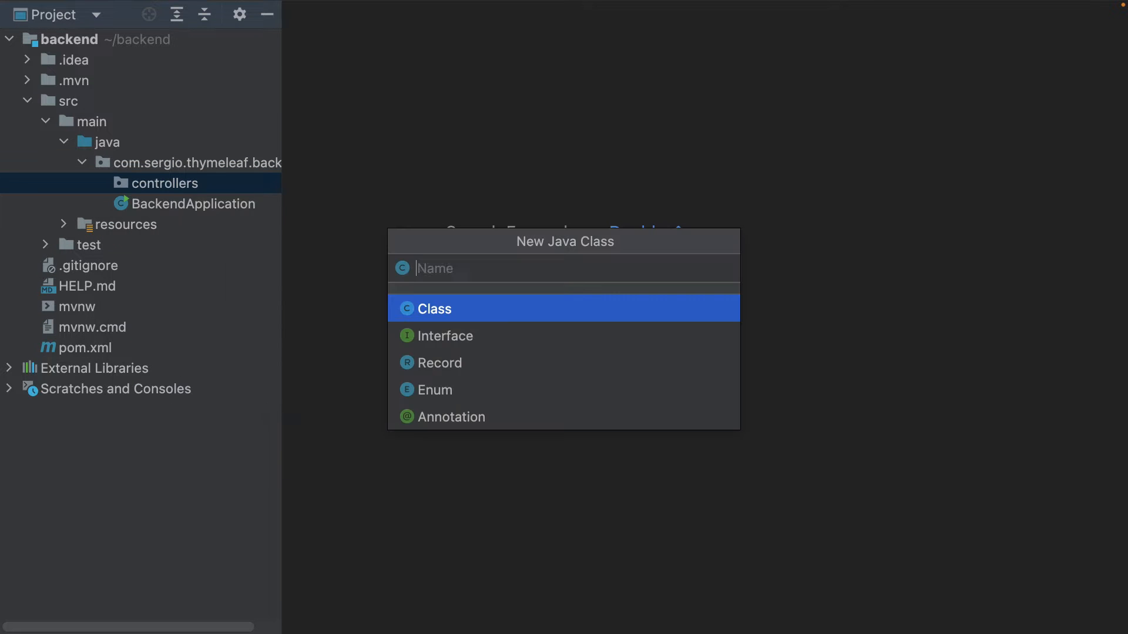
type("HomeController")
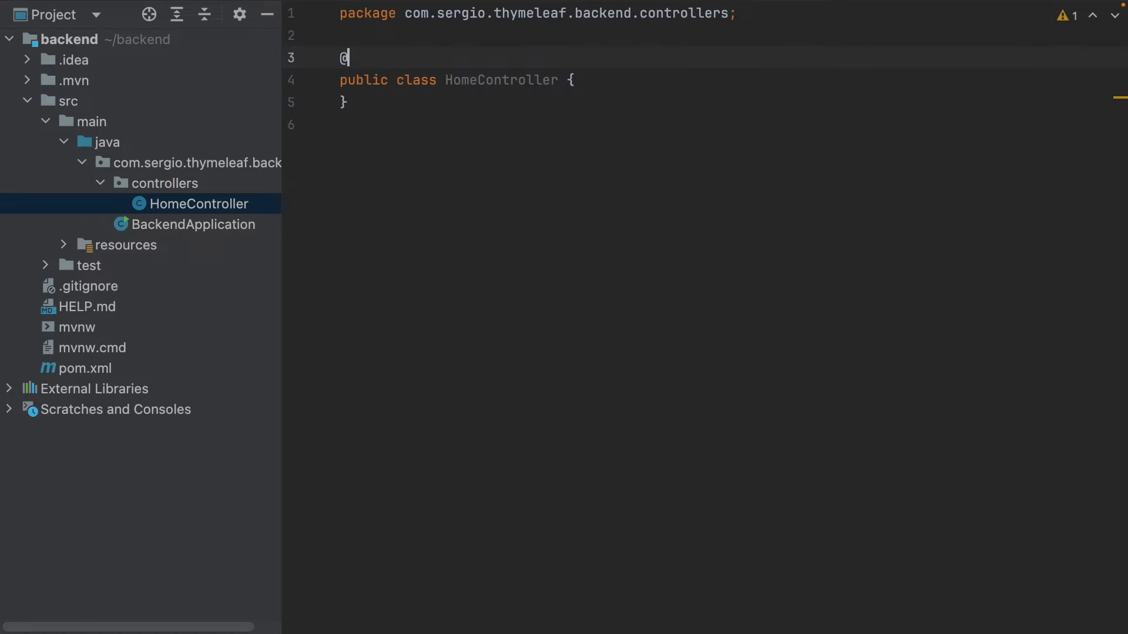
type("@Controller")
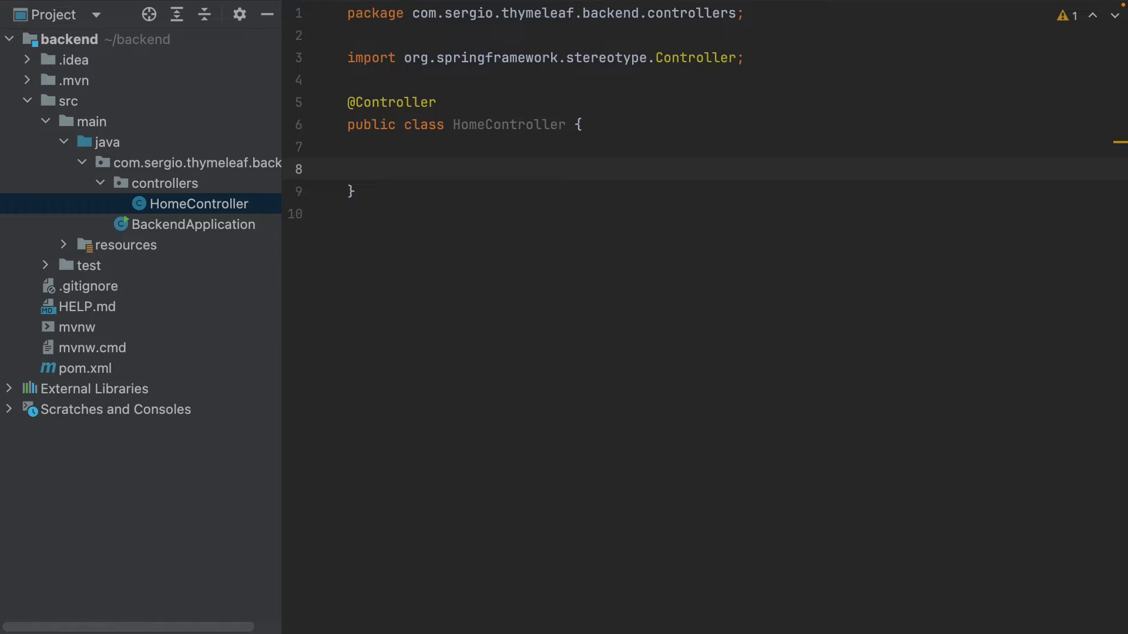
type("@GetMapping(\"/")
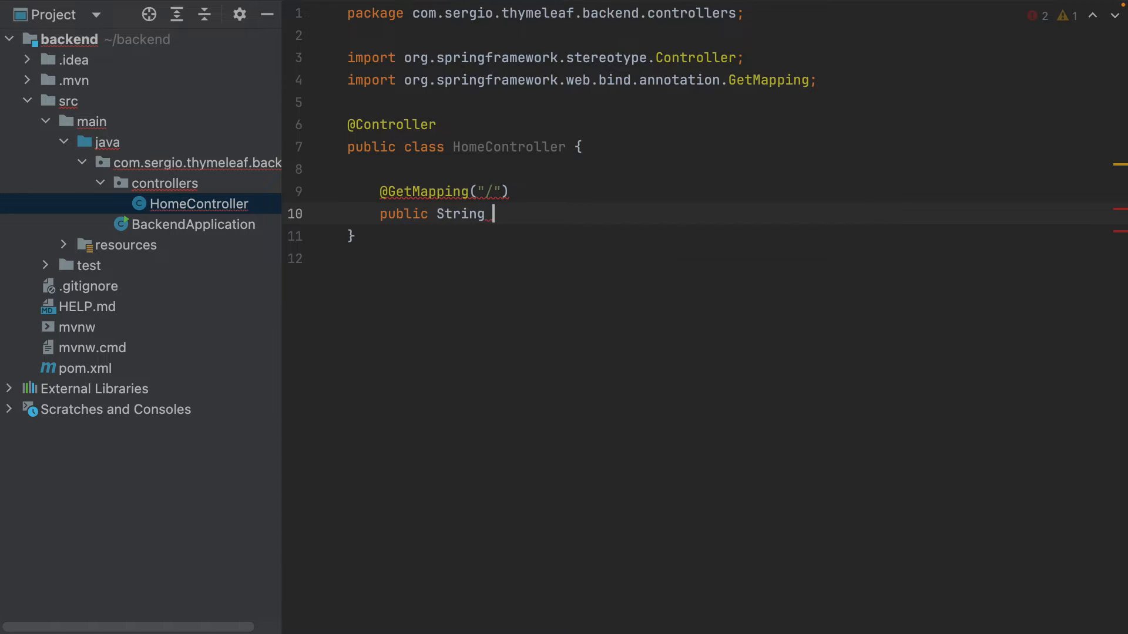
type("home() {")
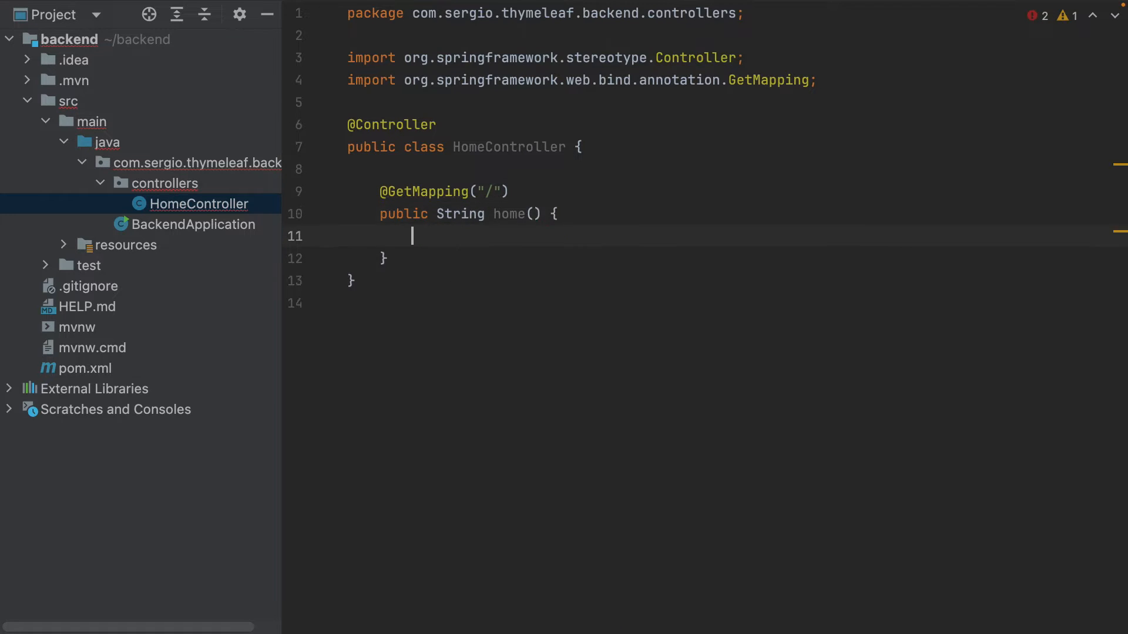
type("return \"\"")
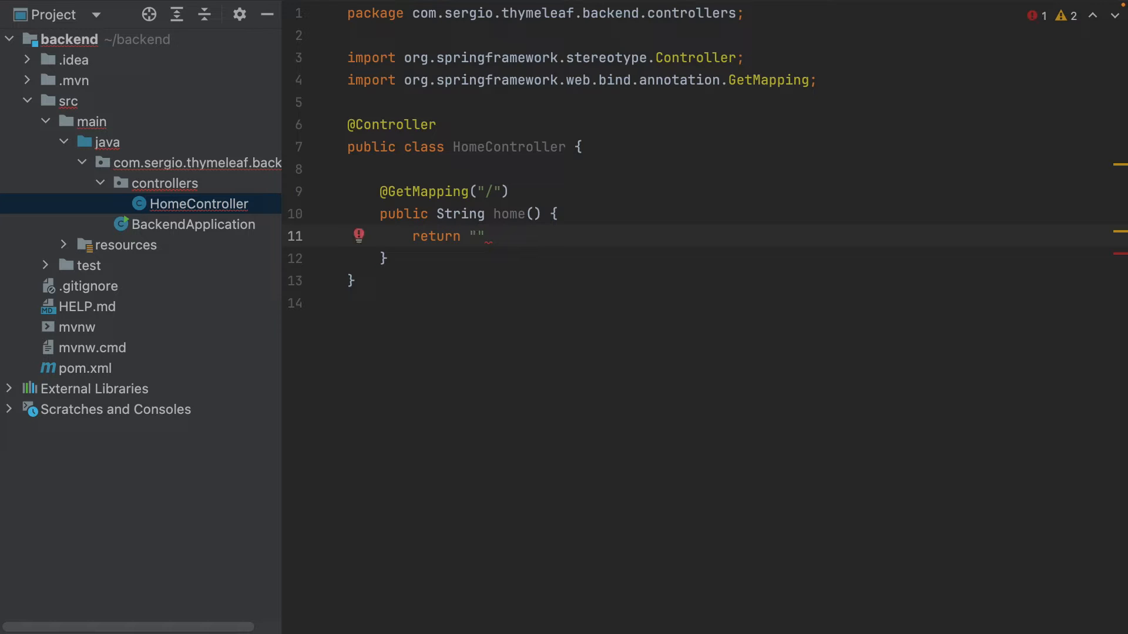
type("index;")
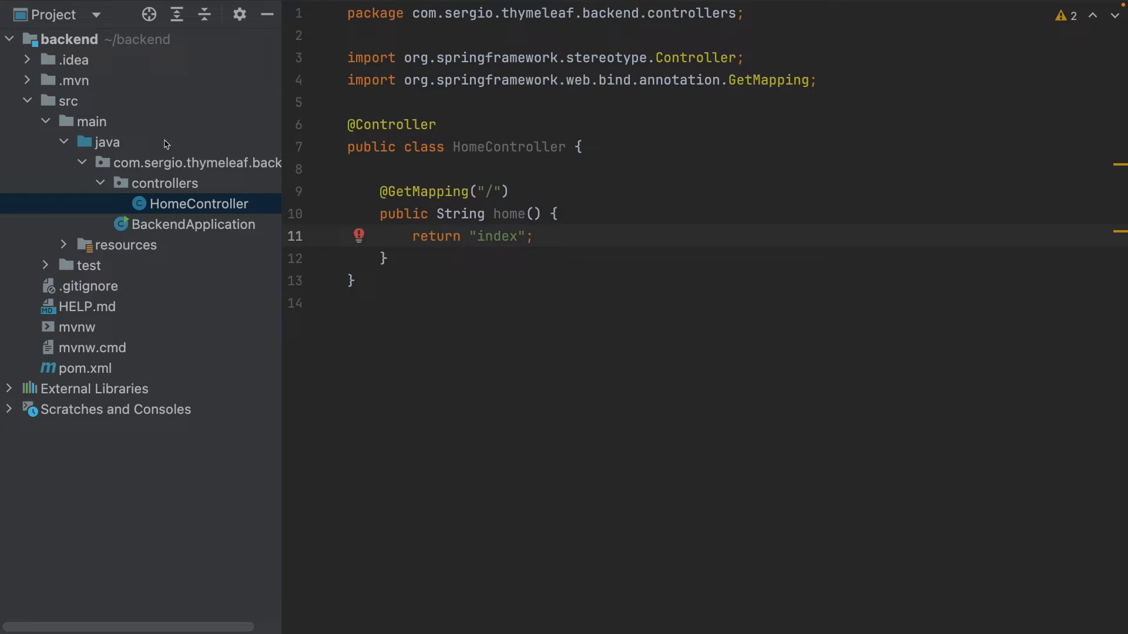
left_click(125, 245)
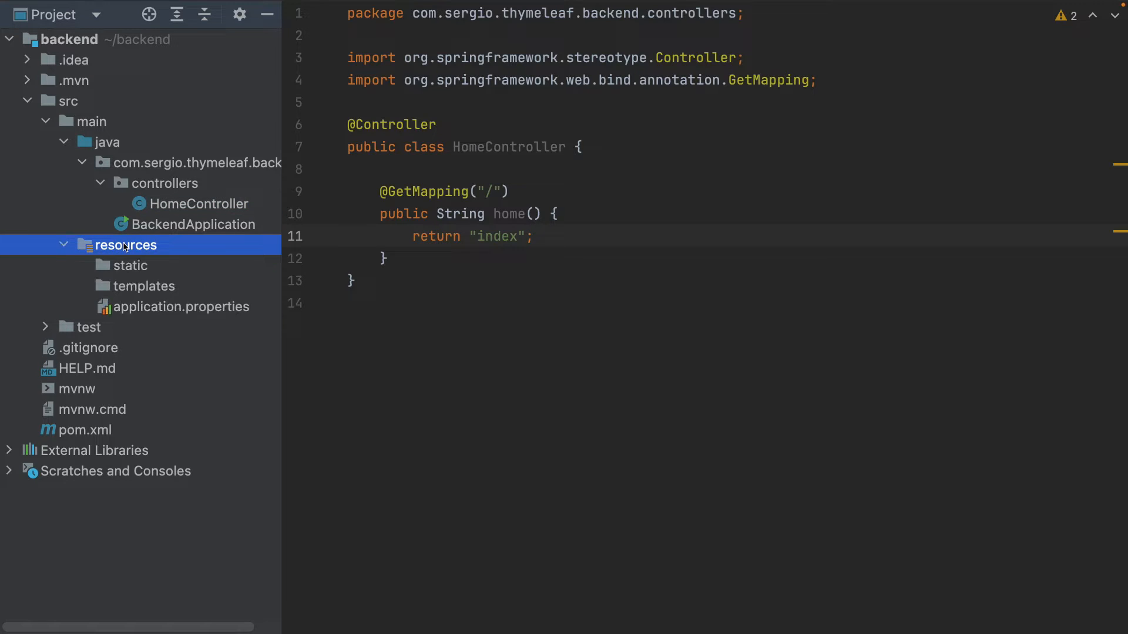
left_click(145, 285)
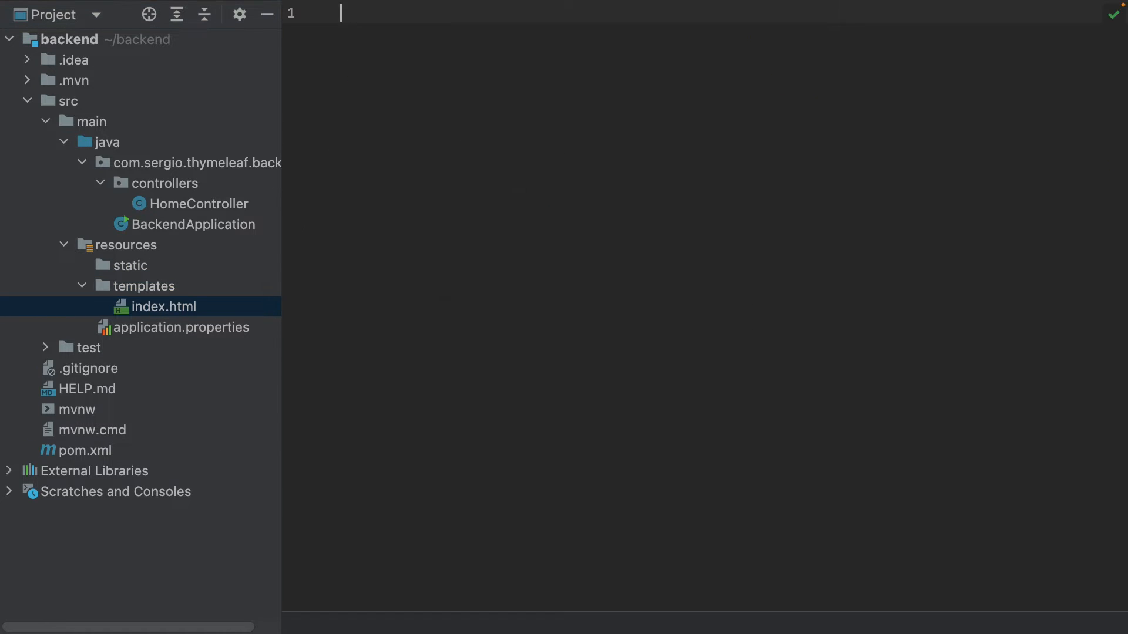
type("<!DOC")
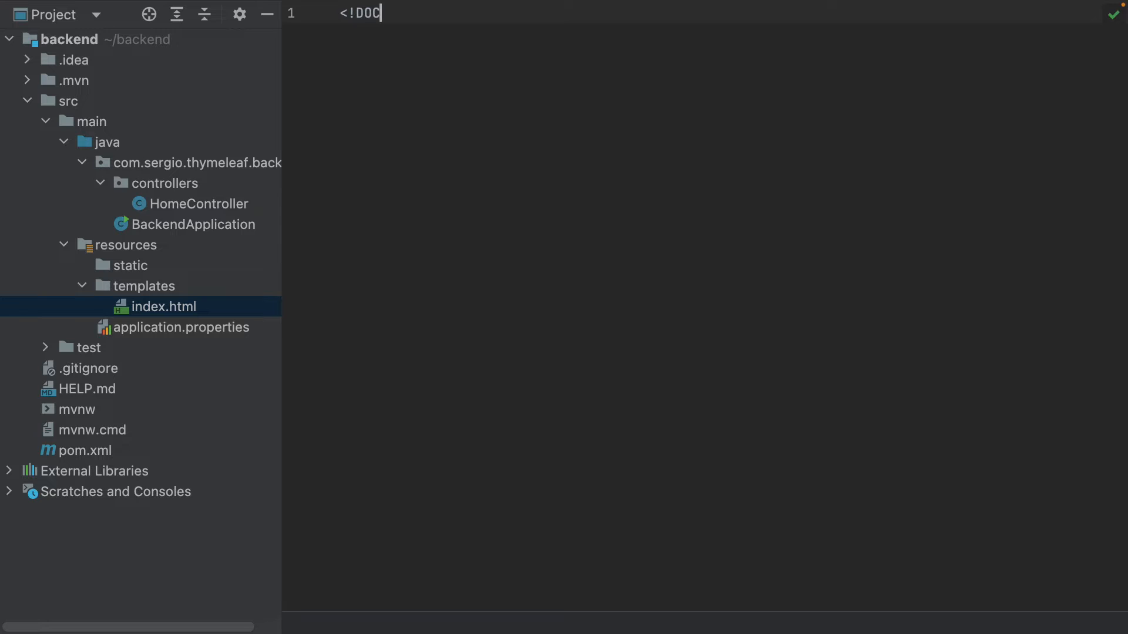
type("TYPE html>")
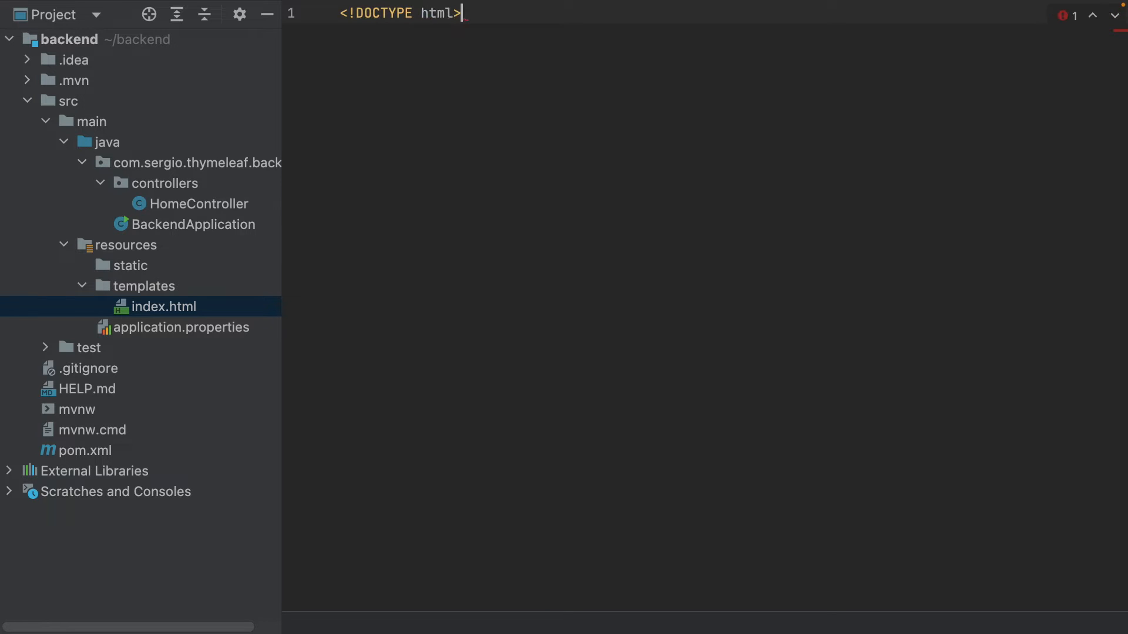
type("<html xmlns:th")
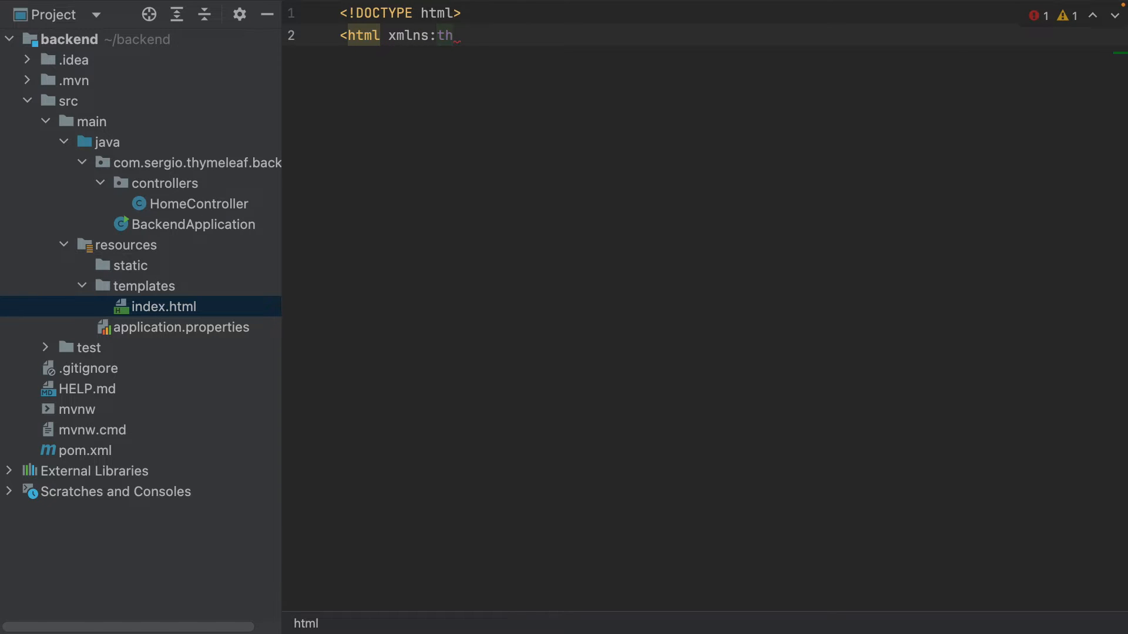
type("=\"http://")
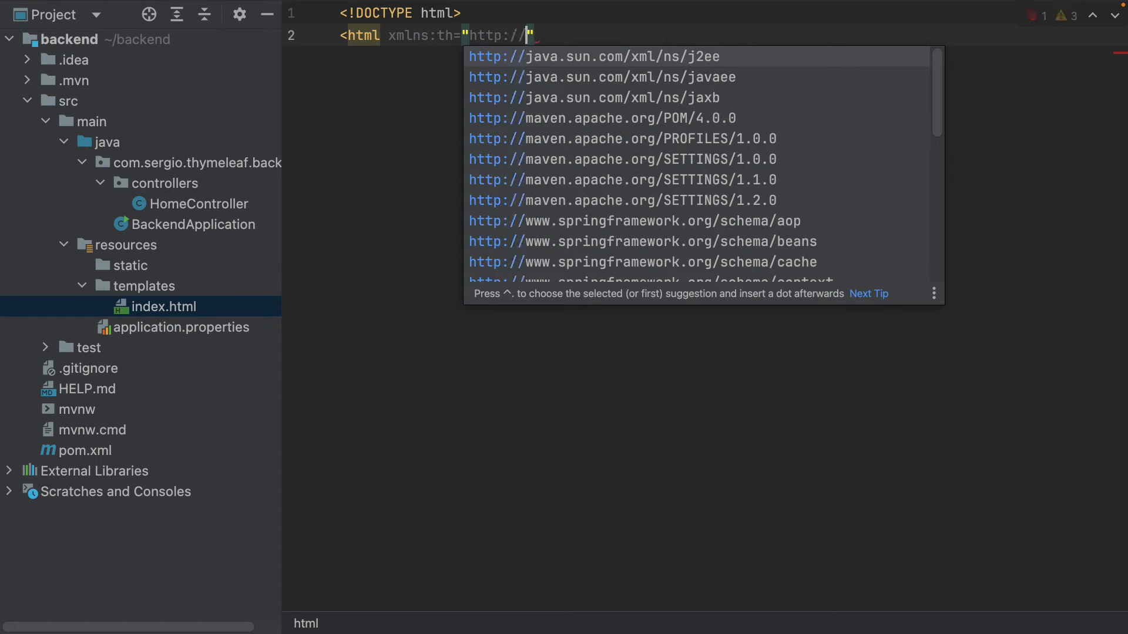
type("www.thy")
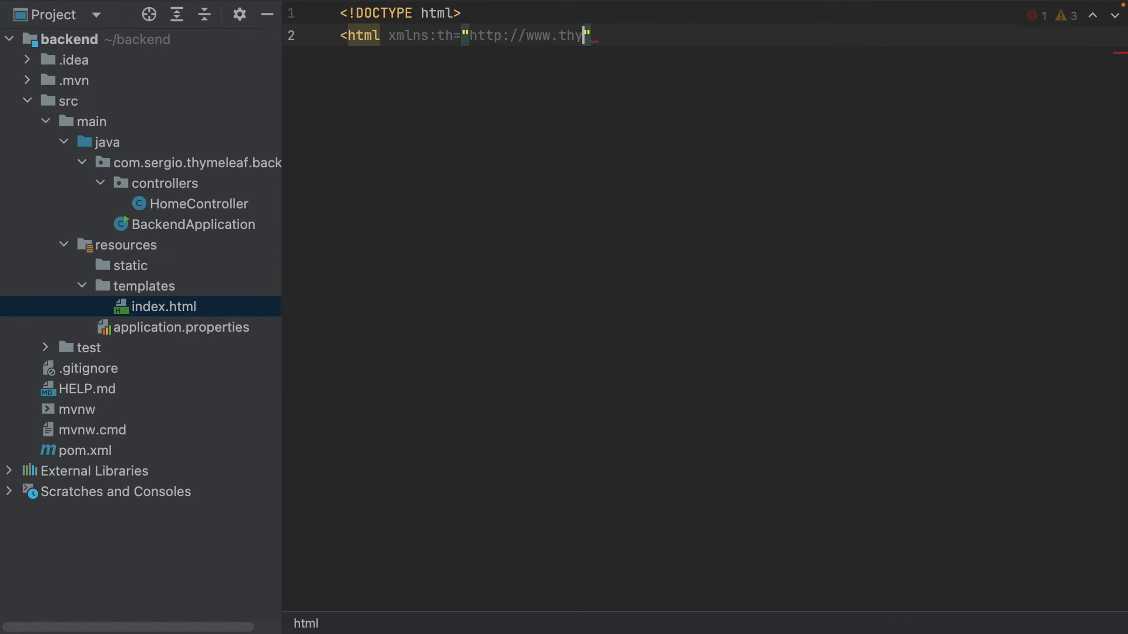
type("eleaf.org")
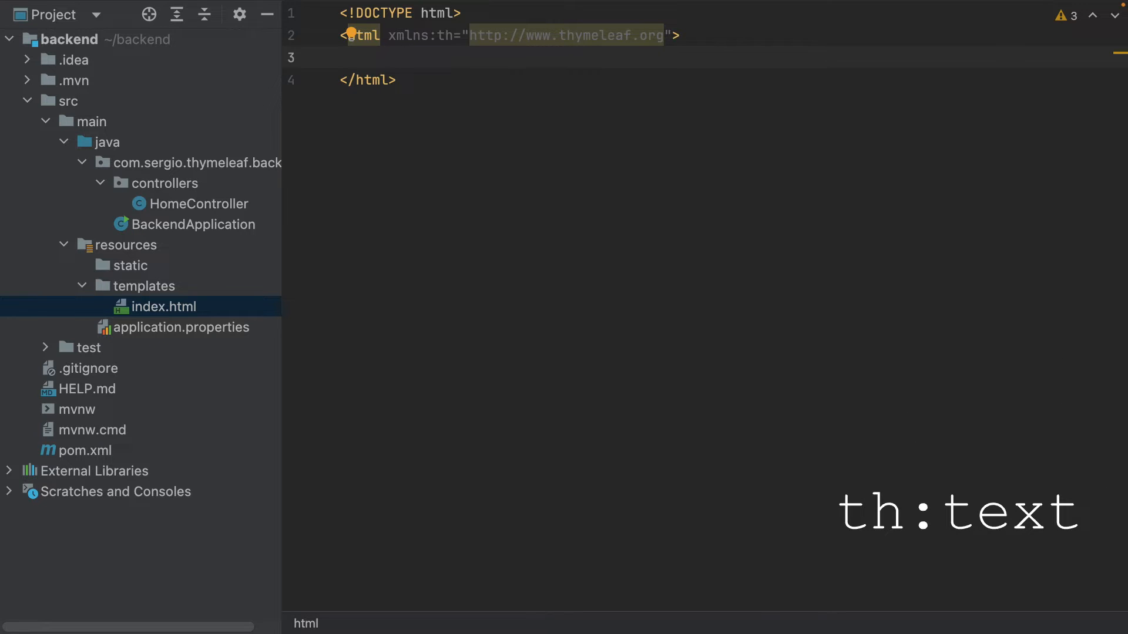
Step: Add a head with meta charset "utf-8" and title 'My Spring Boot App'
type("<head>")
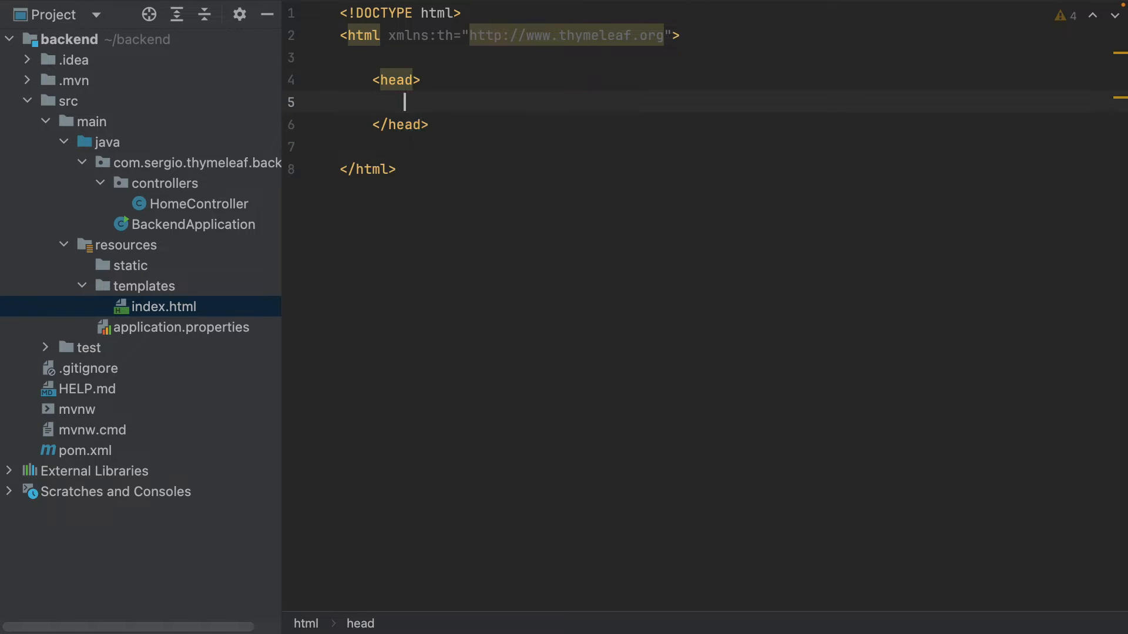
type("<meta>")
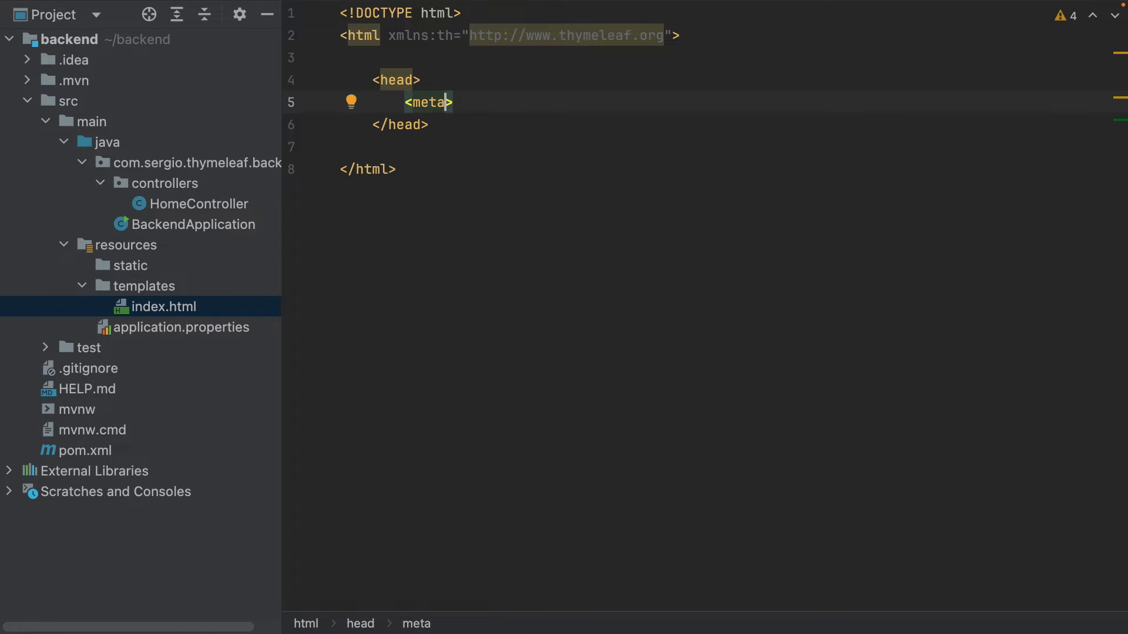
type("charset=\"\"")
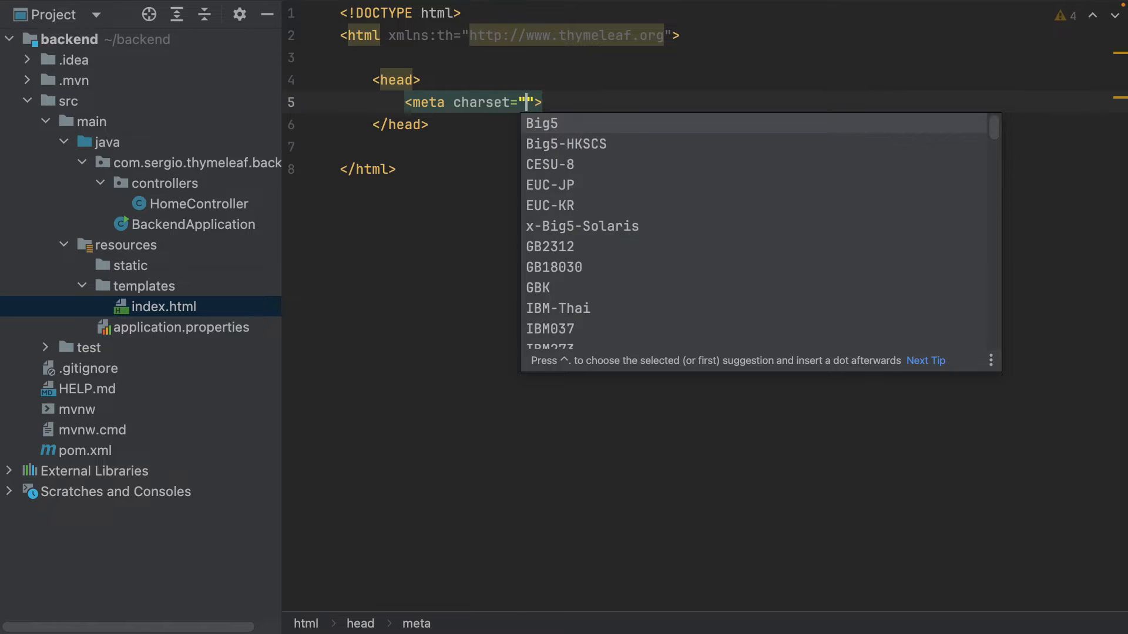
type("utf")
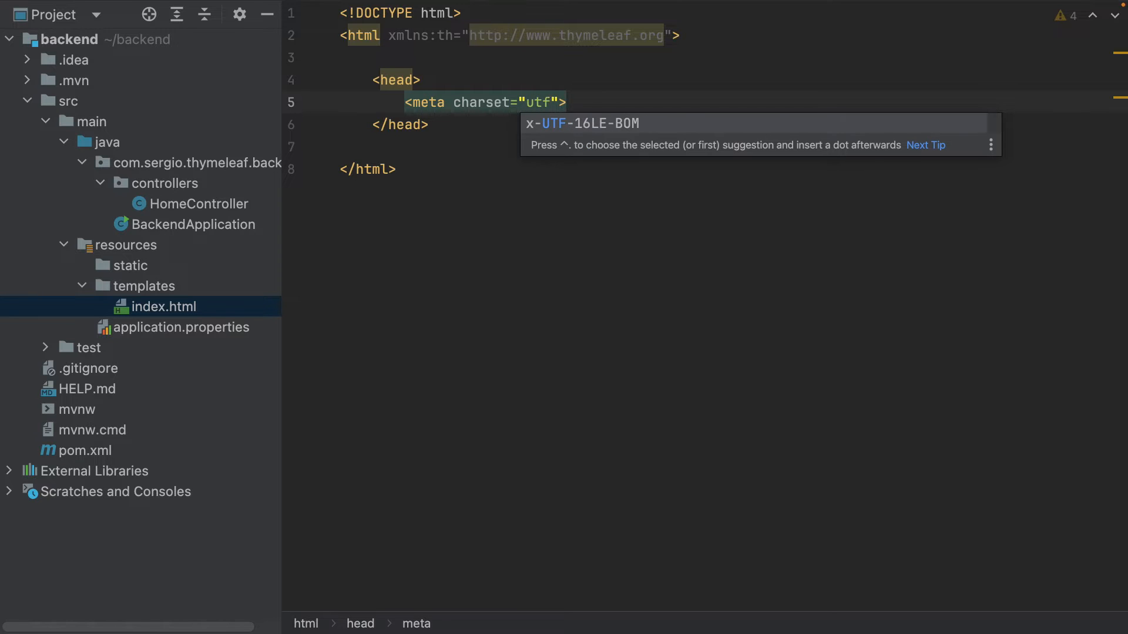
type("-8")
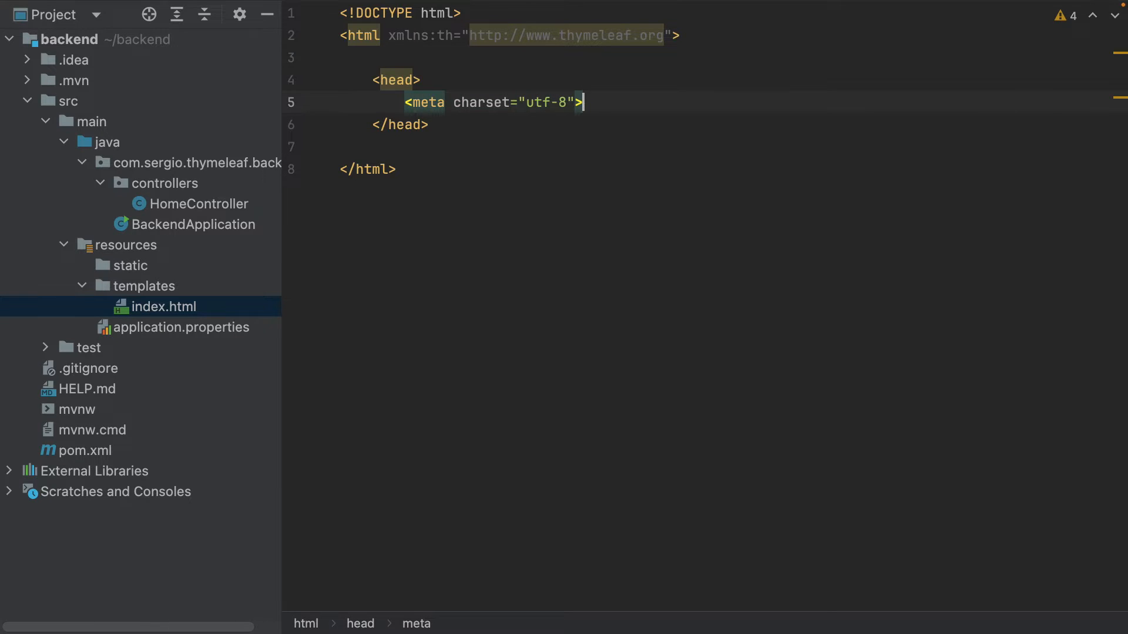
type("<title>My</title>")
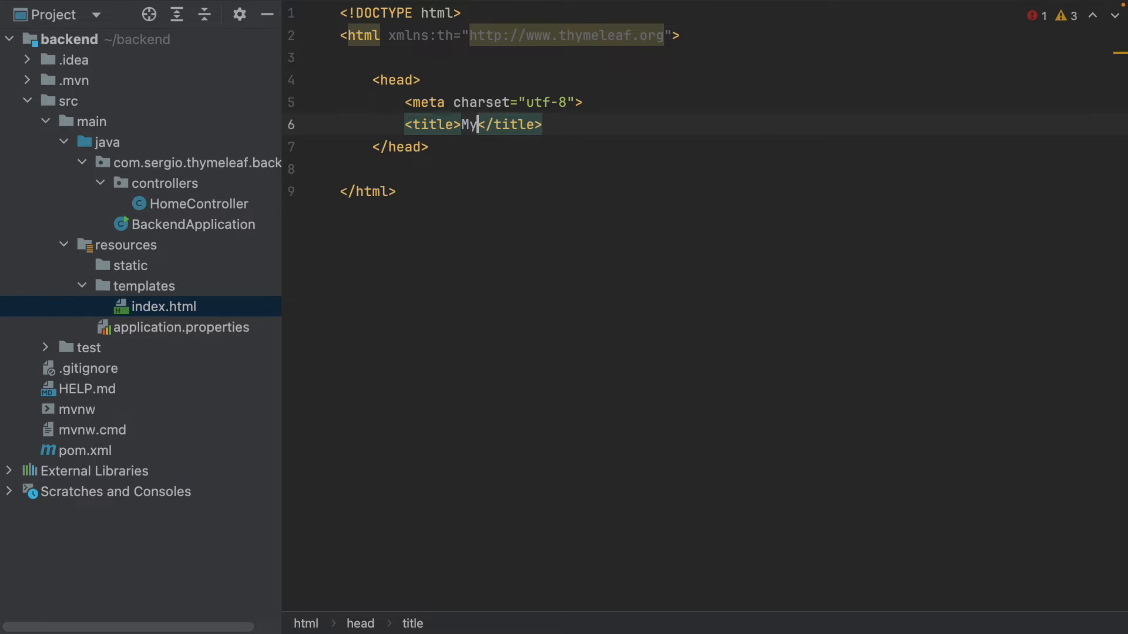
type("Spring Boot App")
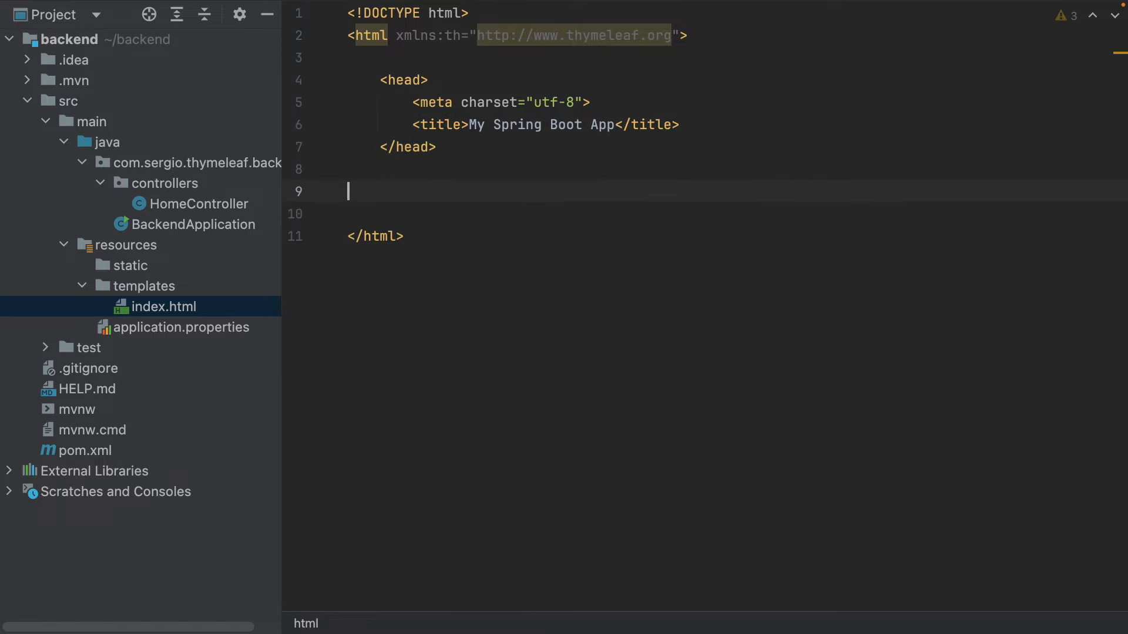
Step: Add the body header and a section with h2 'Learn Spring Boot like in real-live projects'
type("<body")
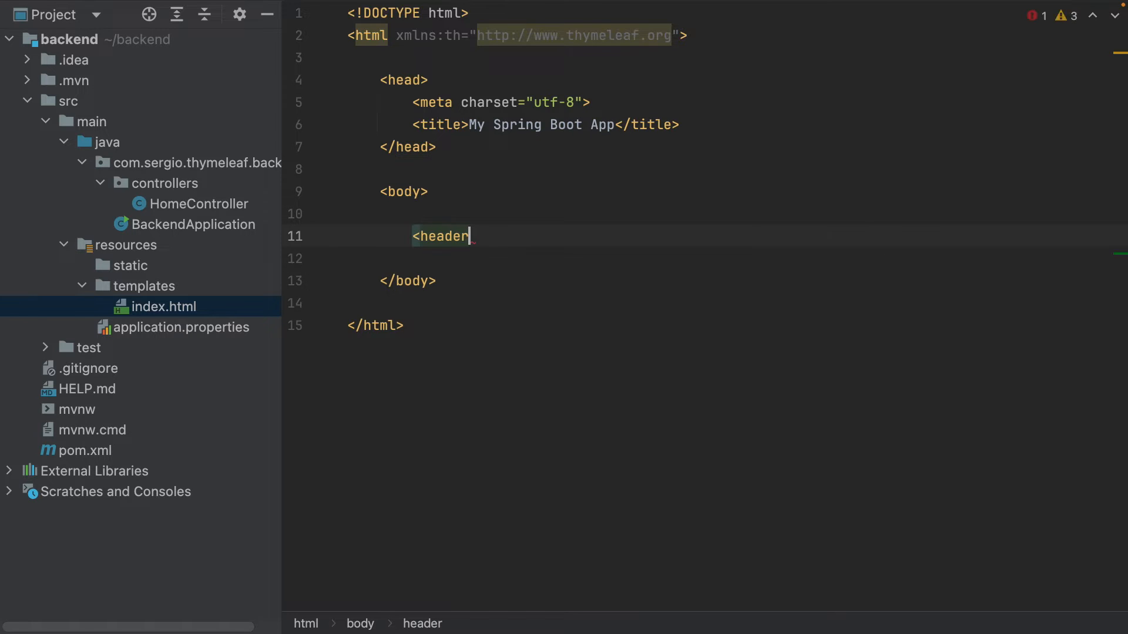
type(">")
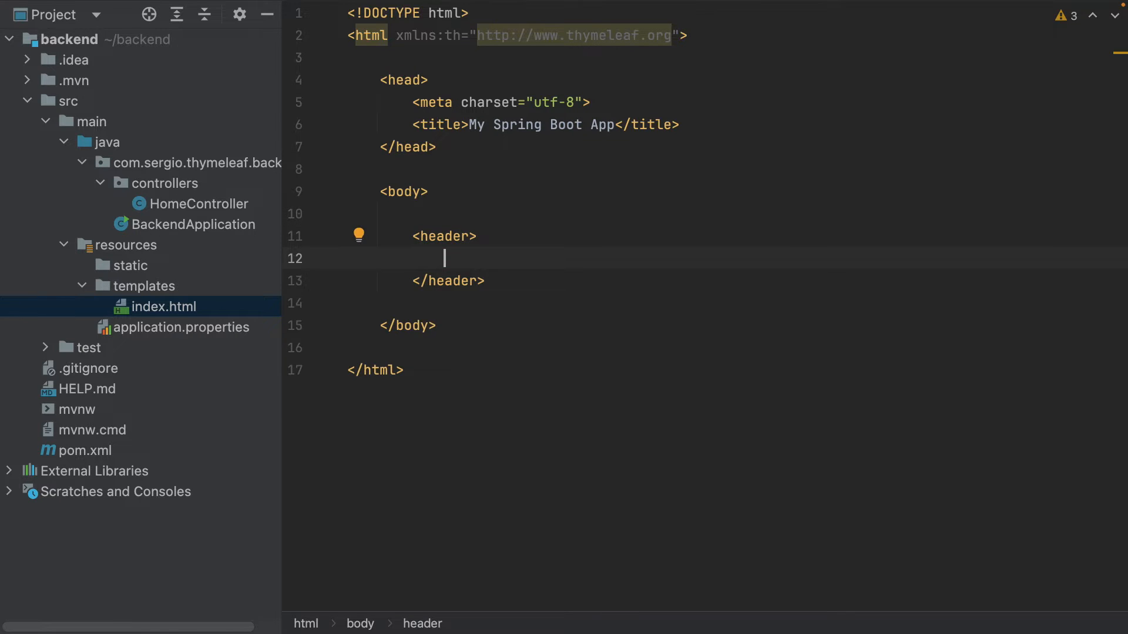
type("<")
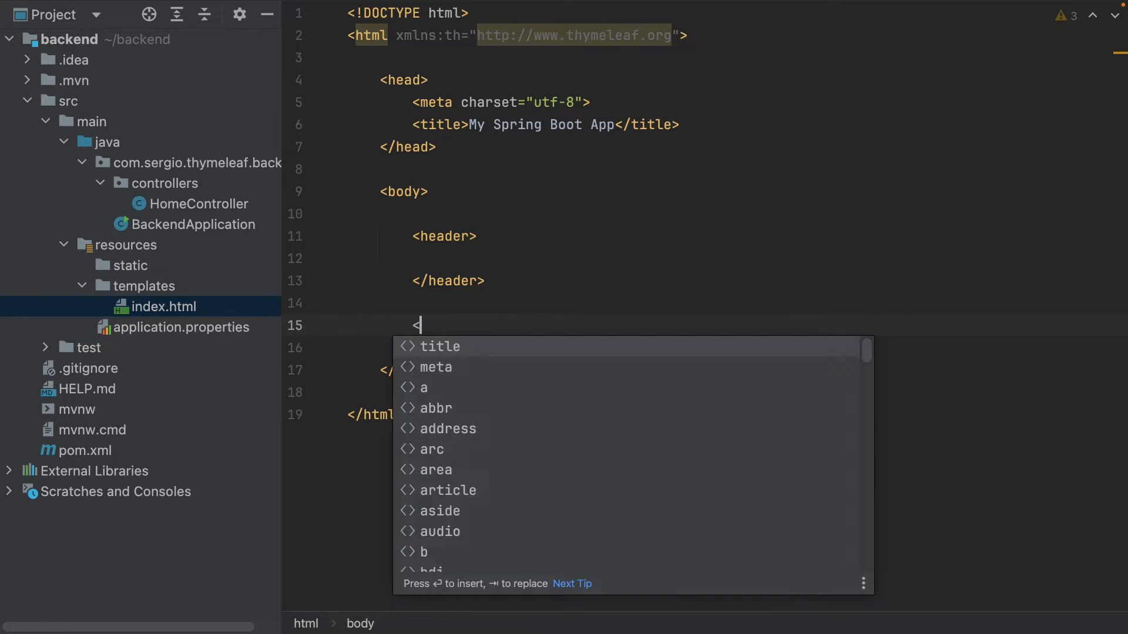
type("section></section>")
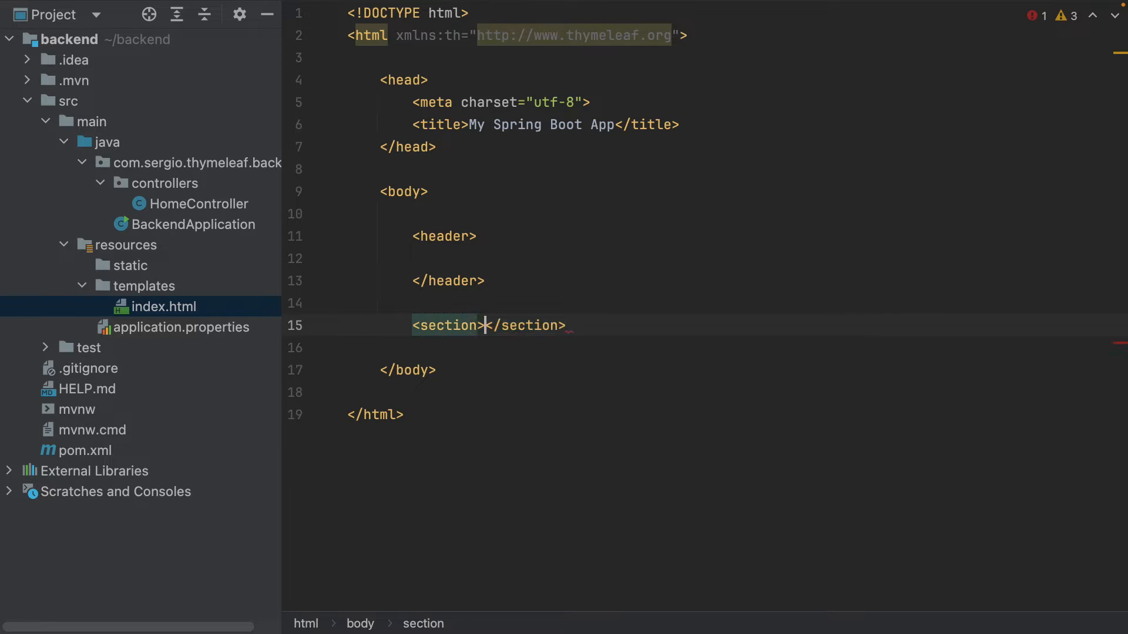
type("<h2>L</h2>")
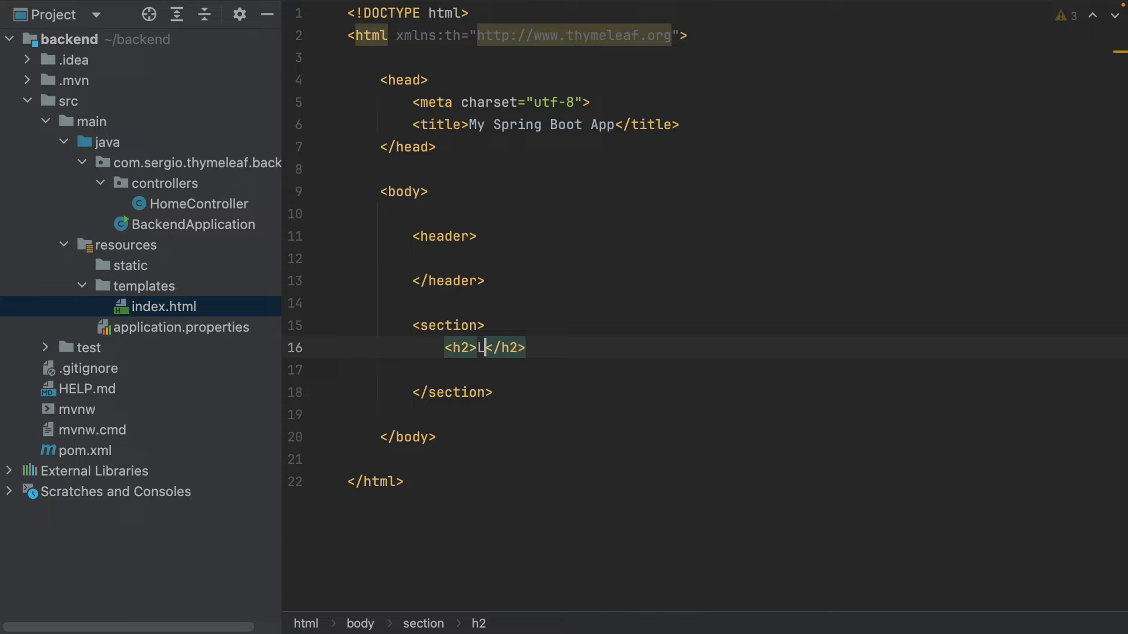
type("earn Sprin")
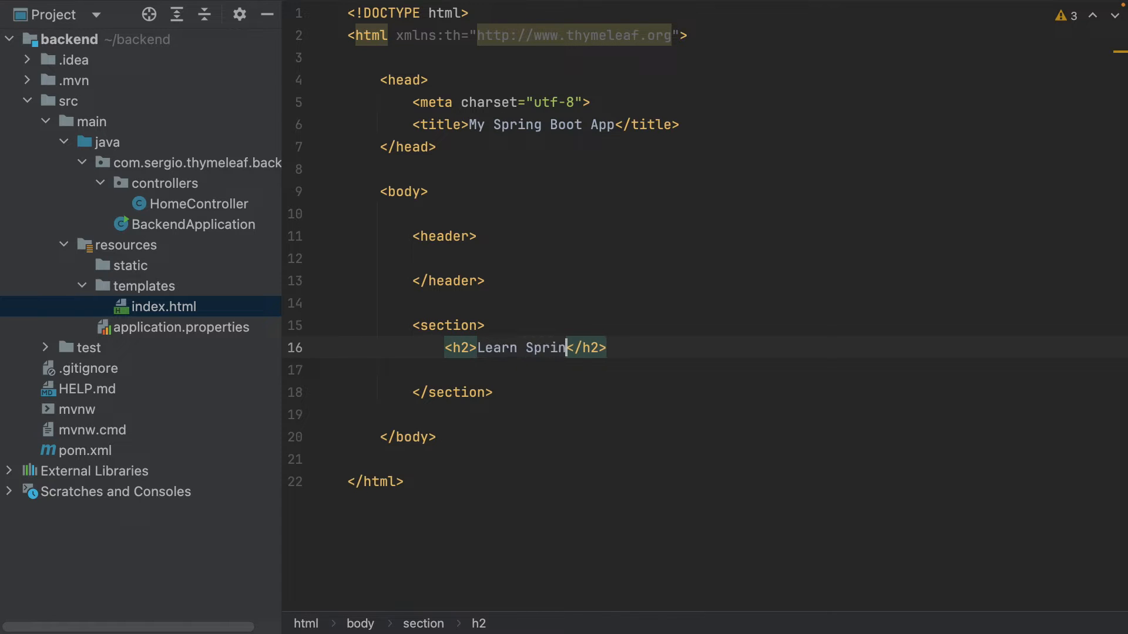
type("g Boot like")
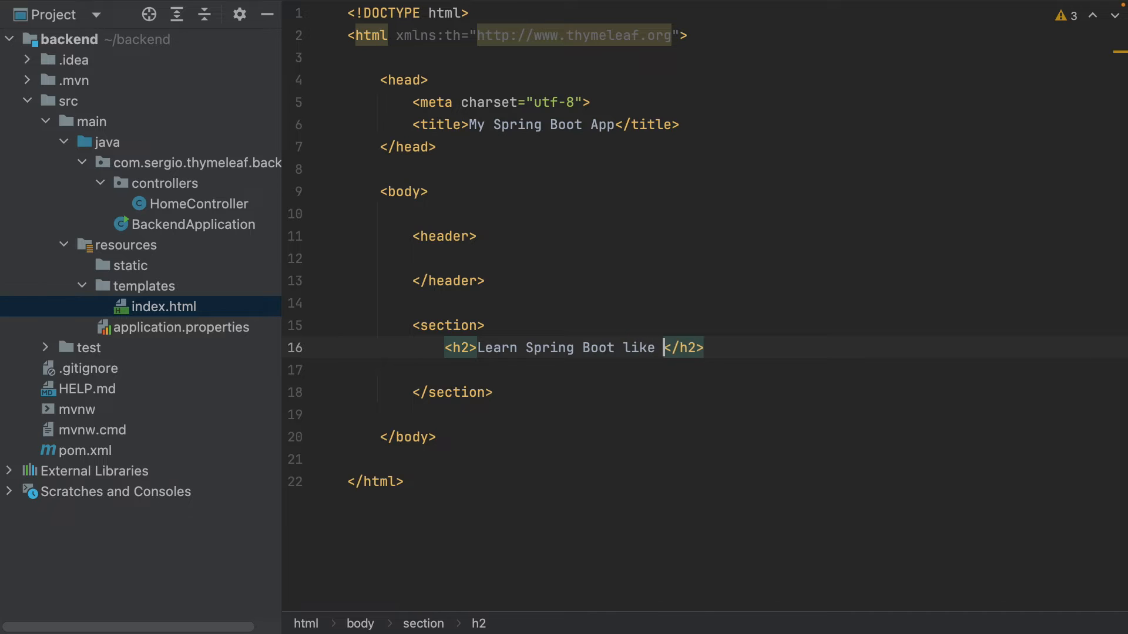
type("in real-")
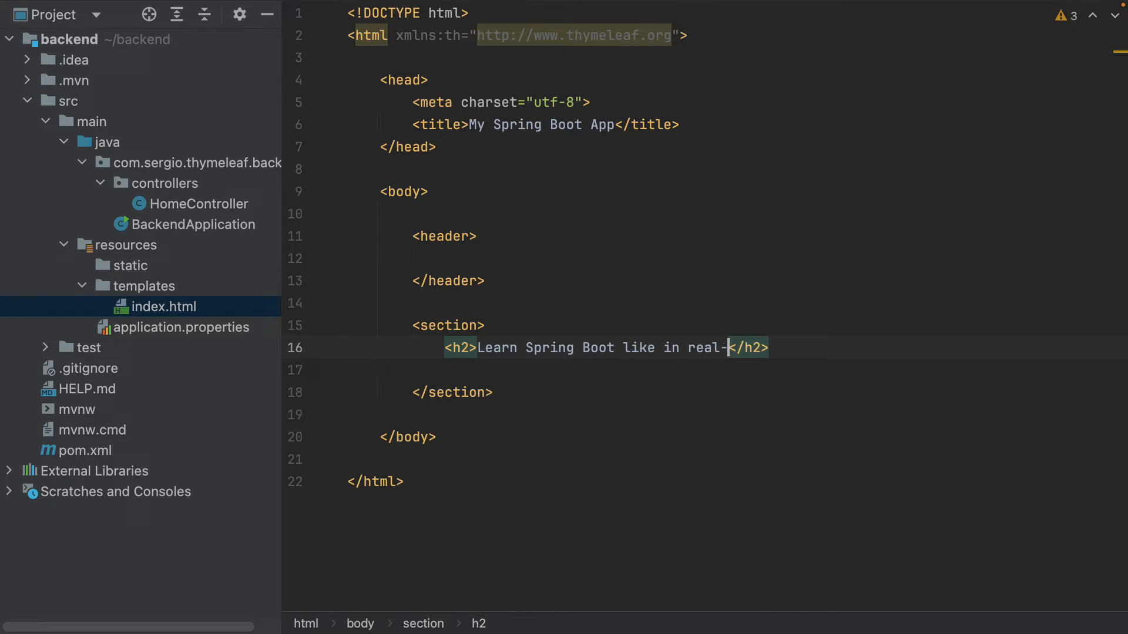
type("live projects")
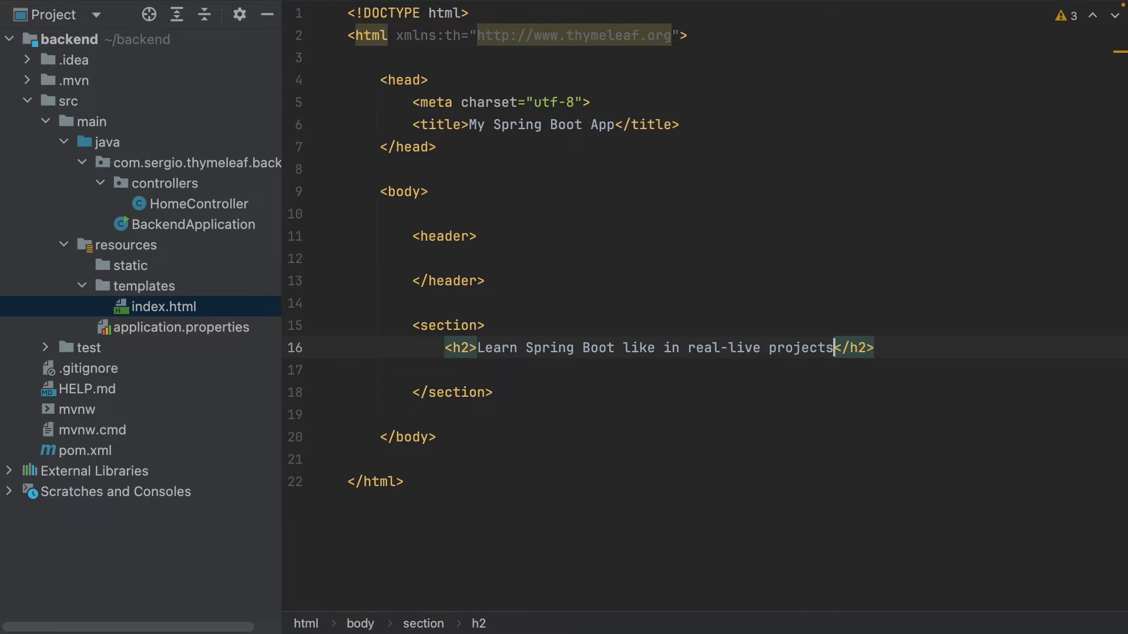
type("<")
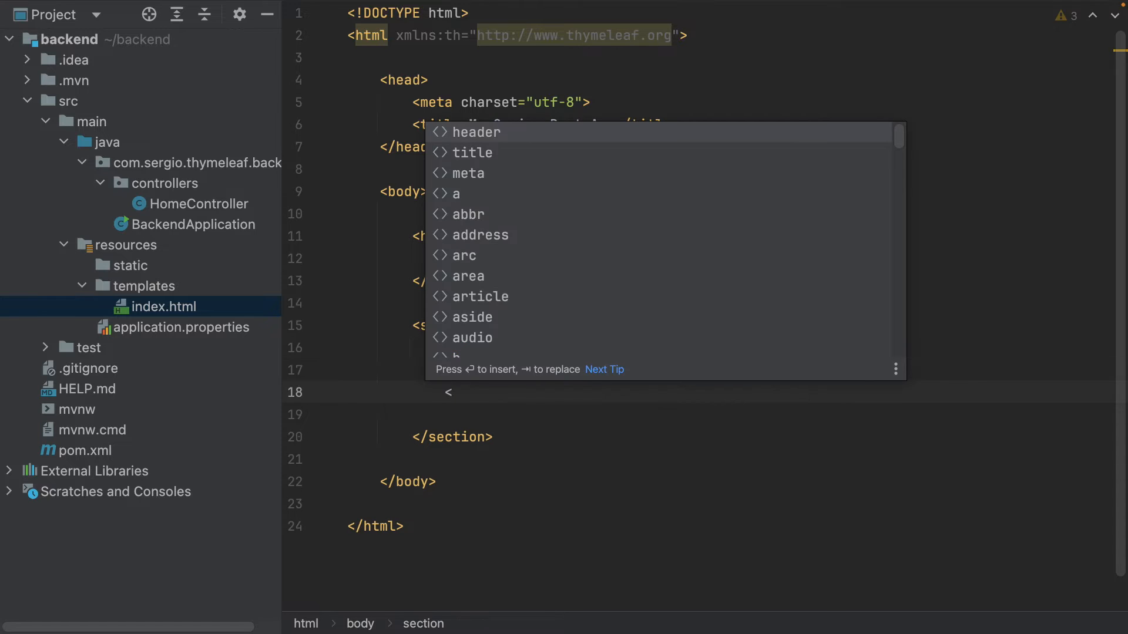
type("a href=\"")
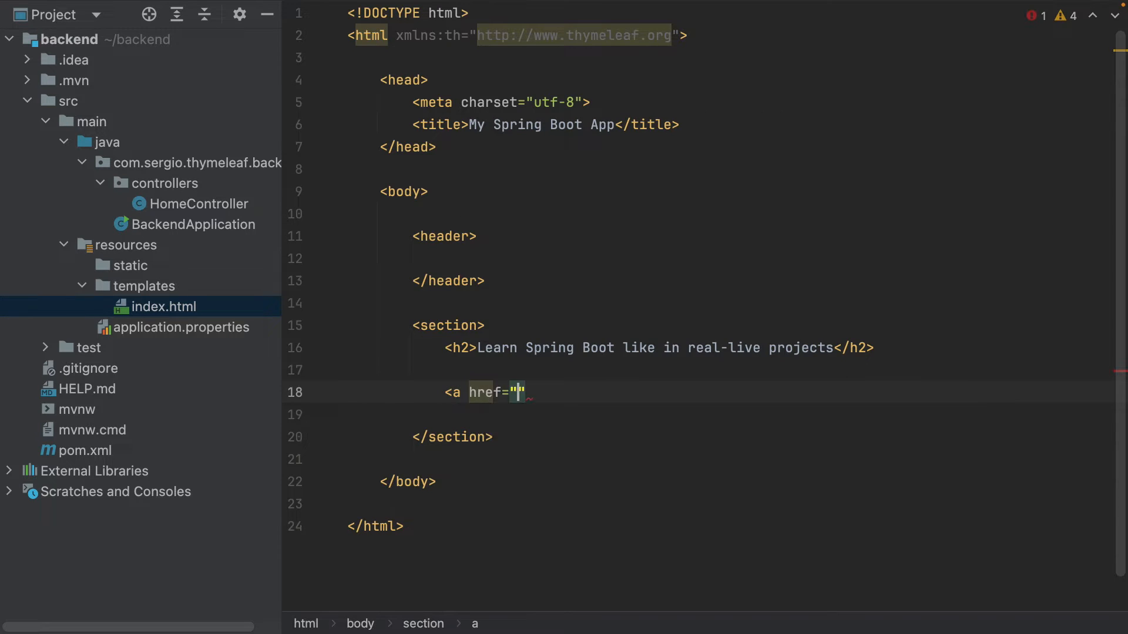
type("https")
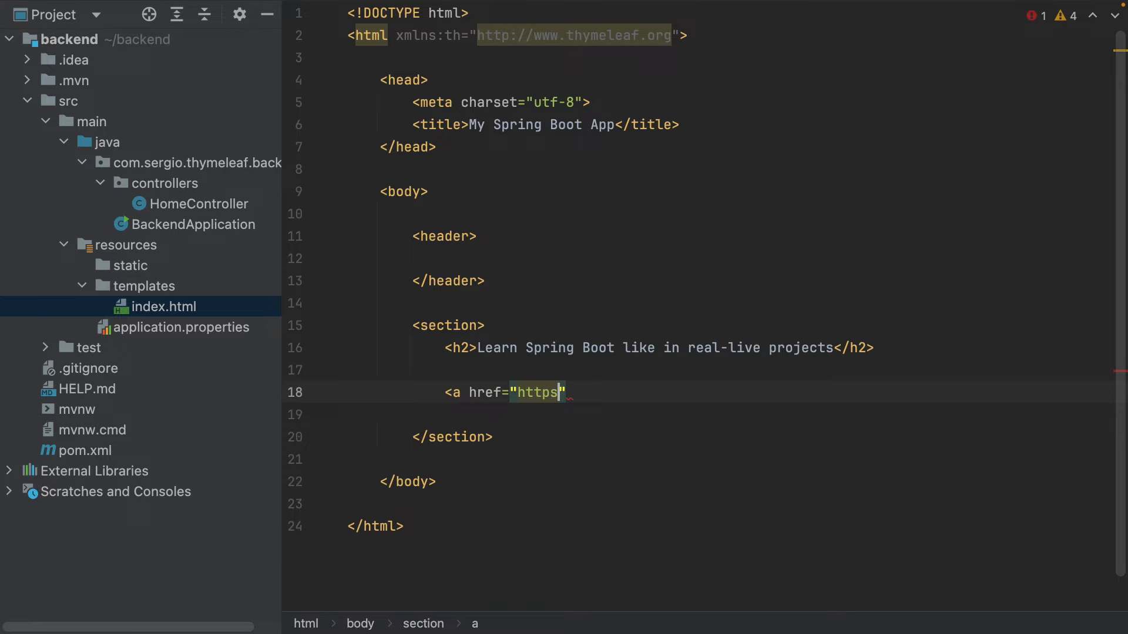
type("://sergiolema.")
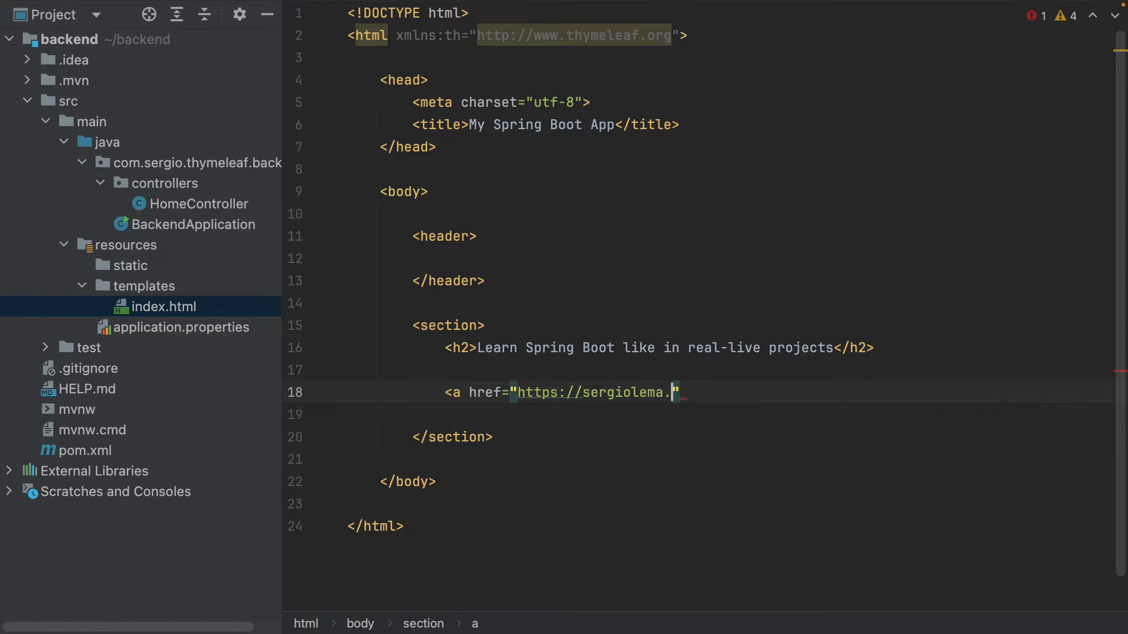
type("dev/the-")
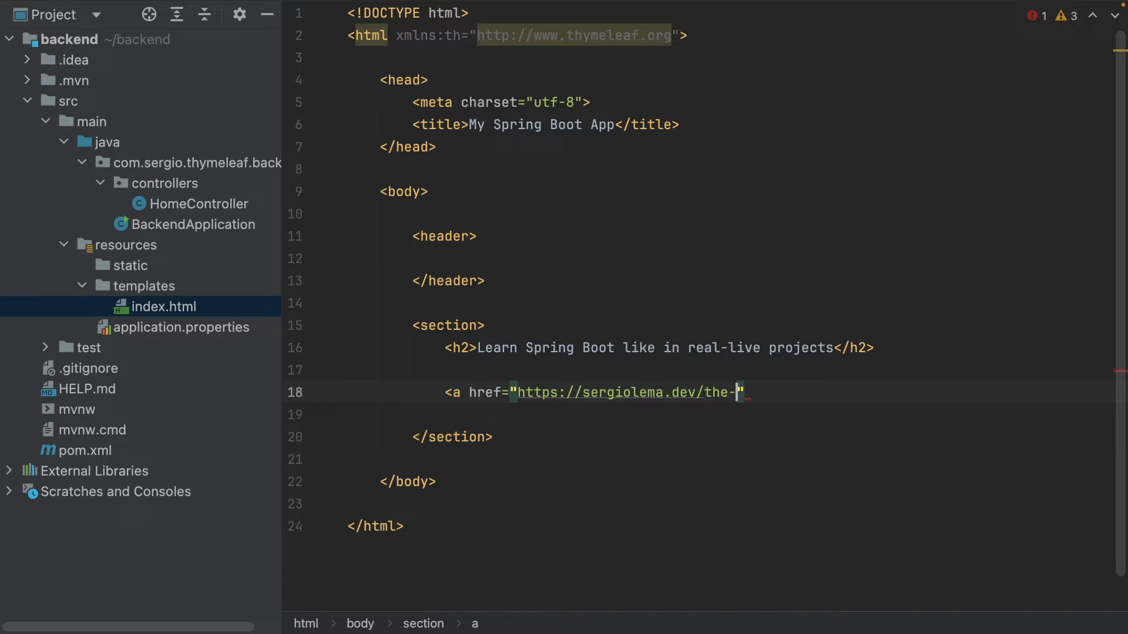
type("spring-boot")
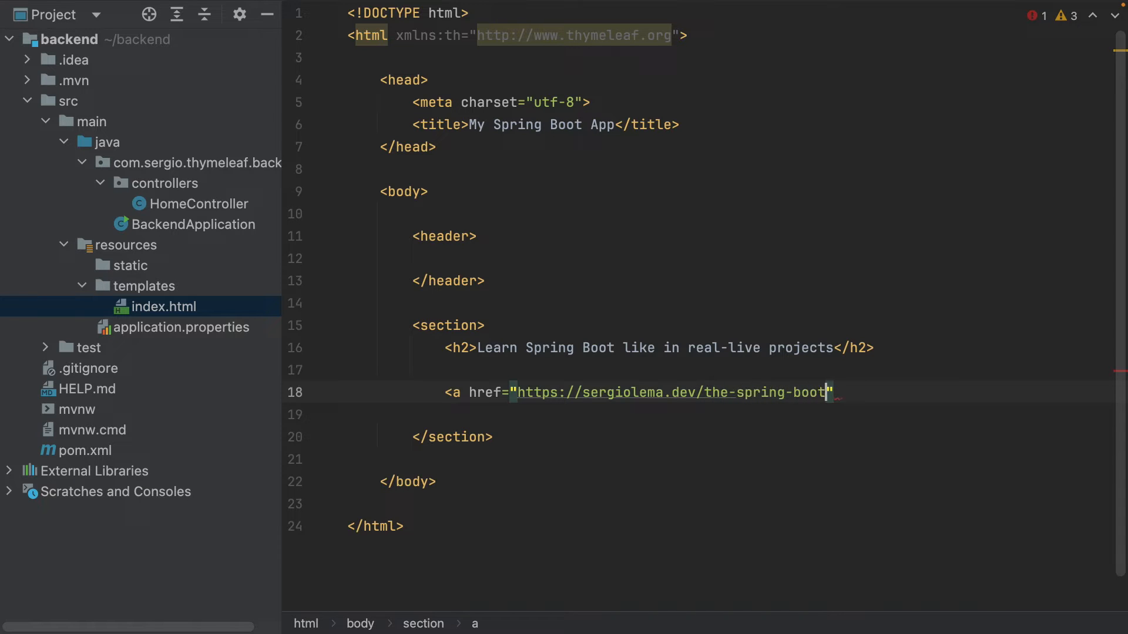
type("acade")
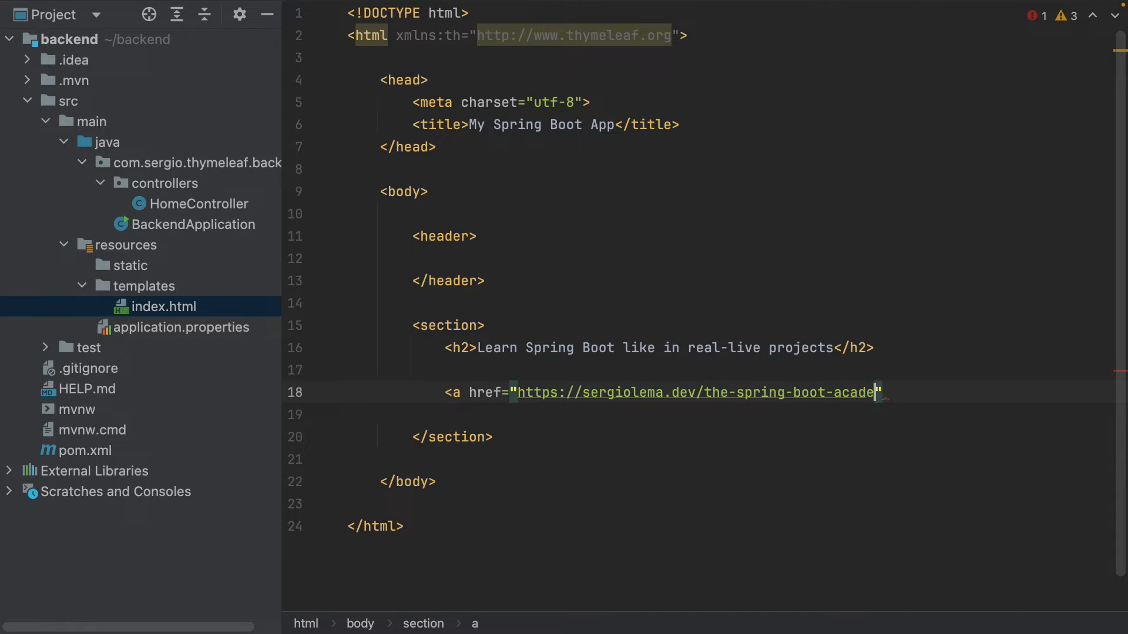
type("target=\"_blank")
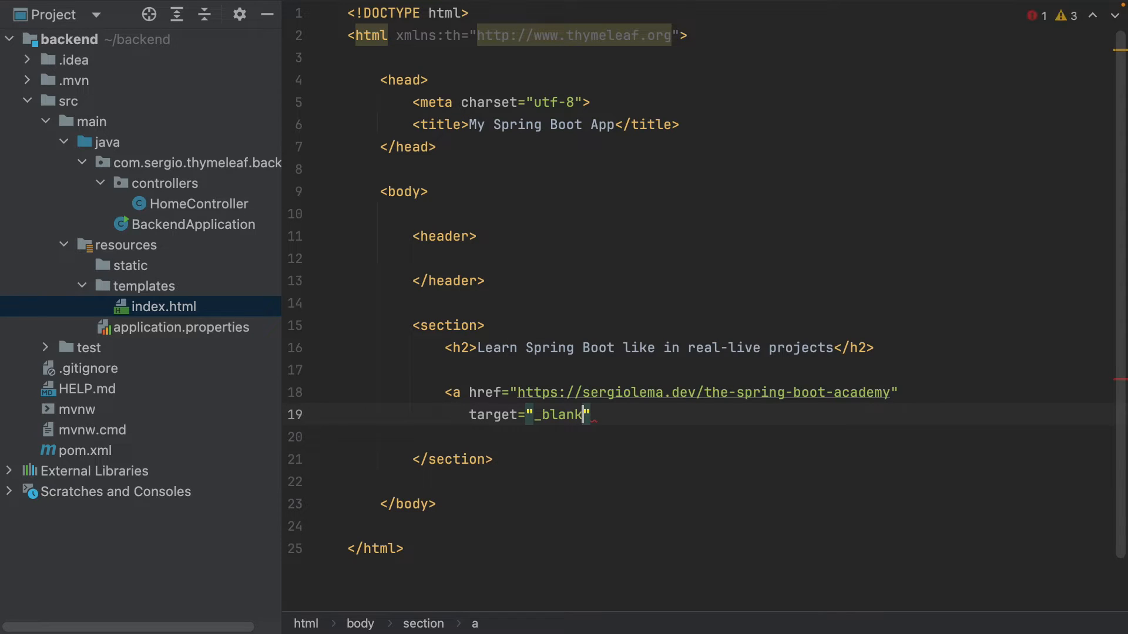
type(">More detail</a>")
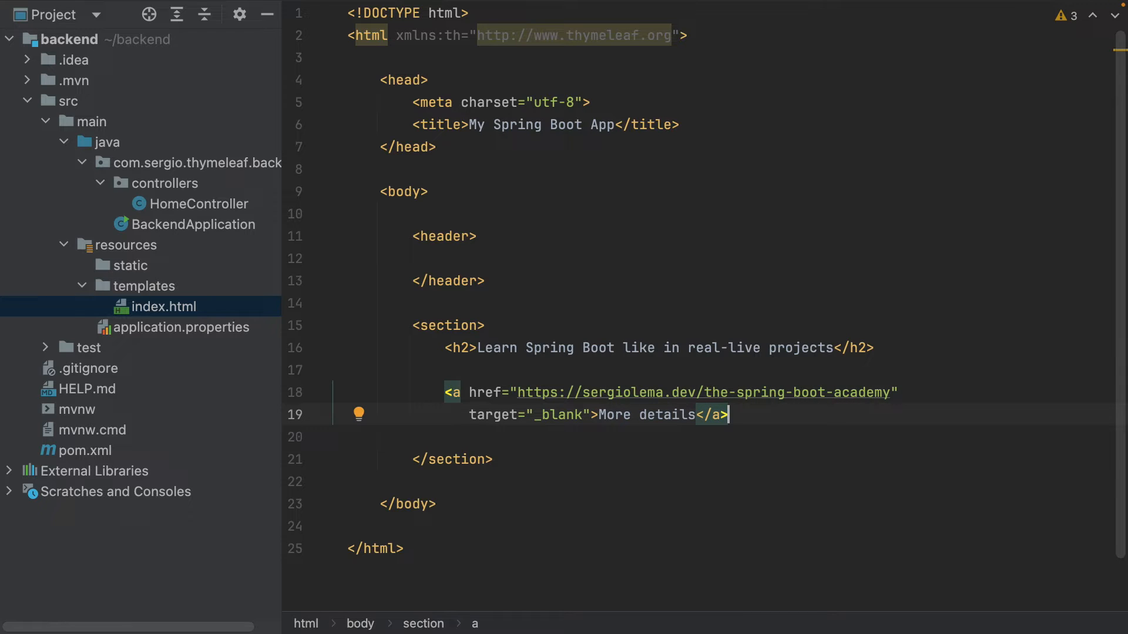
scroll("down", 3)
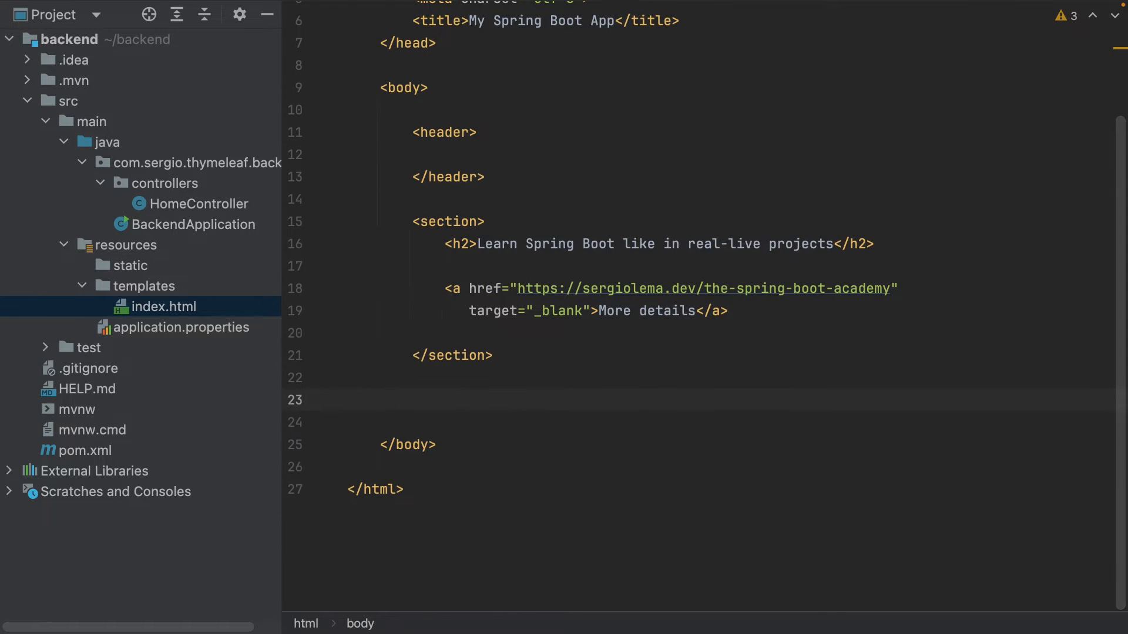
Step: Add a footer paragraph with the author name Sergio Lema, then run the application
type("<footer>")
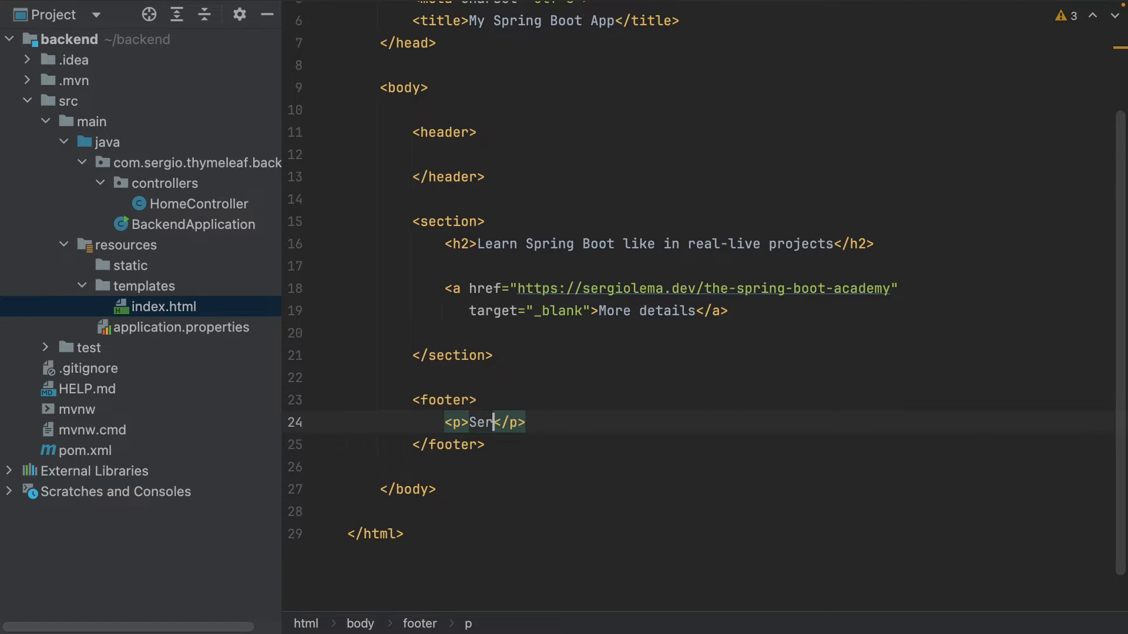
type("gio Lema")
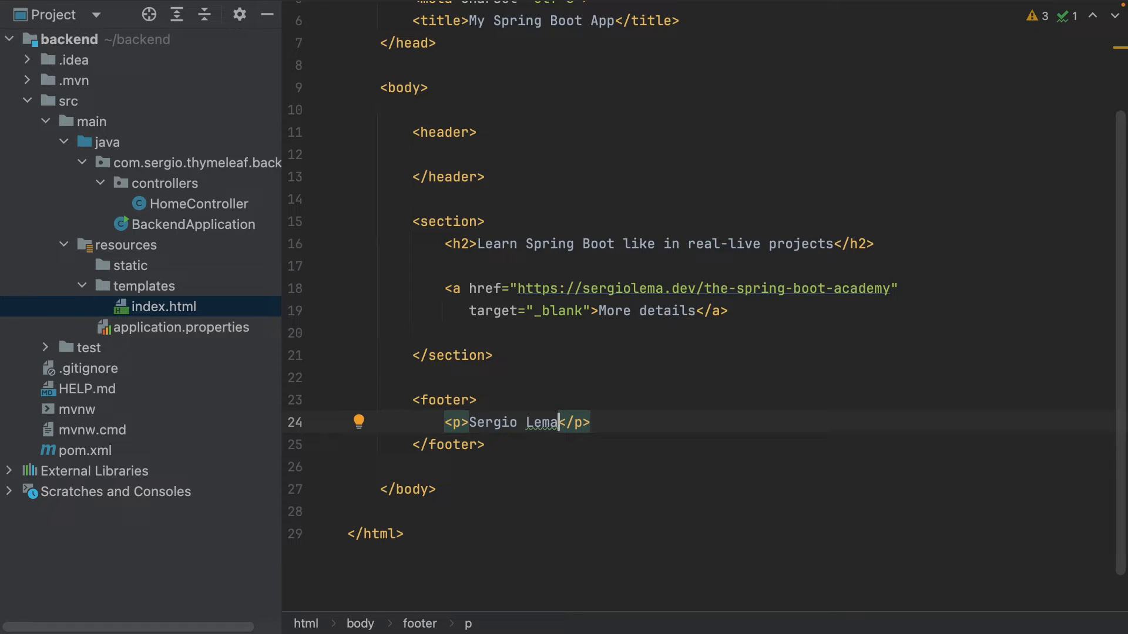
right_click(192, 223)
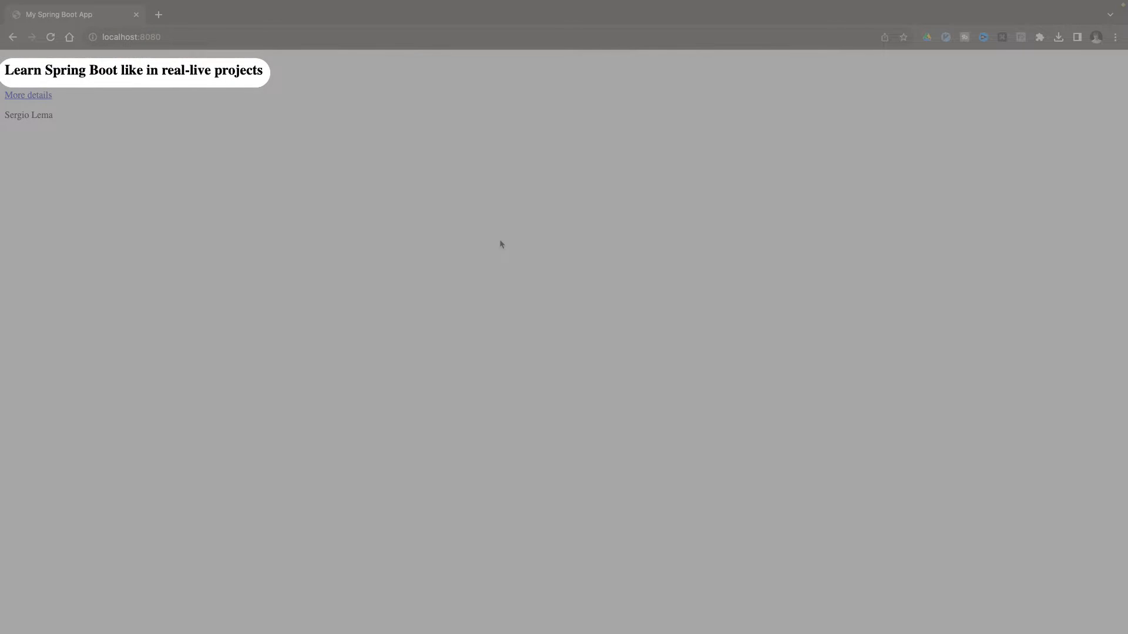
mouse_move(29, 96)
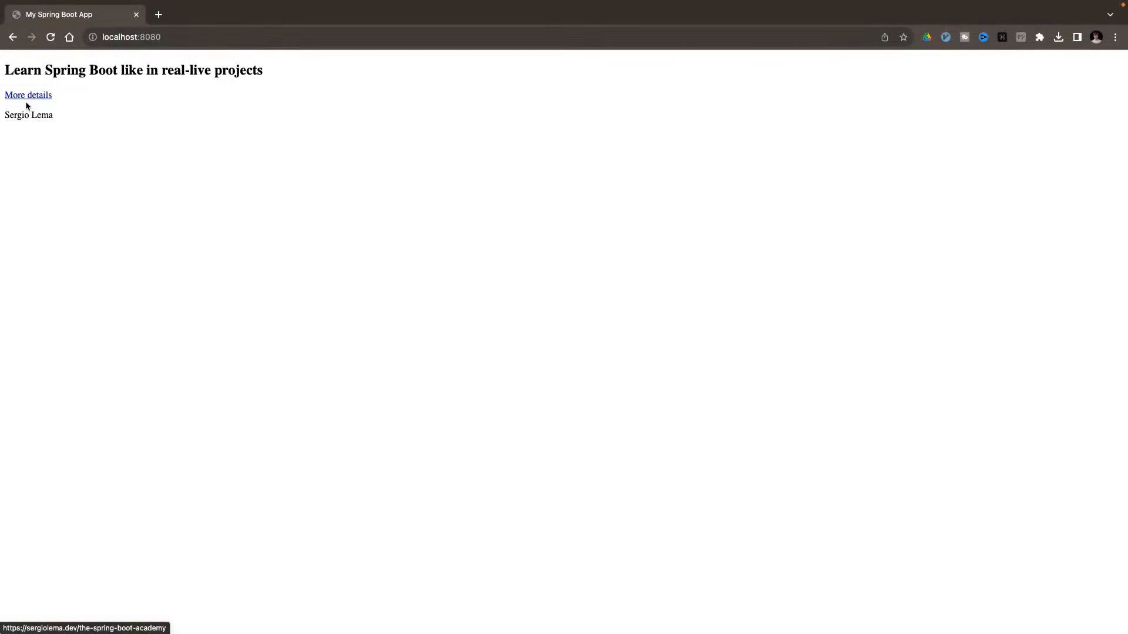
mouse_move(284, 310)
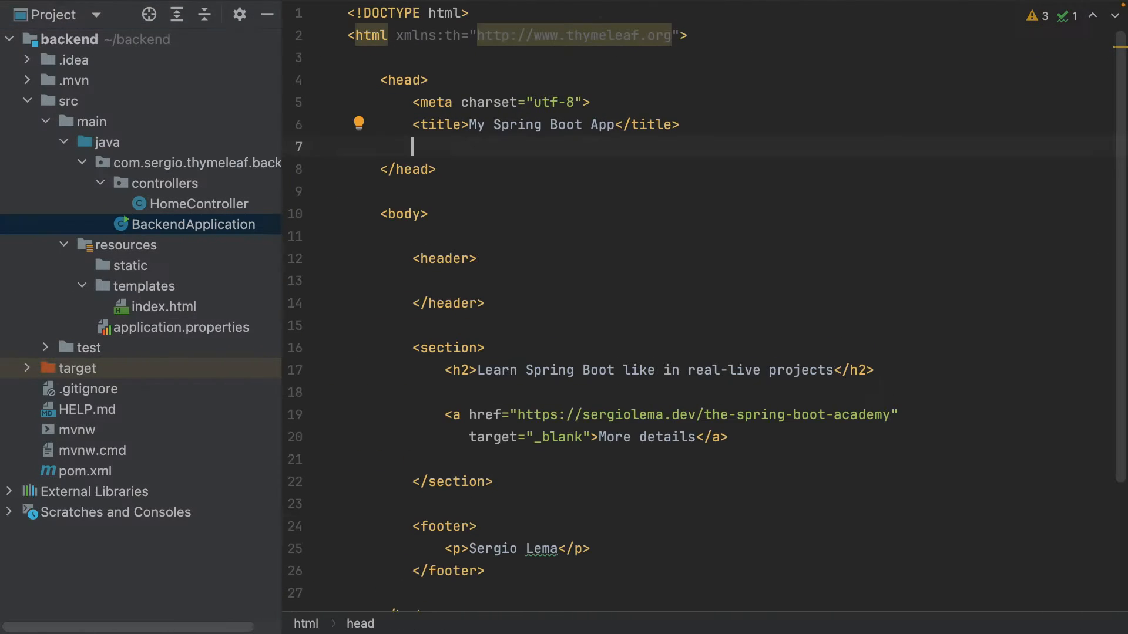
Step: Link the stylesheet /styles.css in the head and create styles.css under static
type("<")
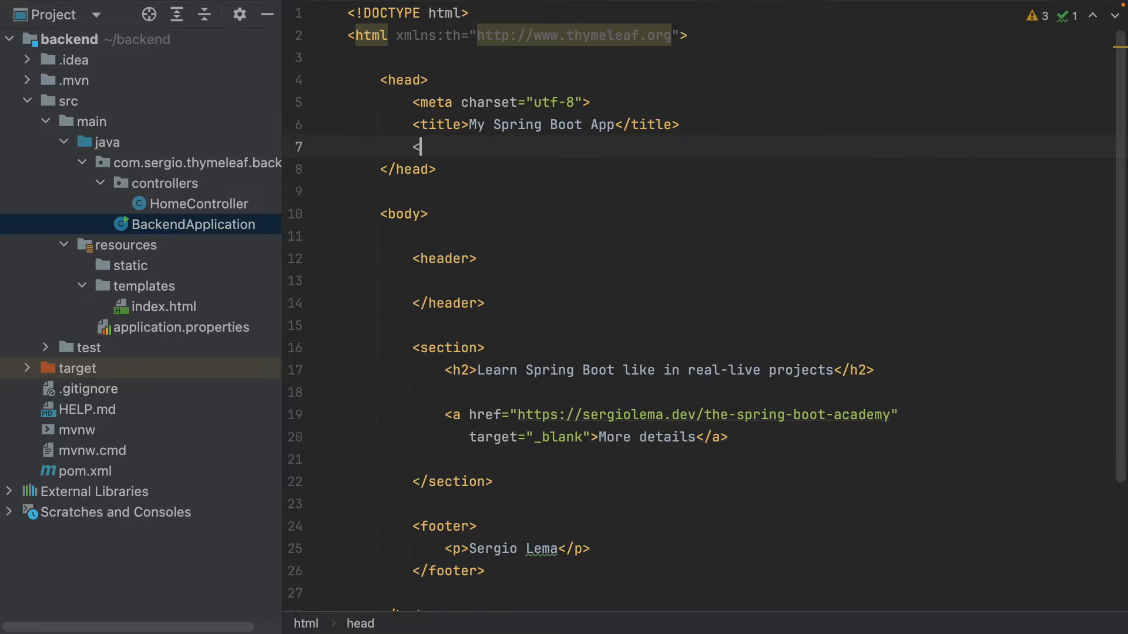
type("link")
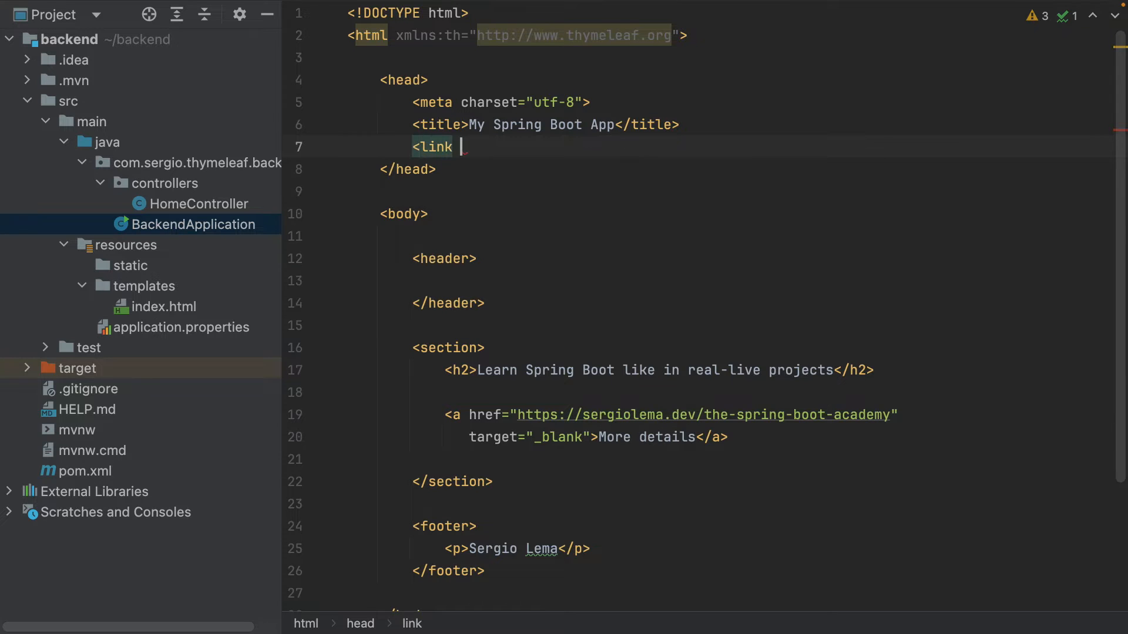
type("rel=\"\"")
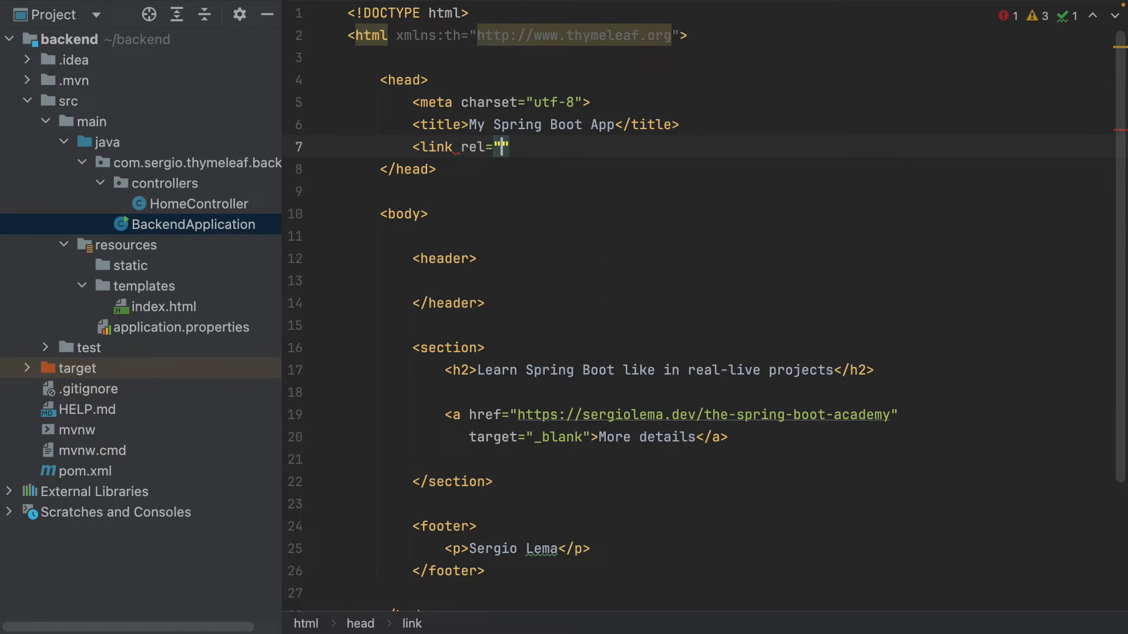
type("stylesheet")
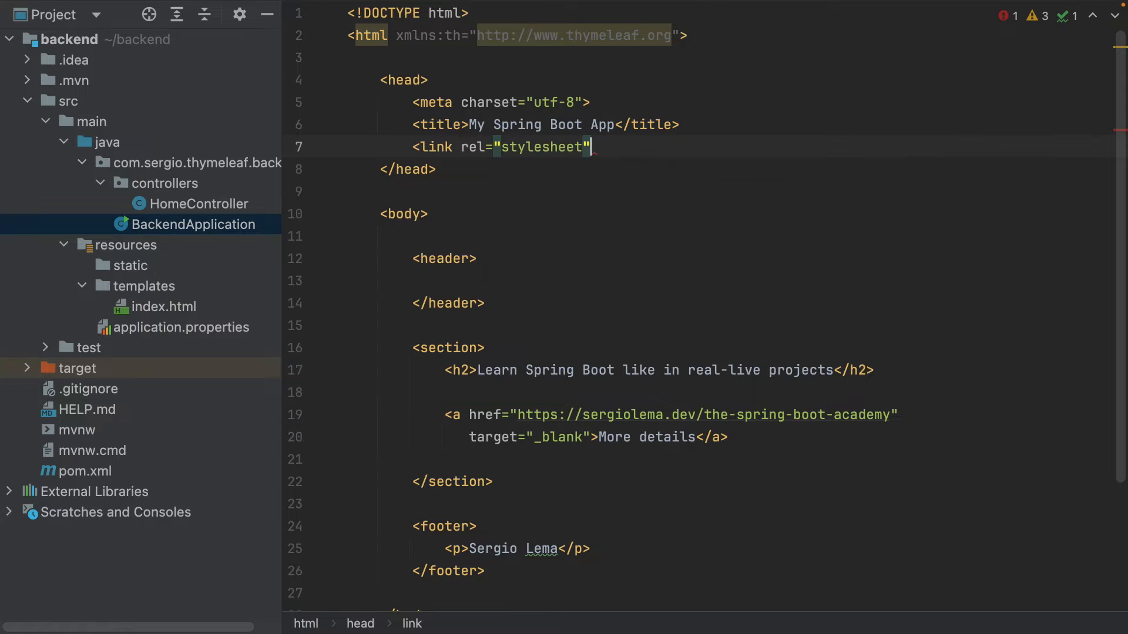
type("href")
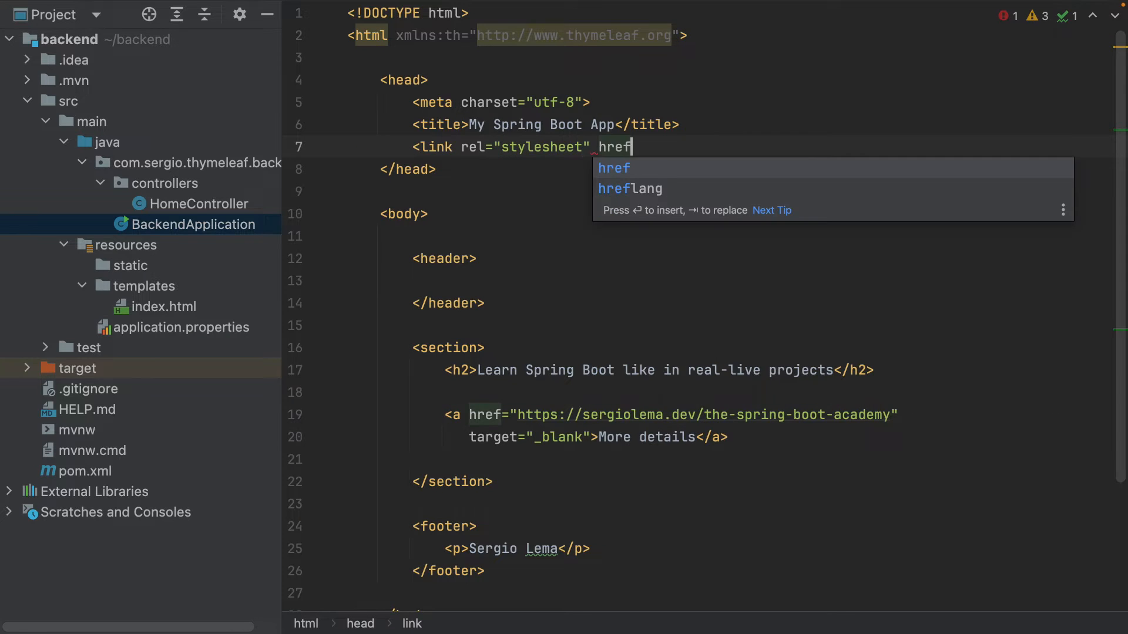
type("=\"/")
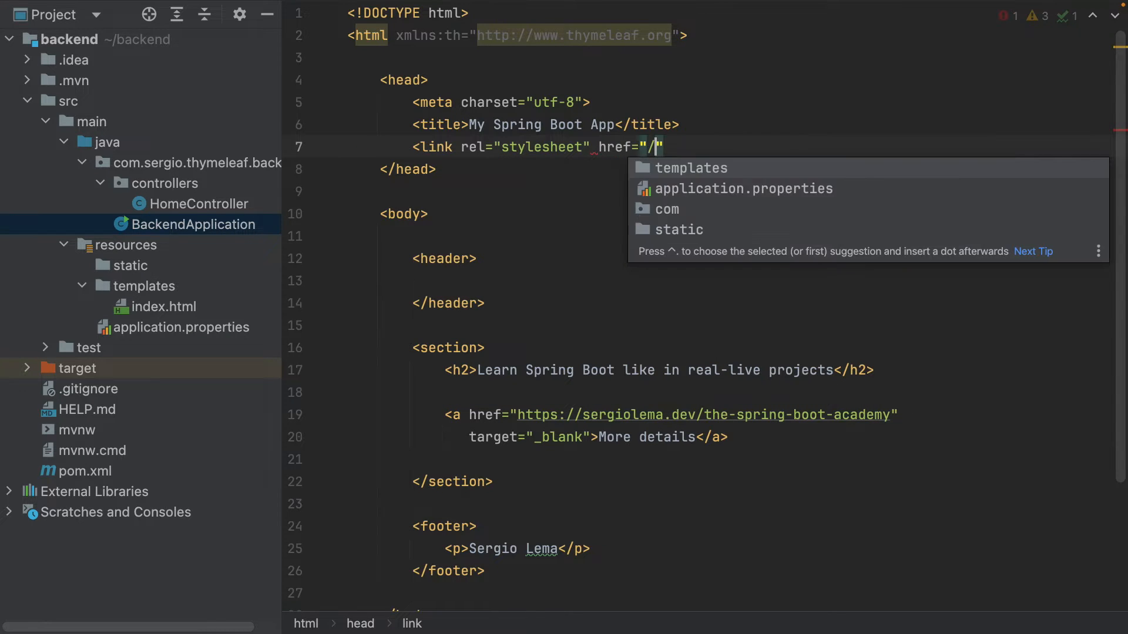
type("style.")
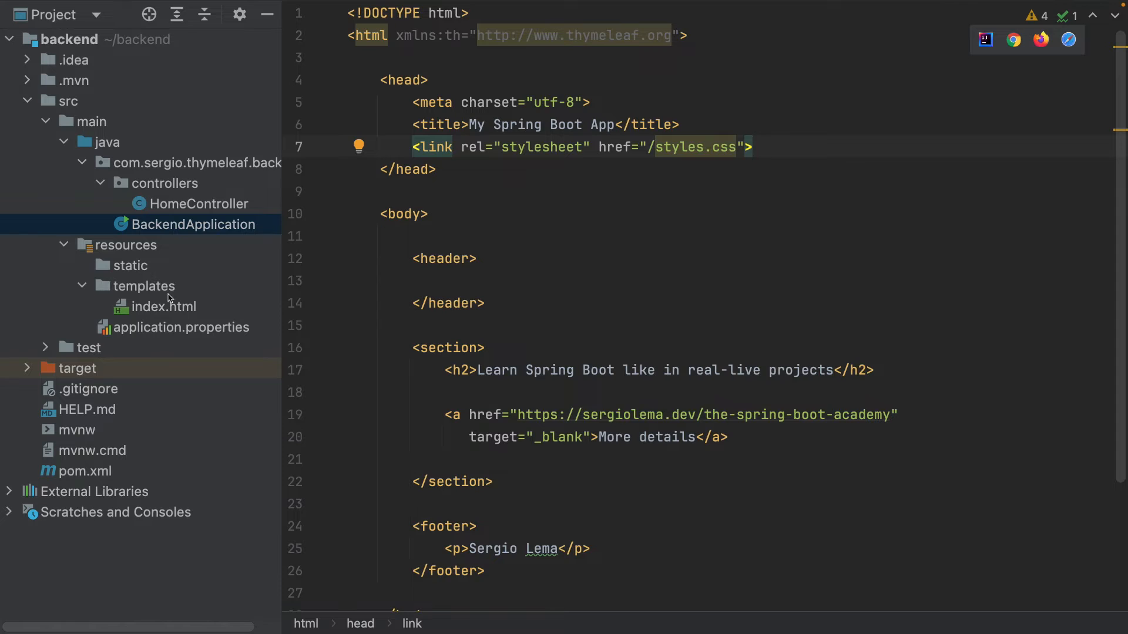
left_click(129, 266)
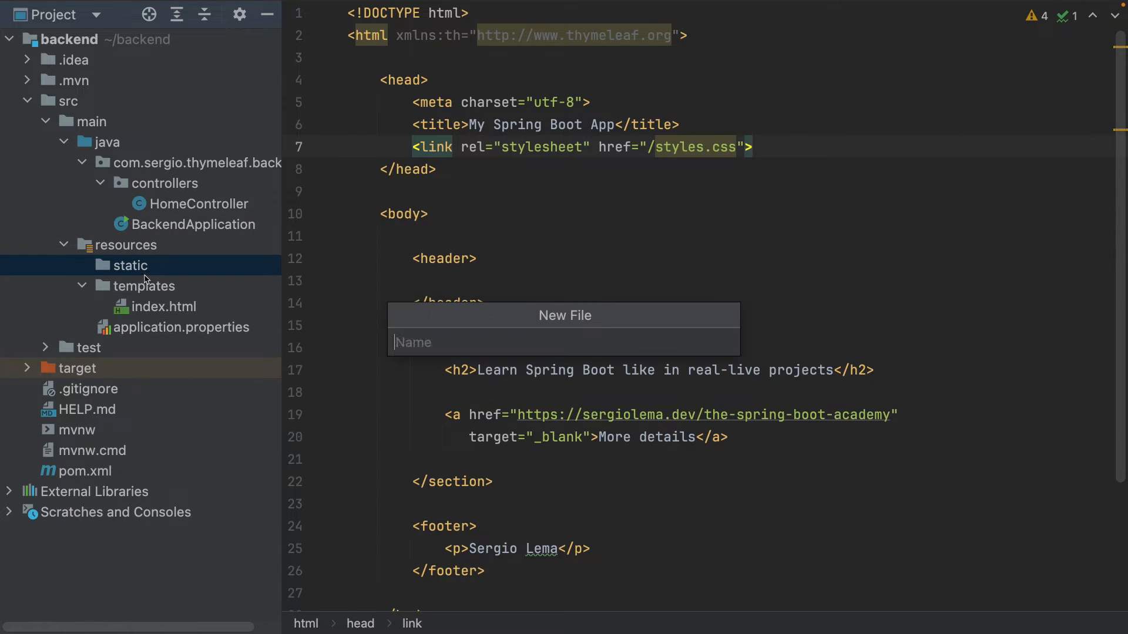
type("styles.css")
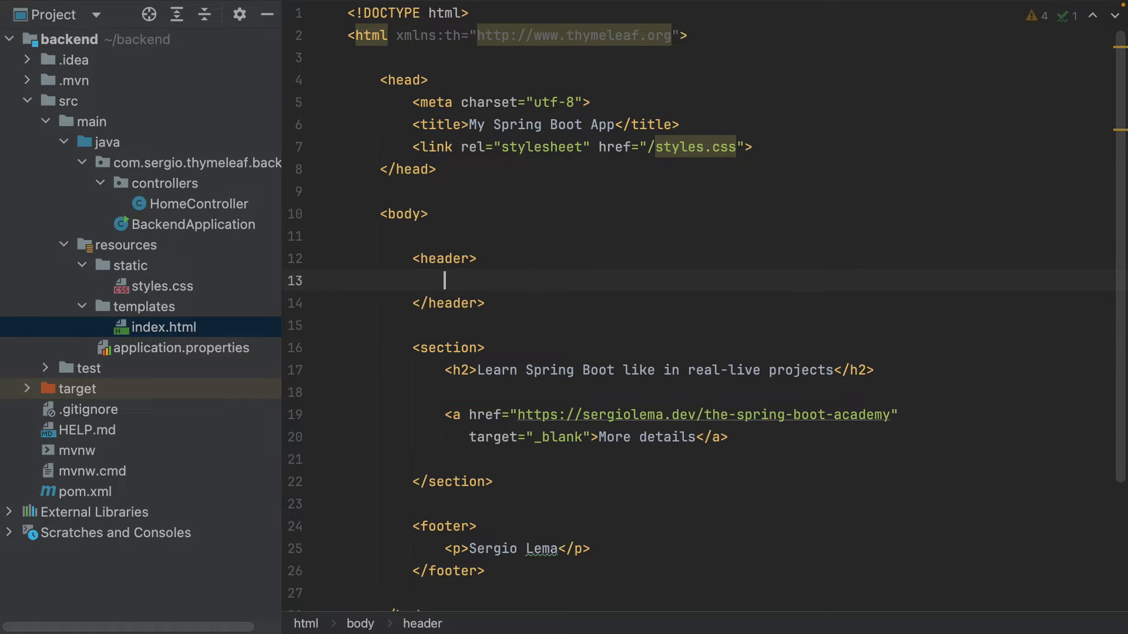
Step: Add a header img with th:class "logo", src /logo.png and alt 'Logo image'
type("<img")
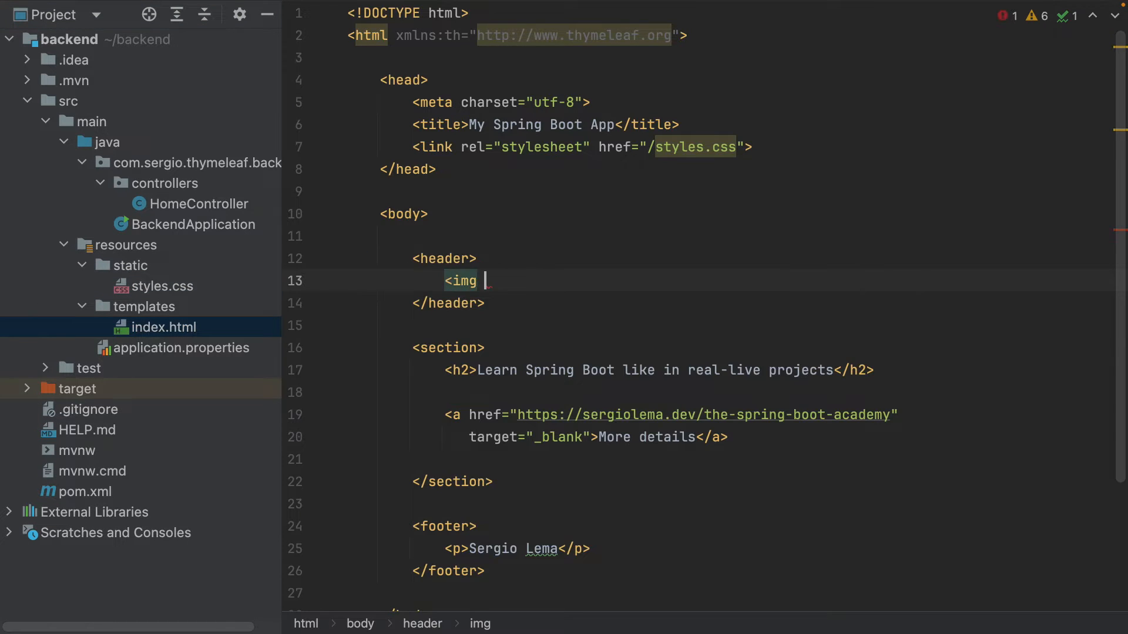
type("th:cla")
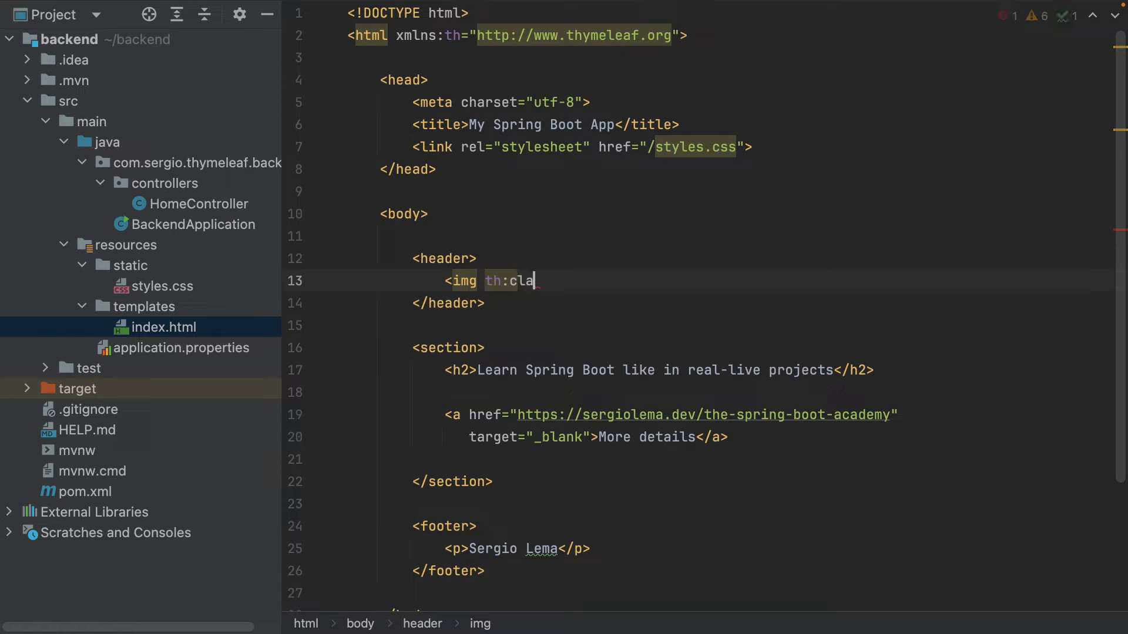
type("ss=\"lo\"")
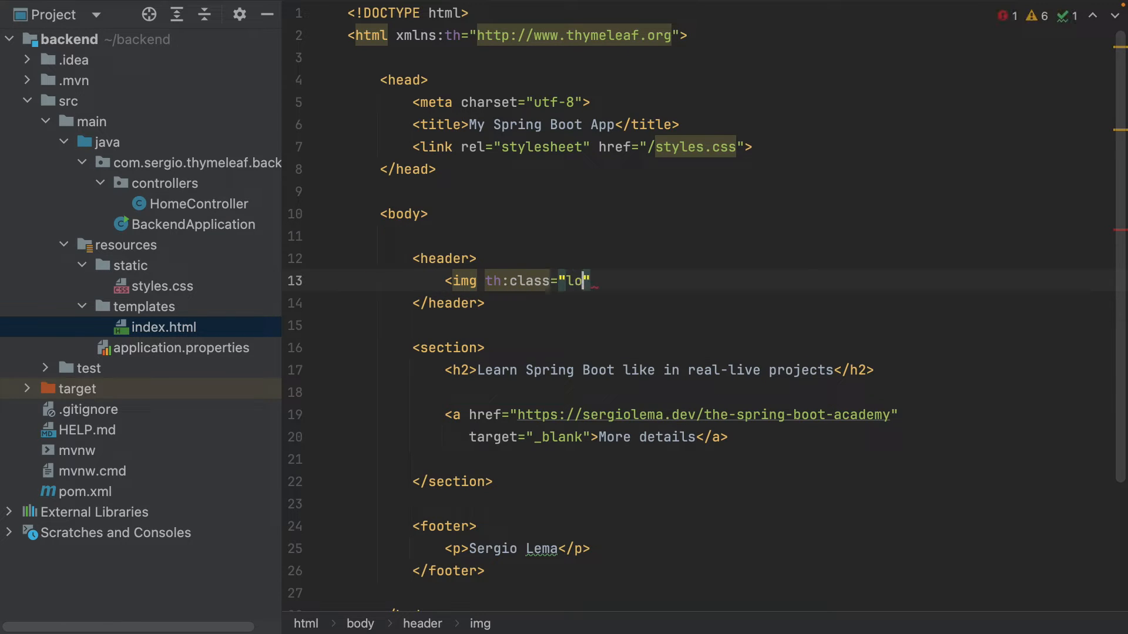
type("go")
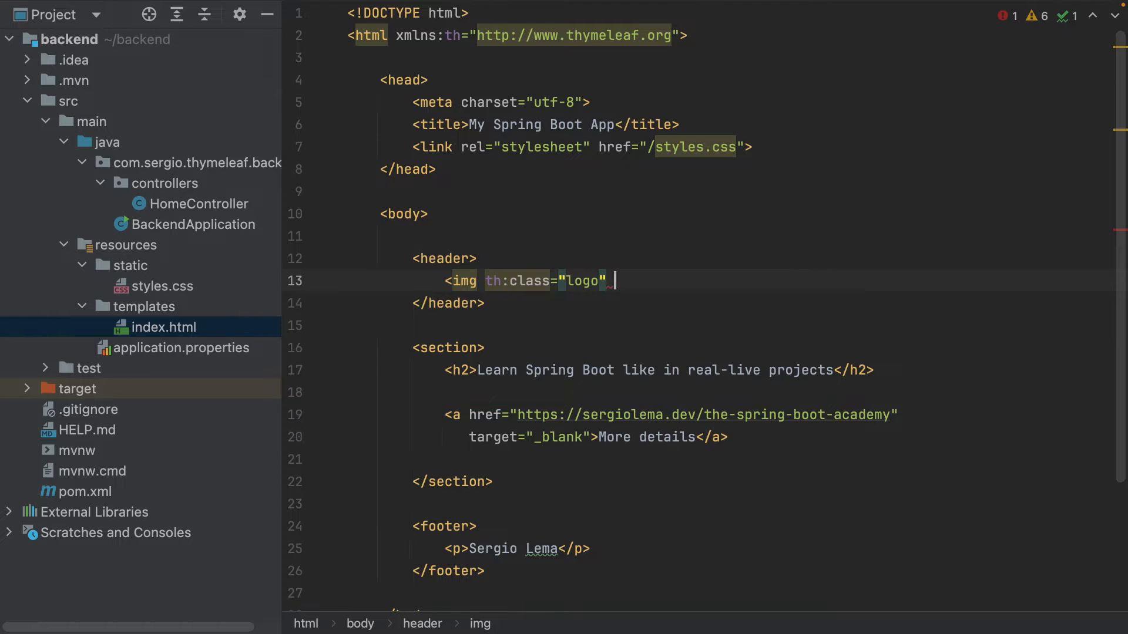
type("src=\"\"")
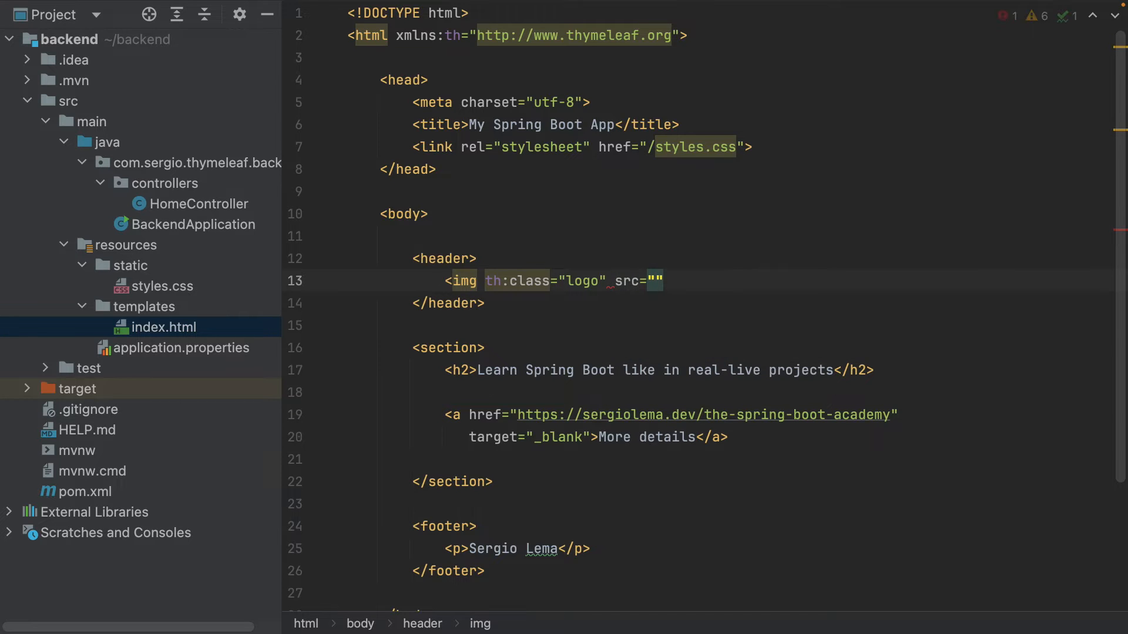
type("/logo")
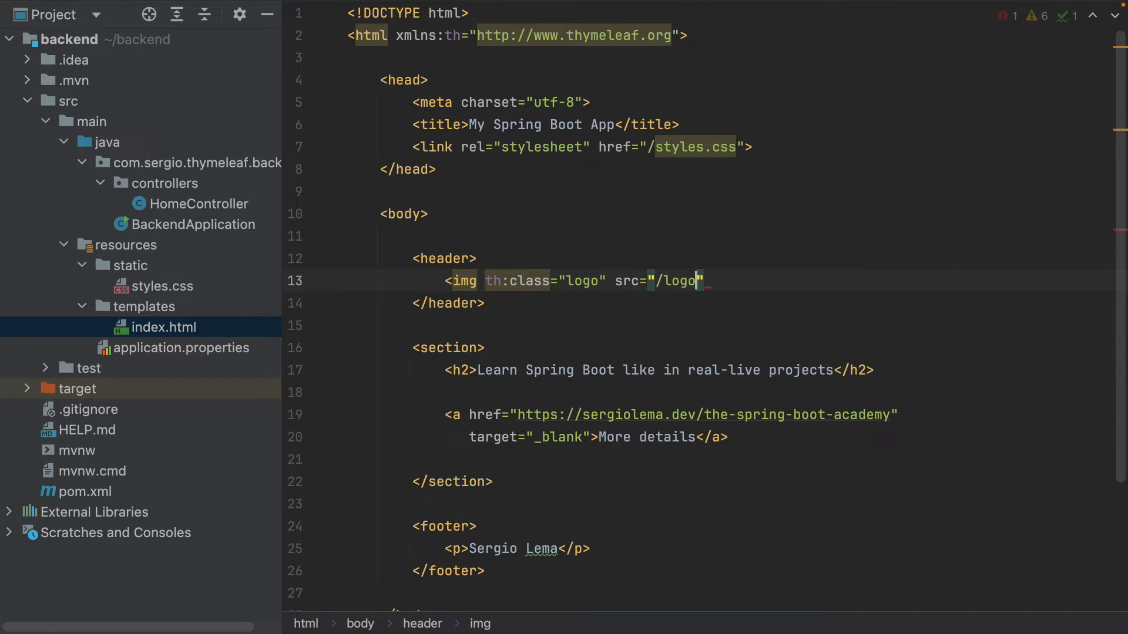
type(".png")
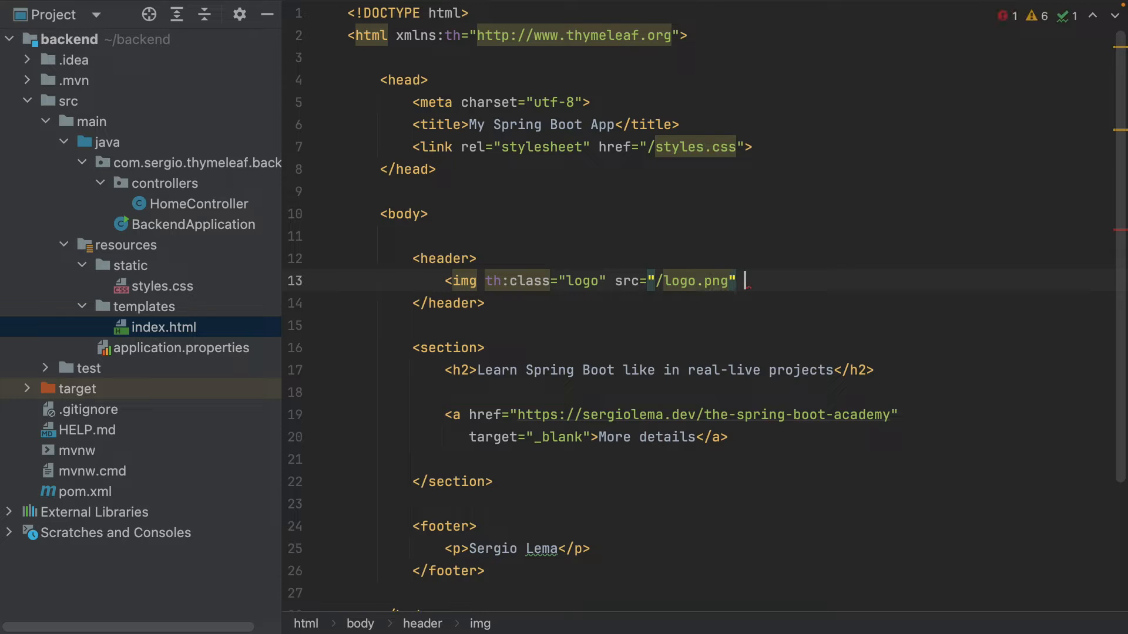
type("alt=\"\"")
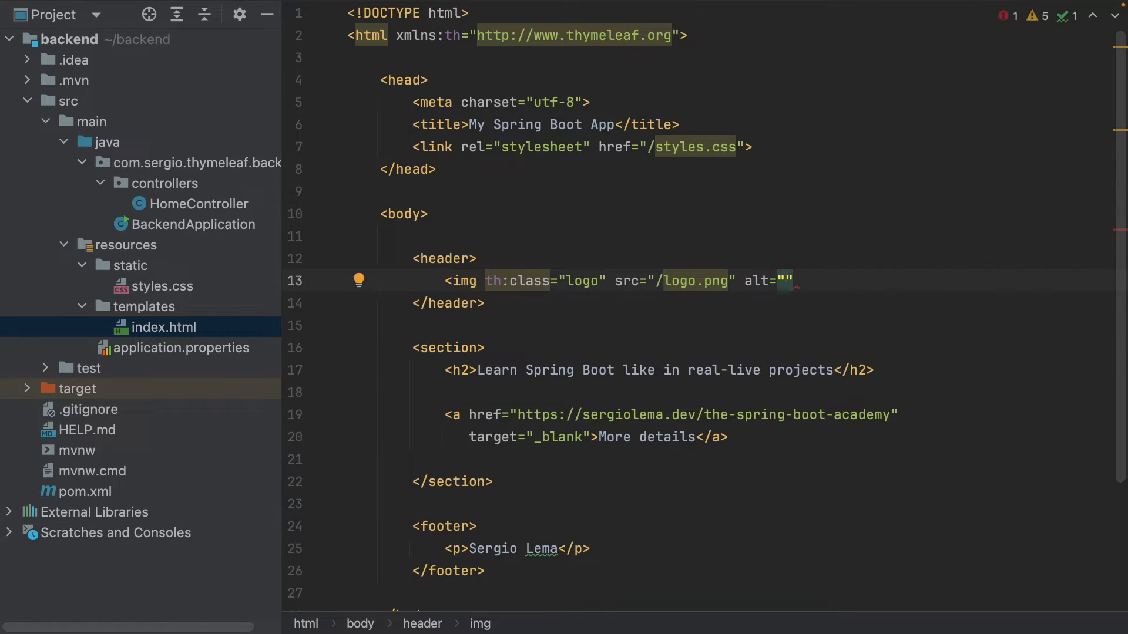
type("Logo image")
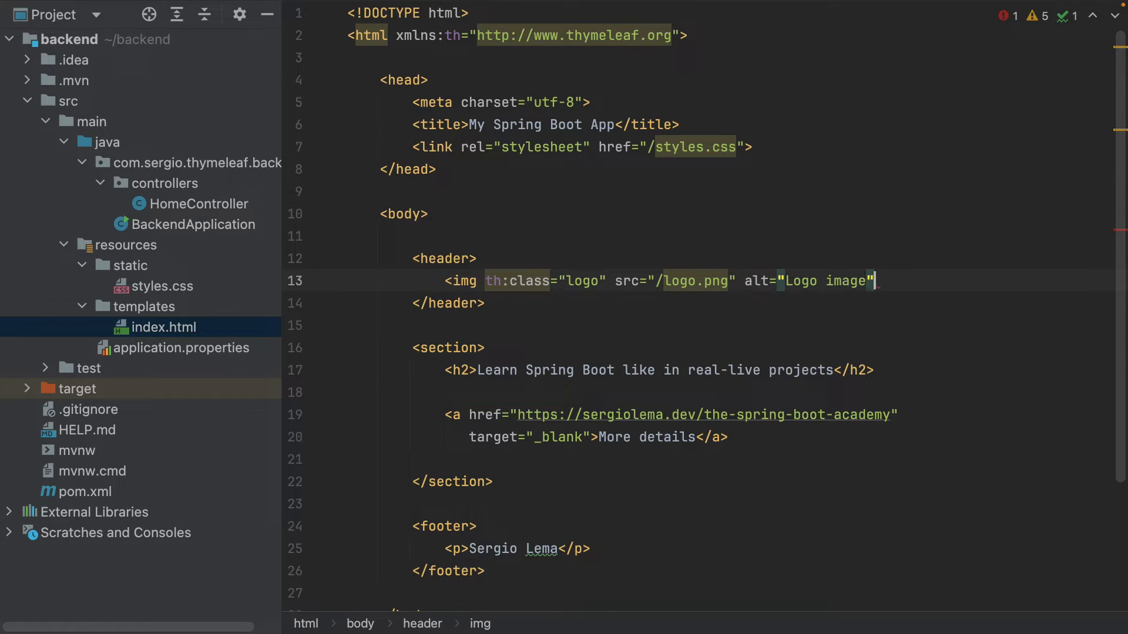
type(">")
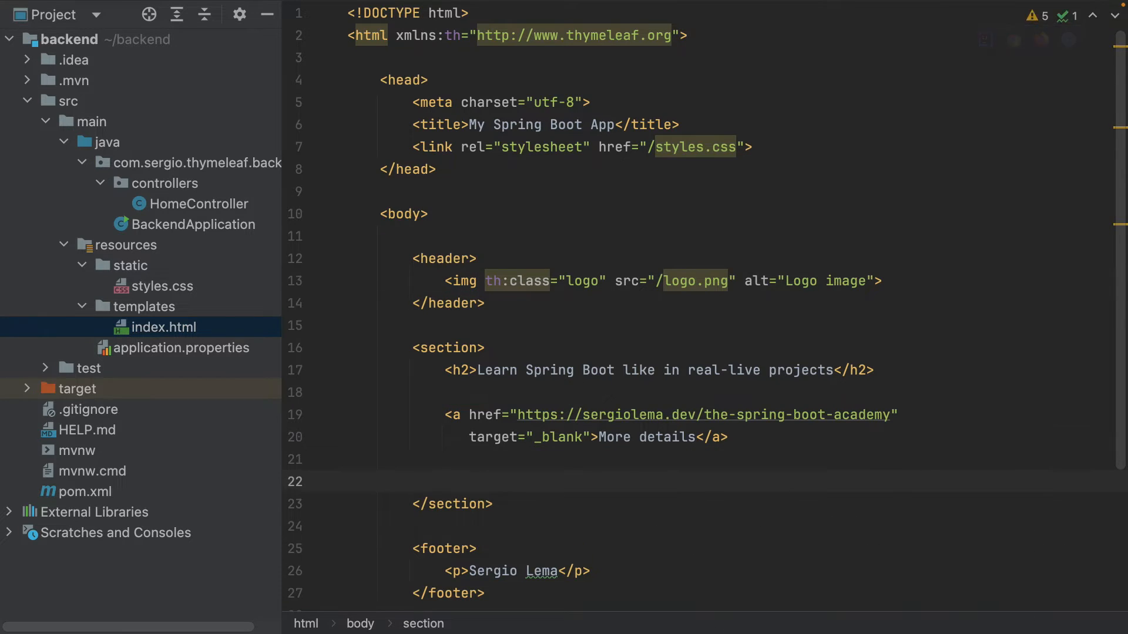
Step: Add a section img below the link with th:class "cover", src /image.jpg, alt 'Academy'
type("<img")
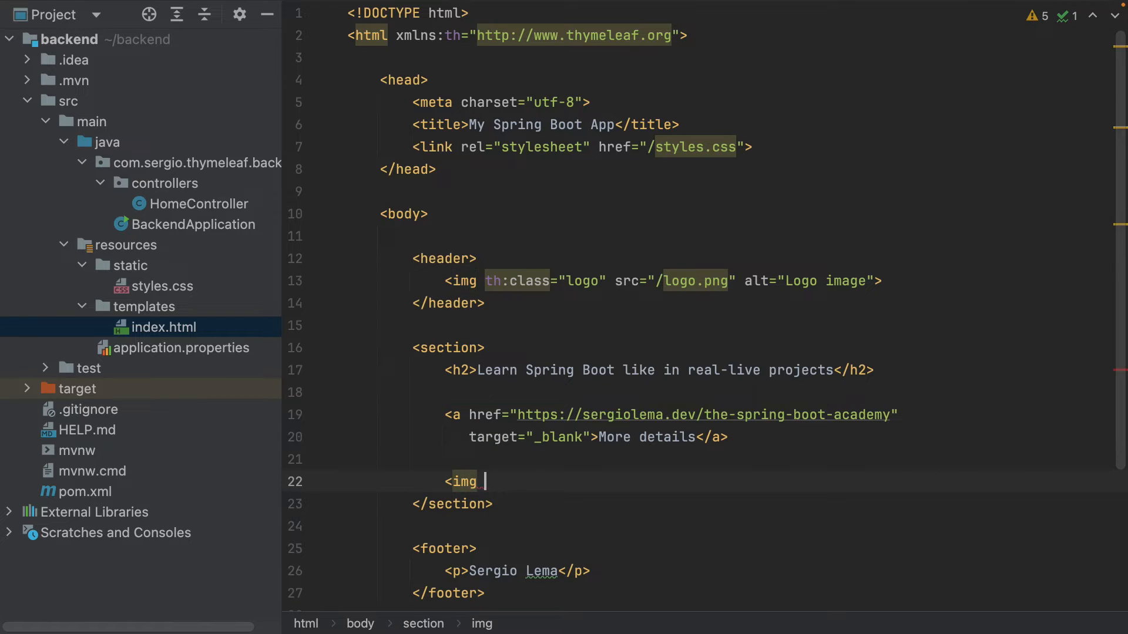
type("th:class")
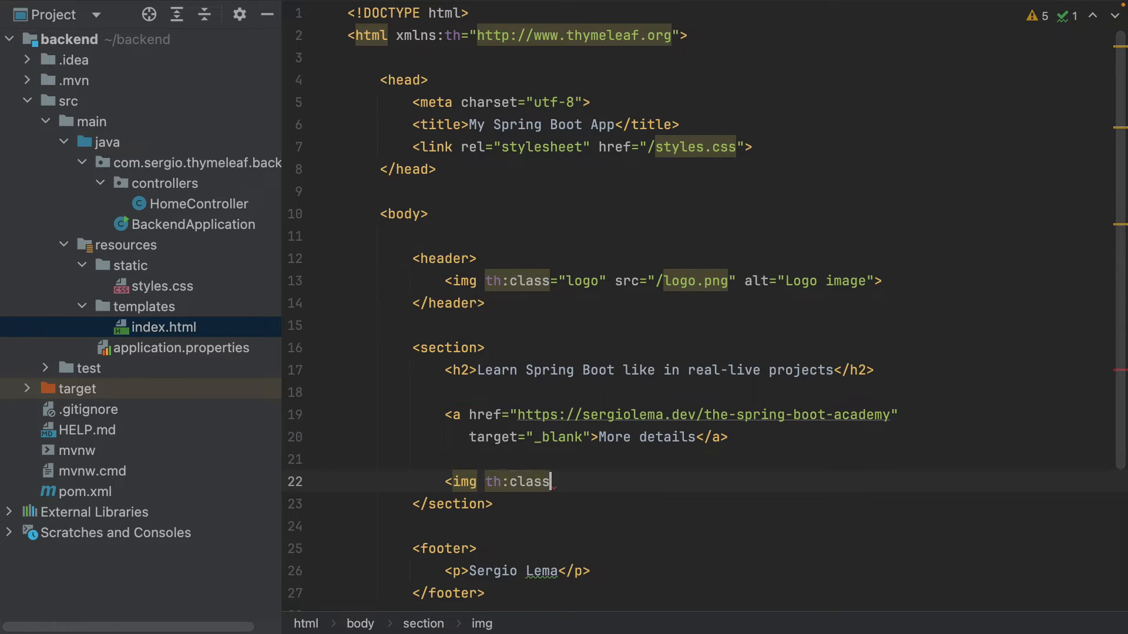
type("=\"cover\"")
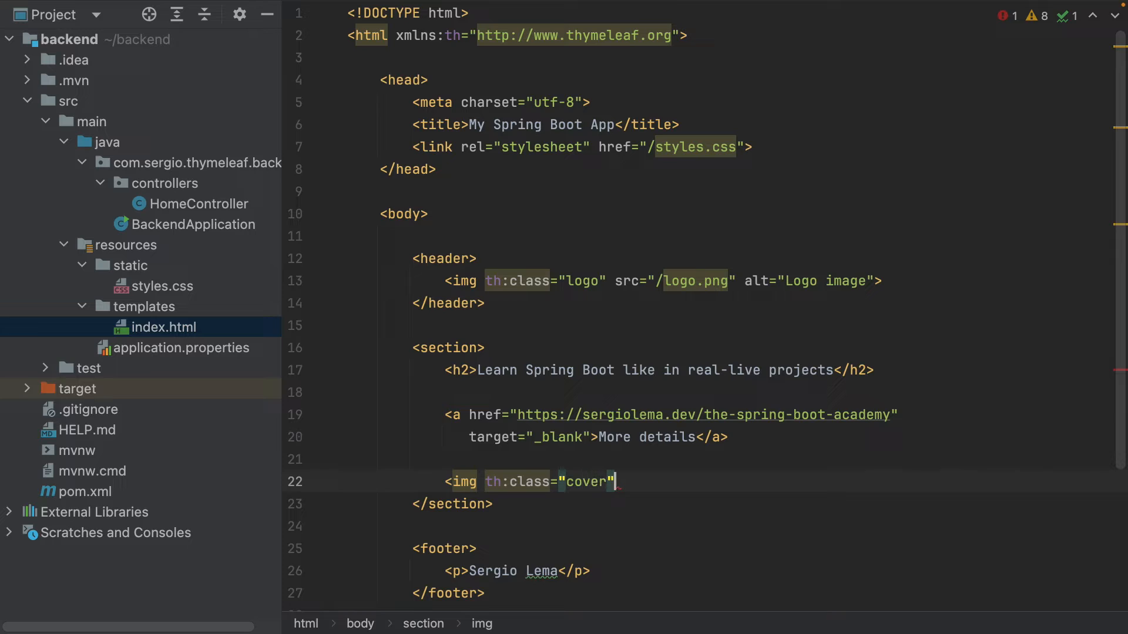
type("src=\"\"")
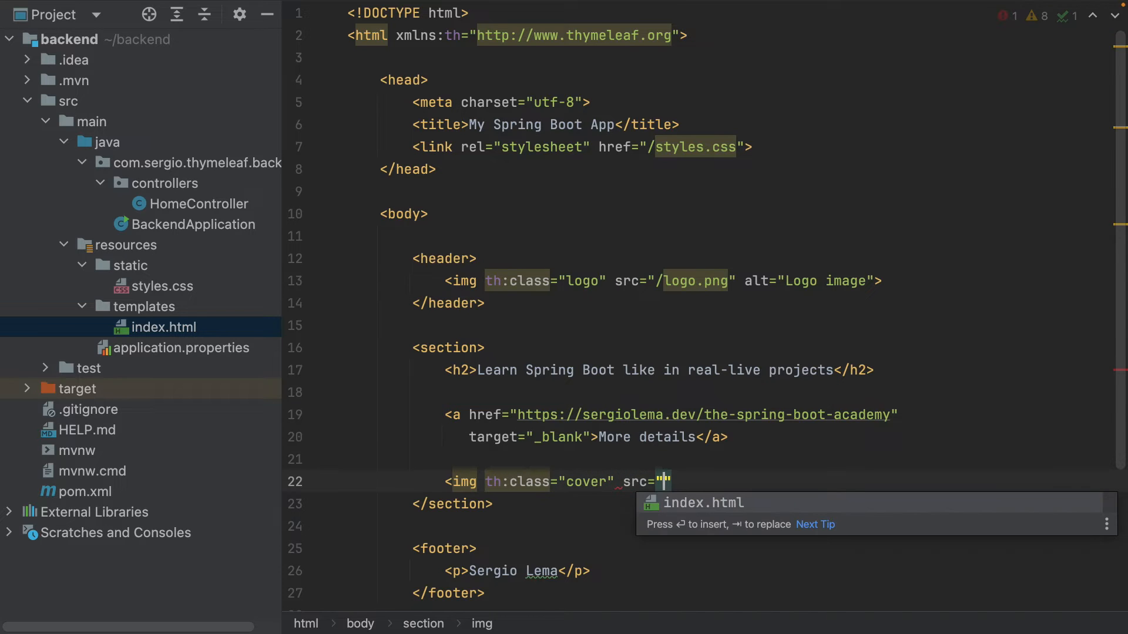
type("/")
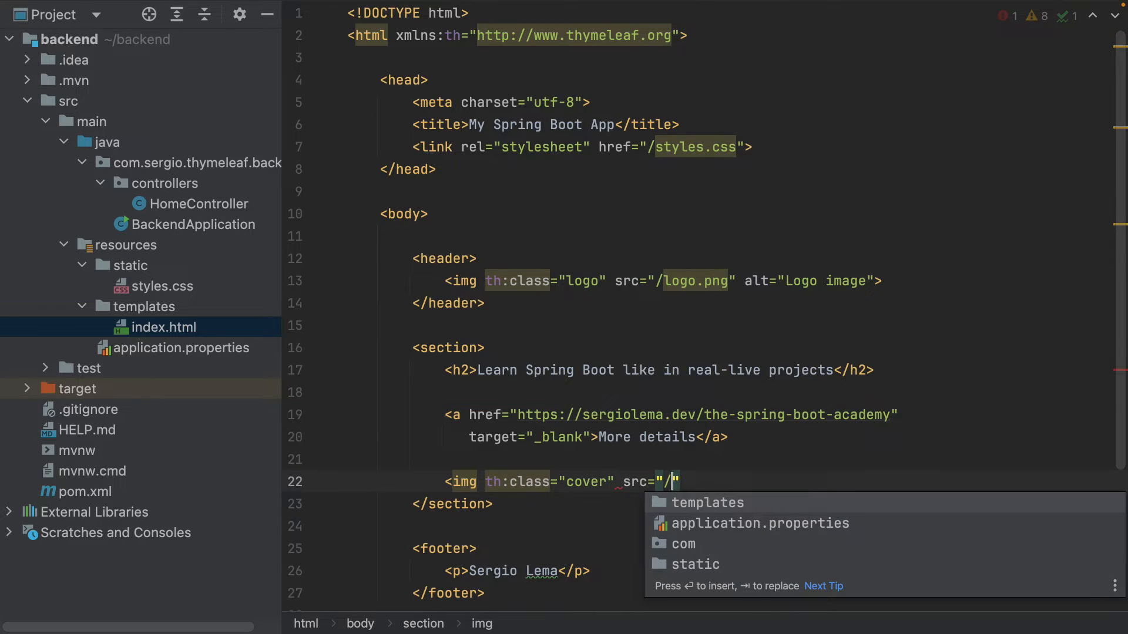
type("image.jpg")
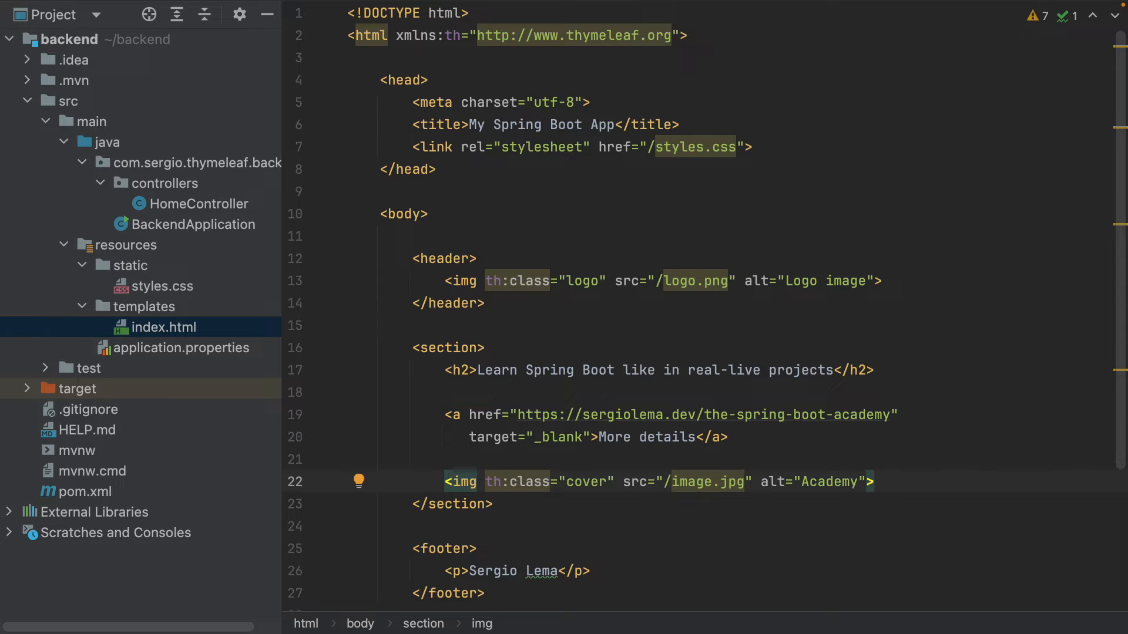
scroll("down", 3)
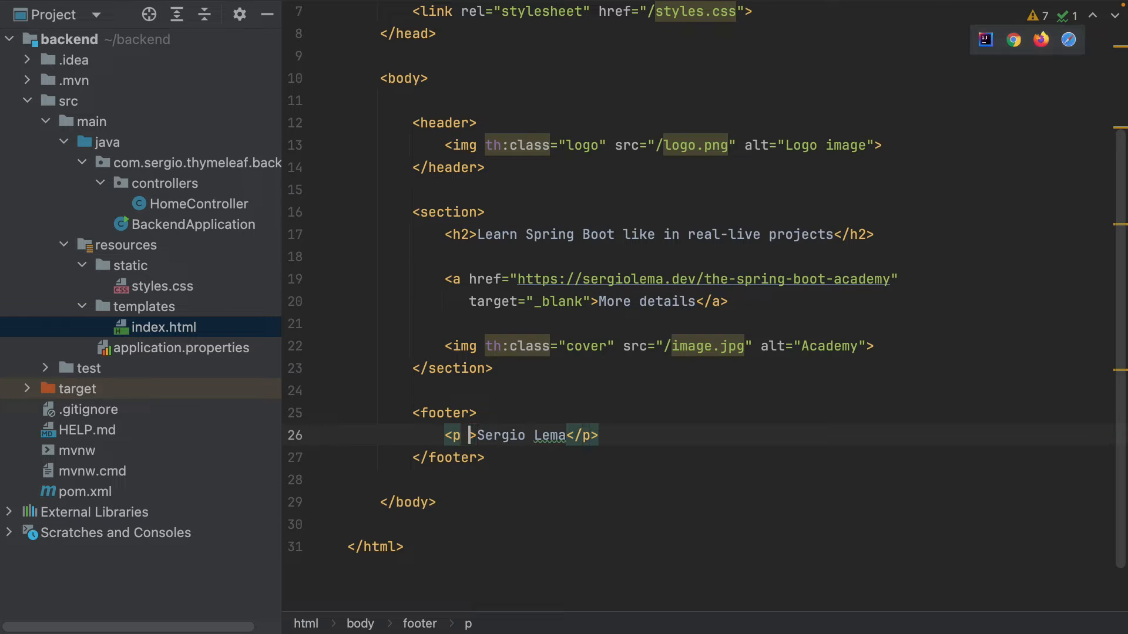
Step: Add th:class="light-text" to the footer paragraph tag
type("th:")
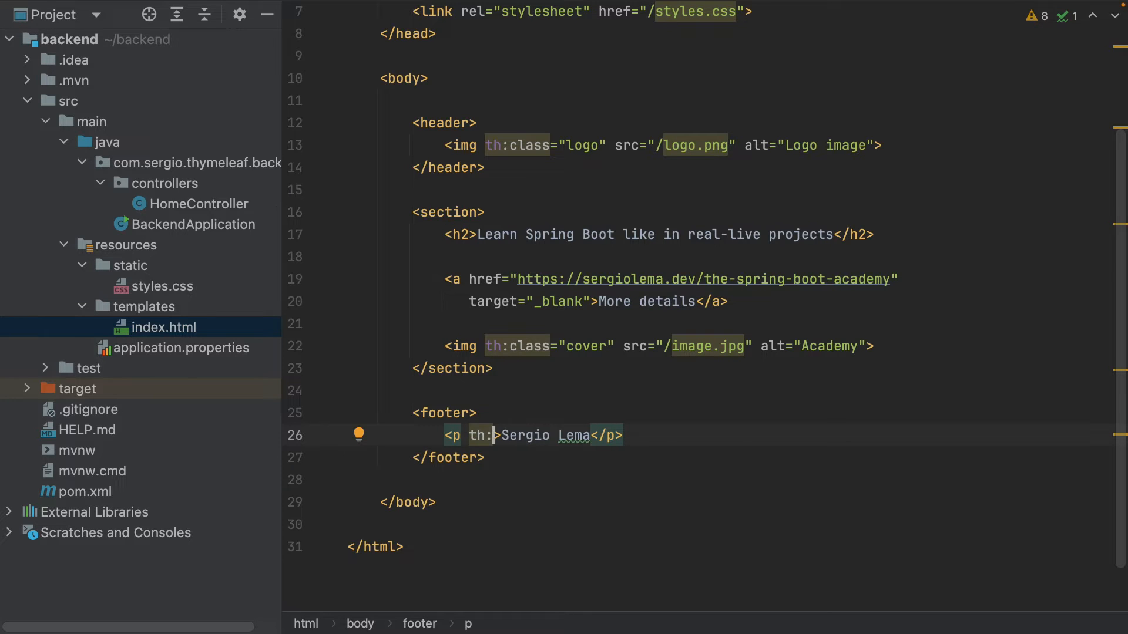
type("class=\"ligh")
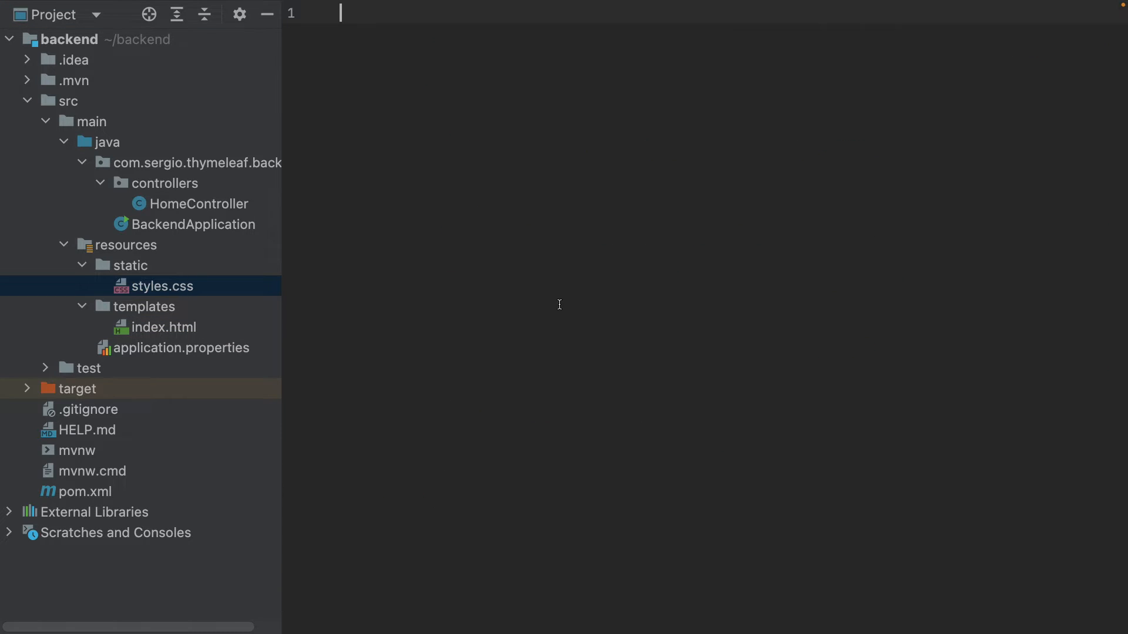
Step: Write empty .logo, .cover and .light-text rules in styles.css
type(".logo")
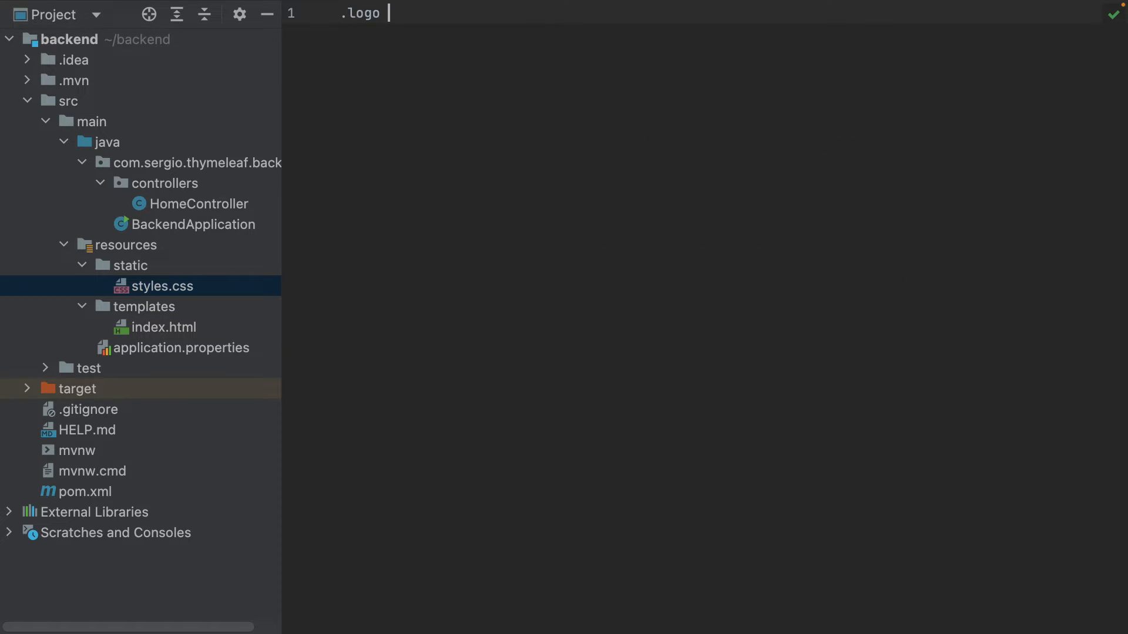
type("{")
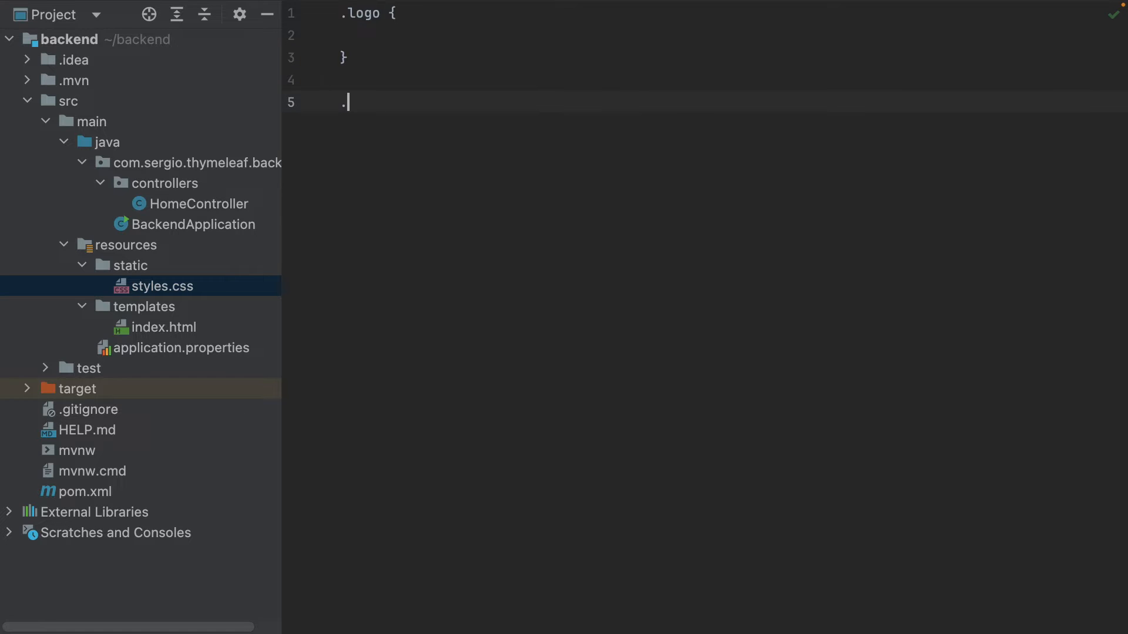
type("cover {")
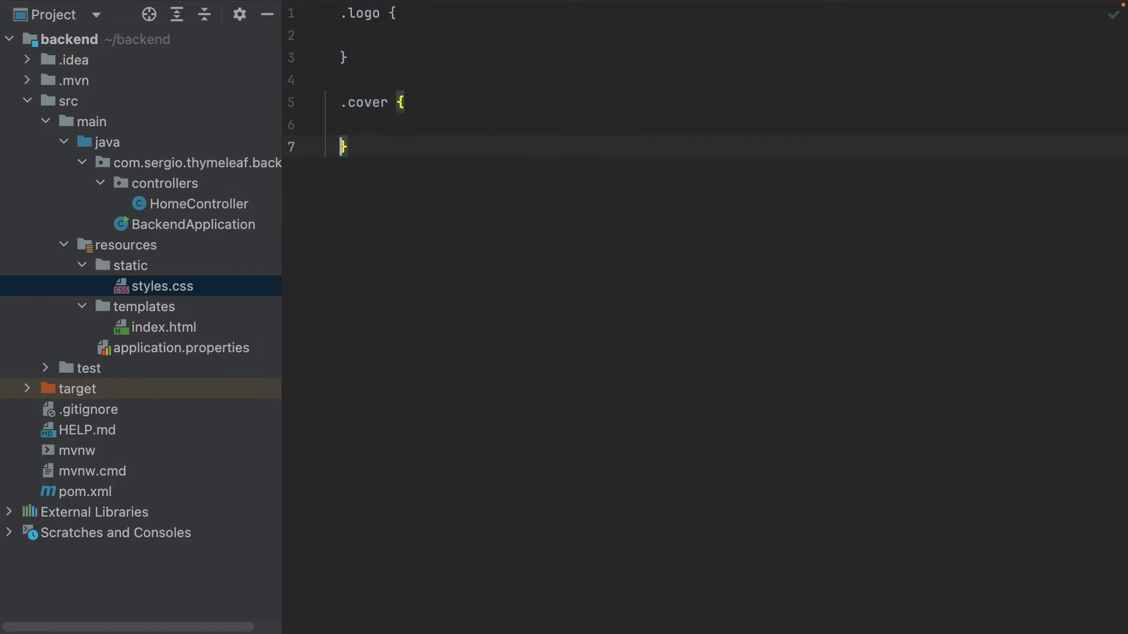
type(".light-te")
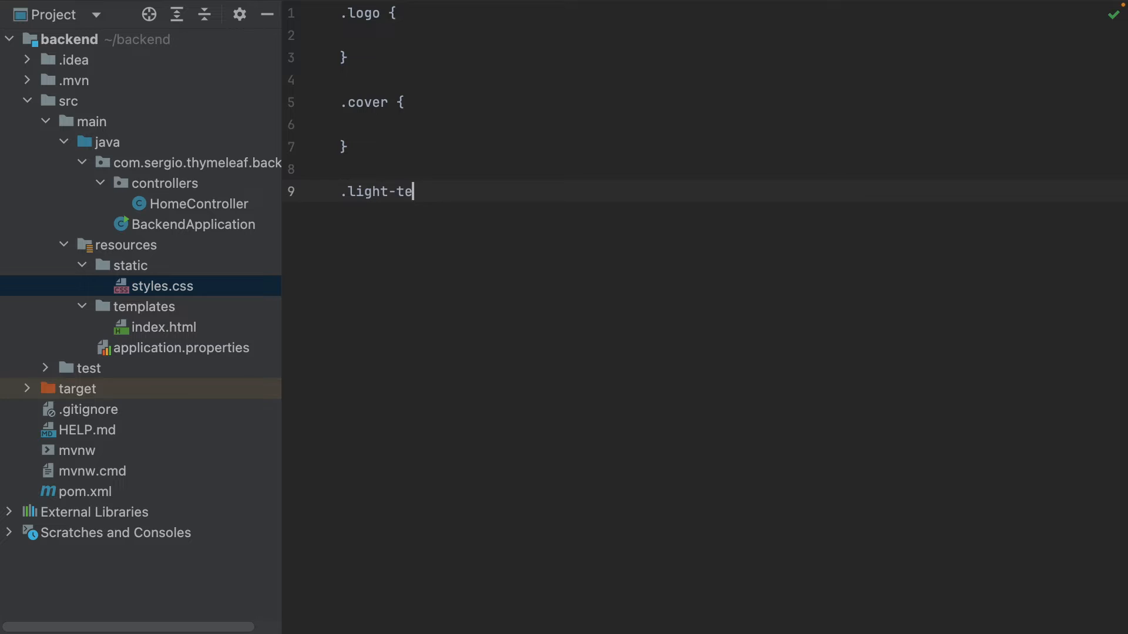
type("xt {")
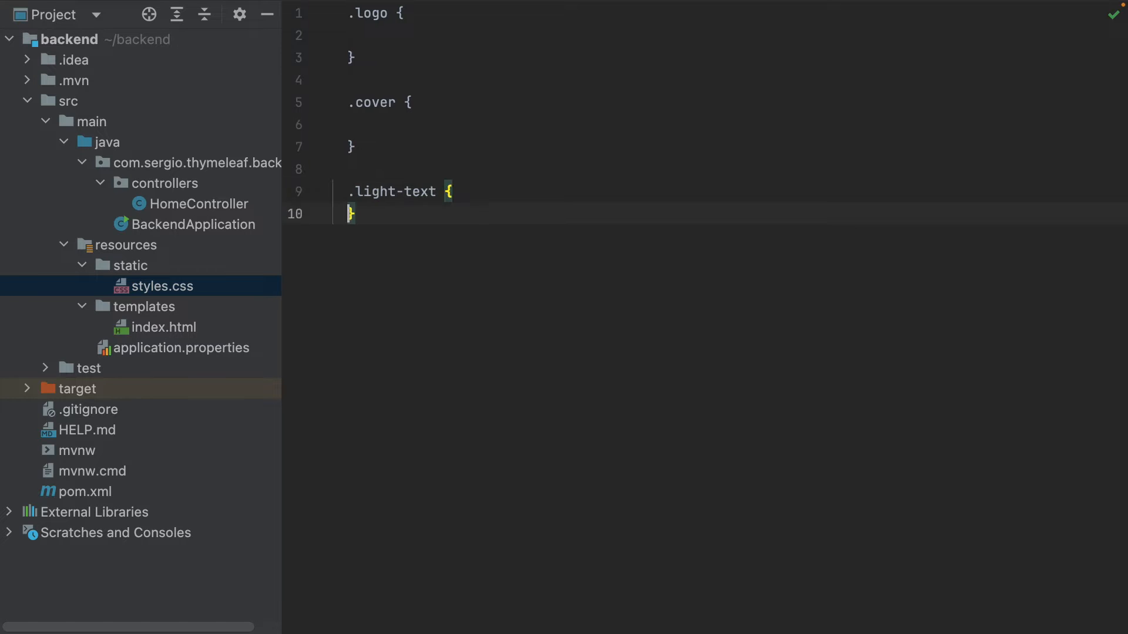
Step: Add a section, footer rule with padding-left: 200px
key("enter")
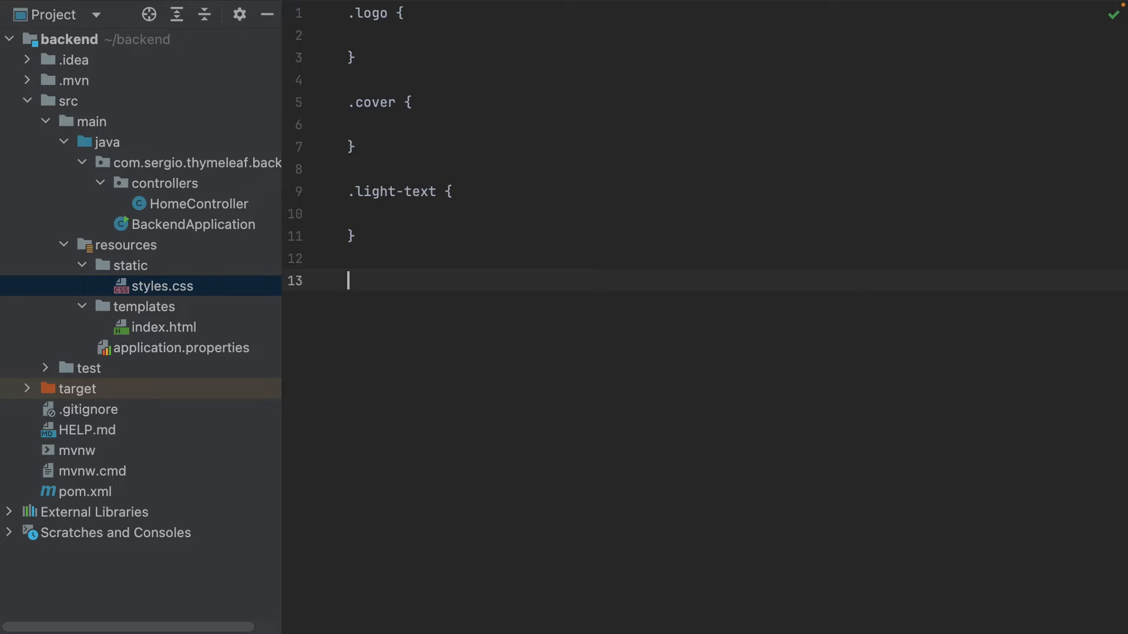
type("section,")
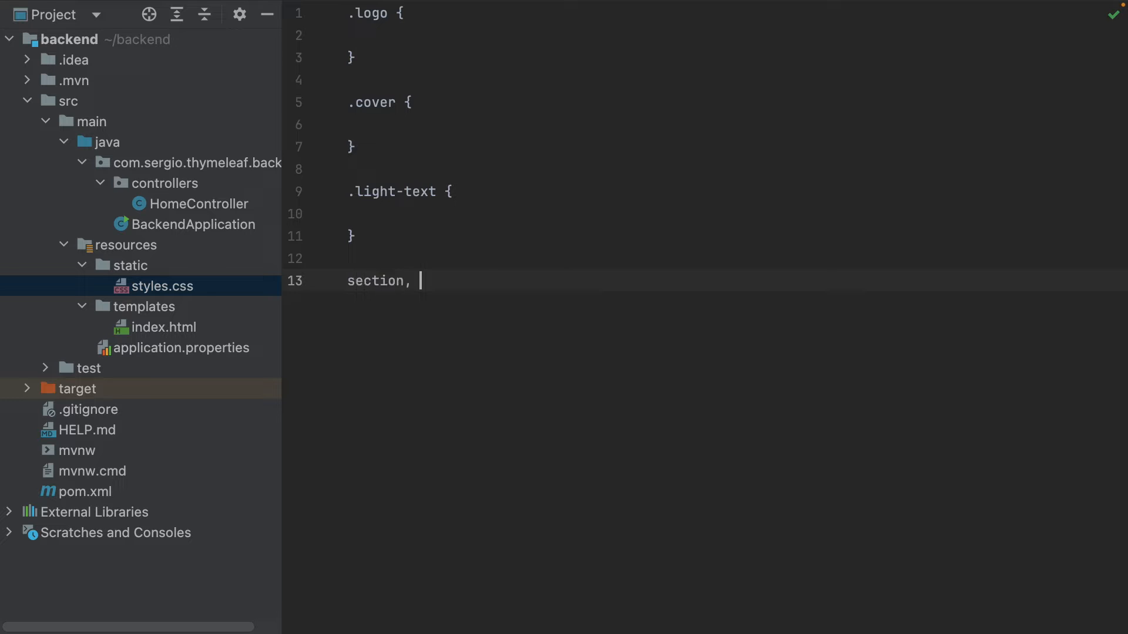
type("footer {")
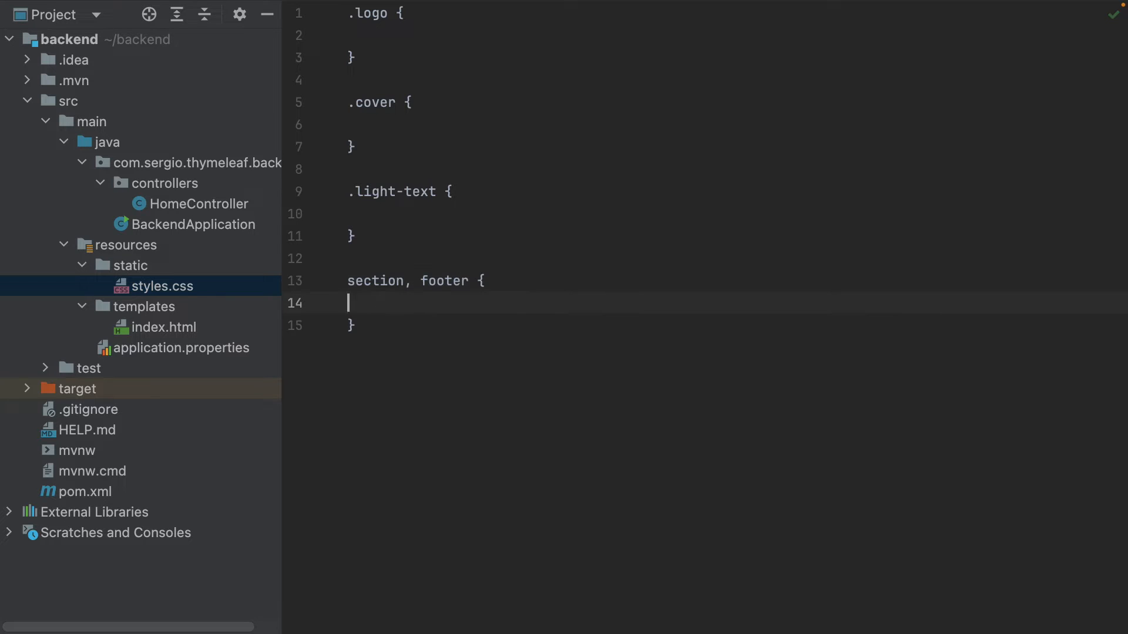
type("padding-left")
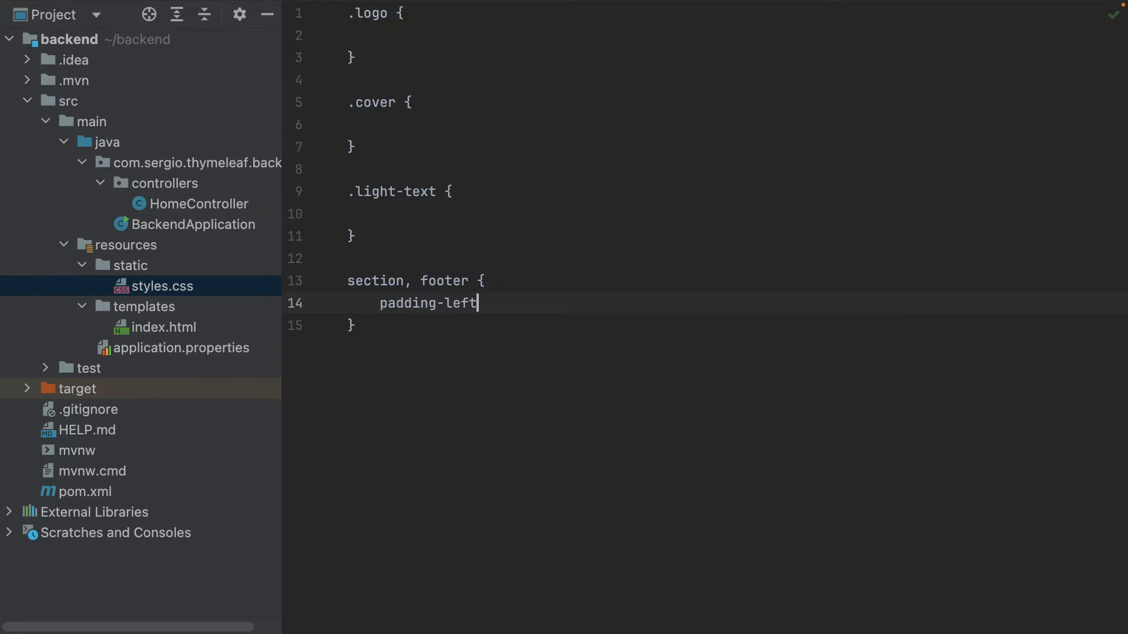
type(": 200p")
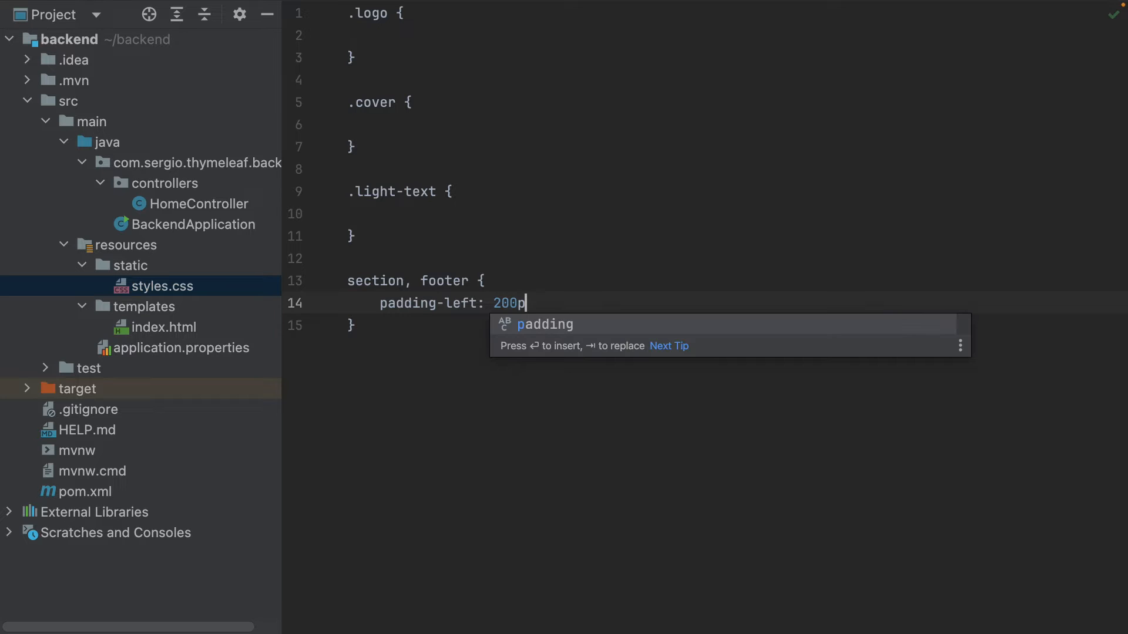
type("x;")
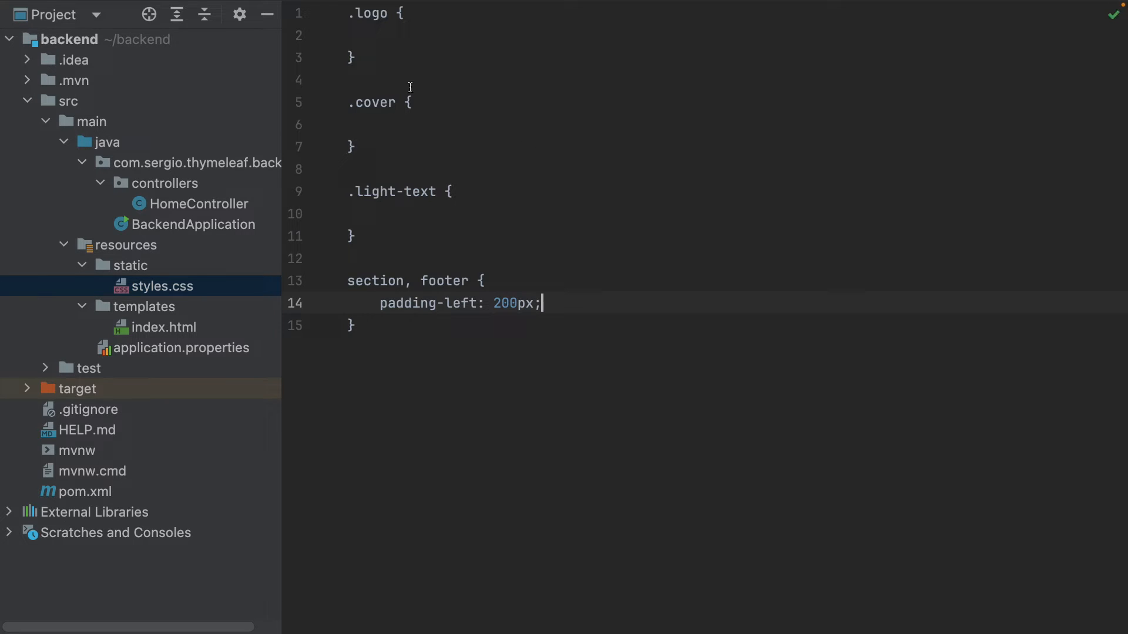
Step: Add widths of 80% and 50%, and give .cover 100px top and bottom padding
type("widht")
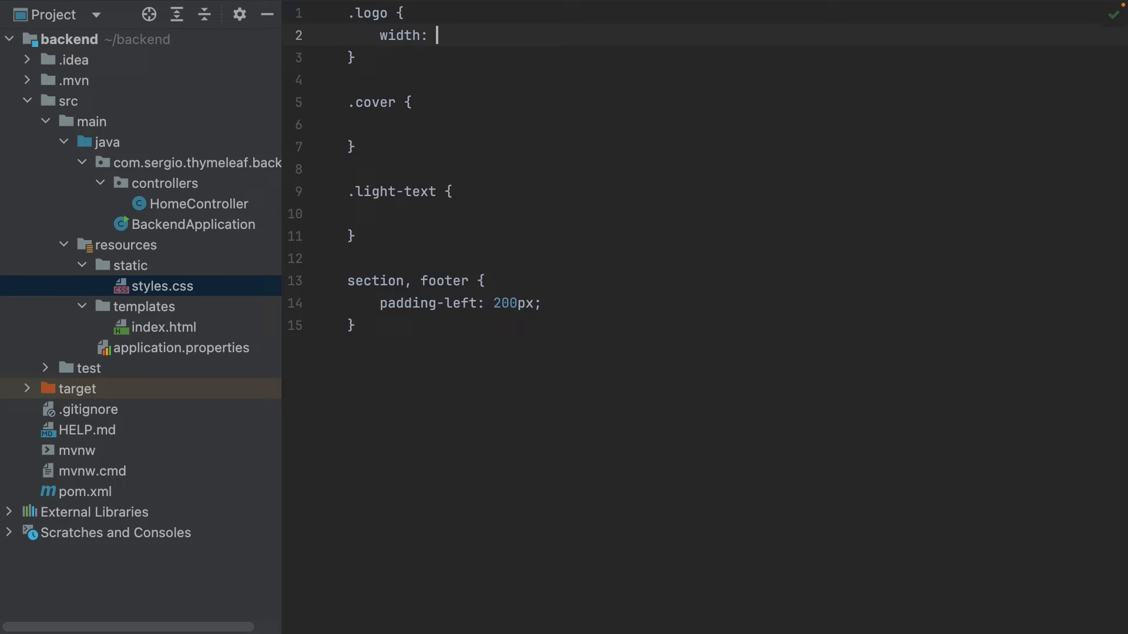
type("80%;")
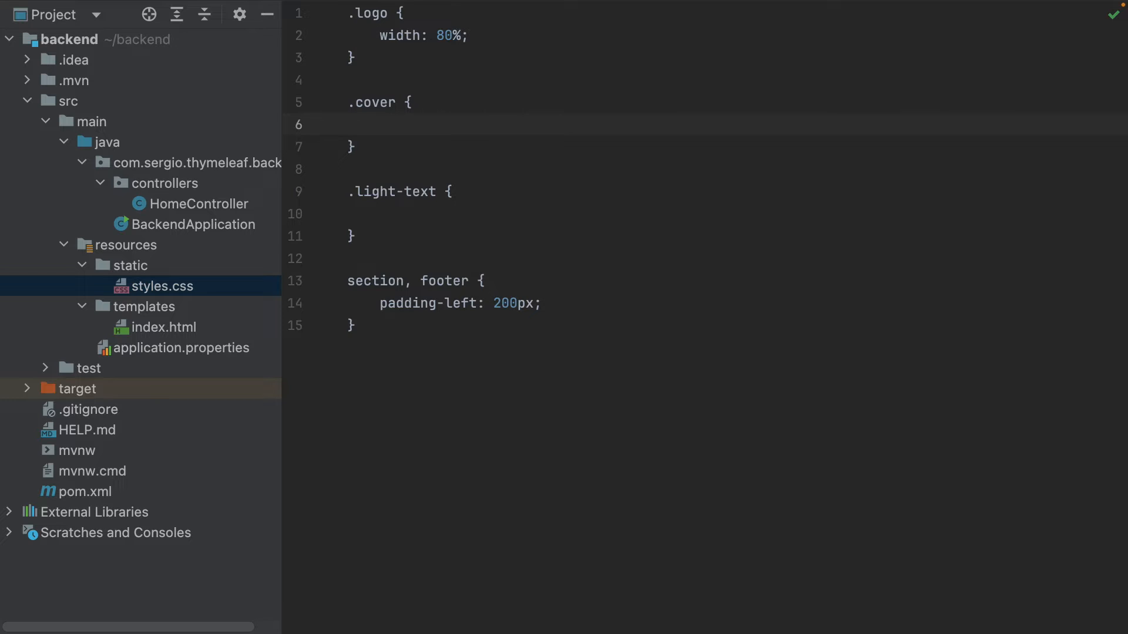
type("width:")
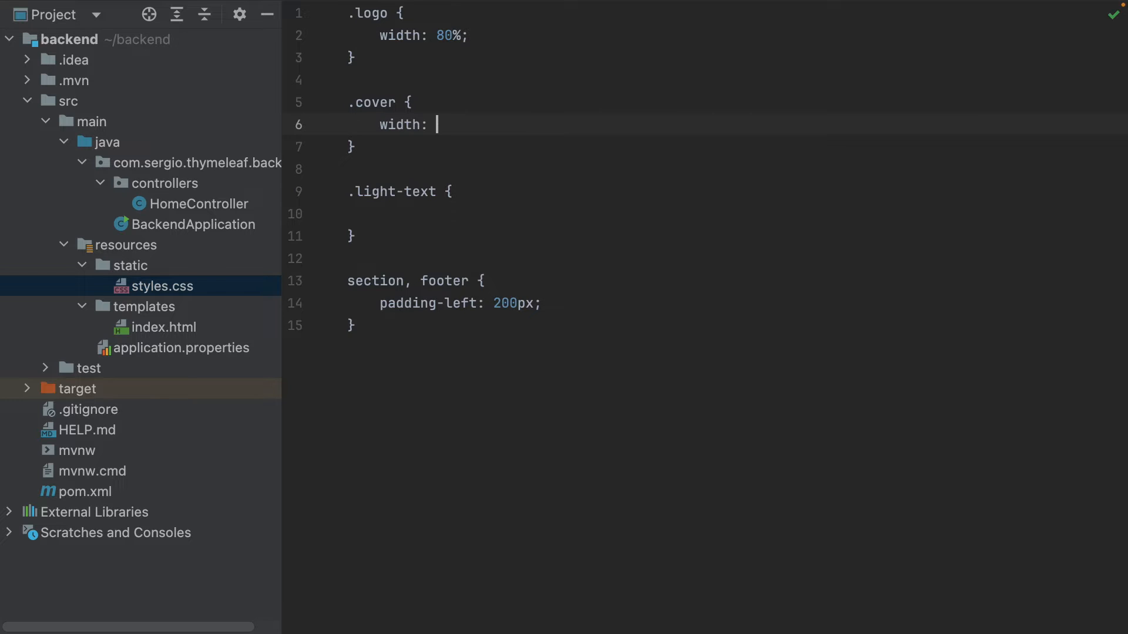
type("50%")
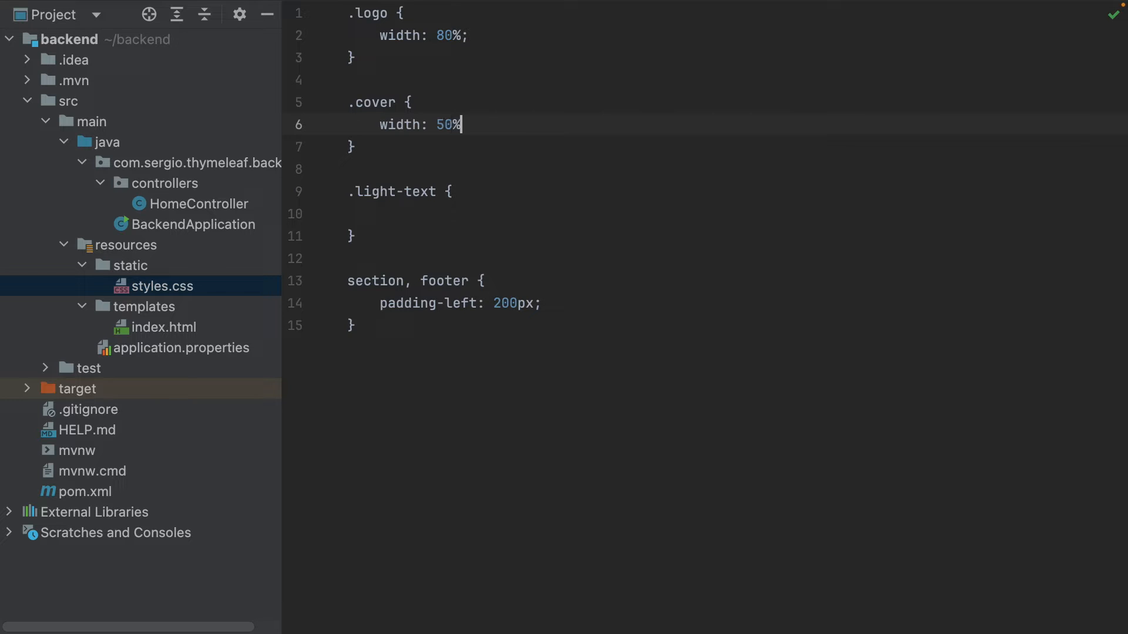
type("padding-")
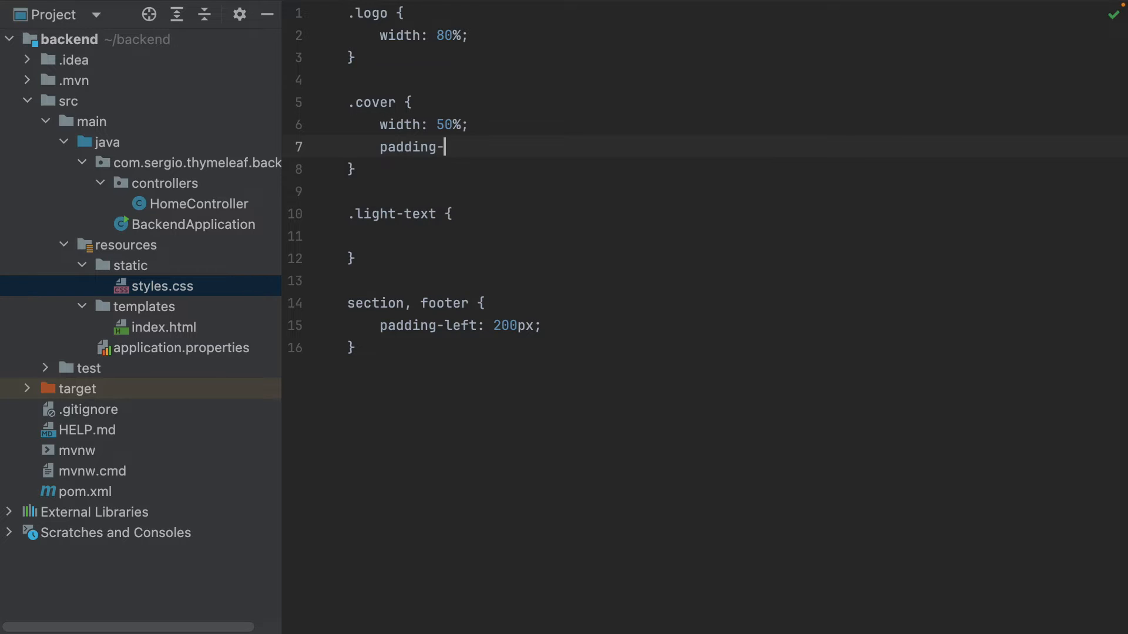
type("top: 100")
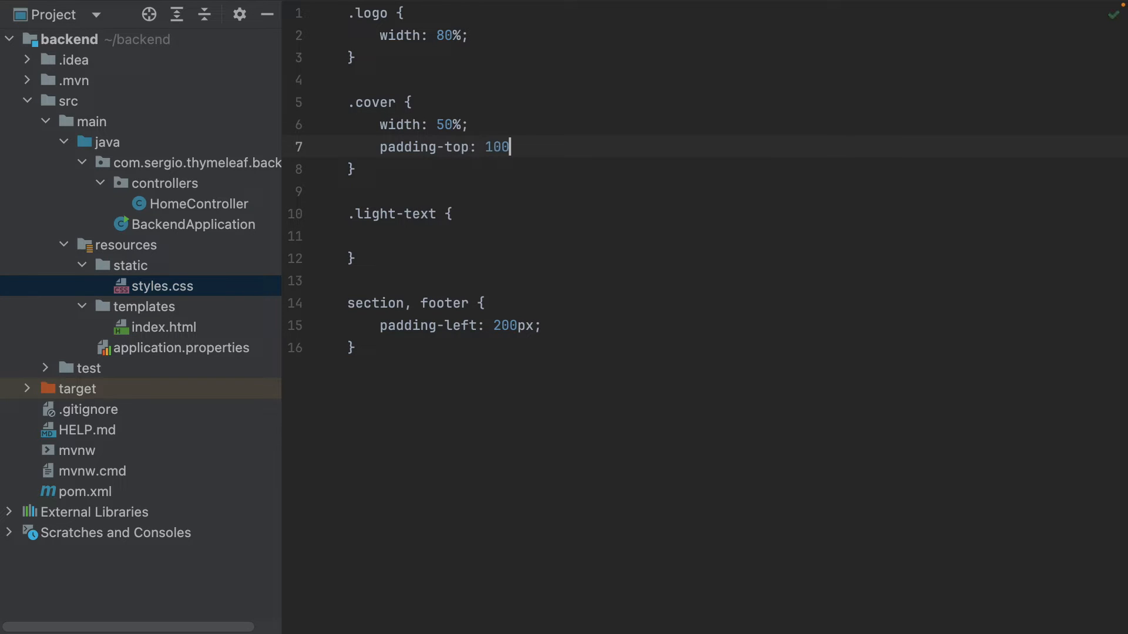
type("px;")
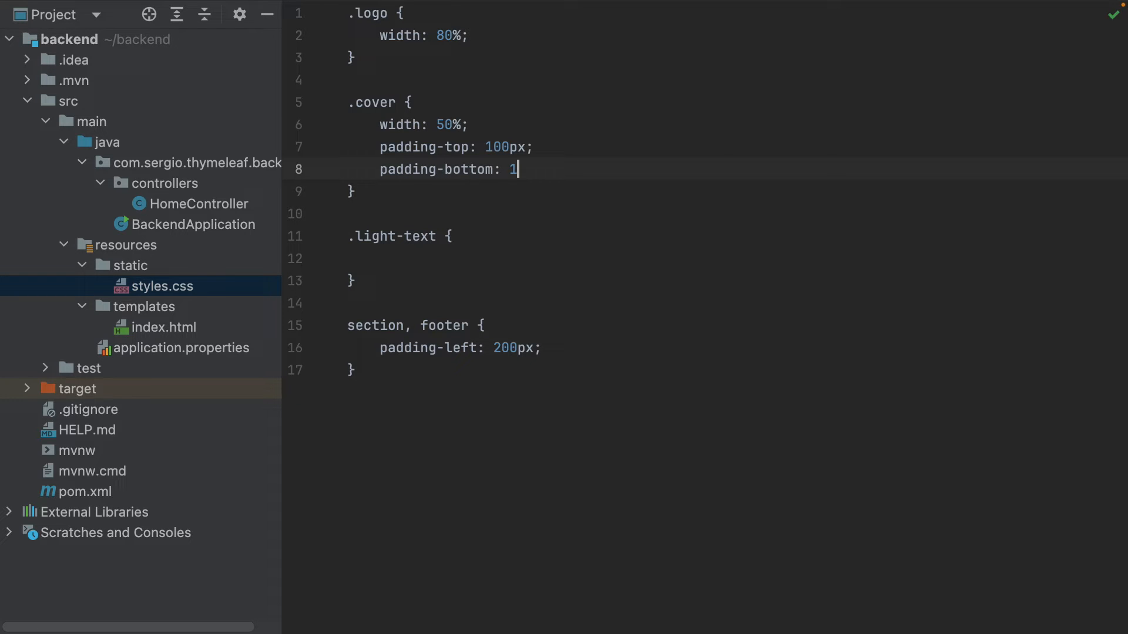
type("00px;")
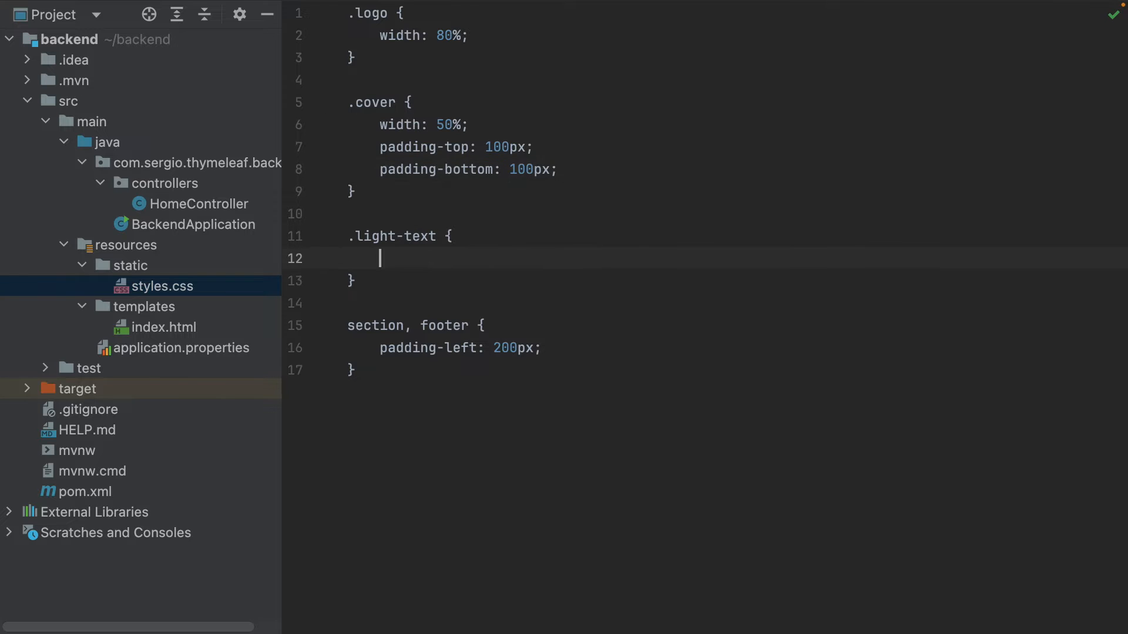
Step: Colour .light-text gray and confirm moving the images into static
type("color:")
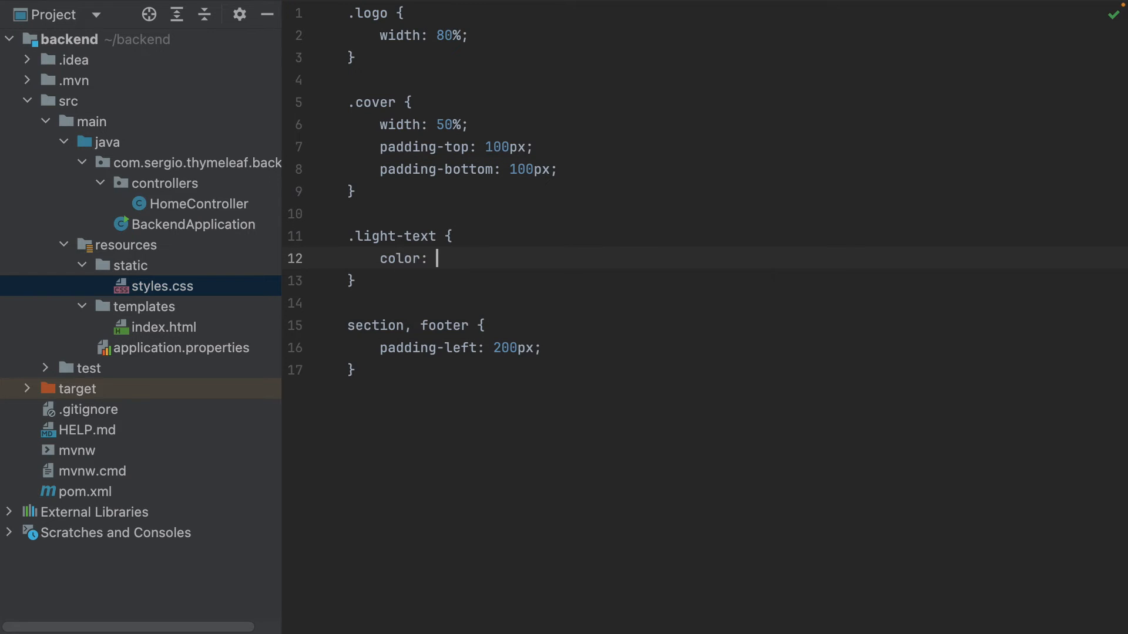
type("gray")
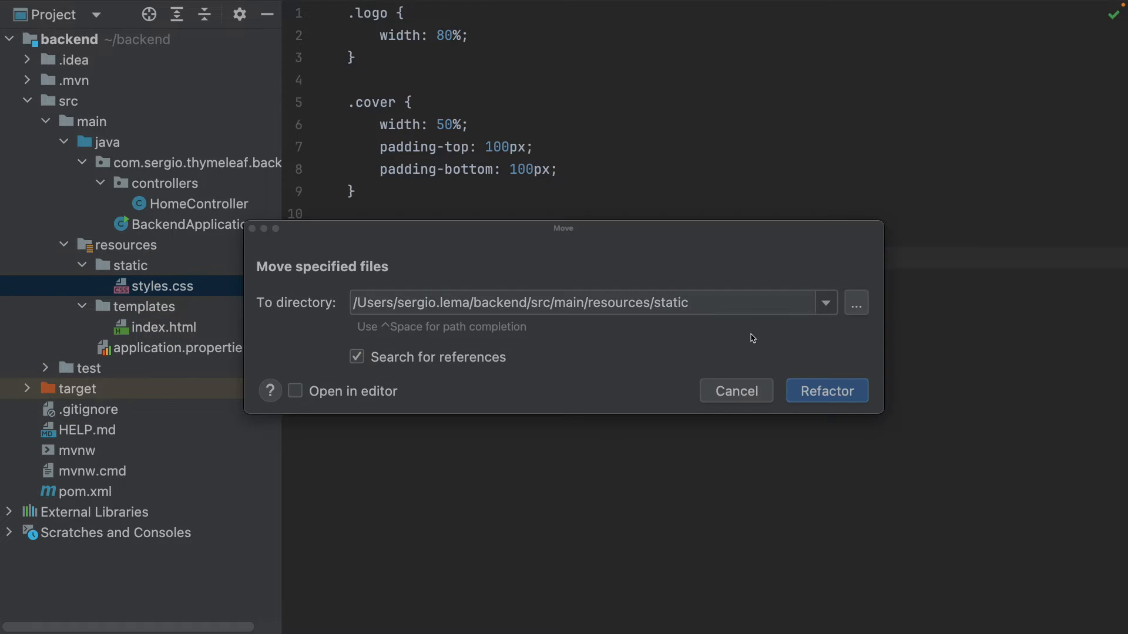
left_click(826, 391)
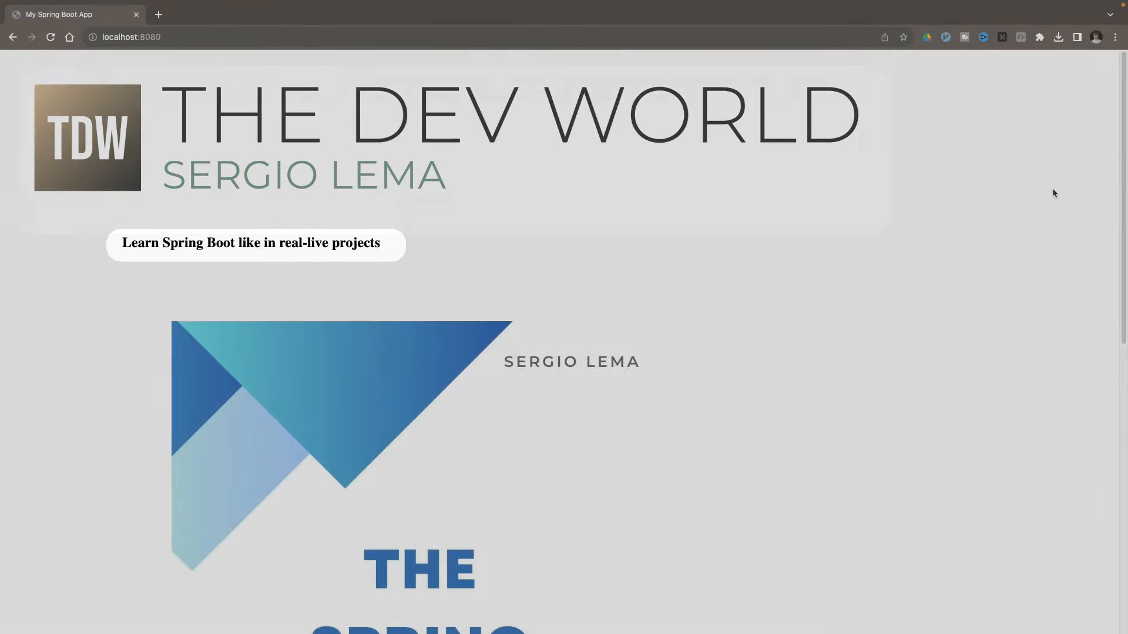
scroll("down", 3)
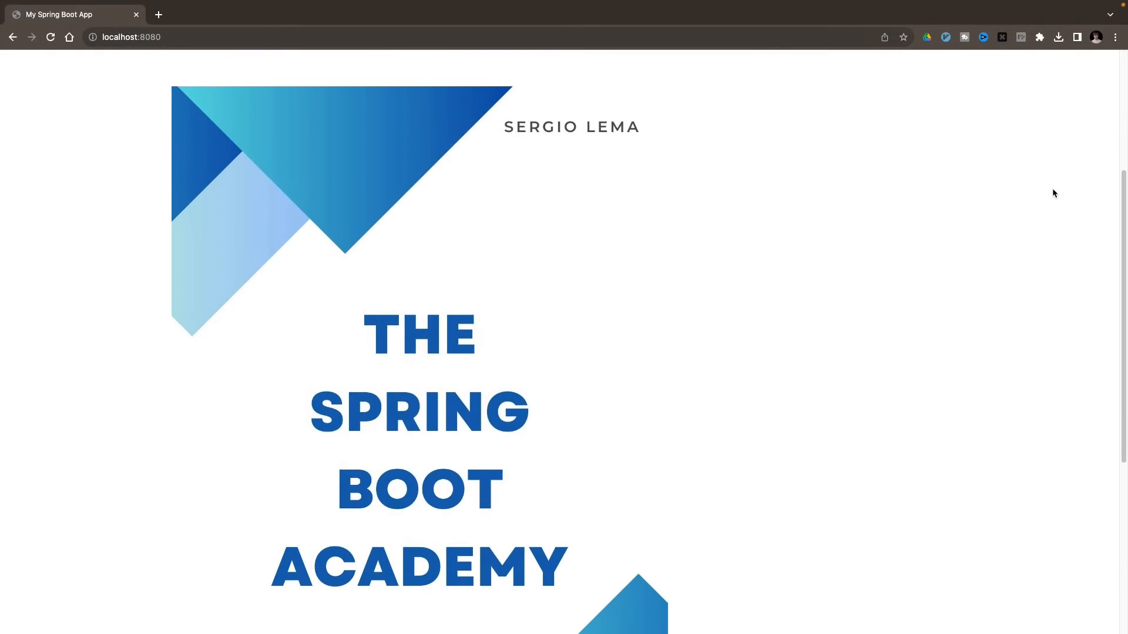
scroll("down", 3)
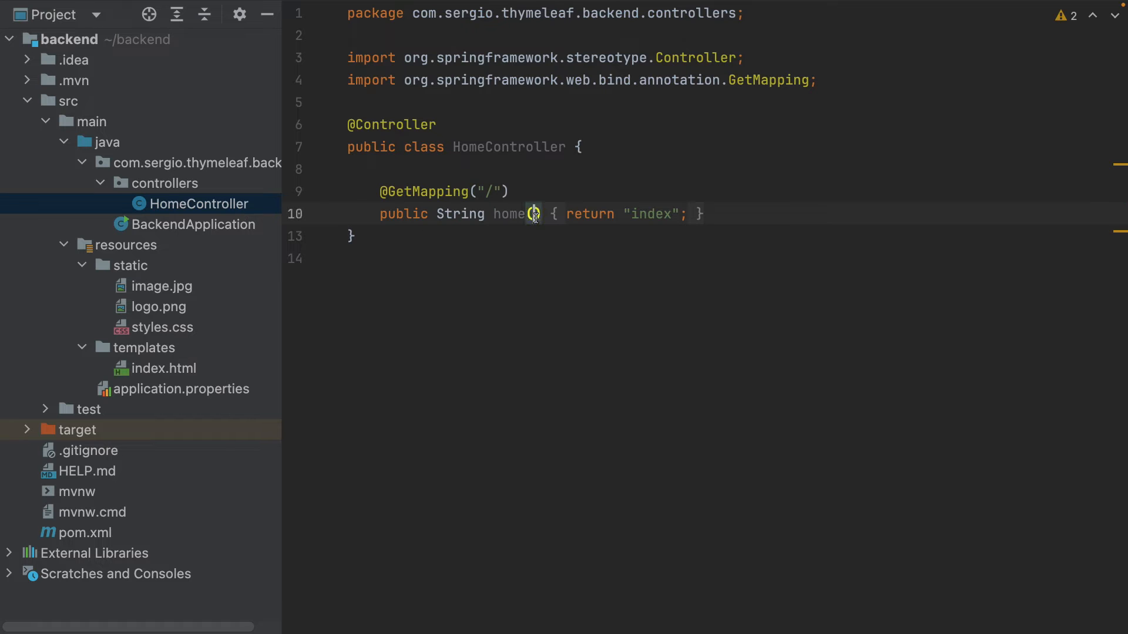
Step: Add a Model parameter and begin model.addAttribute("features", Arrays.asList(...))
type("Model")
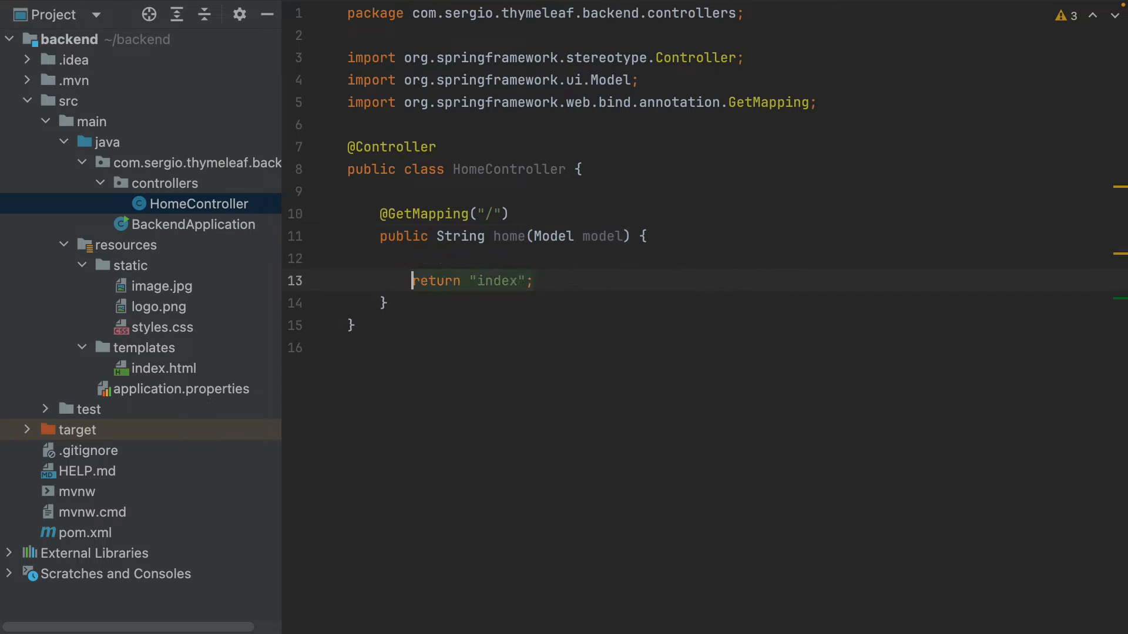
type("model.a")
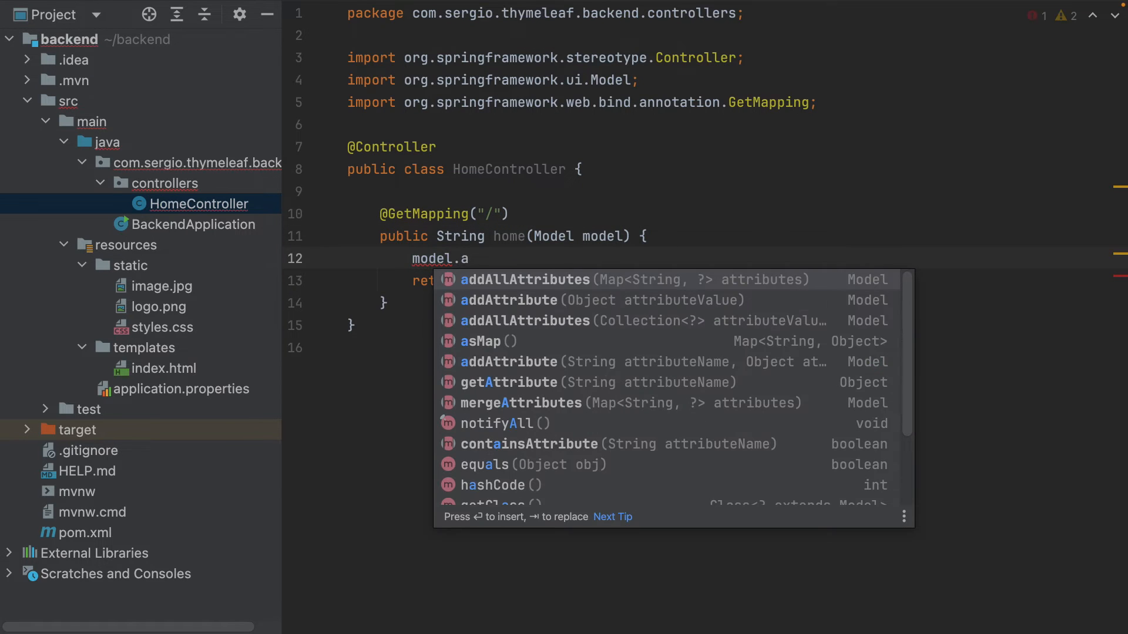
type("dad")
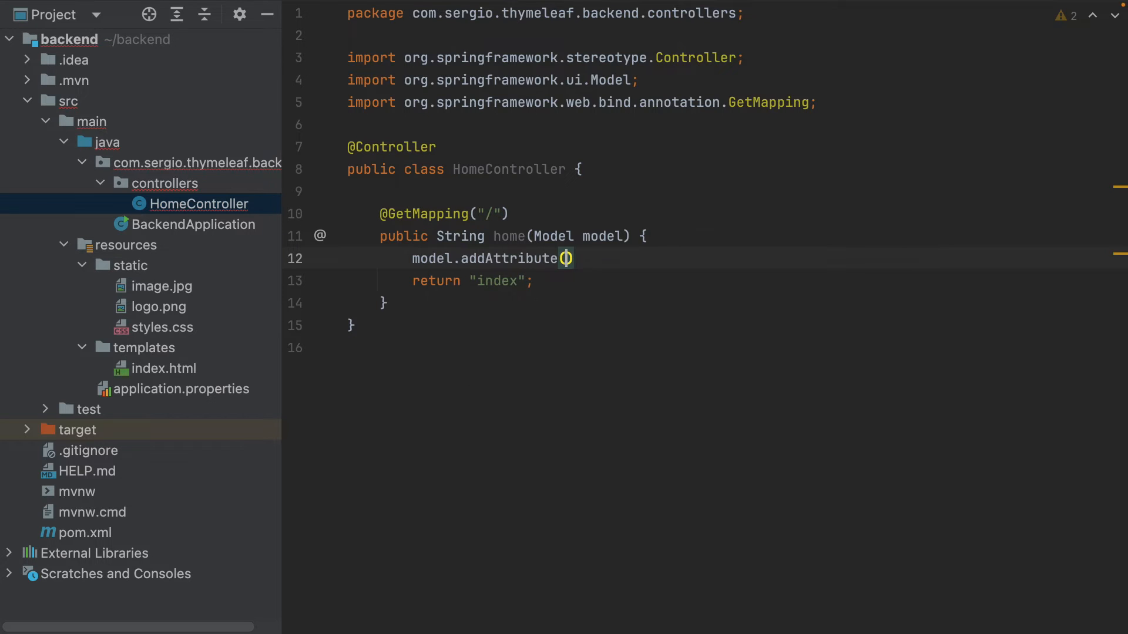
type("\"features\"")
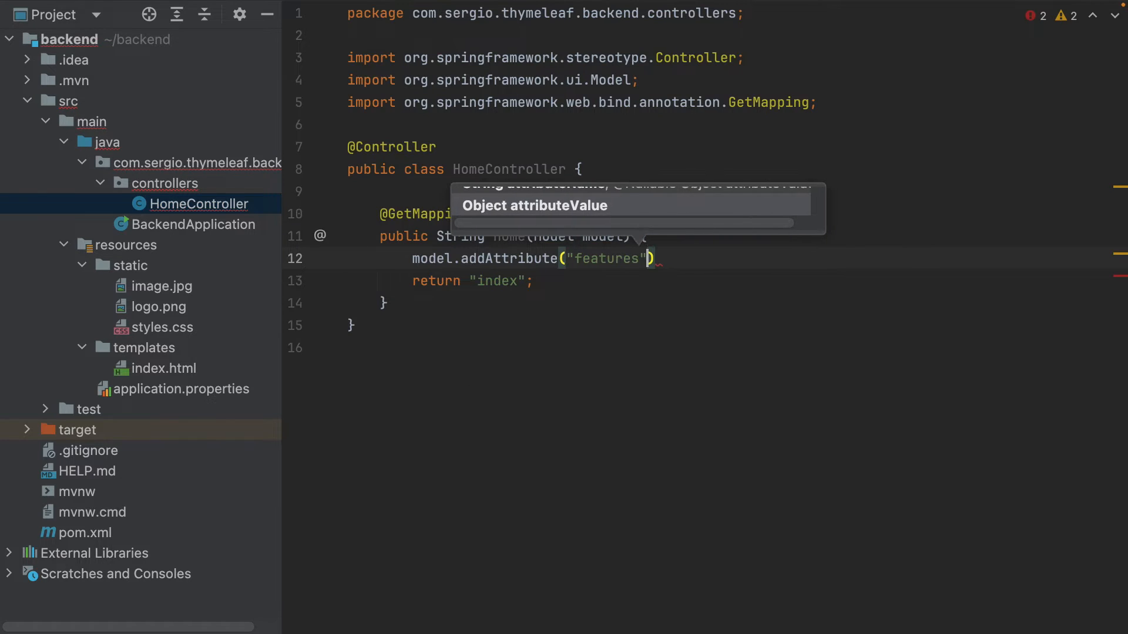
type(", Ar")
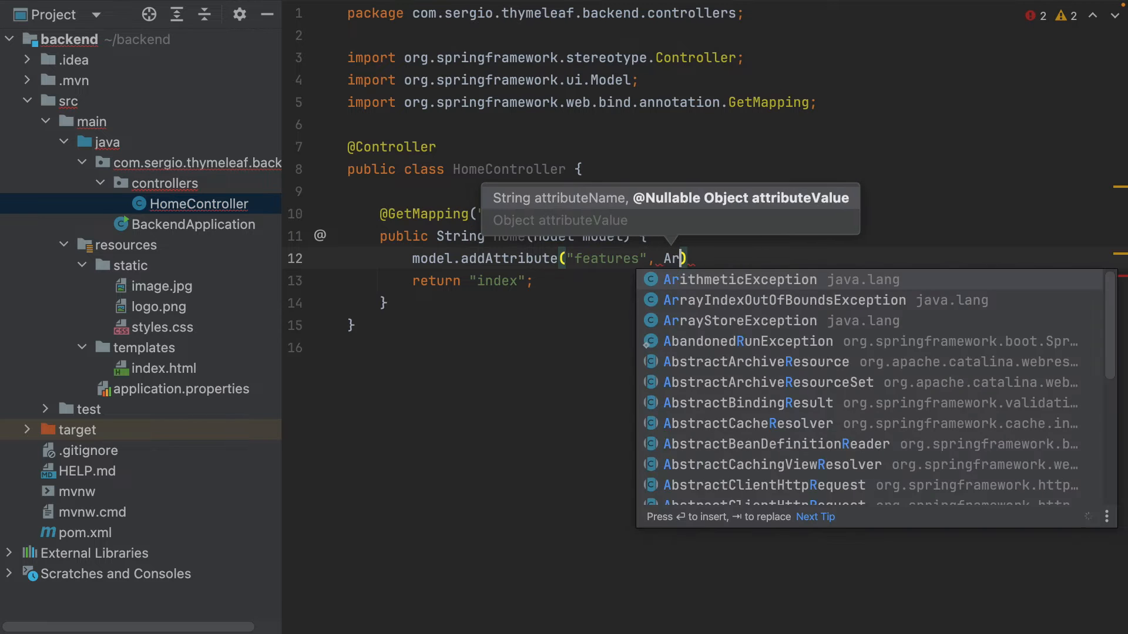
type("rays.asList(")
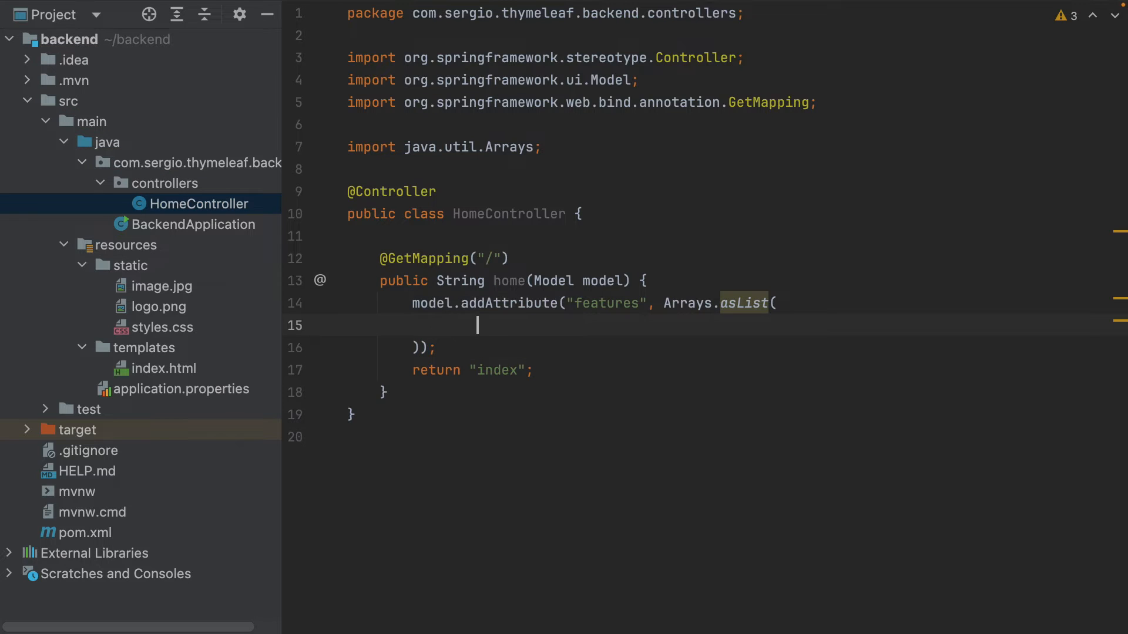
Step: Fill the list with three feature strings, including mentorship, real feedback and software design best practices
type("\"Working in \"")
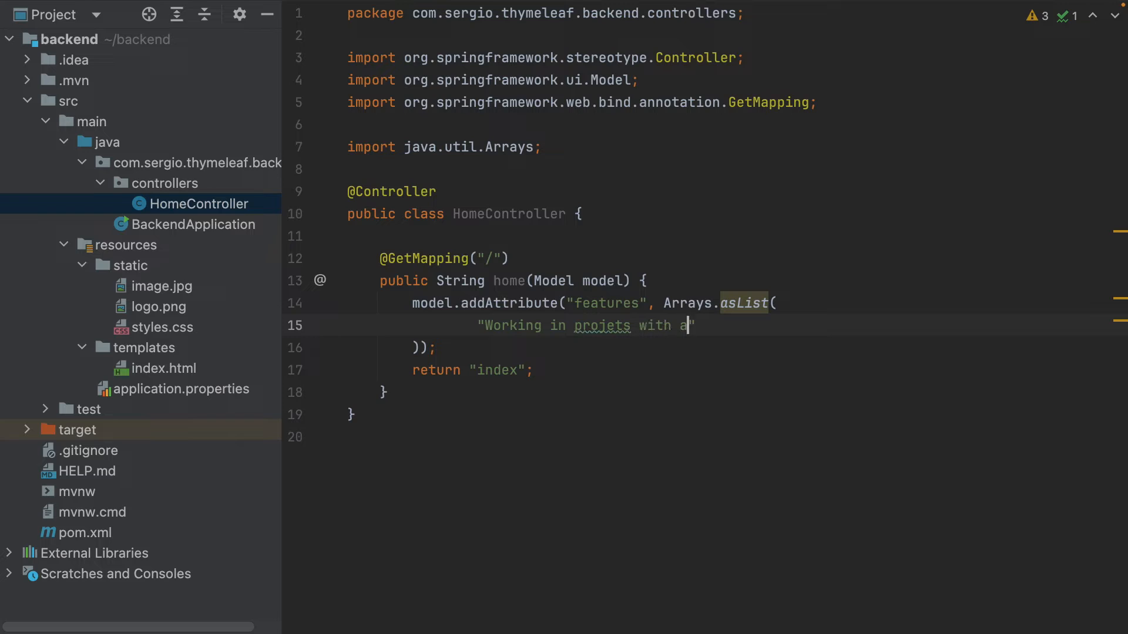
type("nd experienc")
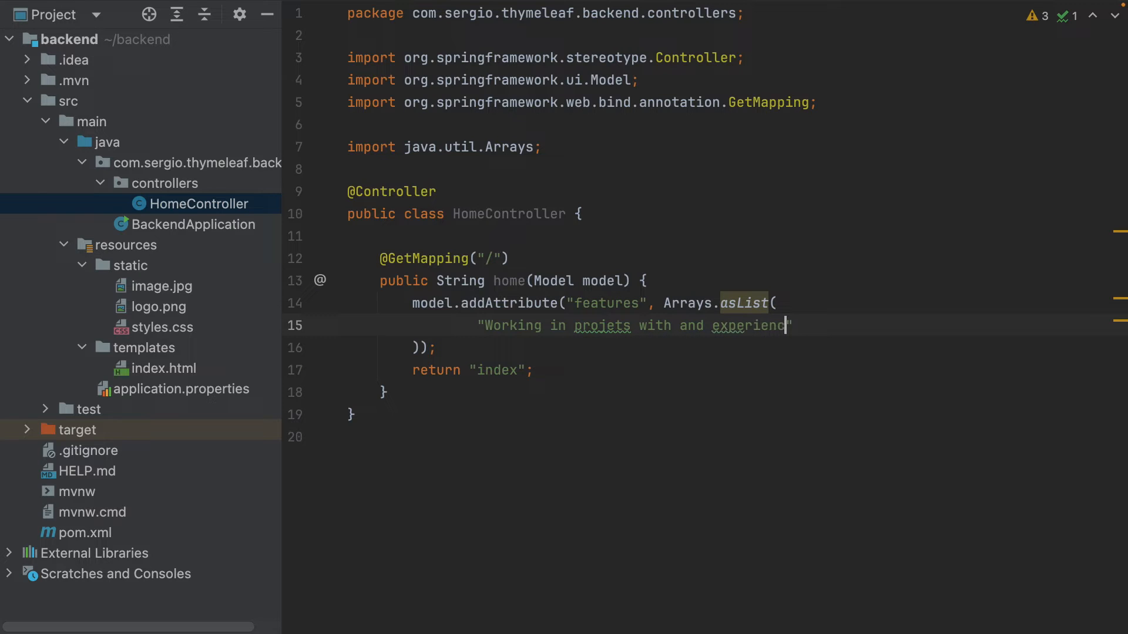
type("ed mentor\"")
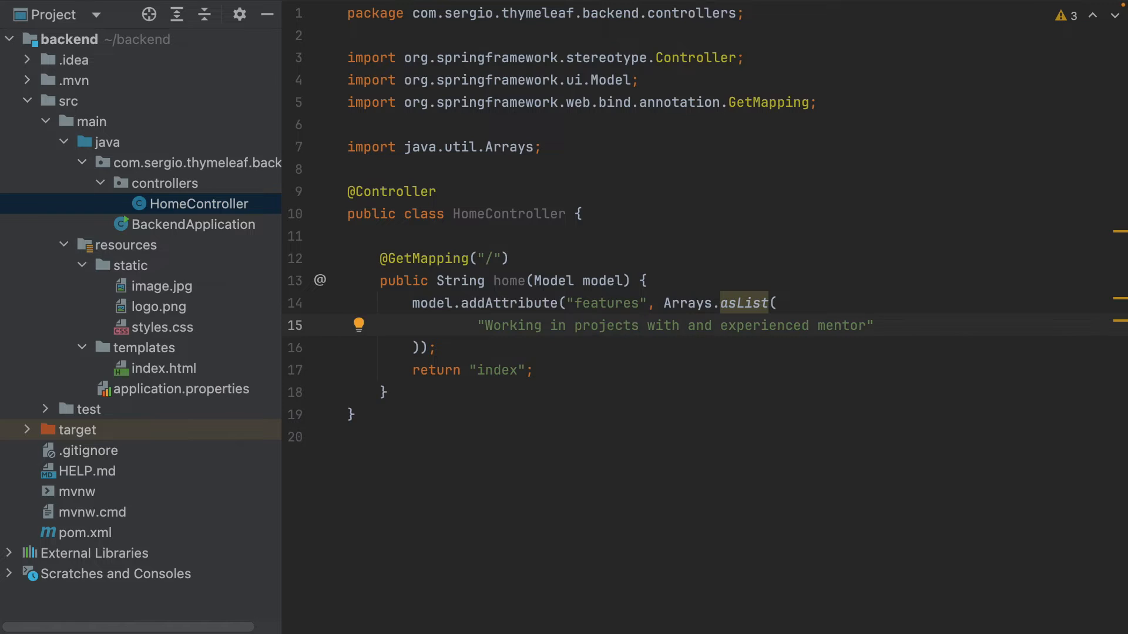
type("\"Getting real \"")
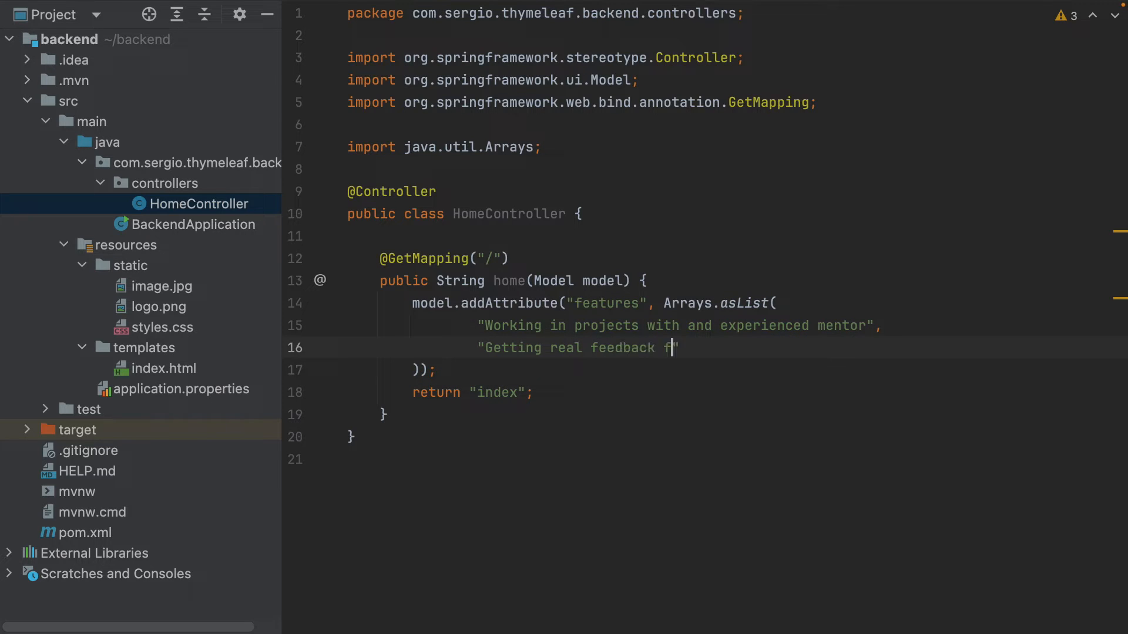
type("rom your work")
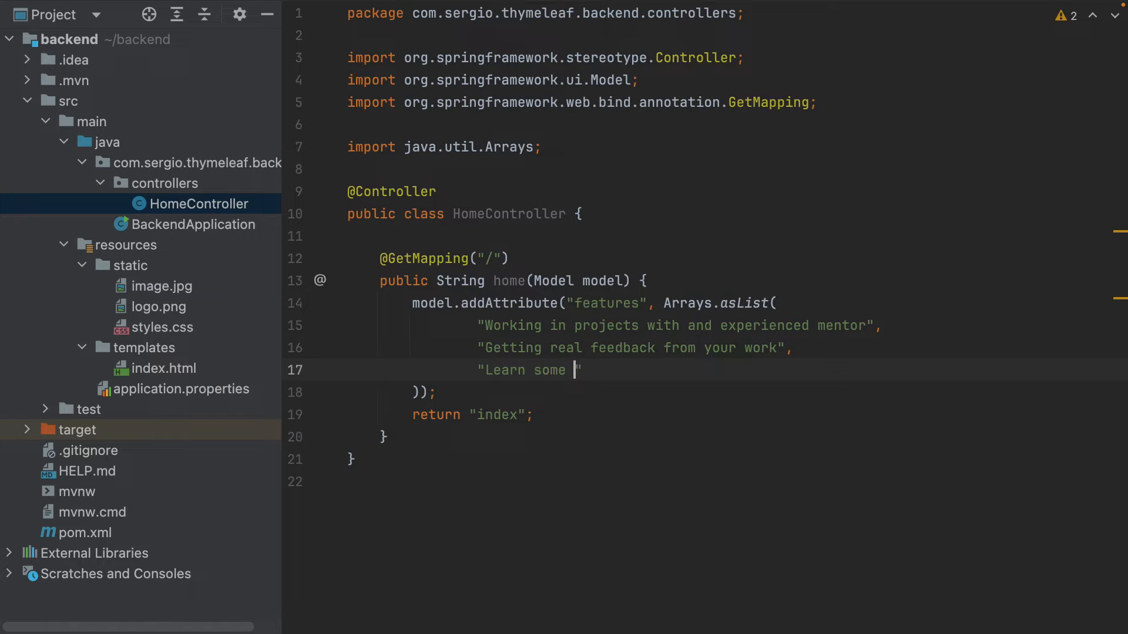
type("best pr")
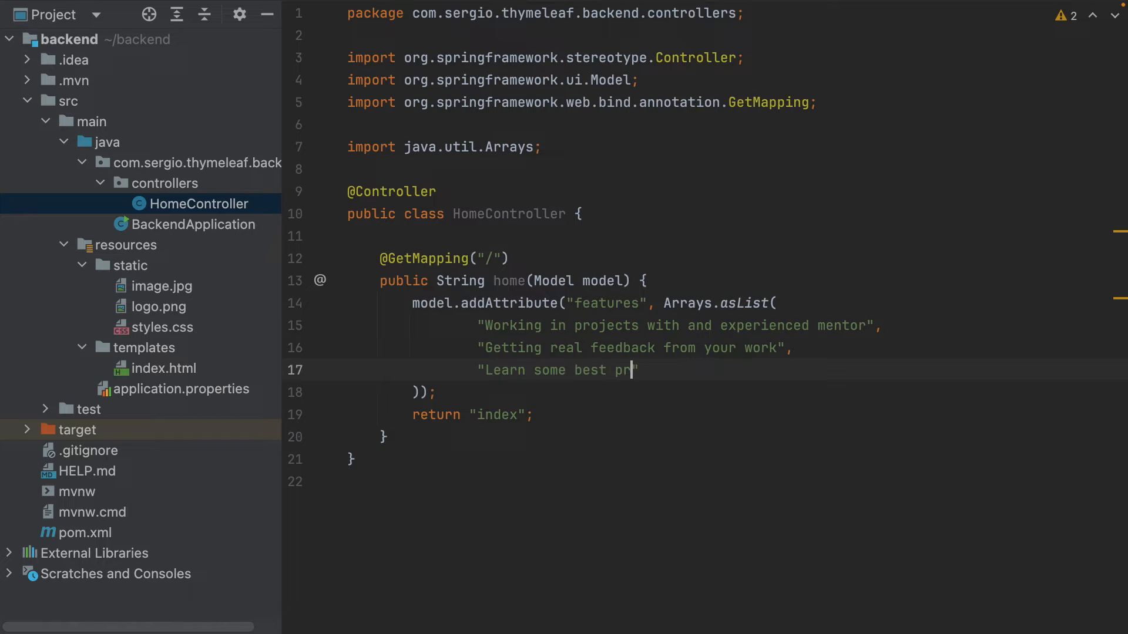
type("actices")
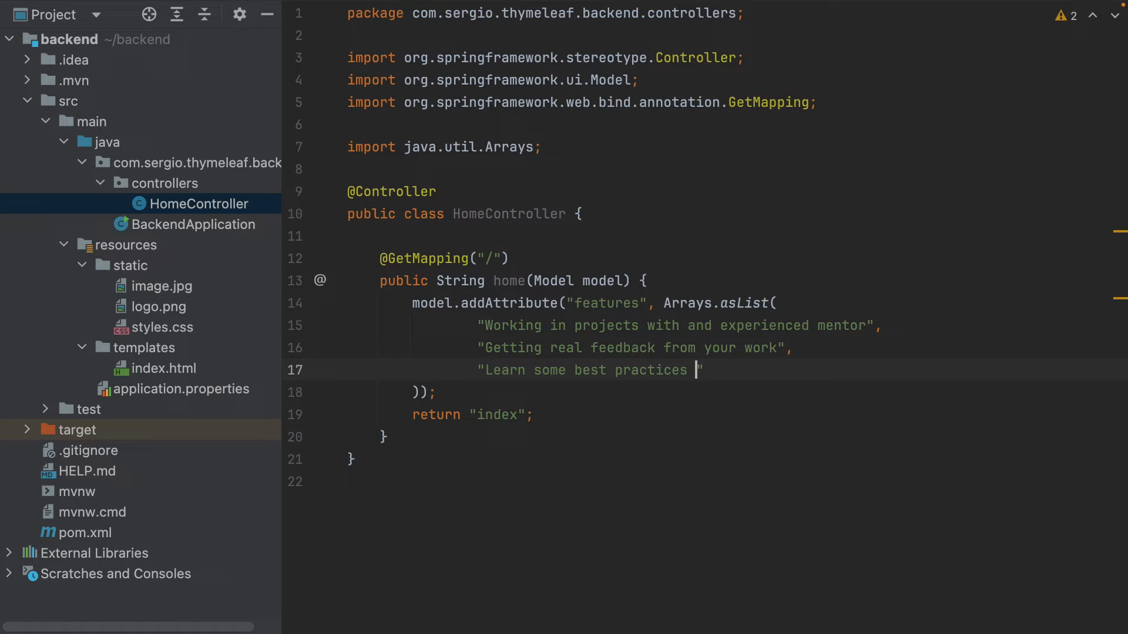
type("about Software De")
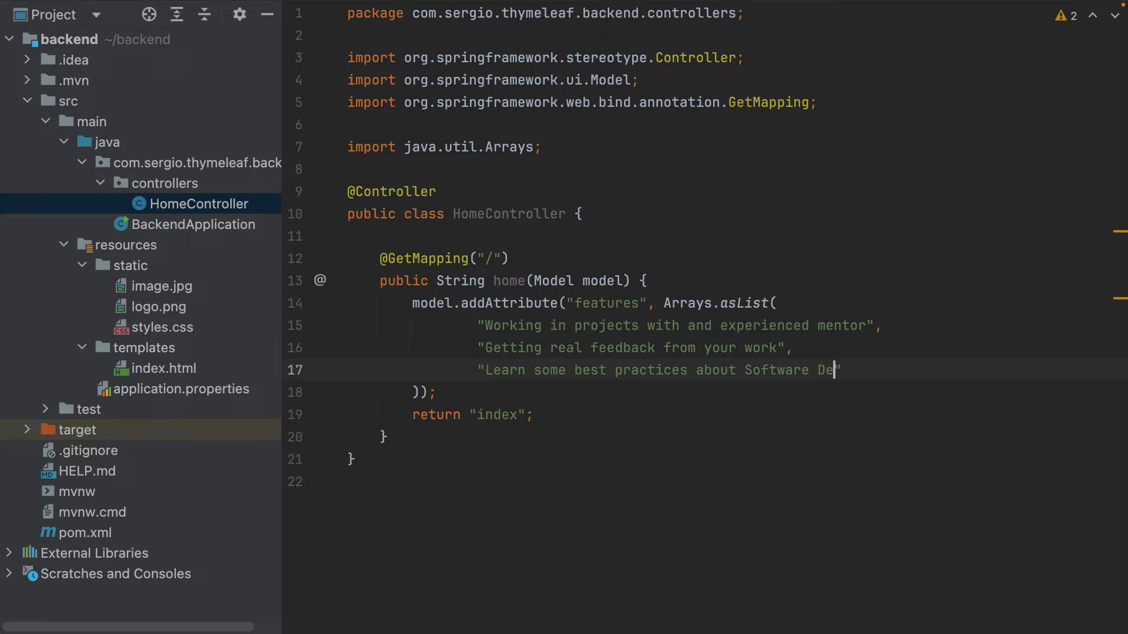
type("sign")
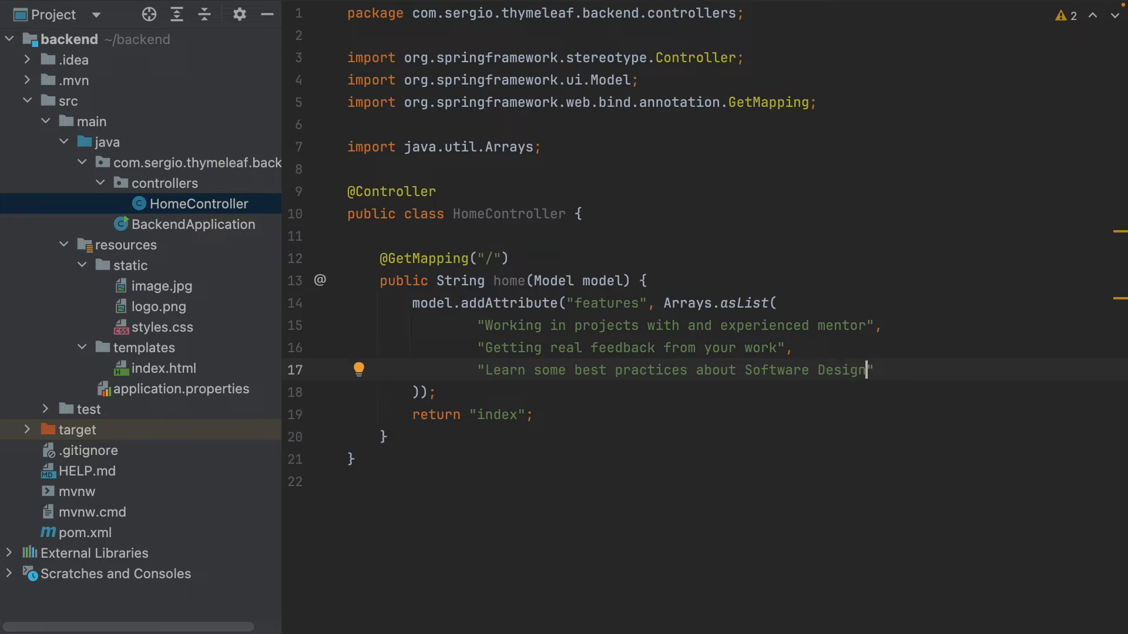
Step: In index.html, add a heading asking what you'll find in the Academy
left_click(163, 368)
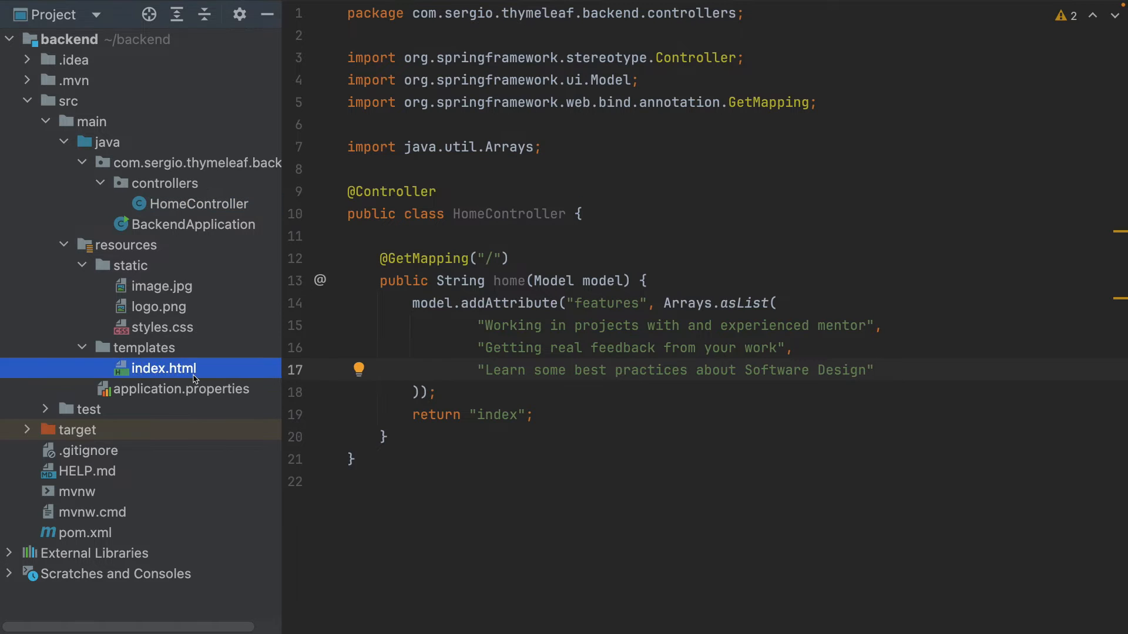
left_click(162, 368)
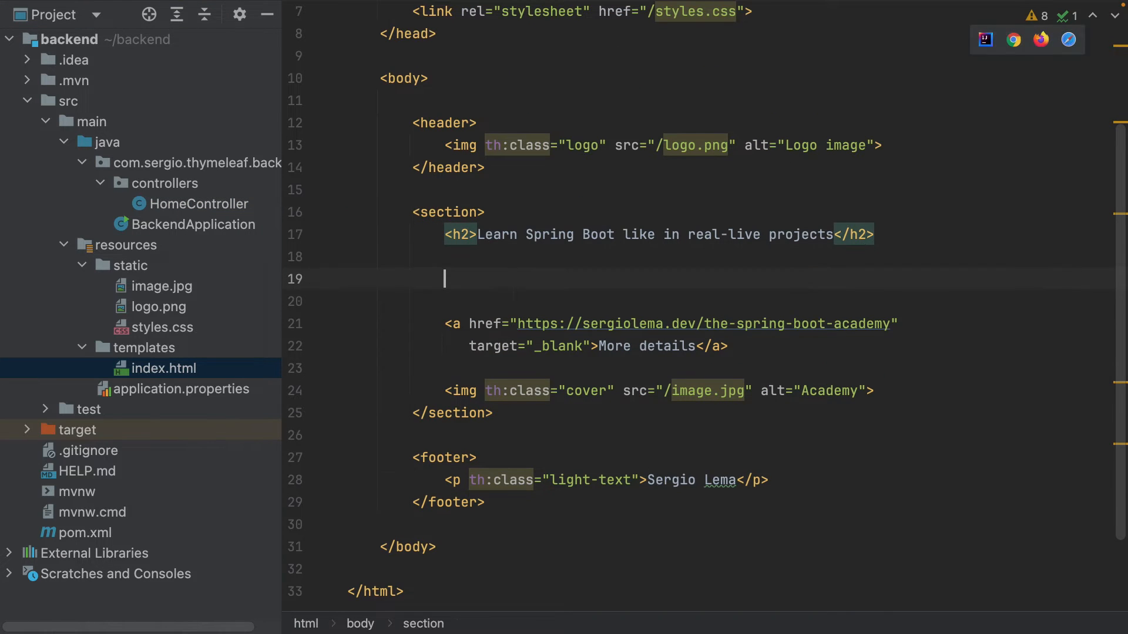
type("<h3>What you will find</h3>")
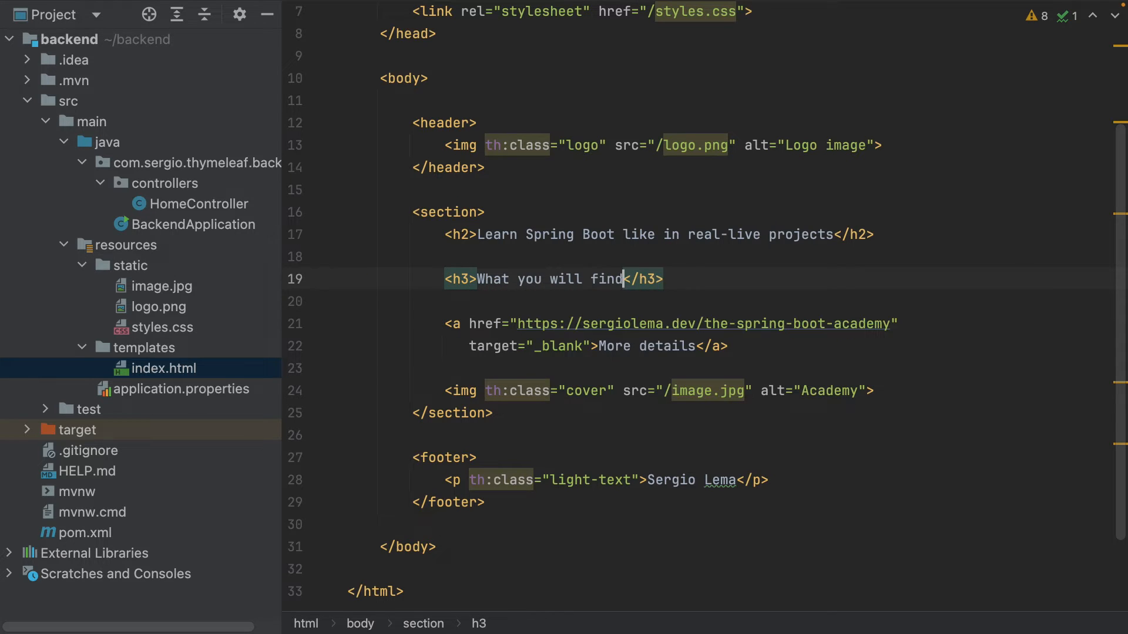
type("in the Aca")
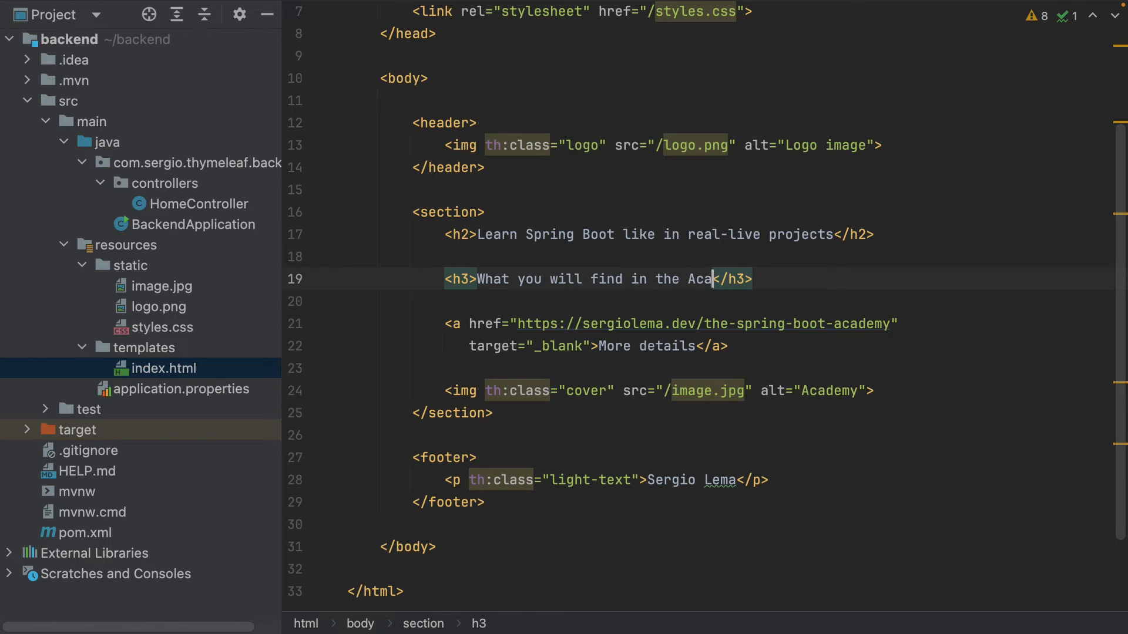
type("demy?")
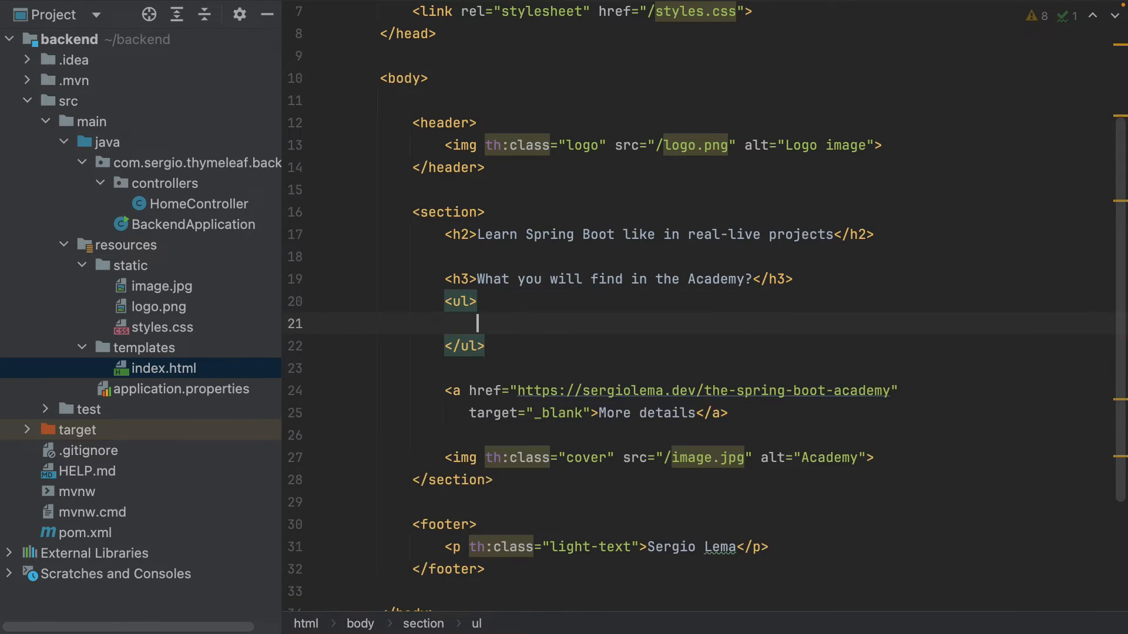
Step: Loop the ul with th:each="item: ${features}" and add <li th:text="${item}"/>
type("th:each=\"")
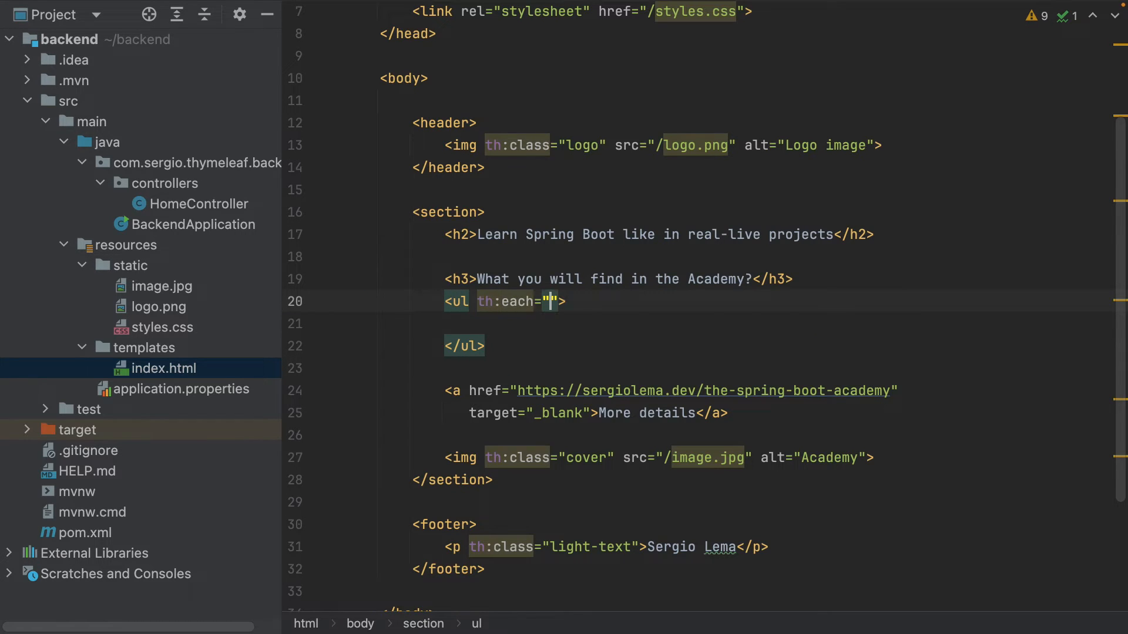
type("item")
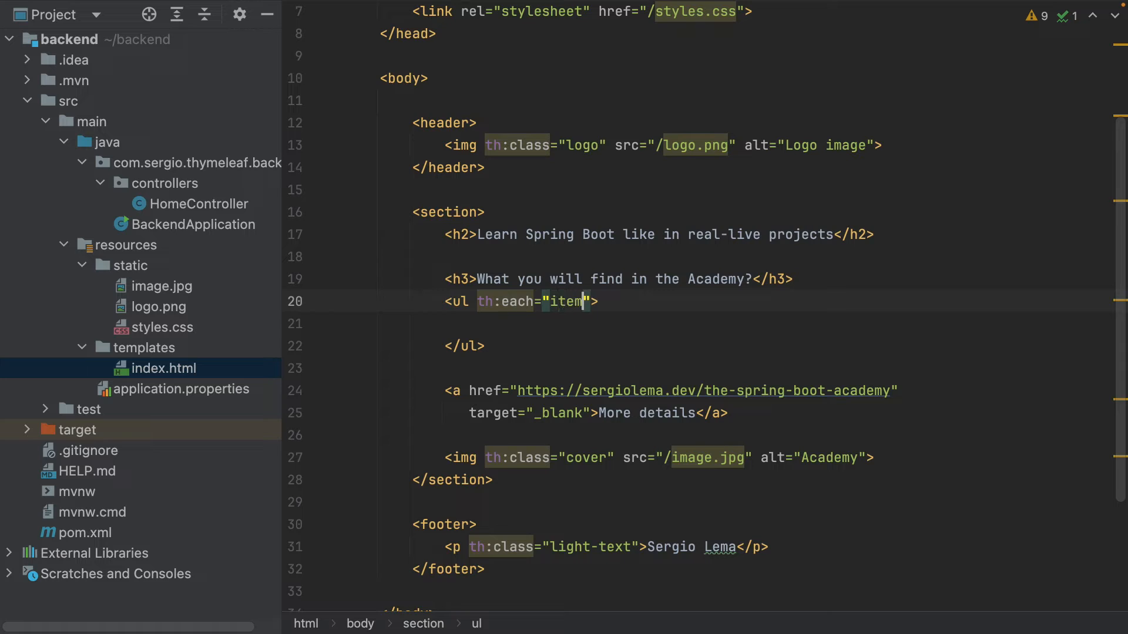
type(": ${fea}")
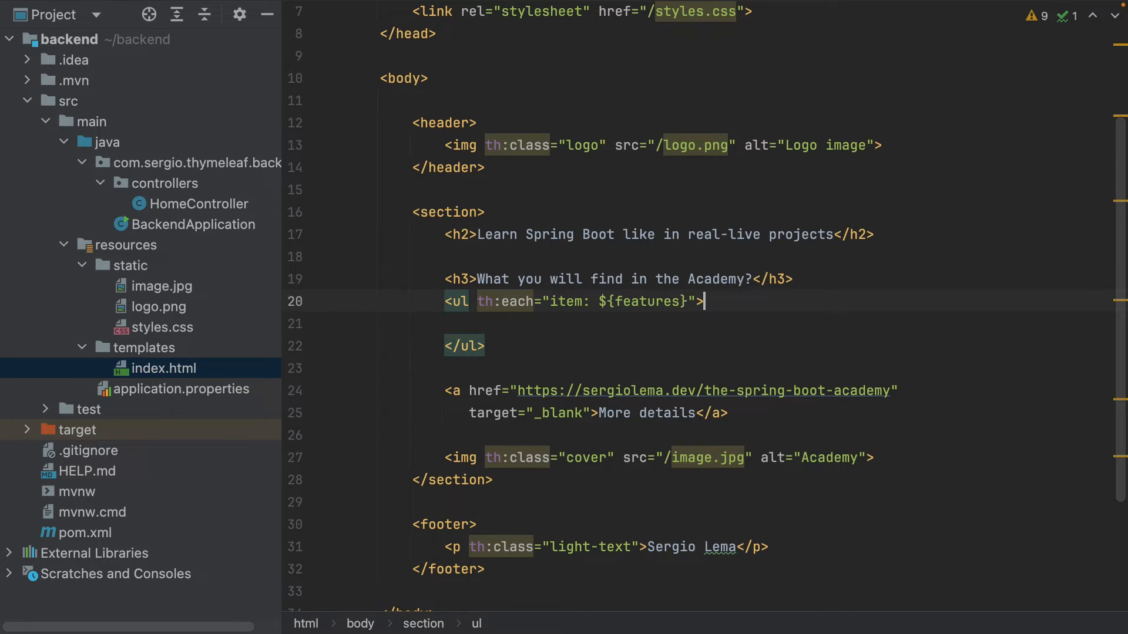
type("<li")
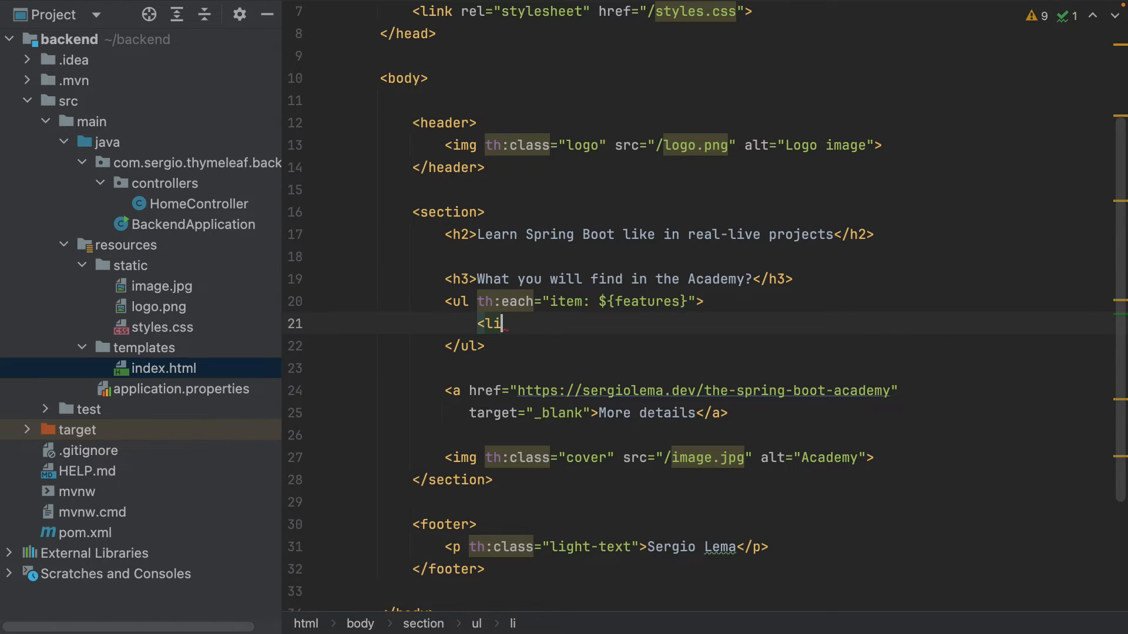
type("th:text")
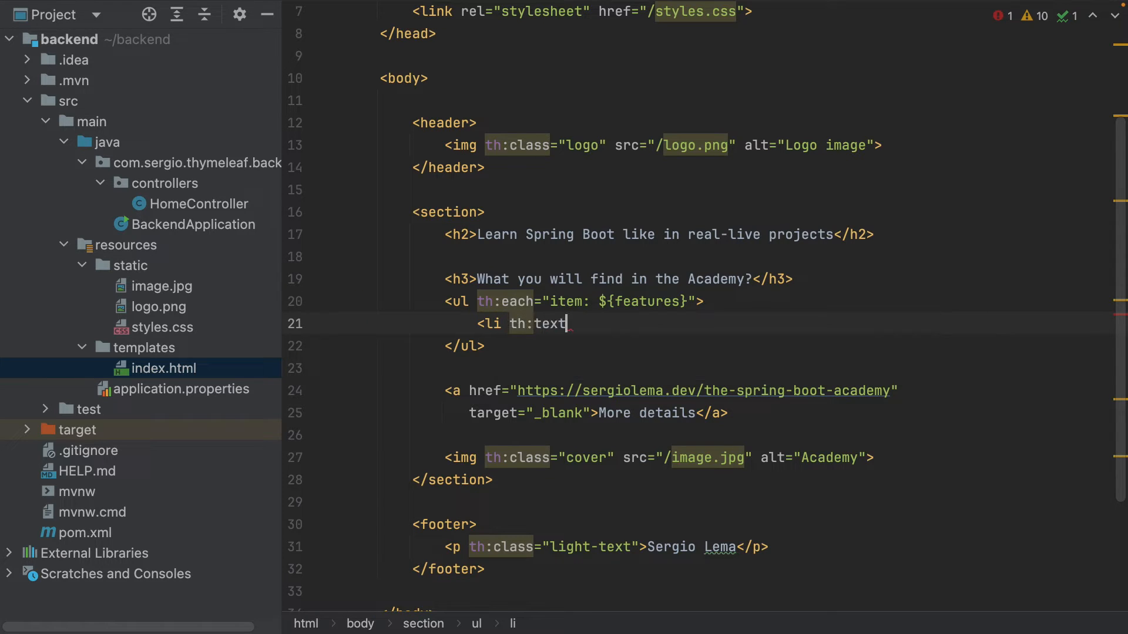
type("=\"${}\"")
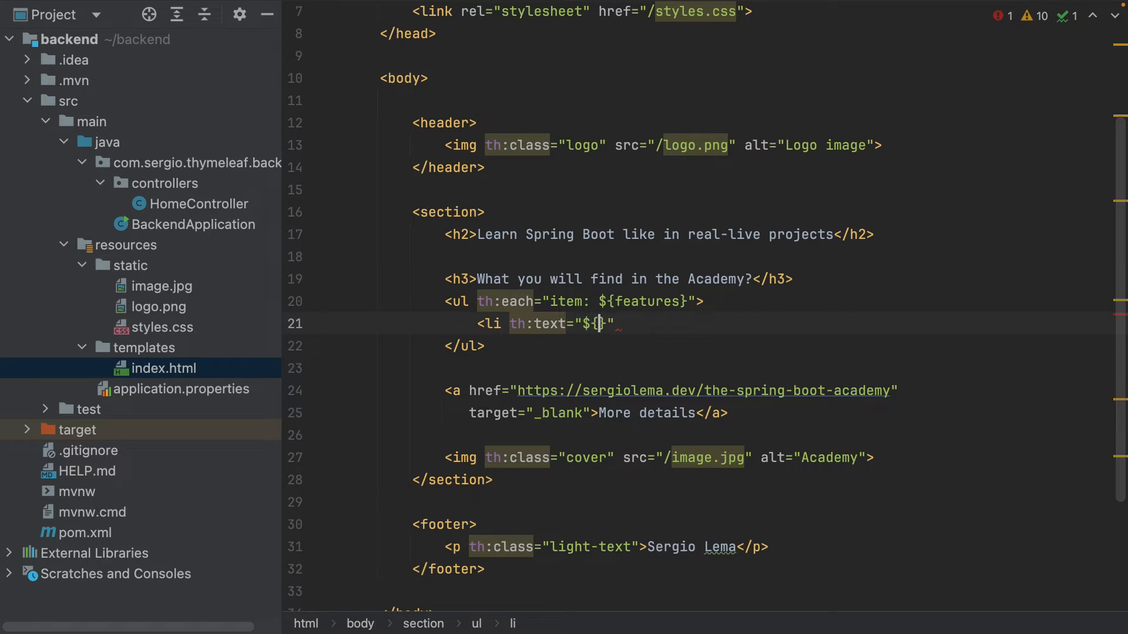
type("item}")
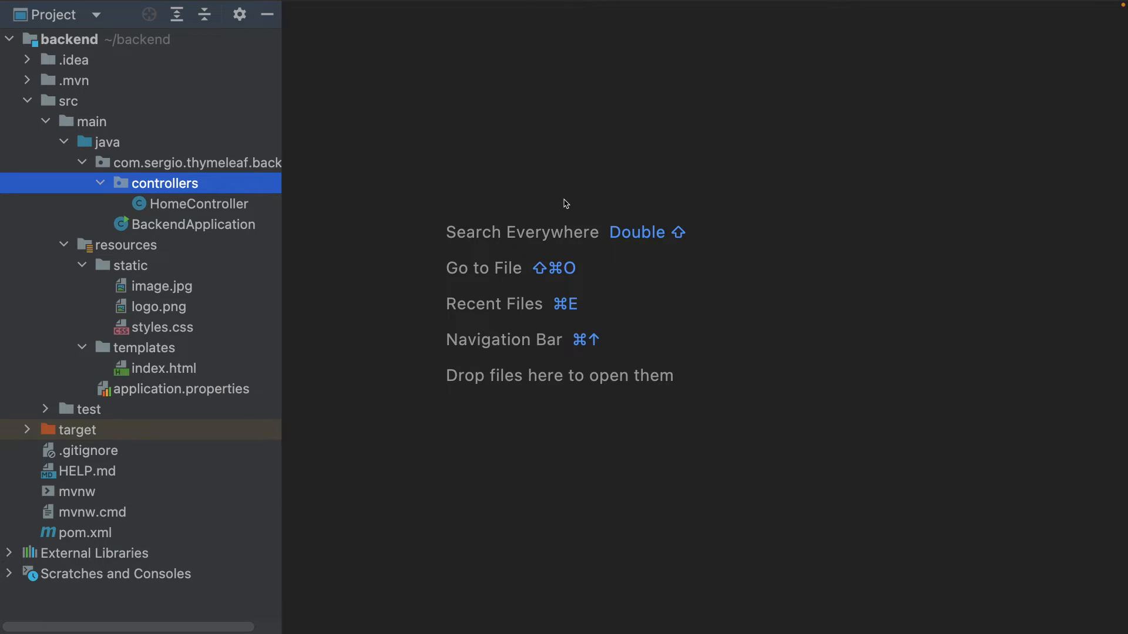
double_click(210, 204)
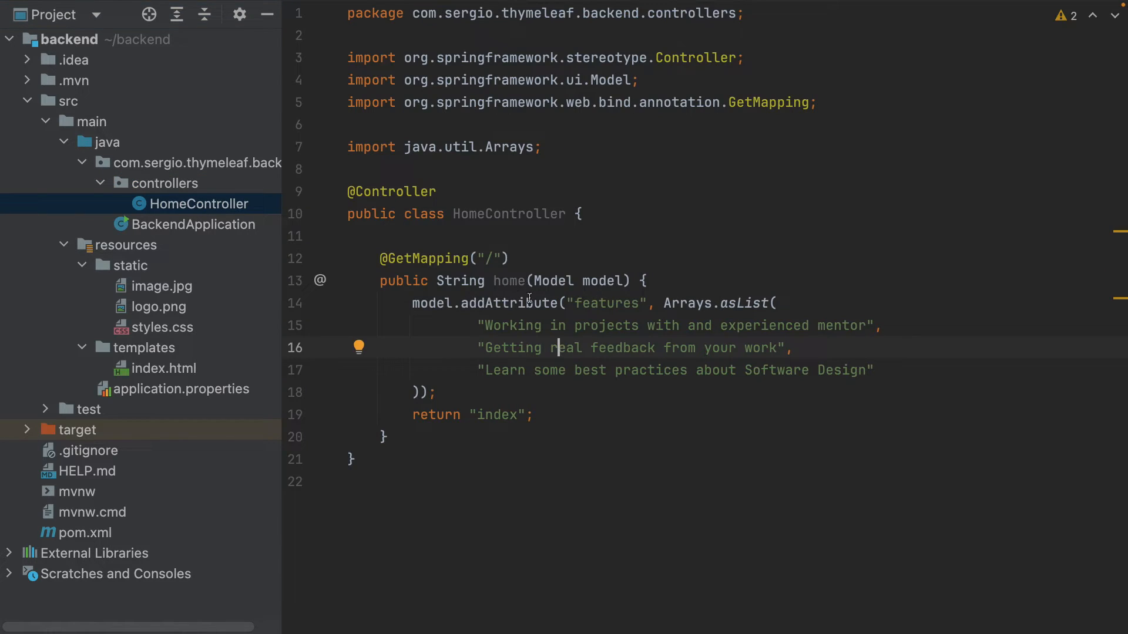
type("@")
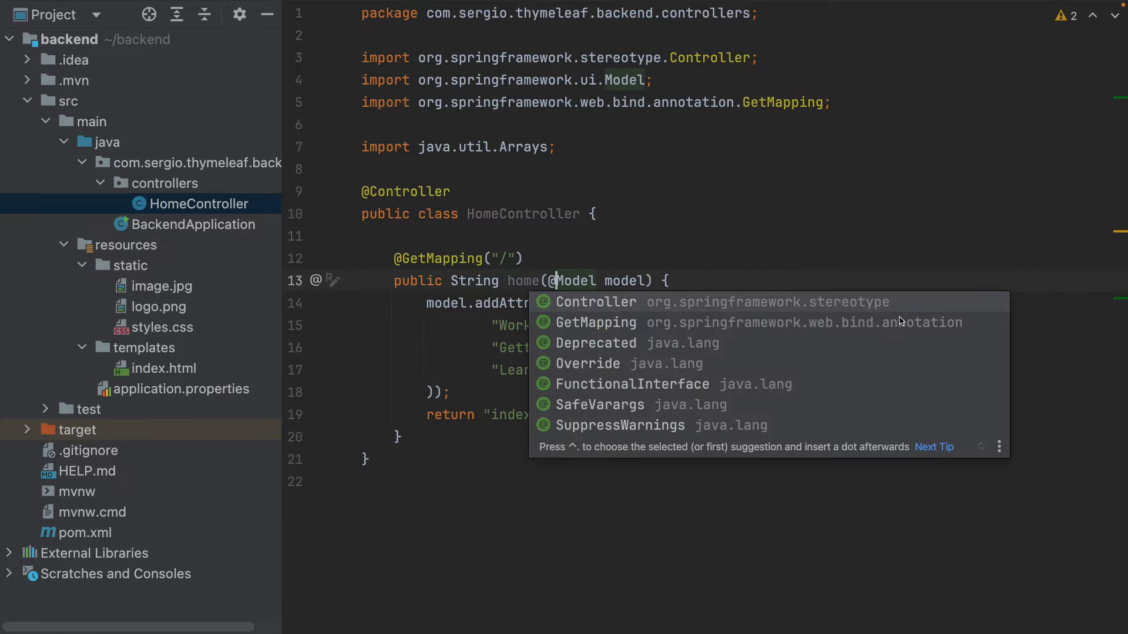
type("Request")
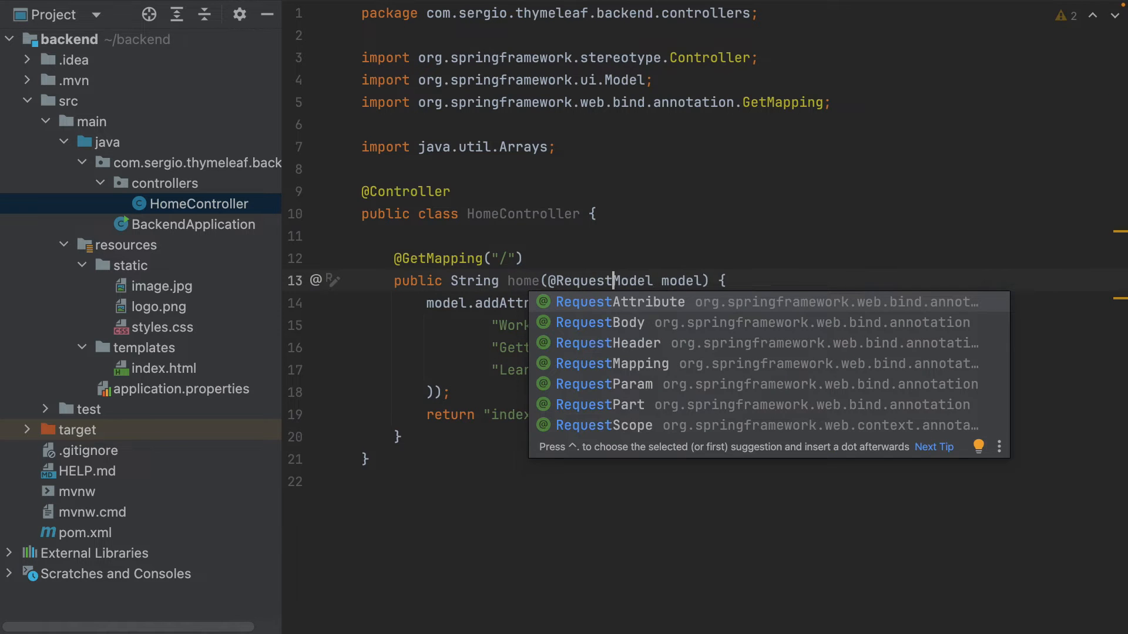
left_click(599, 384)
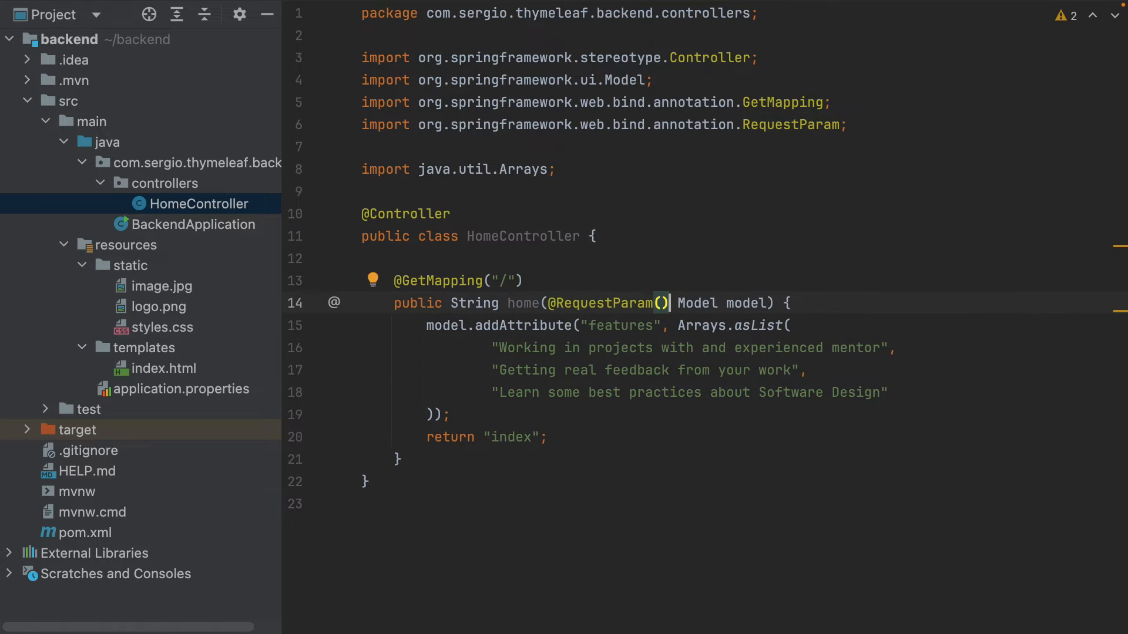
type("name=\"sho")
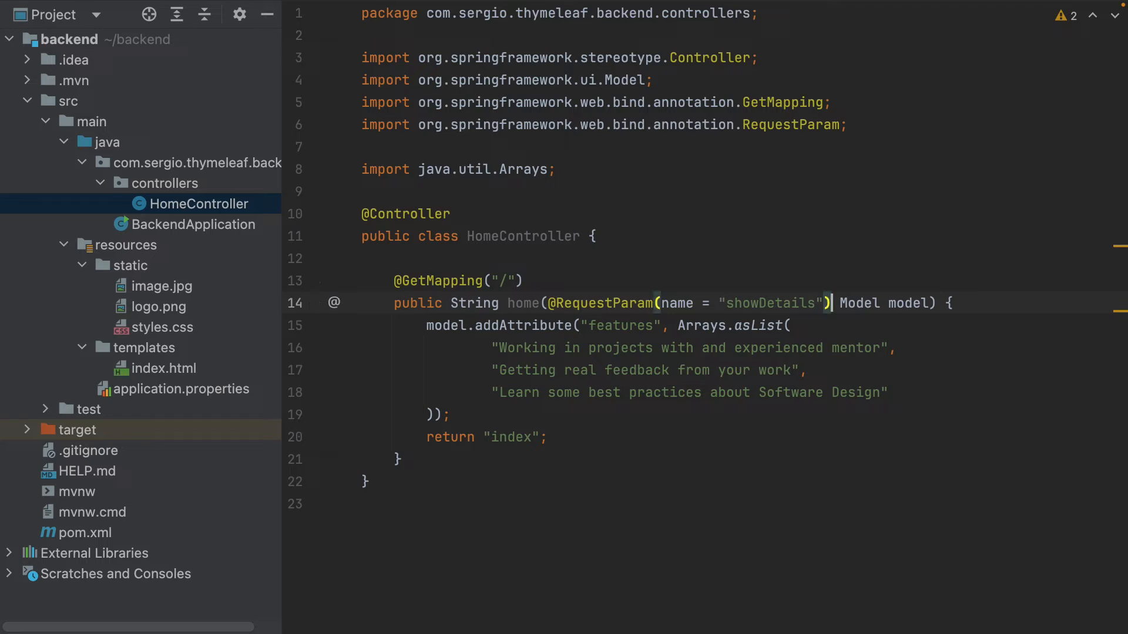
type("boolean showDetails")
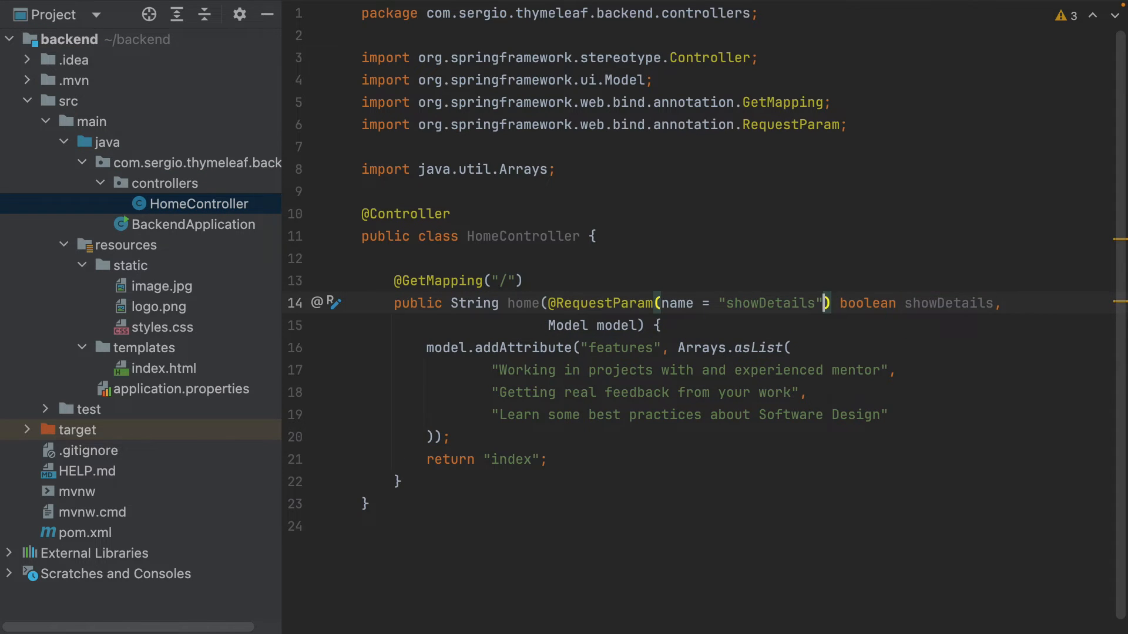
type(", required = false")
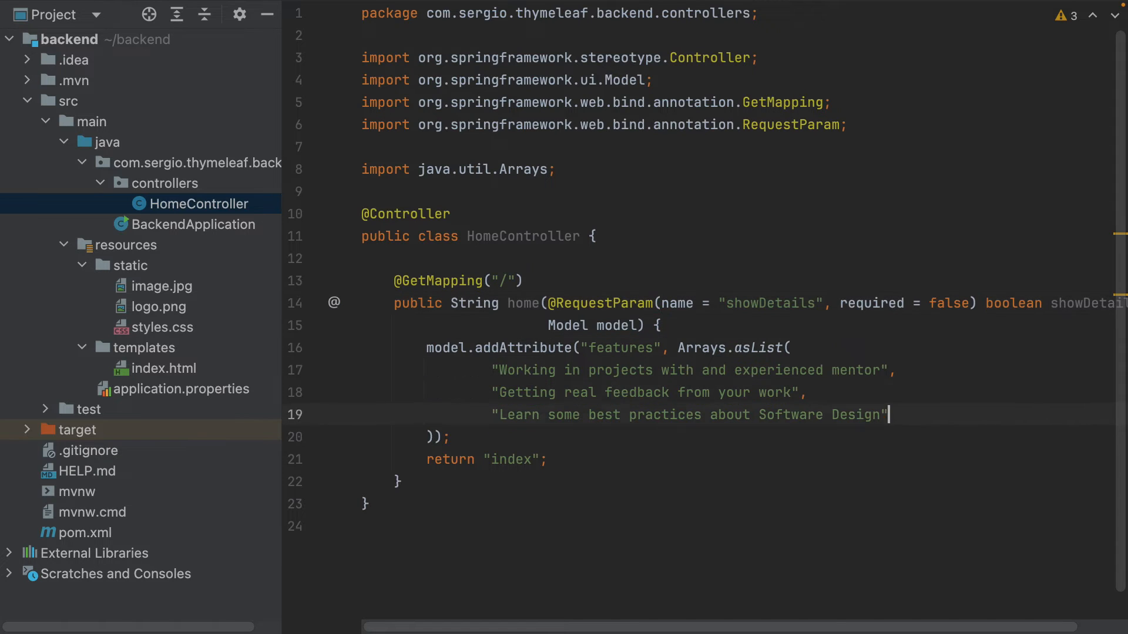
Step: Pass it on with model.addAttribute("showDetails", showDetails)
key("enter")
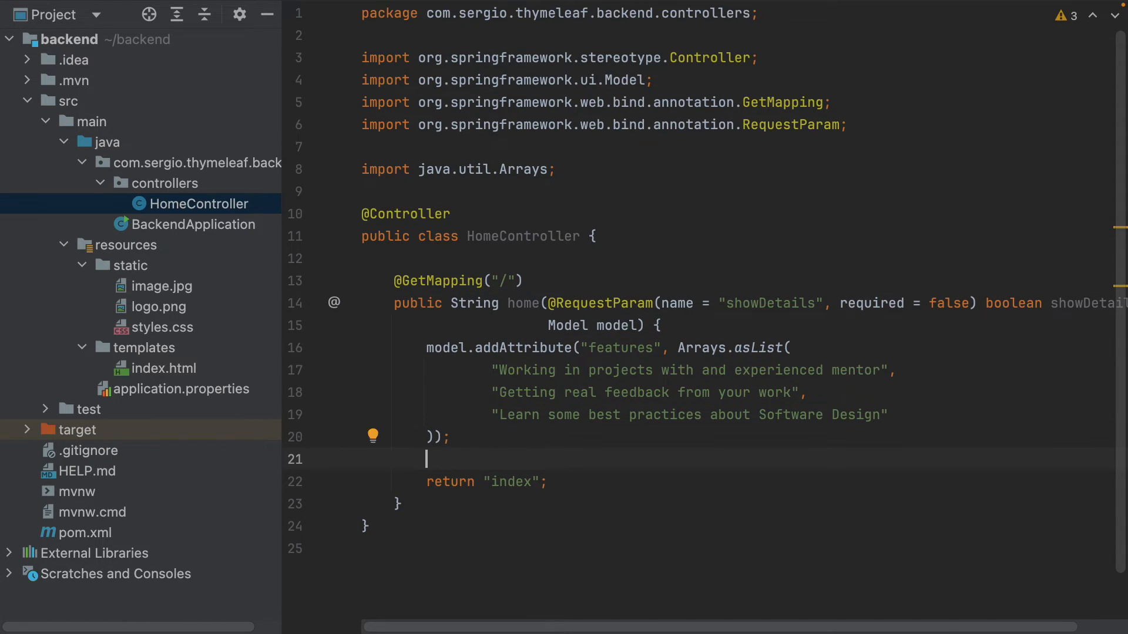
type("model.addAttribute(\"")
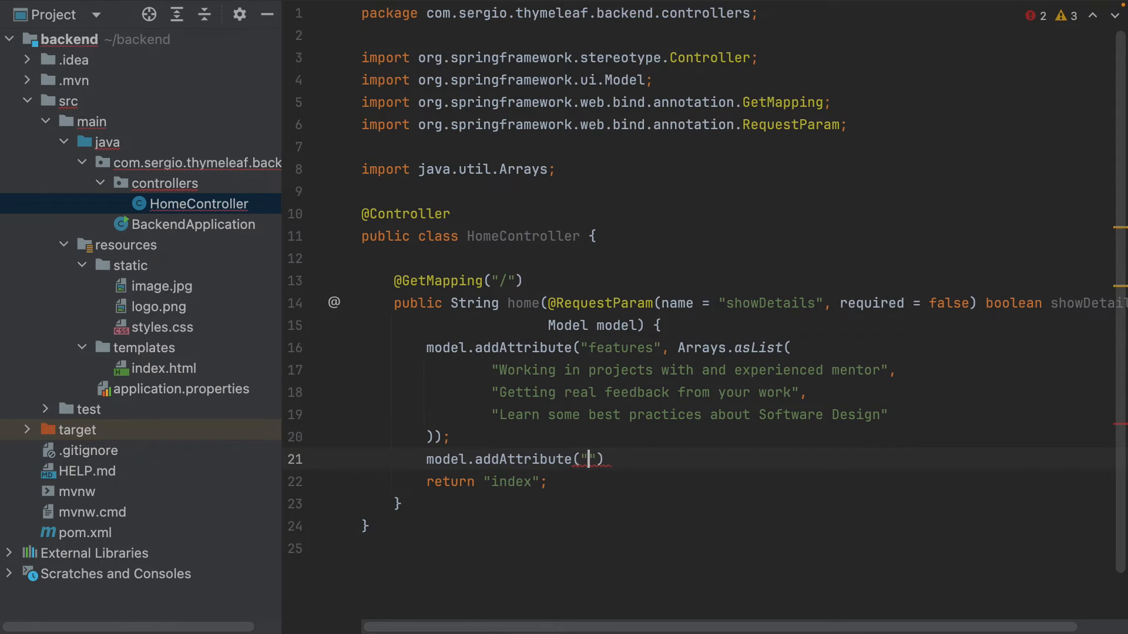
type("\"showDetails\", showDetails")
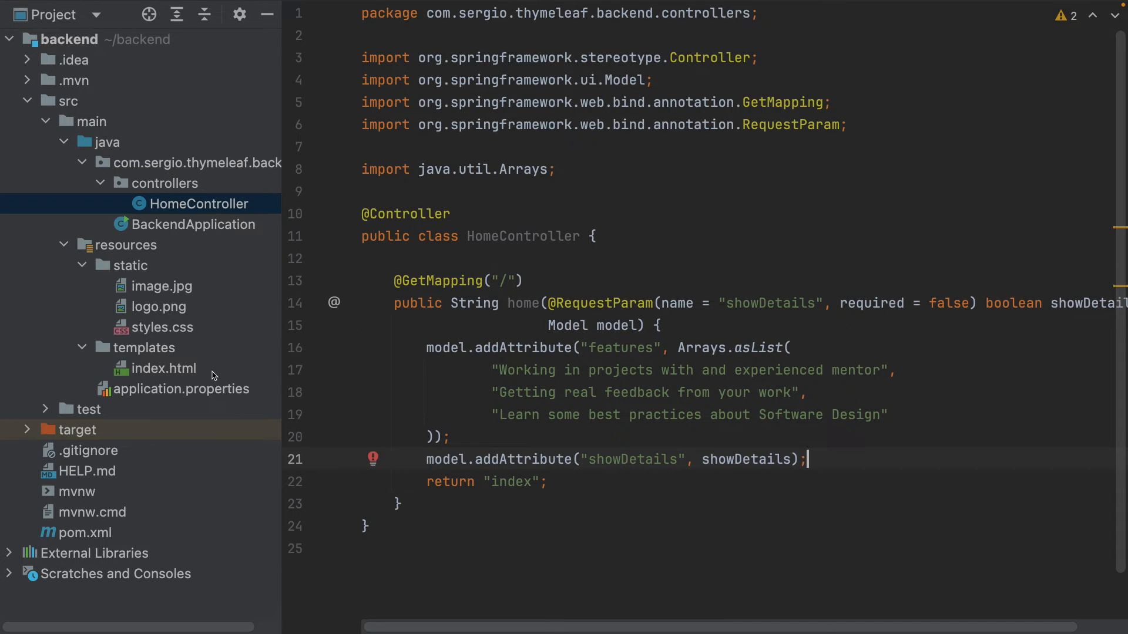
left_click(161, 369)
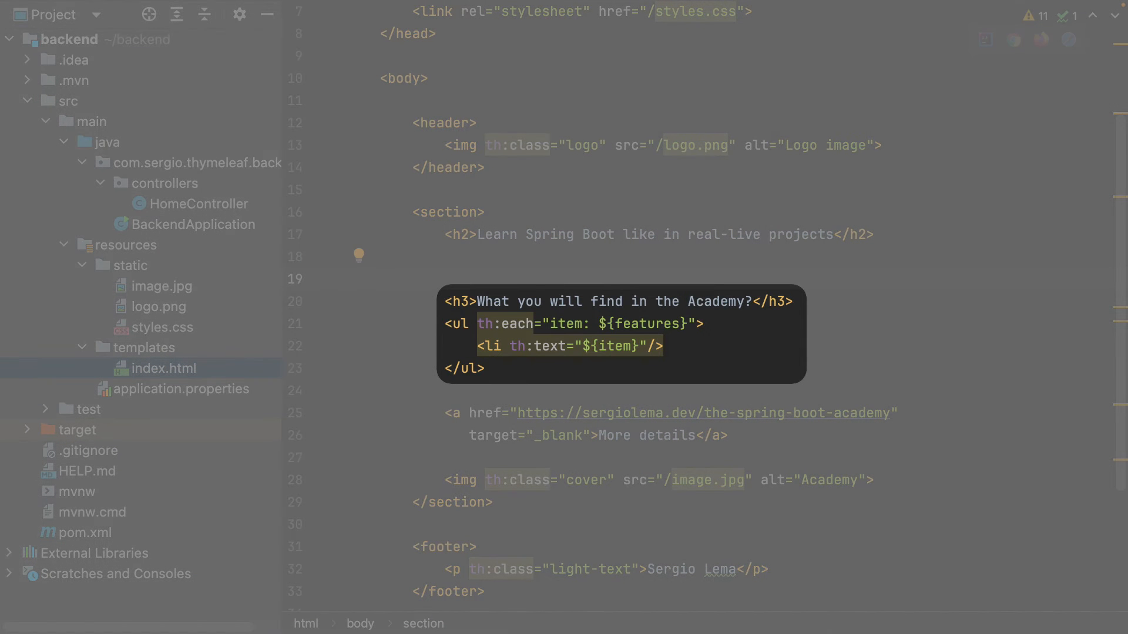
Step: Wrap the features heading and list in <div th:if="${showDetails}">
left_click(445, 279)
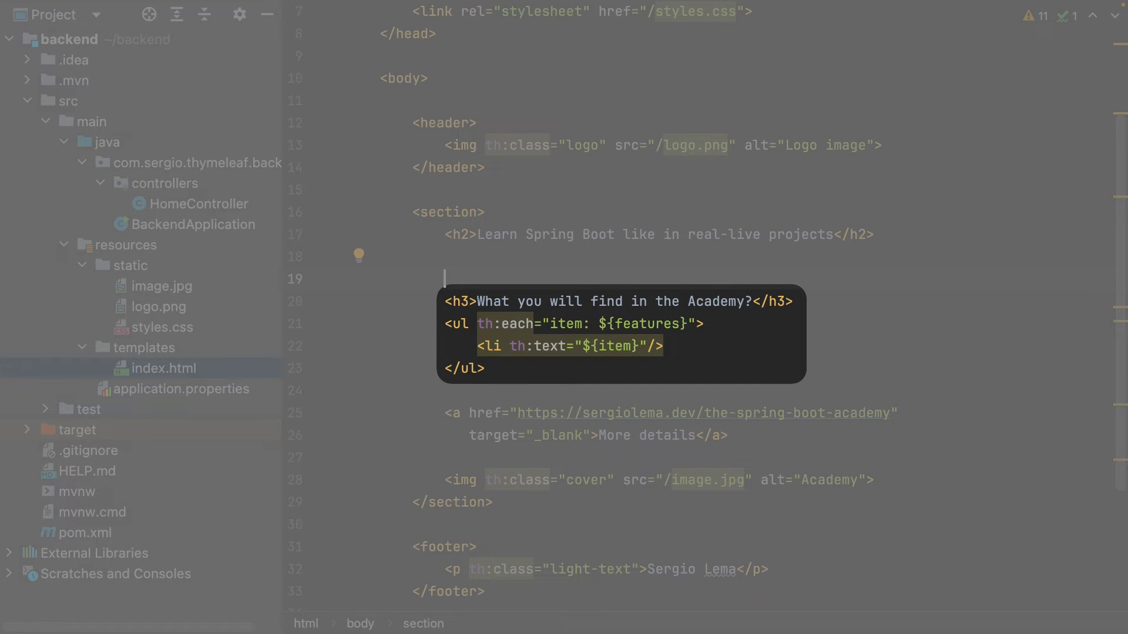
type("<div")
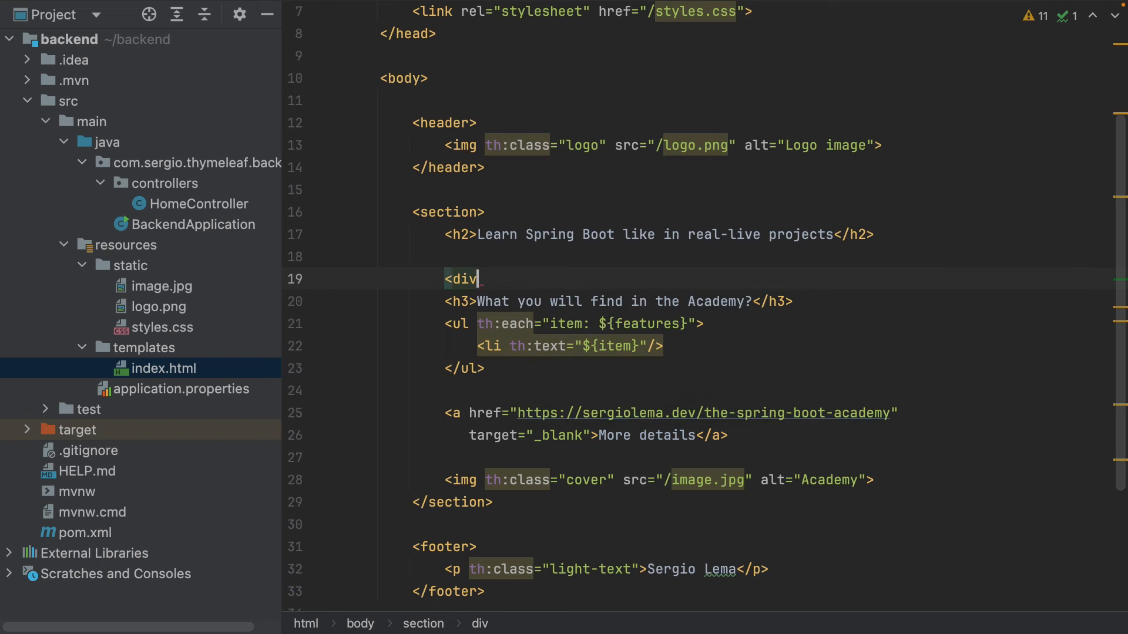
type("th:if")
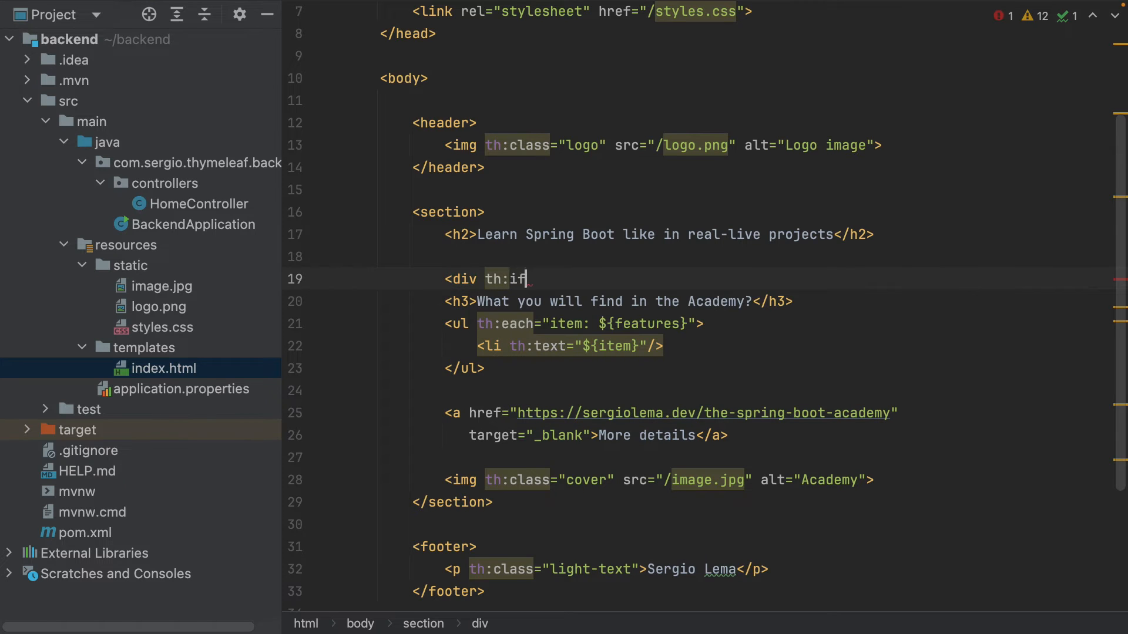
type("=\"${show}\"")
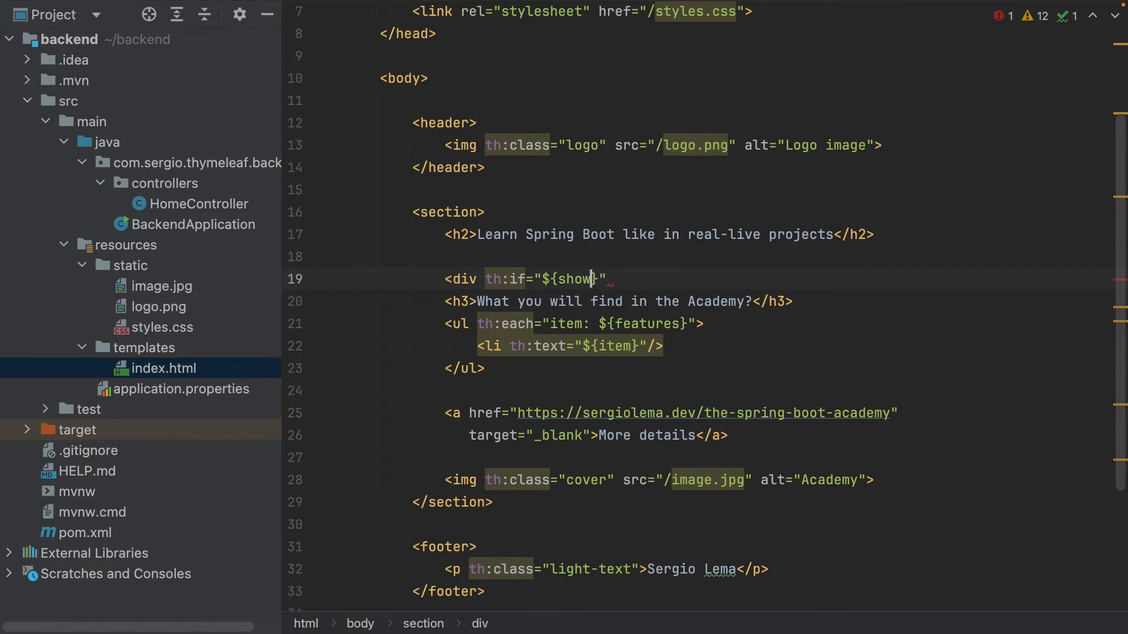
type("Details")
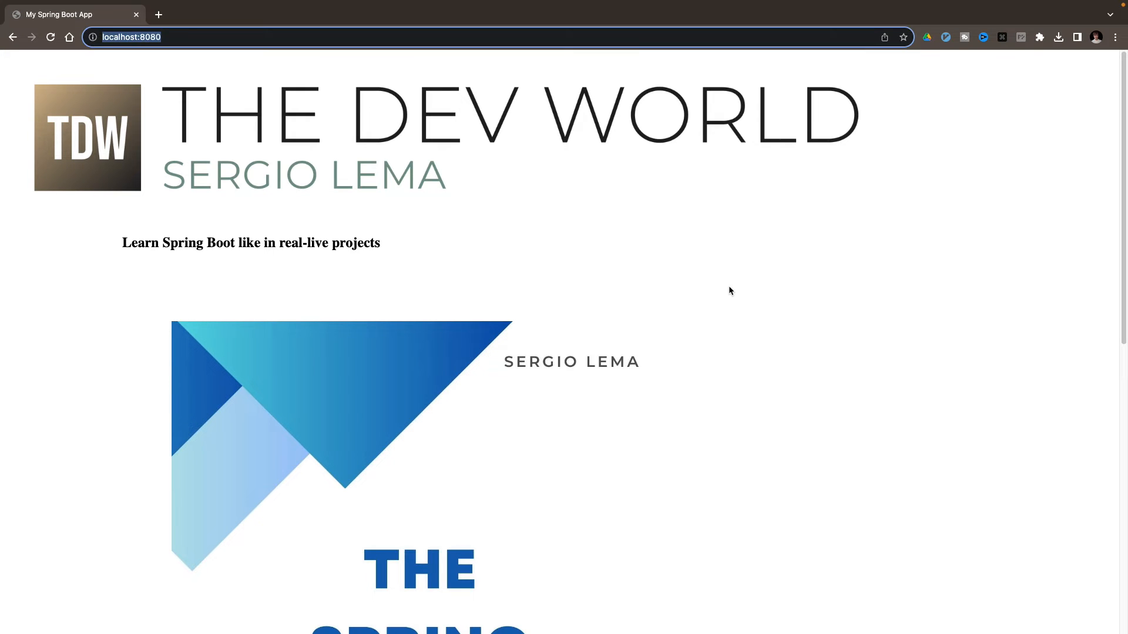
Step: Append ?showDetails= to the localhost:8080 address and reload the page
type("?")
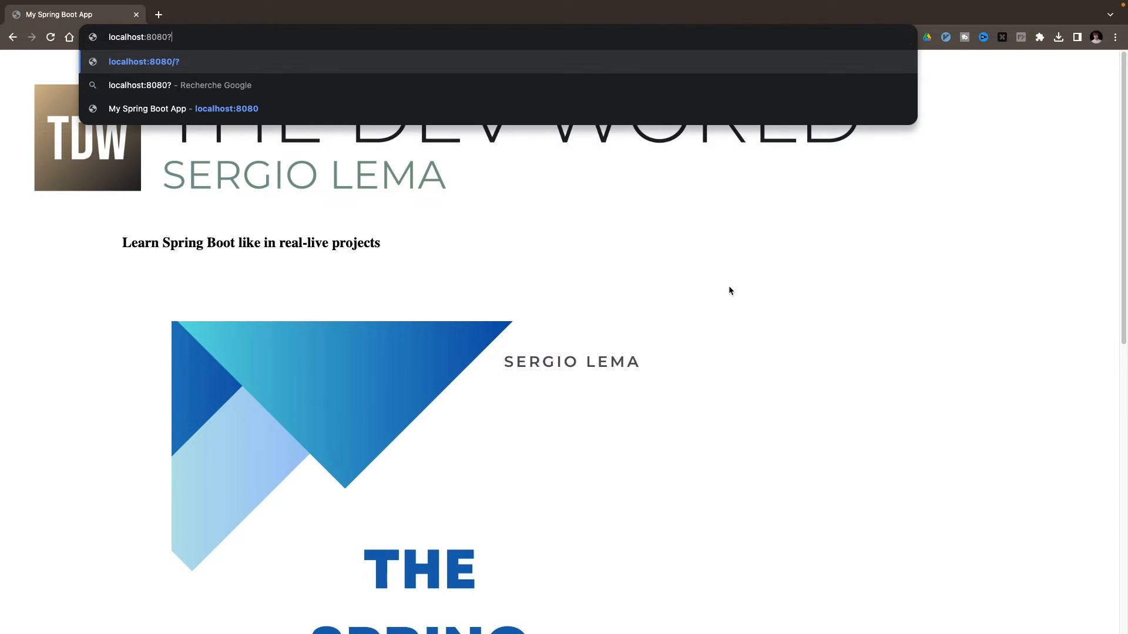
type("showDetails=")
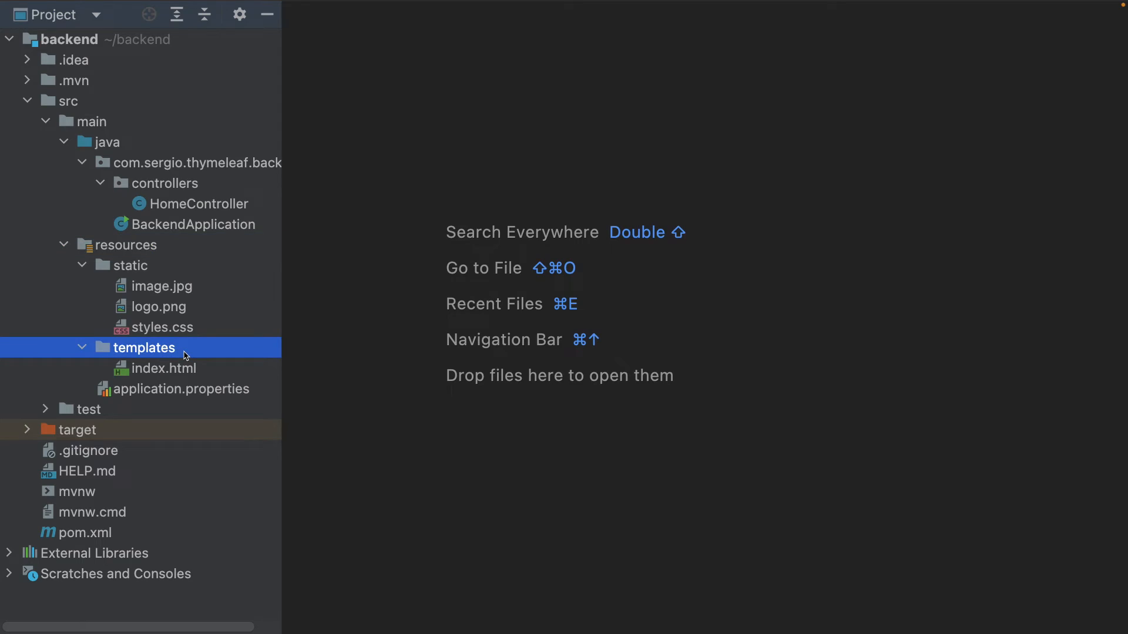
Step: Create fragments/details.html under templates
type("di")
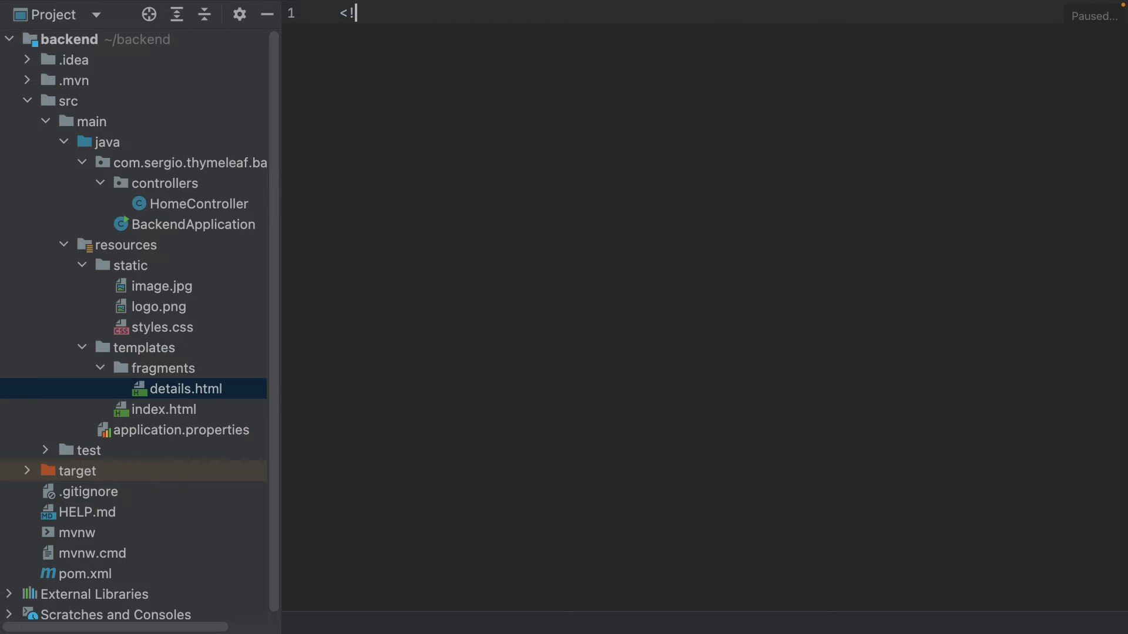
Step: Add the doctype, body and a div with th:fragment="content(lang)"
type("DOCTYPE html>")
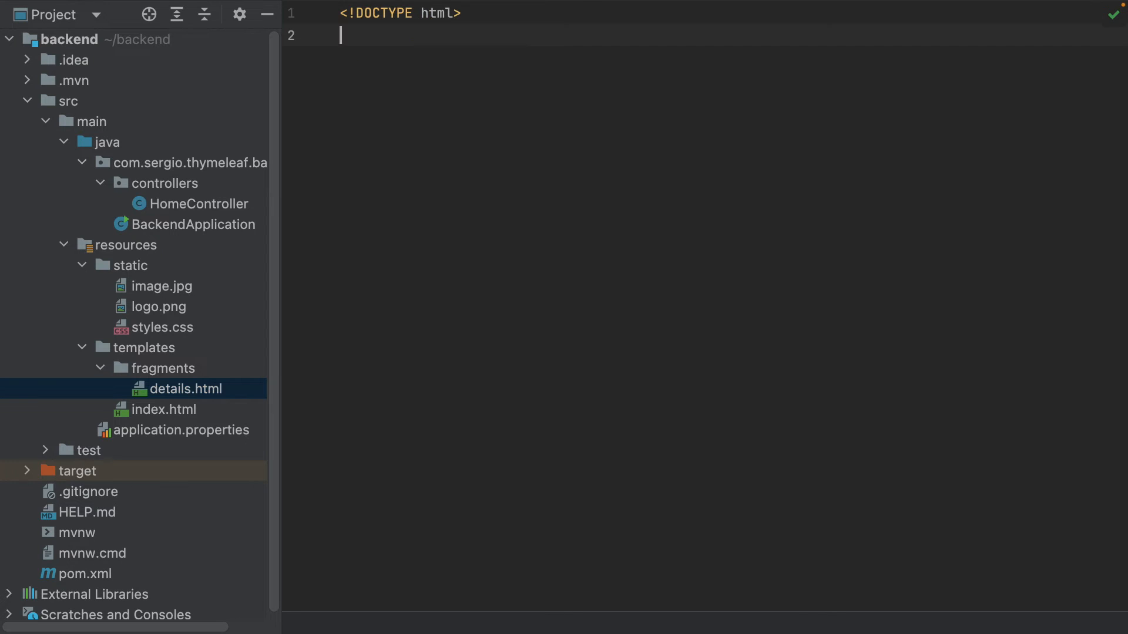
left_click(163, 410)
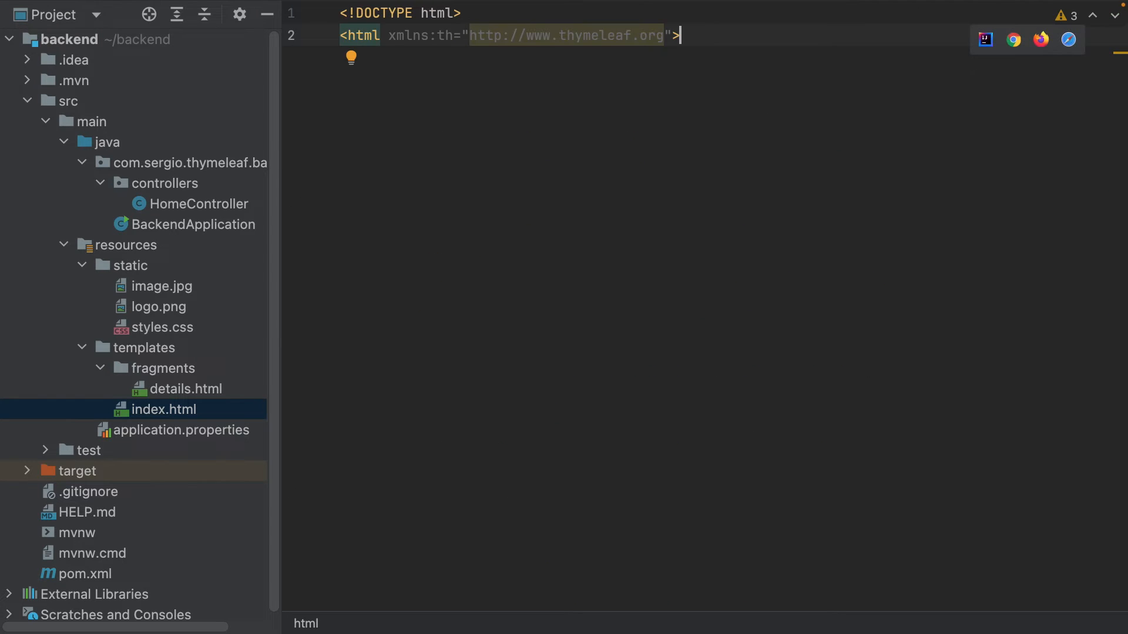
type("<bo")
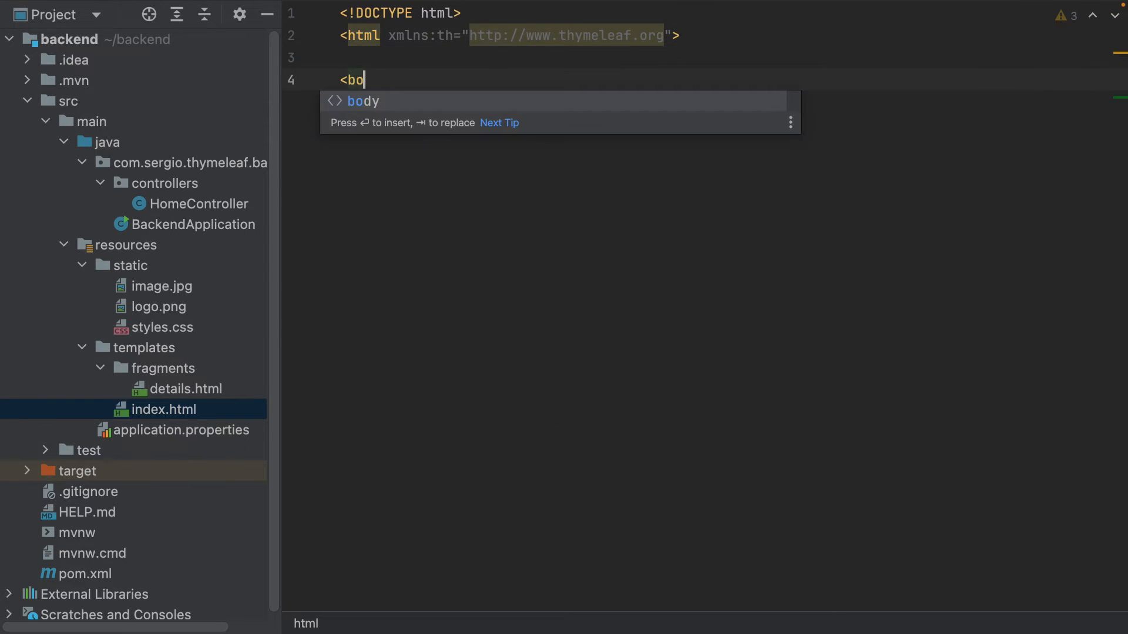
key("Enter")
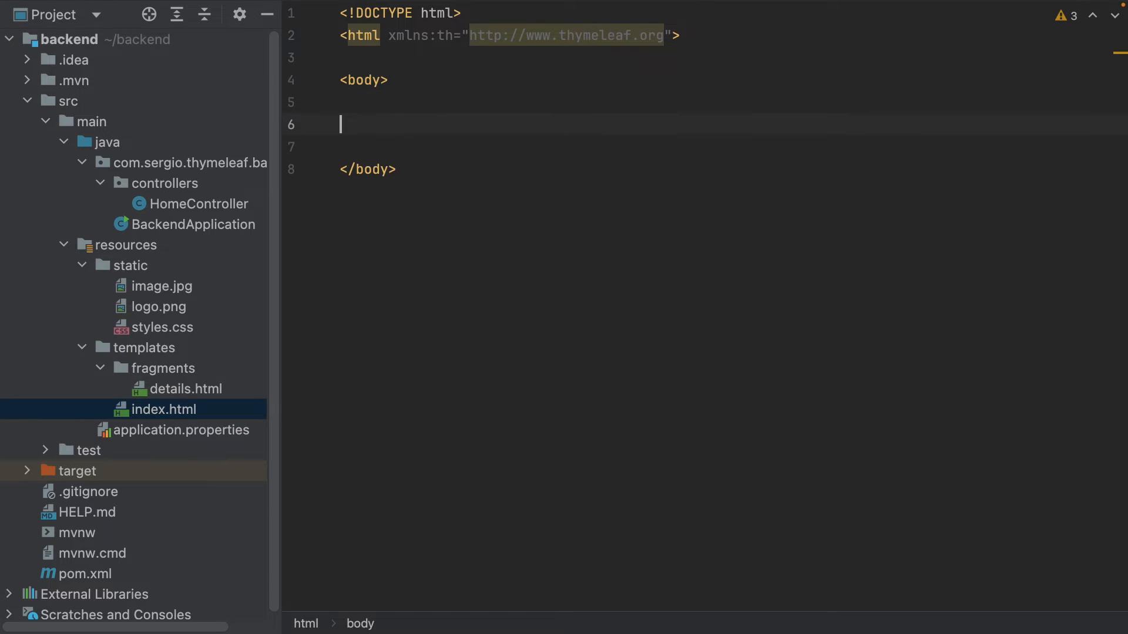
type("<div")
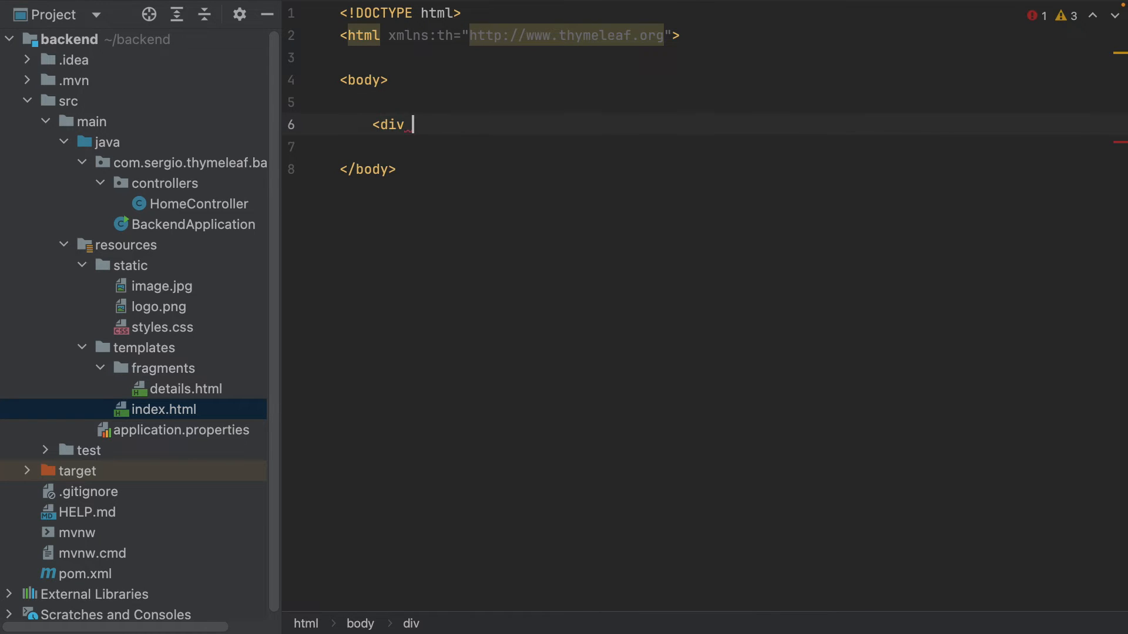
type("th:frag")
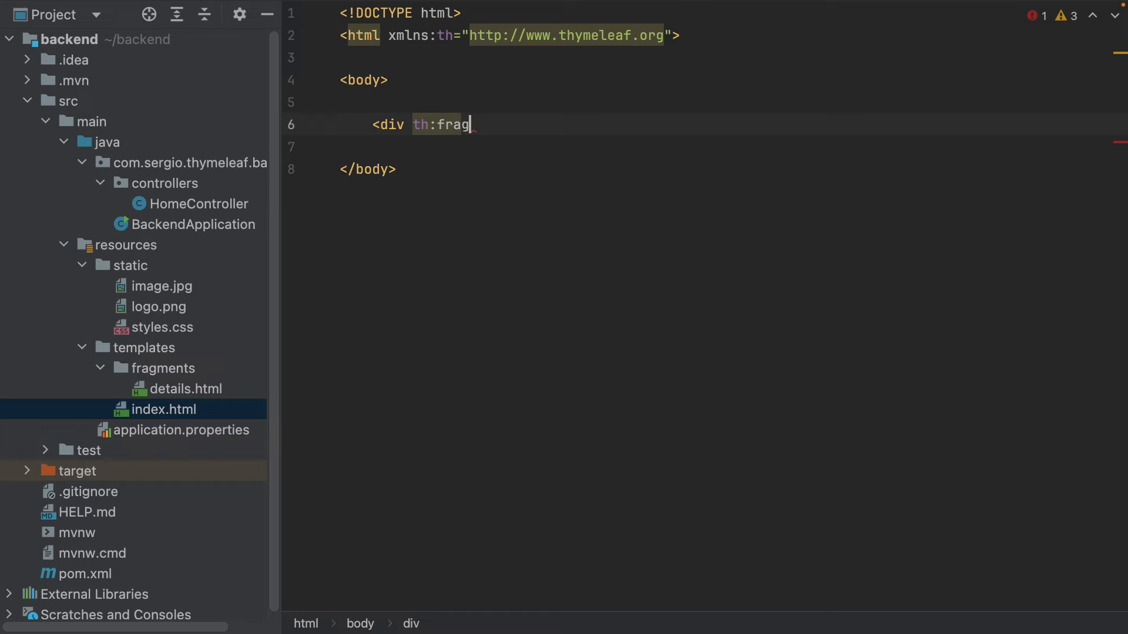
type("ment=\"content (l")
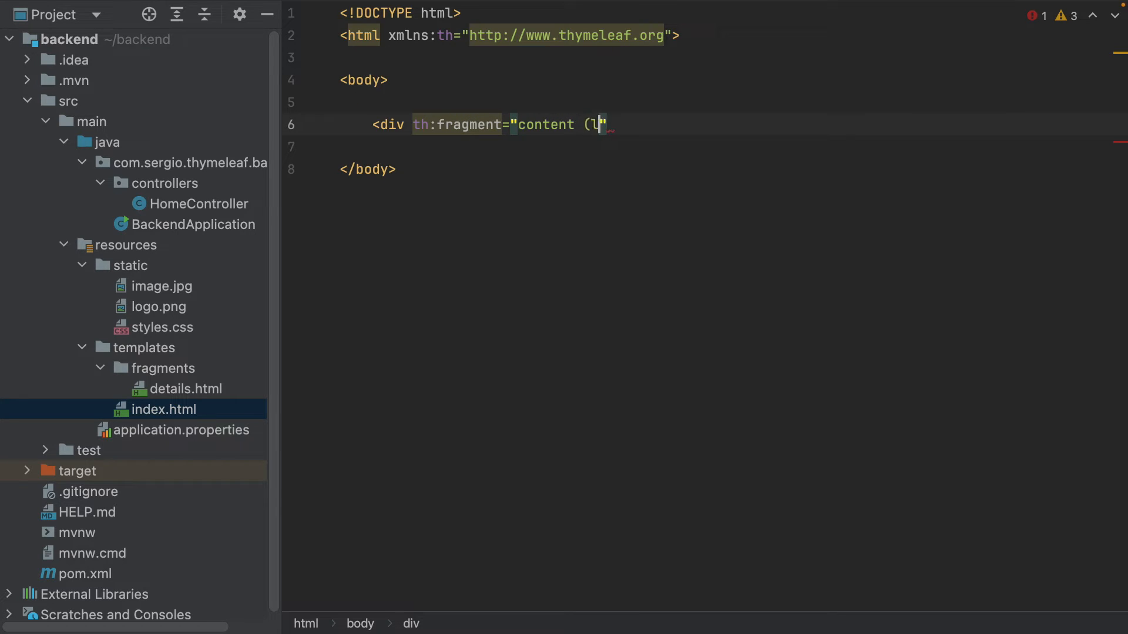
type("ang)")
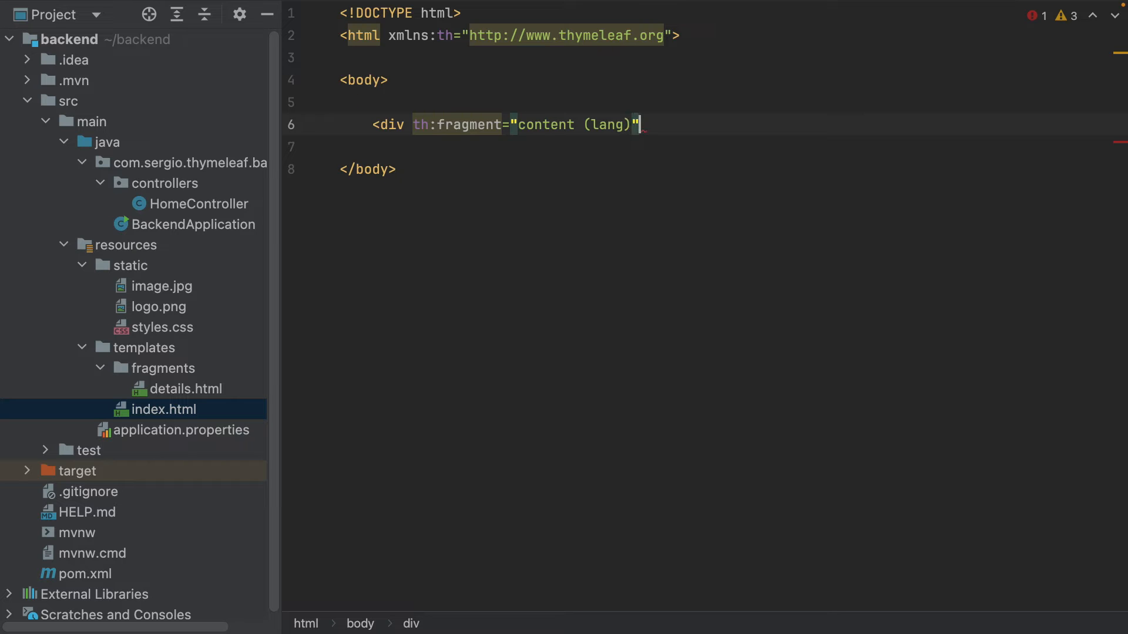
type(">")
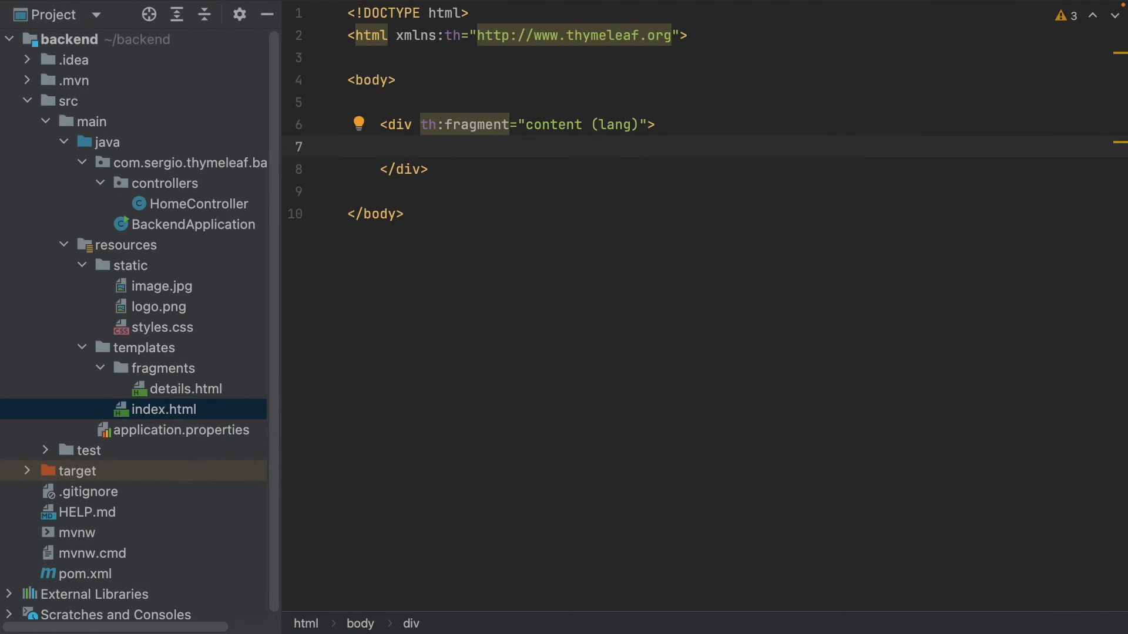
Step: Add h3 headings for lang 'en' ("...the Academy?") and 'es' ("¿Qué encontrarás en la Academia?")
left_click(412, 147)
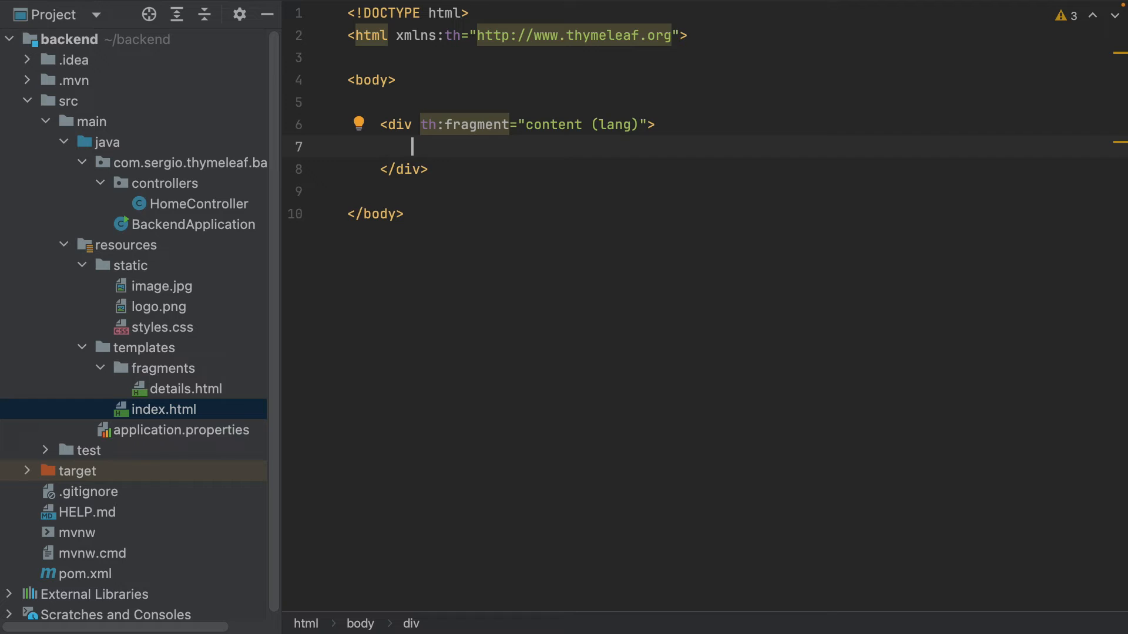
type("<h")
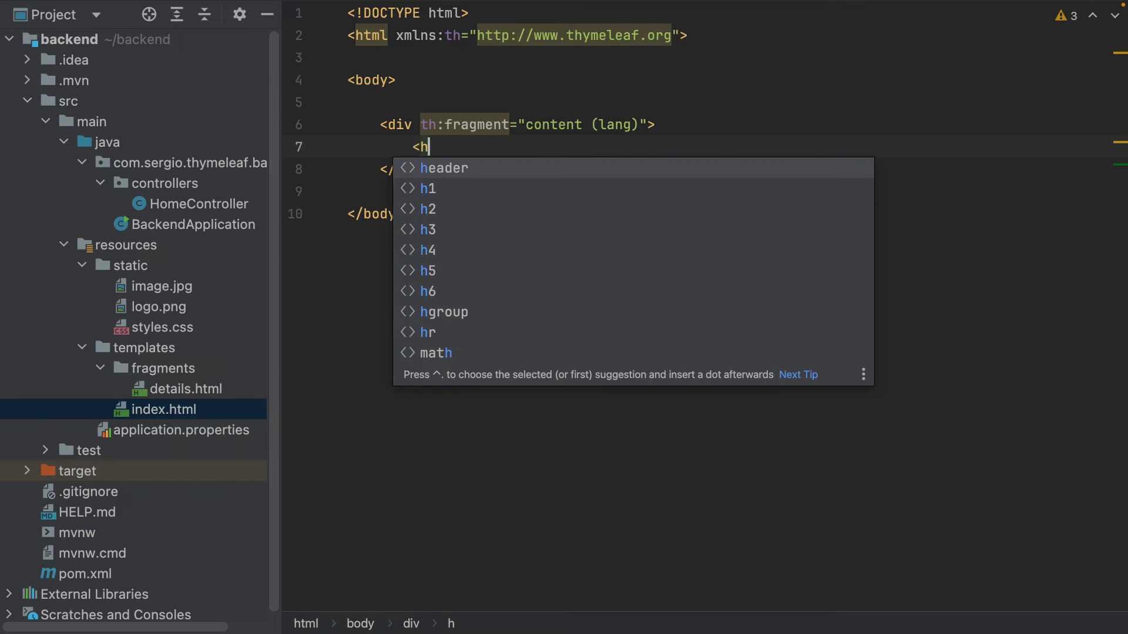
type("3 th:")
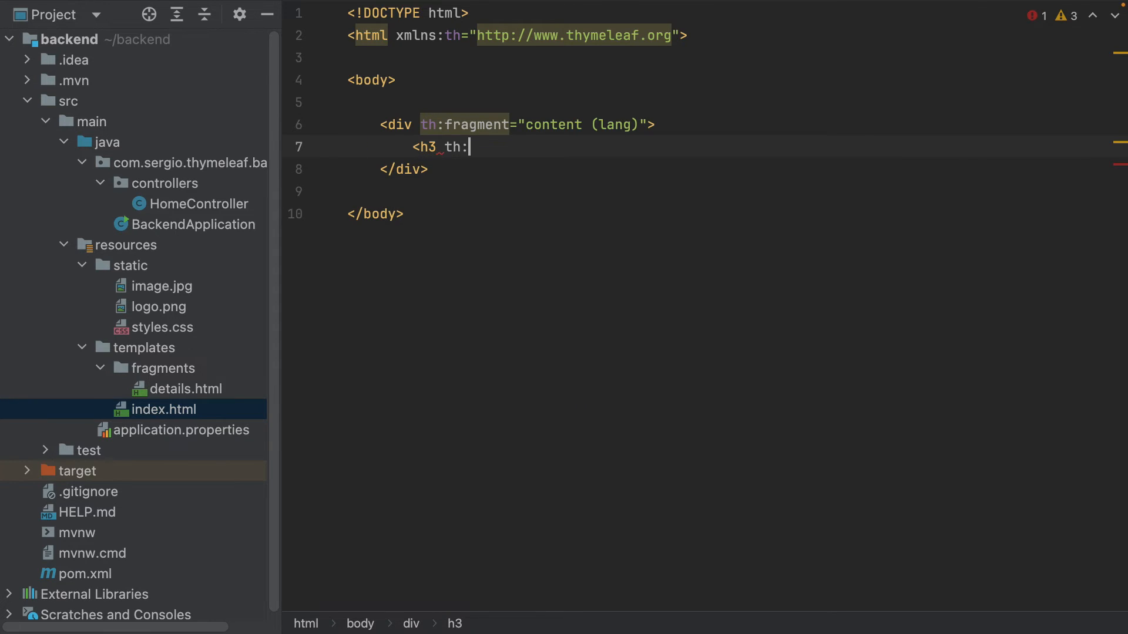
type("if=\"\"")
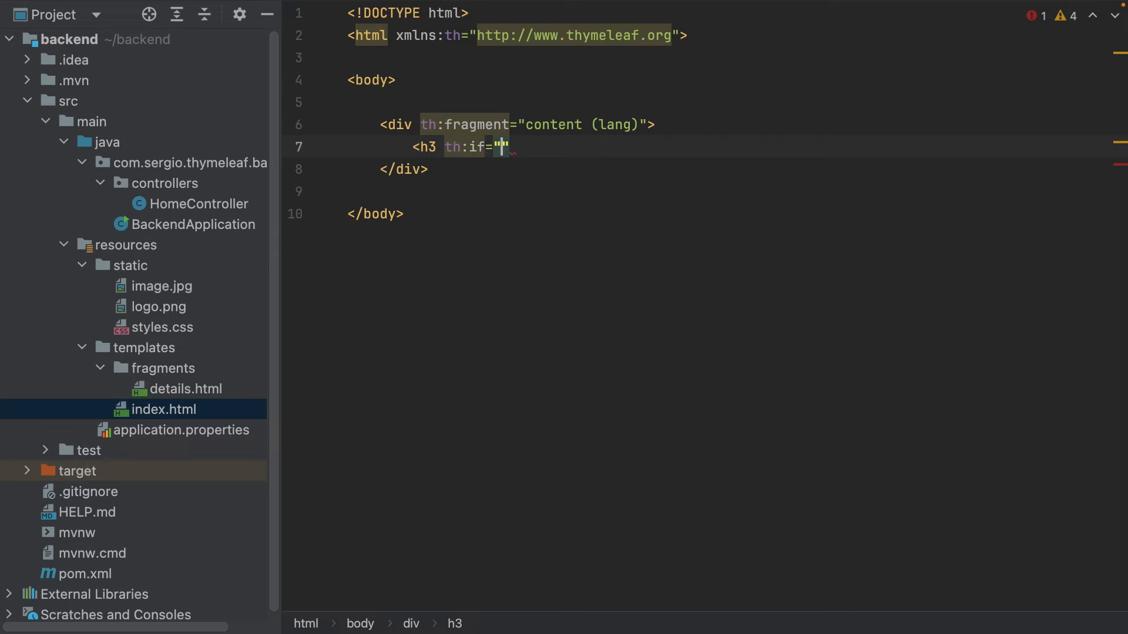
type("${lang}")
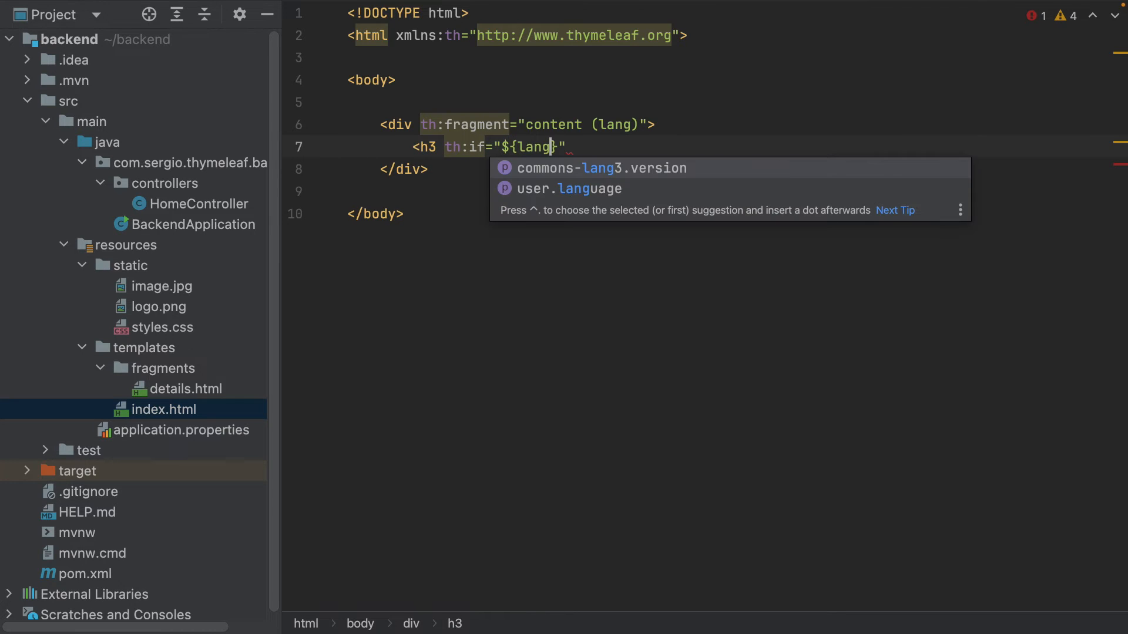
type("== 'en")
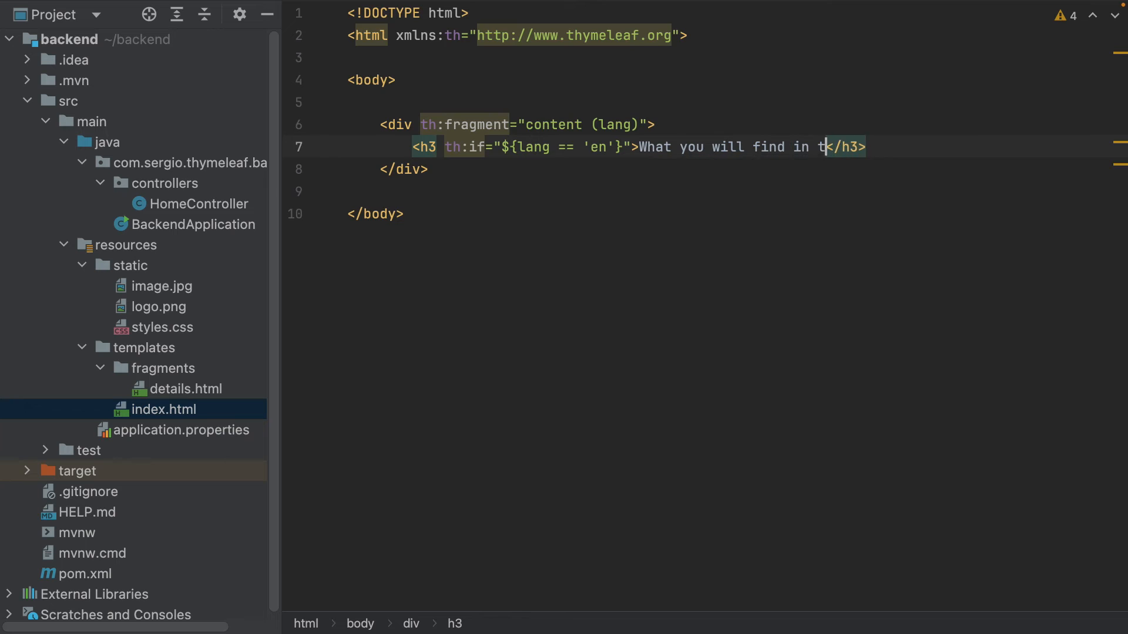
type("he Academy?")
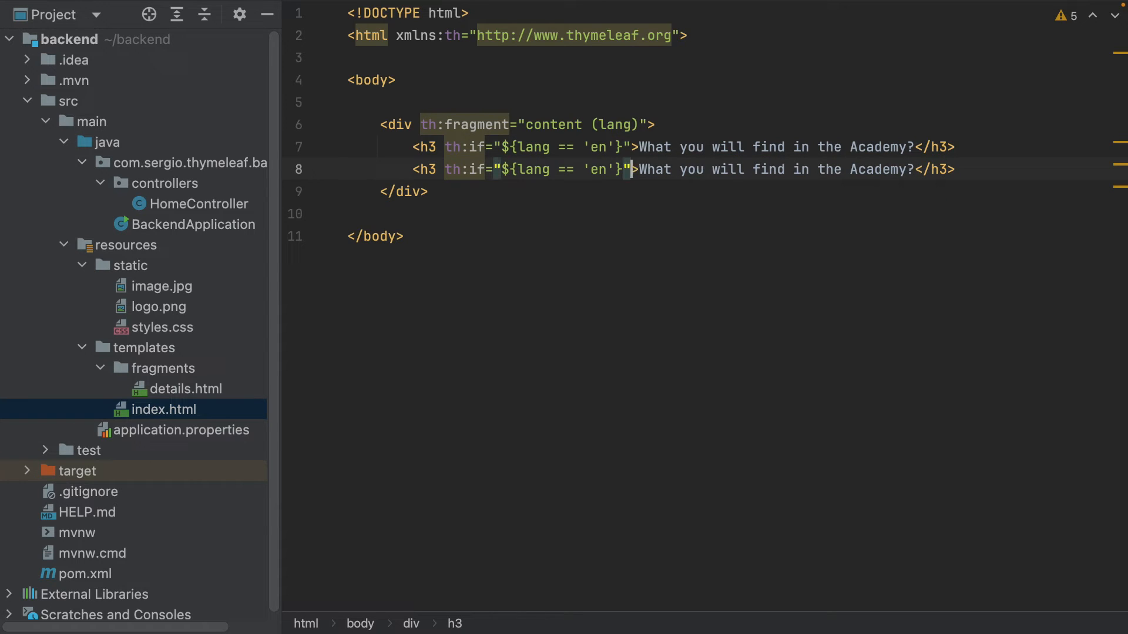
type("es")
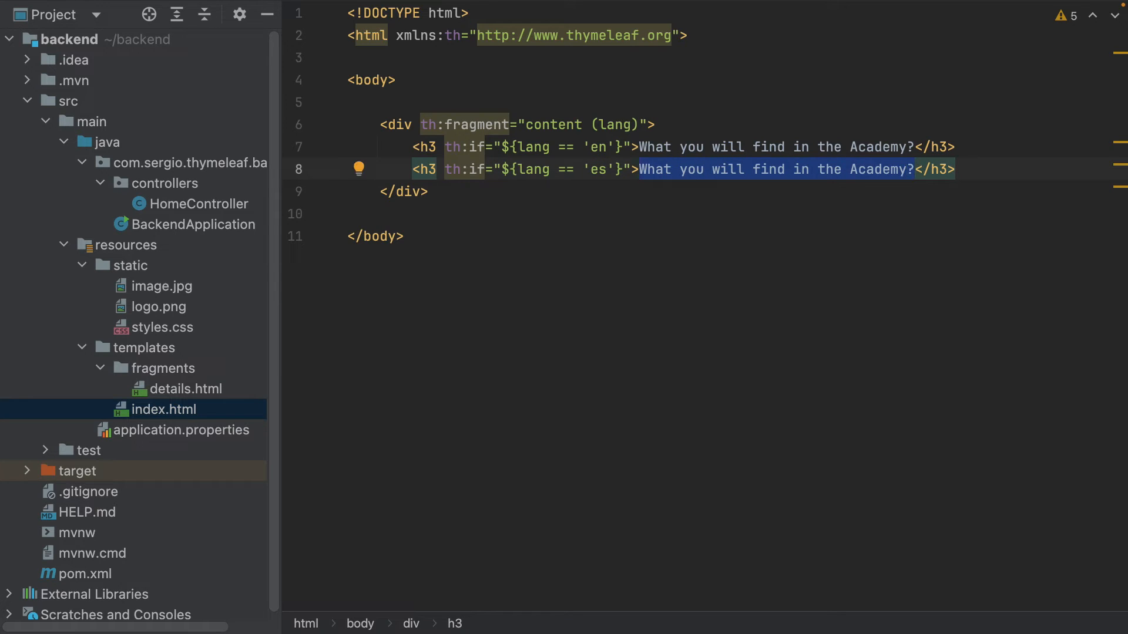
type("Qué encontra")
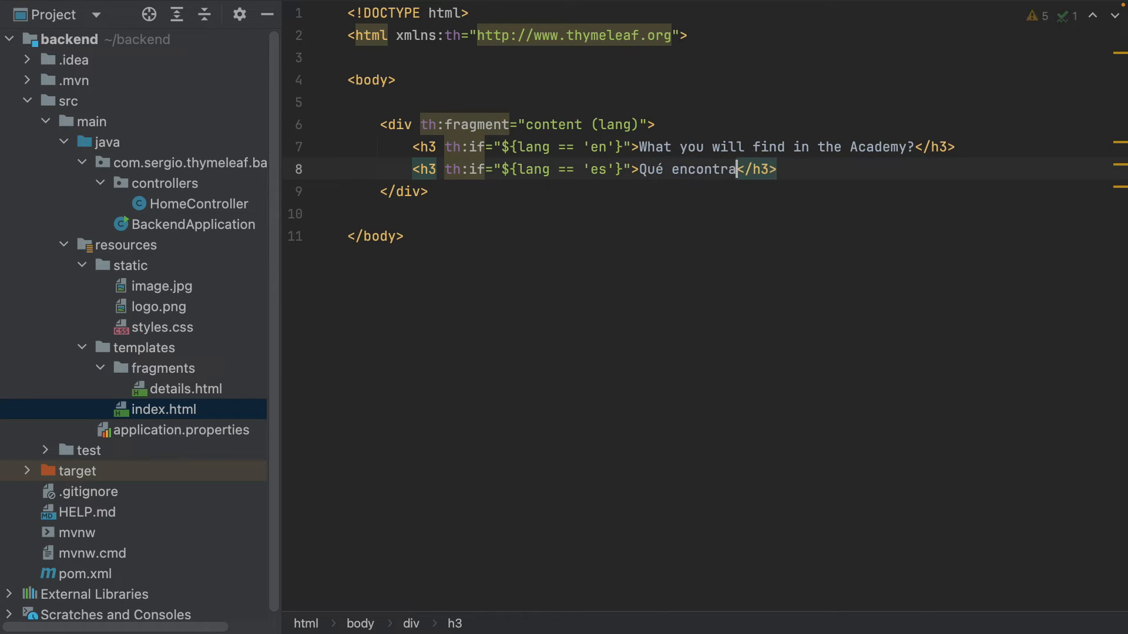
type("rás en la")
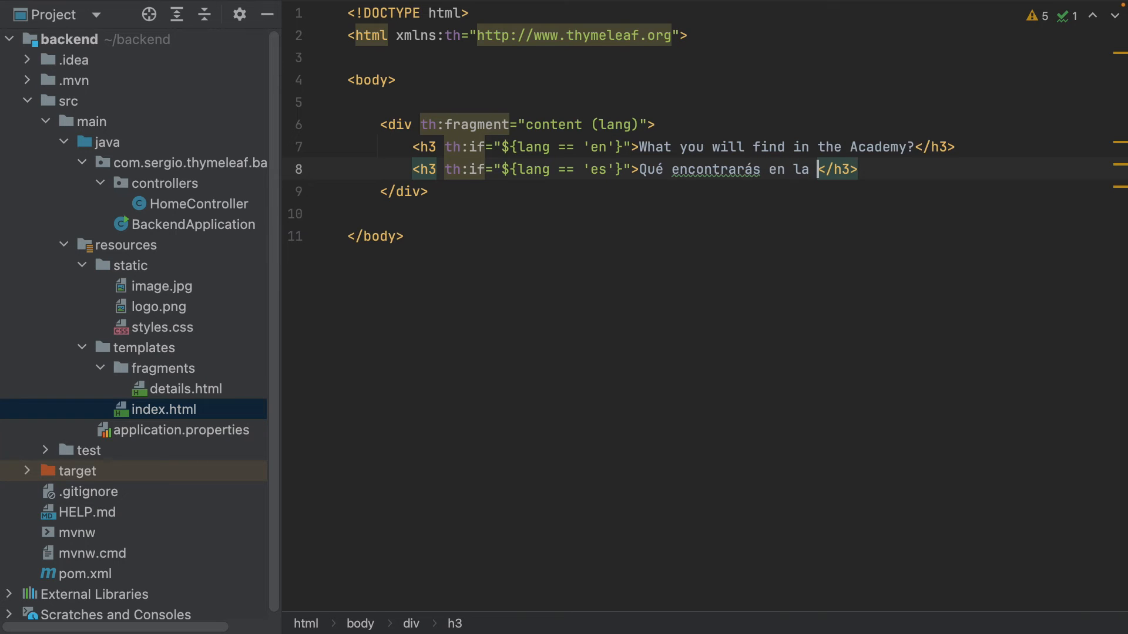
type("Academia?")
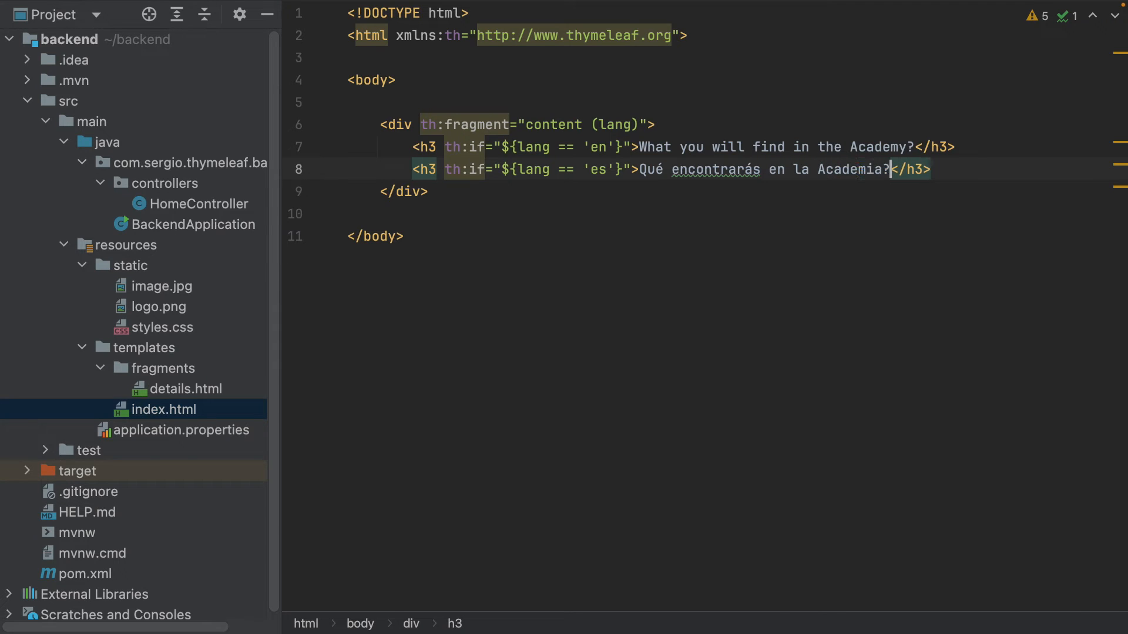
Step: Add a ul looping th:each="item : ${features}" with li th:text="${item}"
type("<ul")
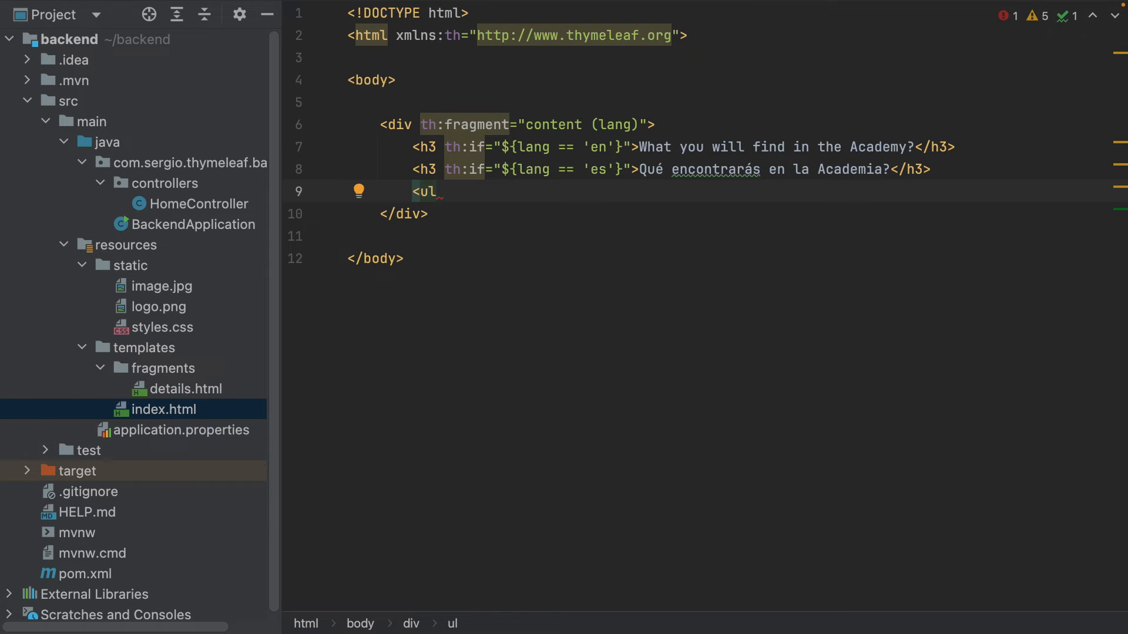
type("th:each=\"")
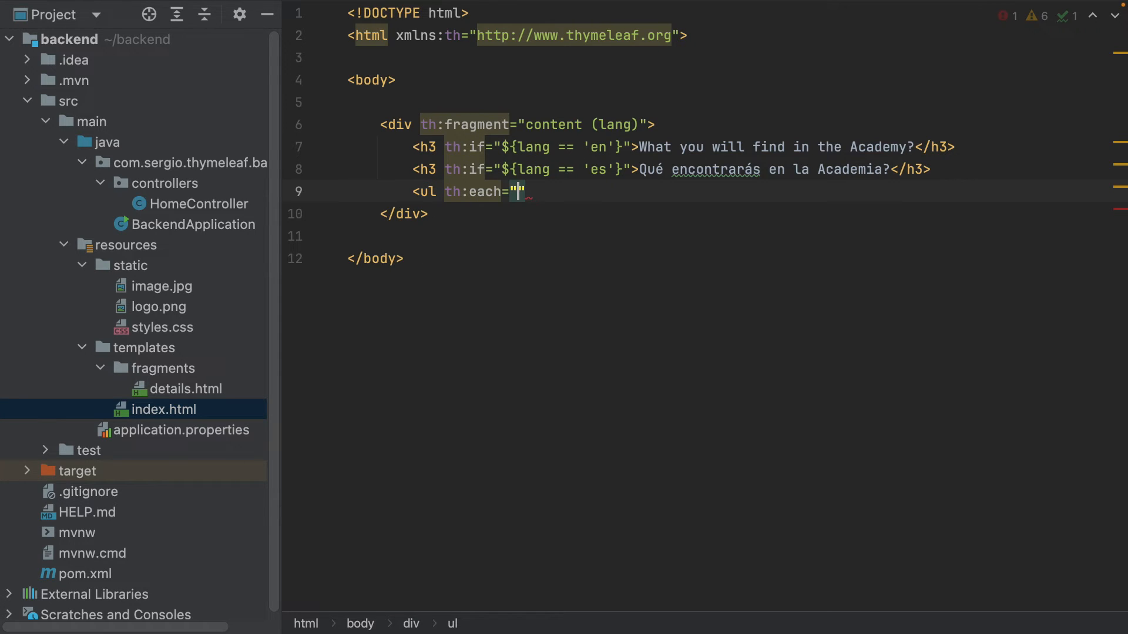
type("item : ${")
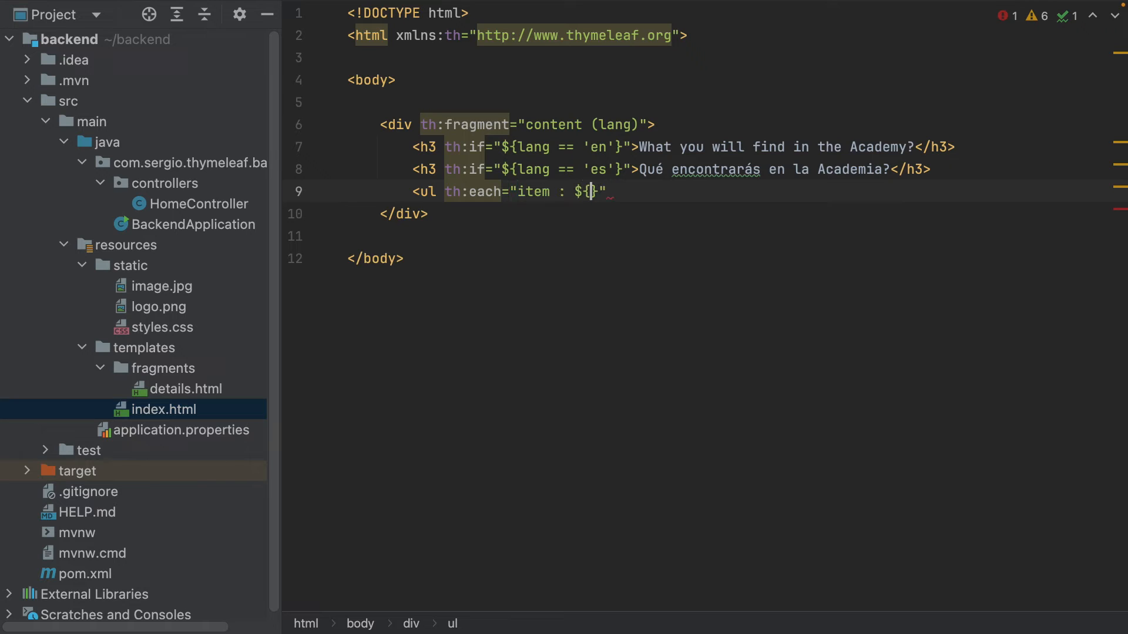
type("features}")
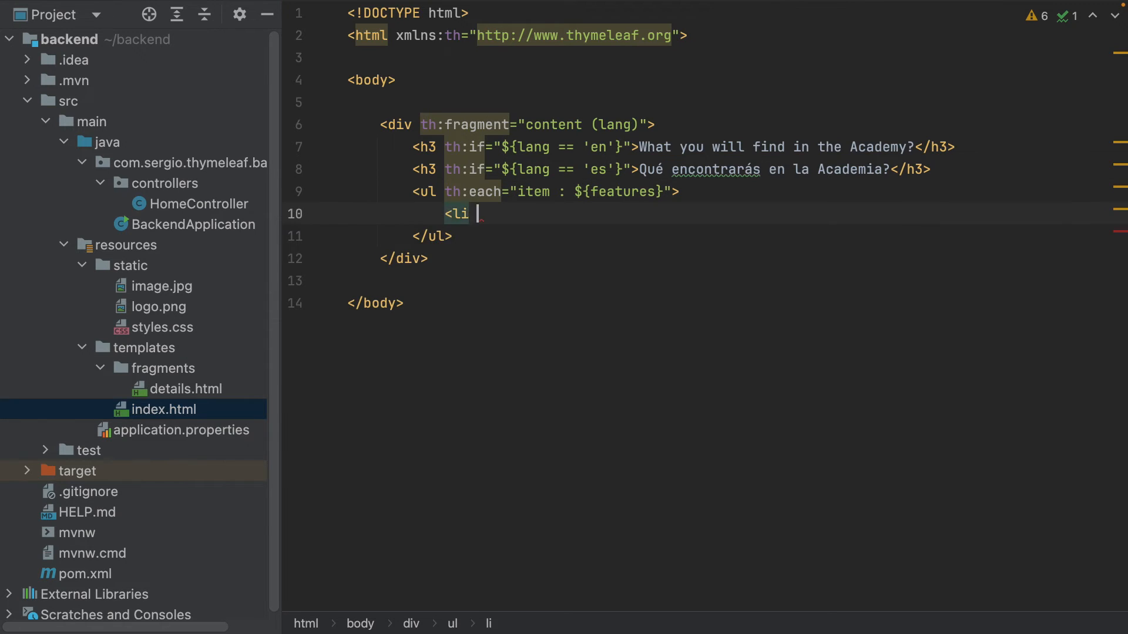
type("th")
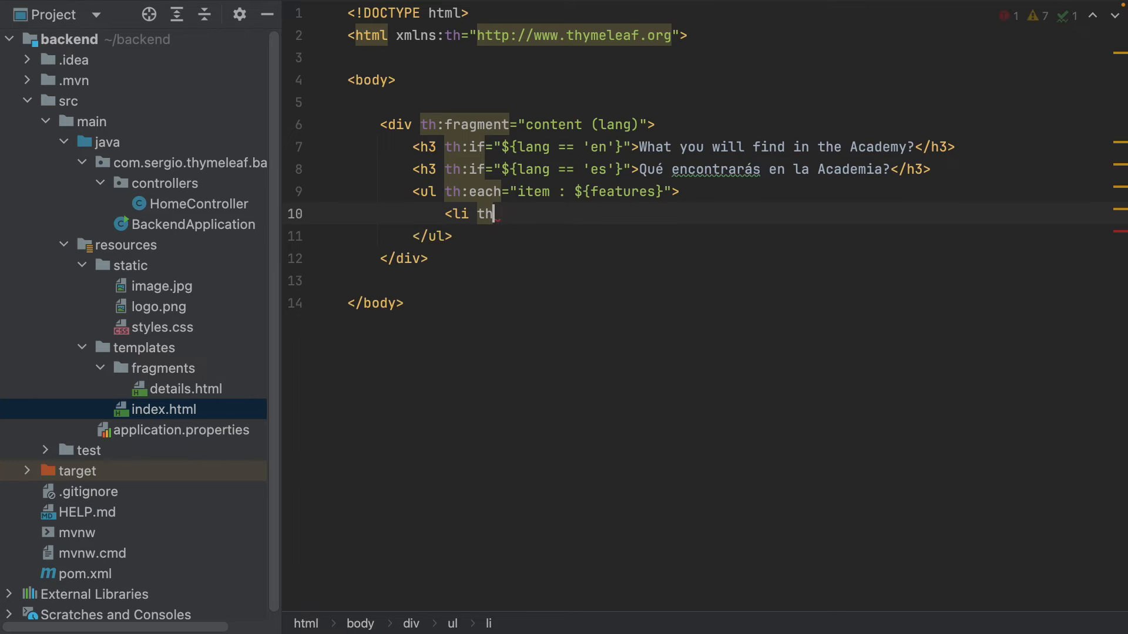
type(":text=\"\"")
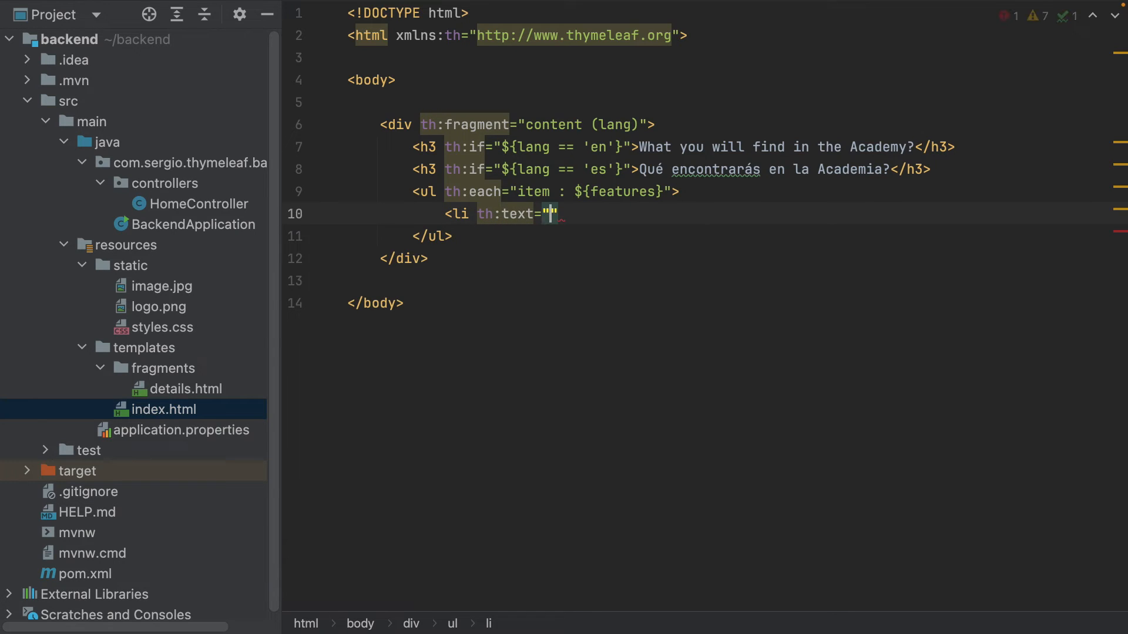
type("${item}")
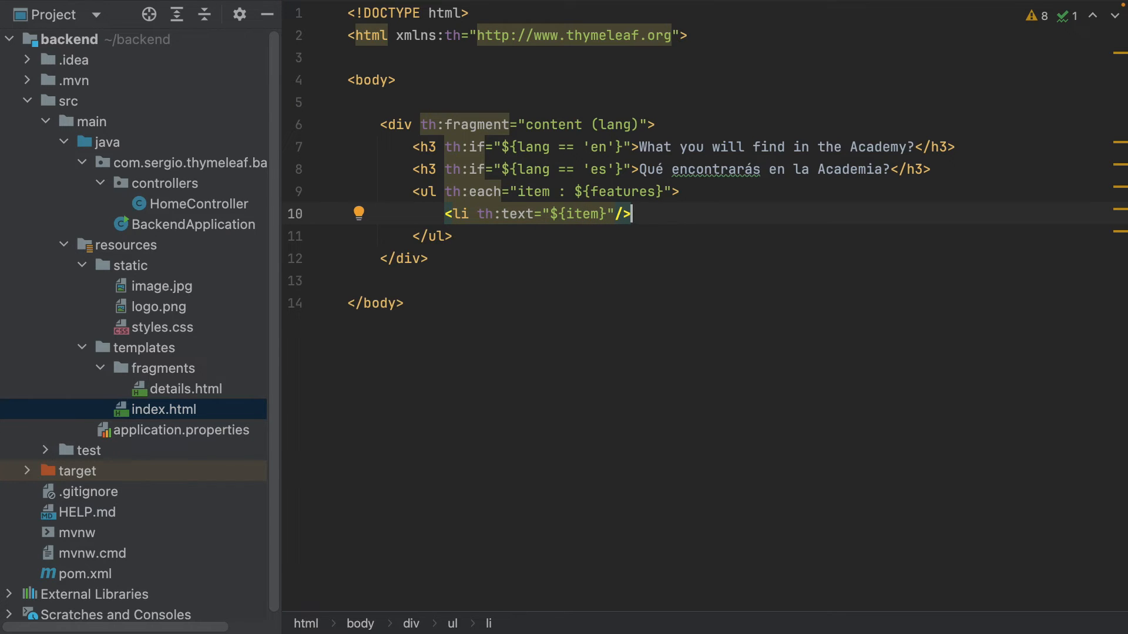
Step: In index.html, swap the showDetails heading and list for th:replace of details.html content('en')
left_click(164, 409)
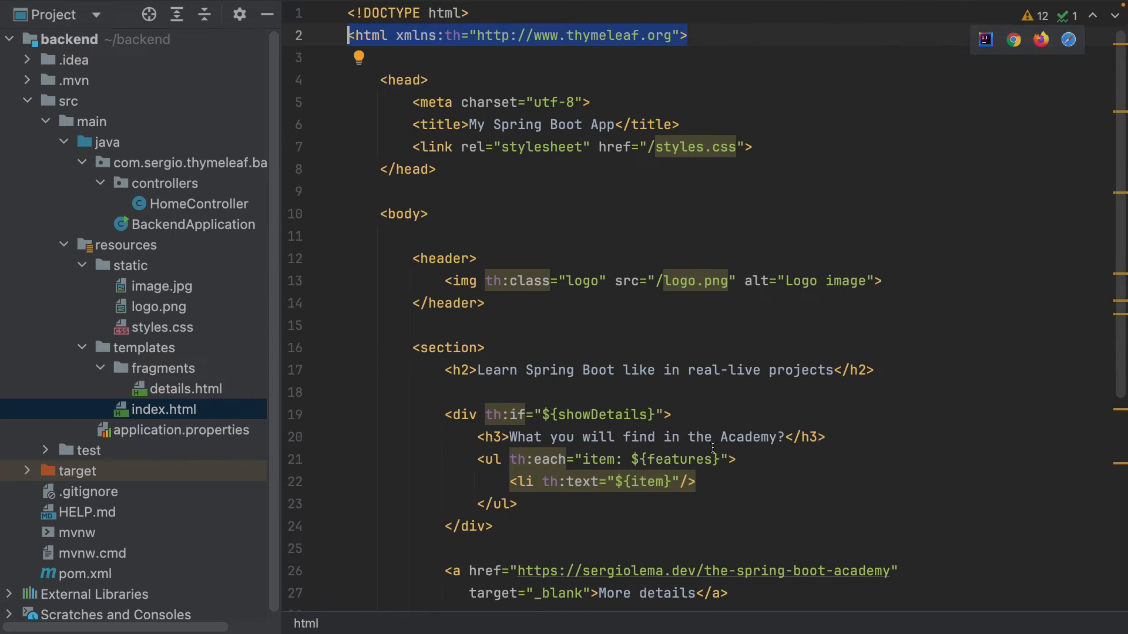
scroll("down", 3)
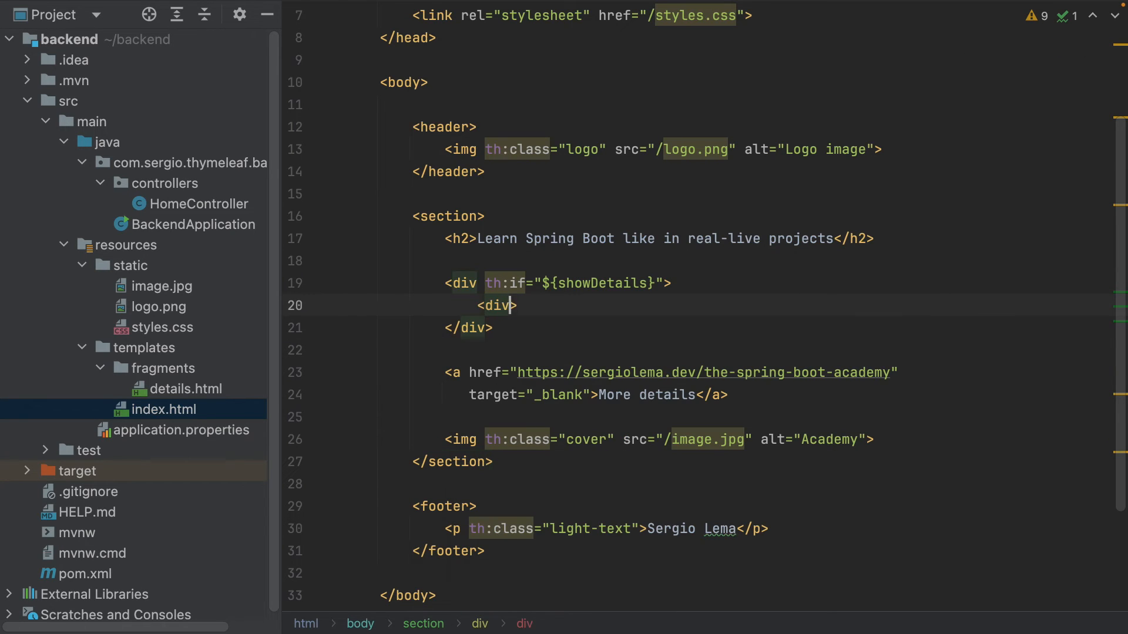
type("th:replac")
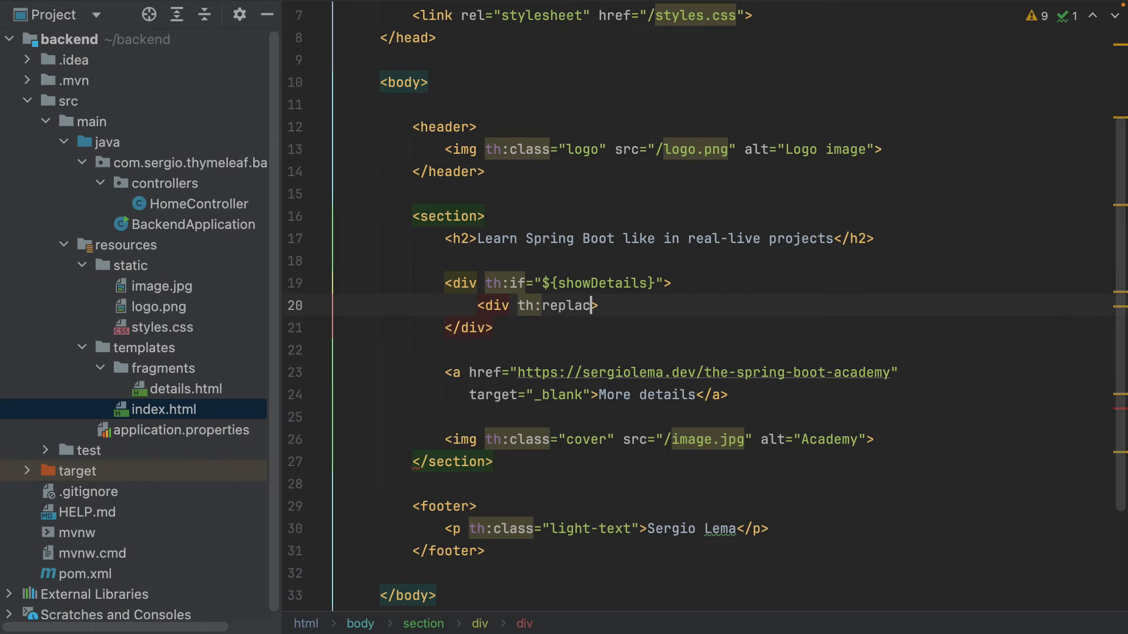
type("=\"")
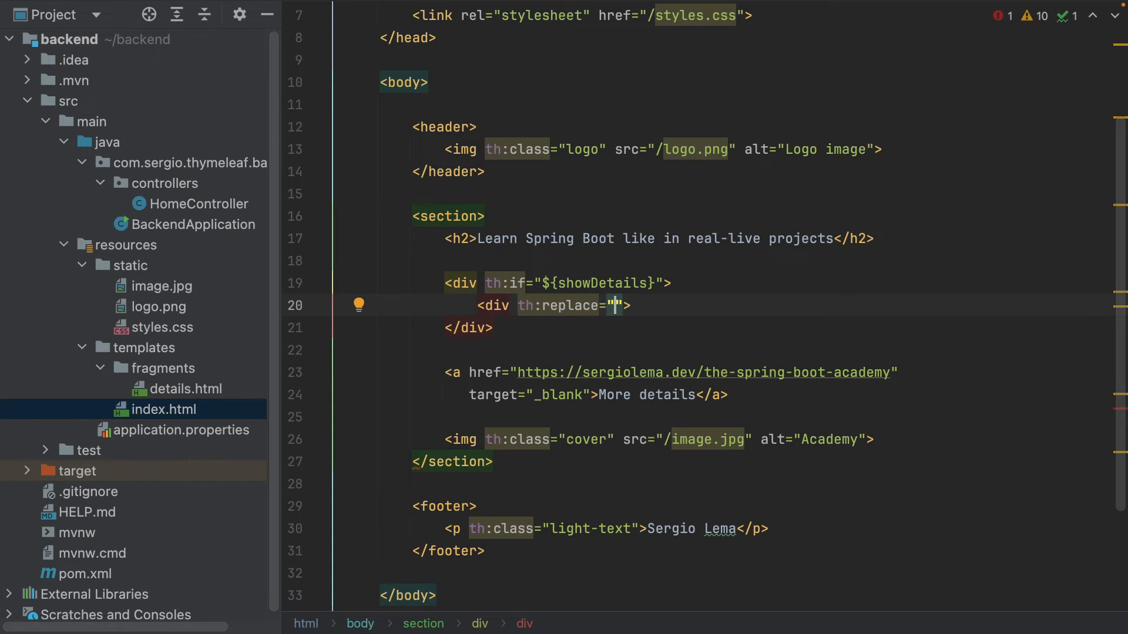
type("~")
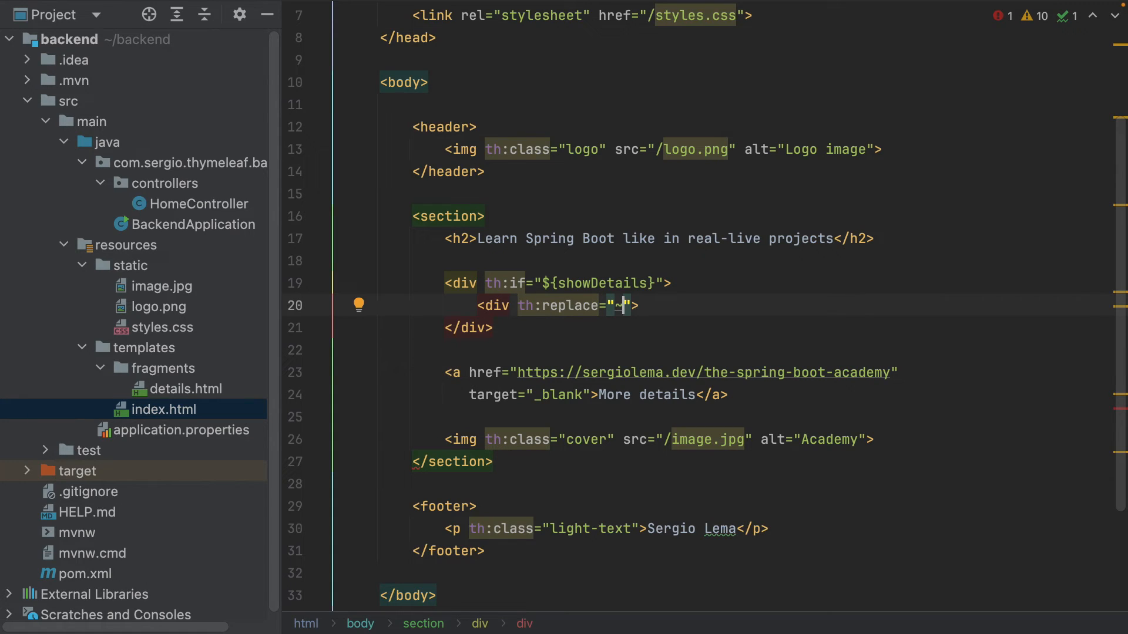
type("{fragment")
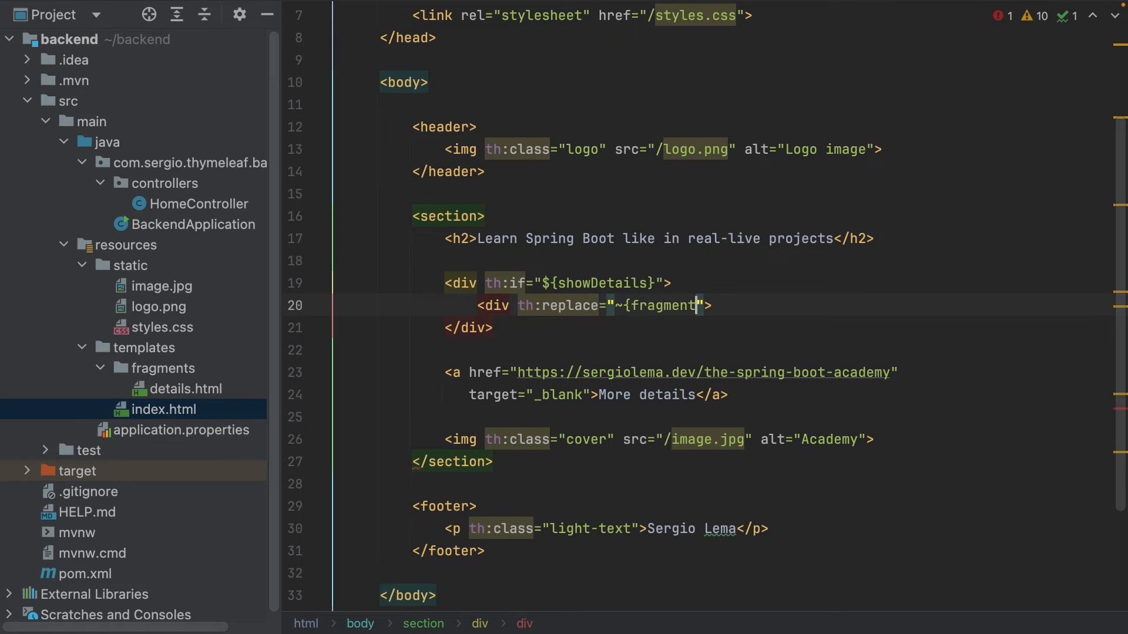
type("s/details.html")
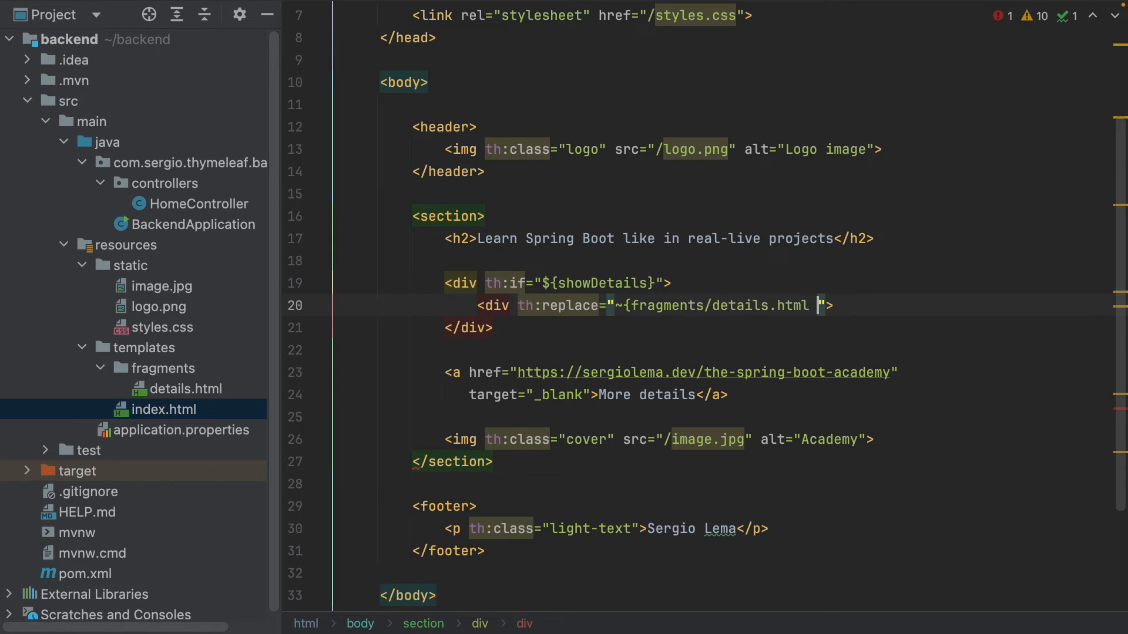
type(":: content(")
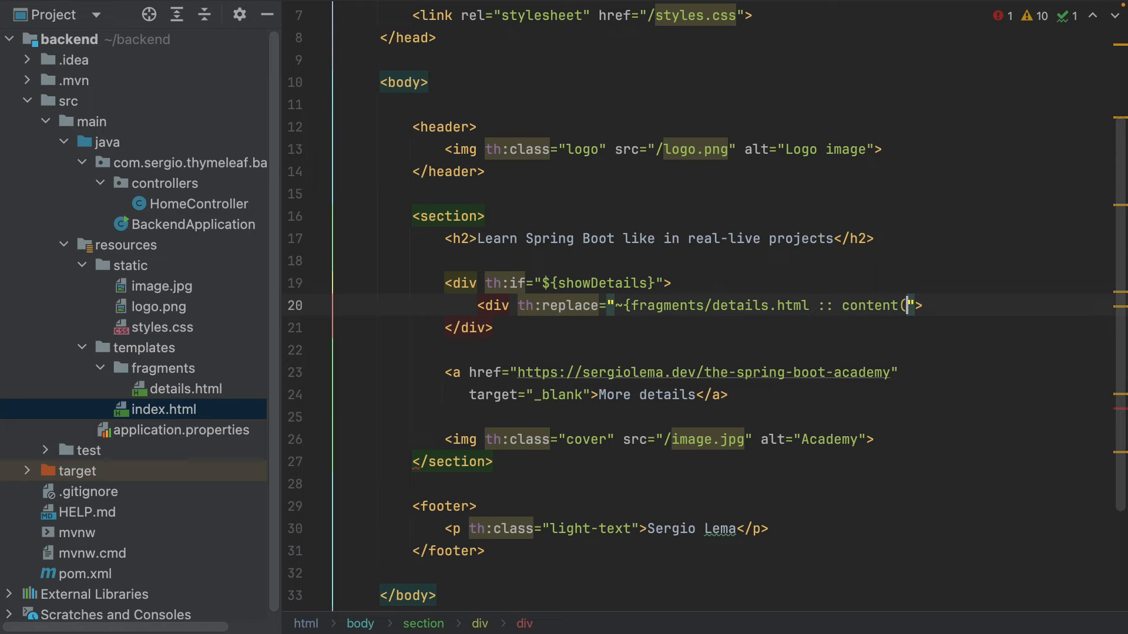
type("'en")
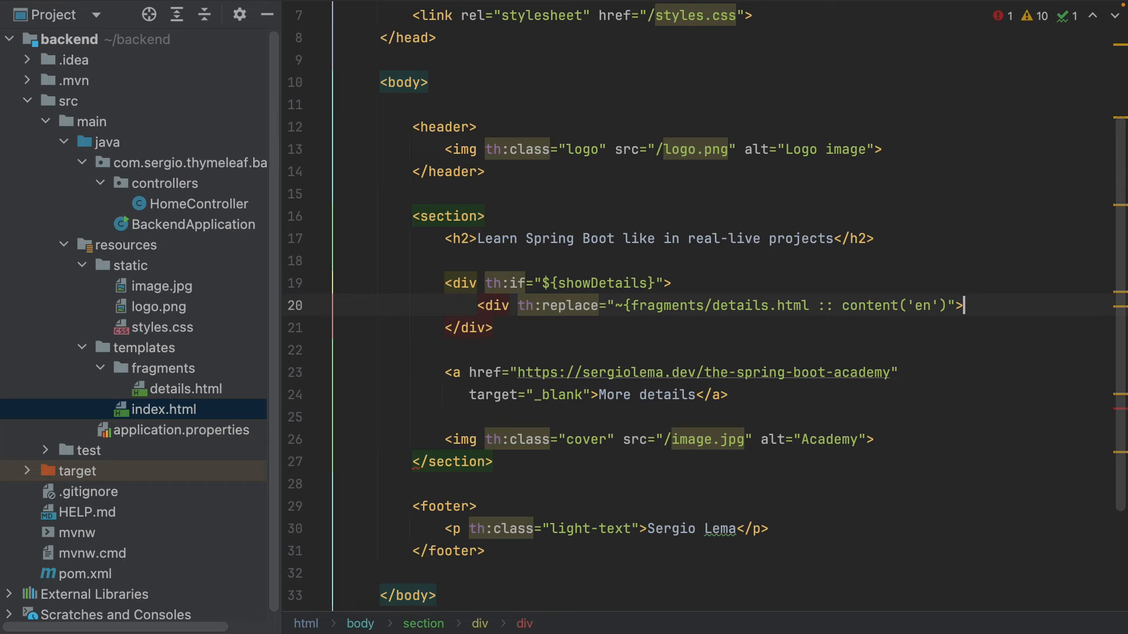
type("/")
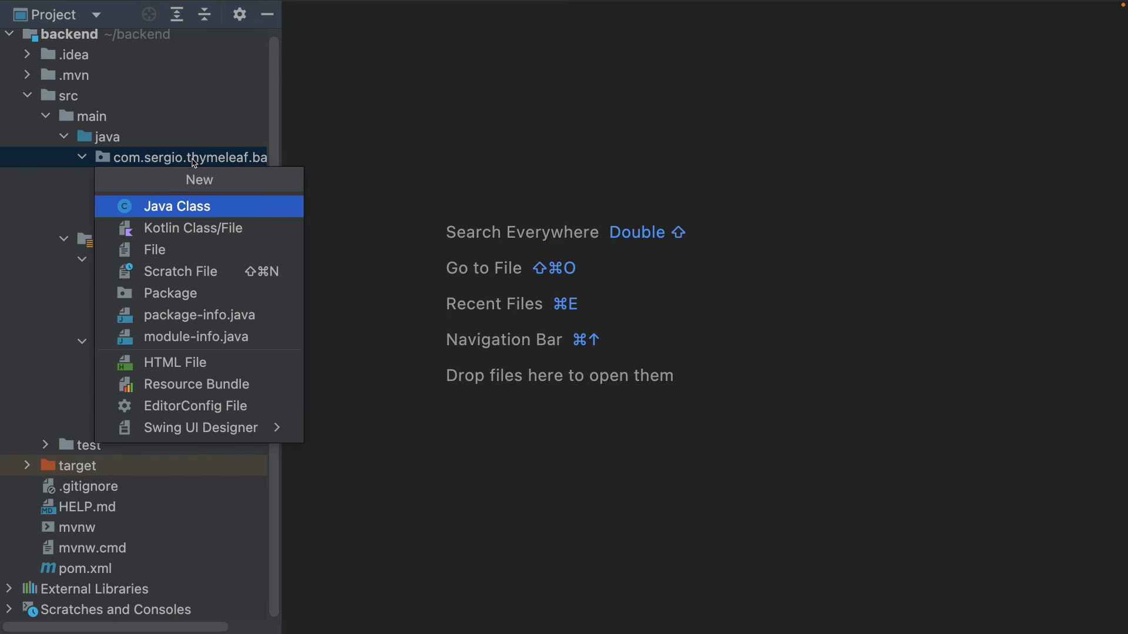
Step: Add a new Java class named LocaleConfig to the config package
left_click(172, 294)
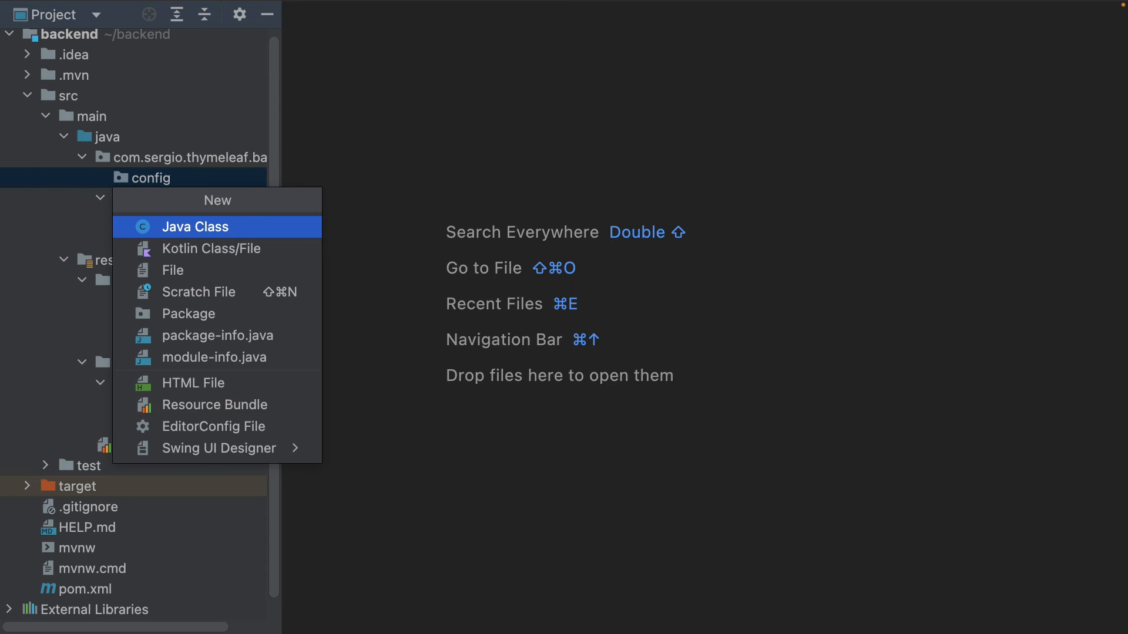
left_click(192, 227)
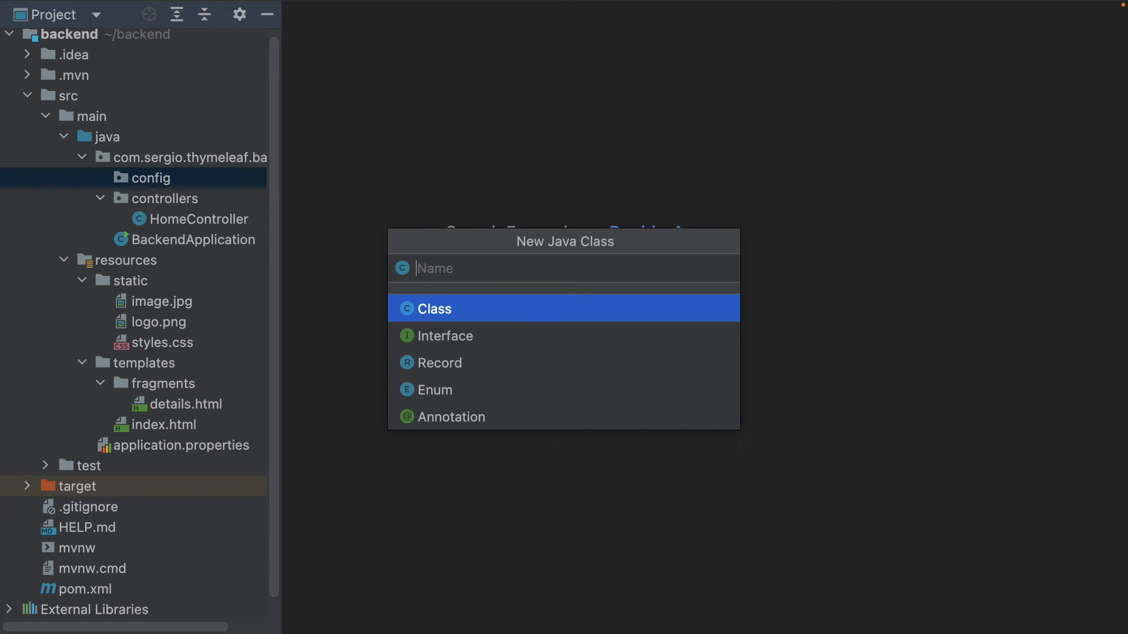
type("LocaleConf")
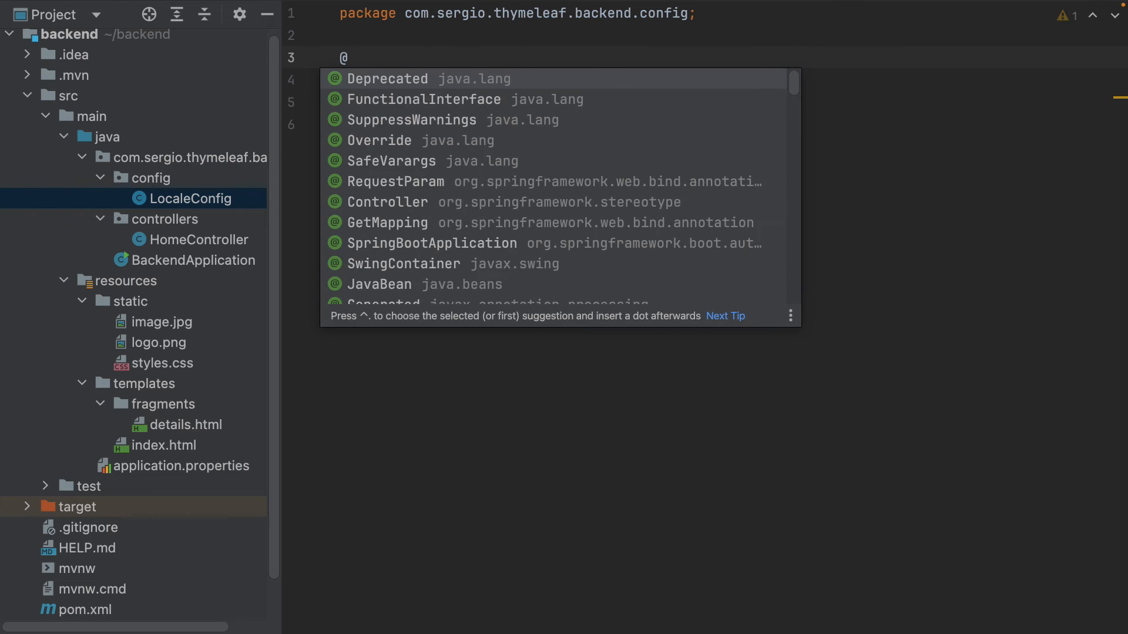
type("Configuration")
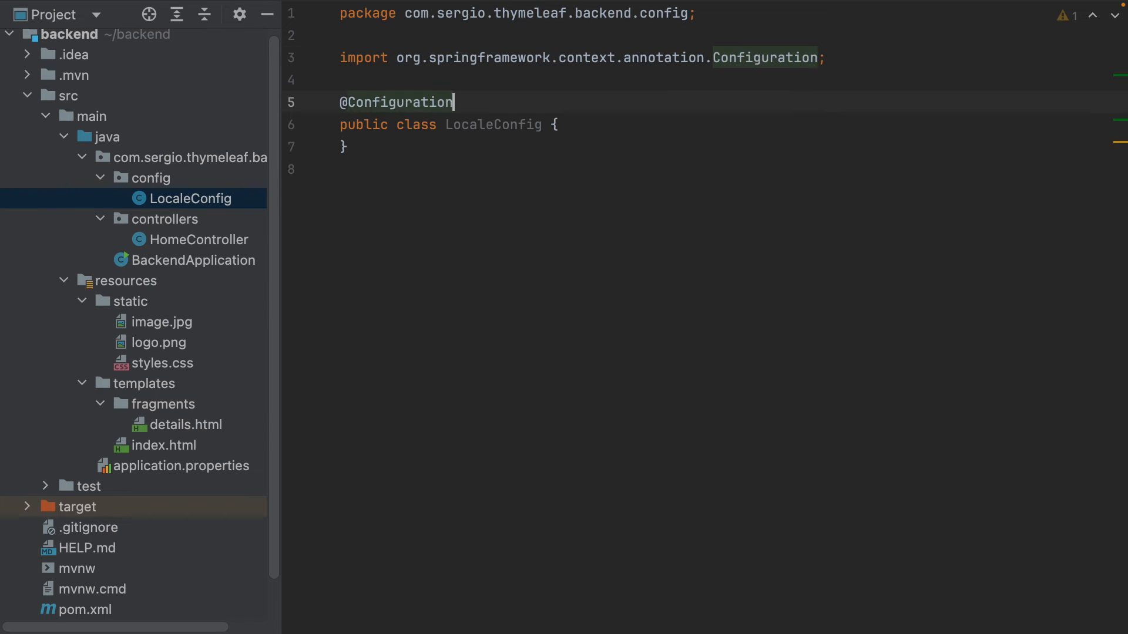
type("public")
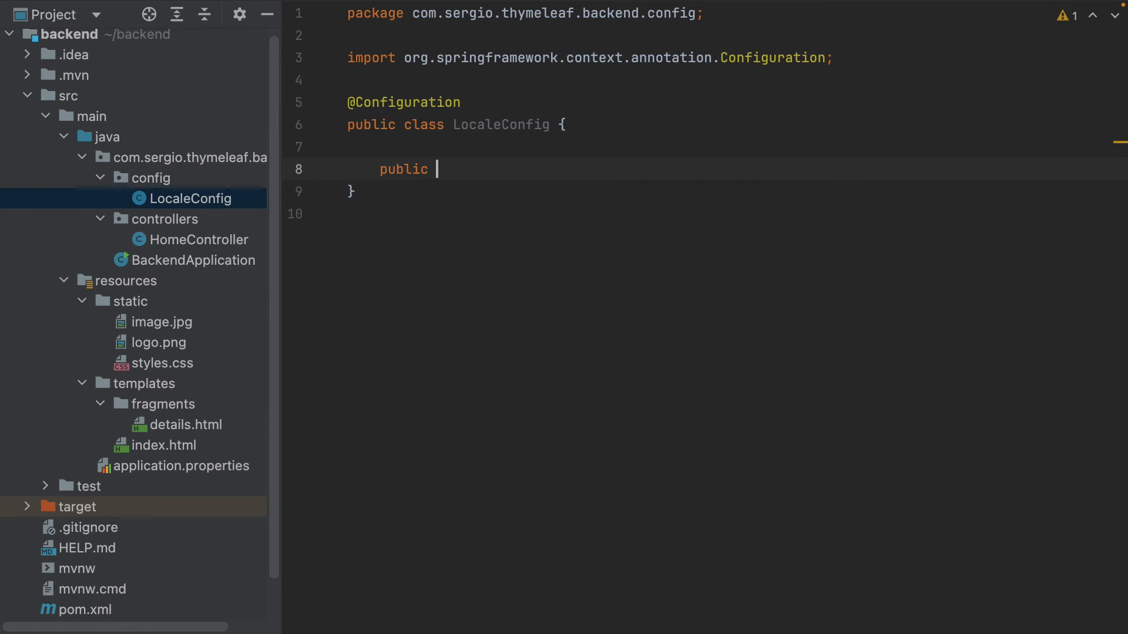
type("Locale")
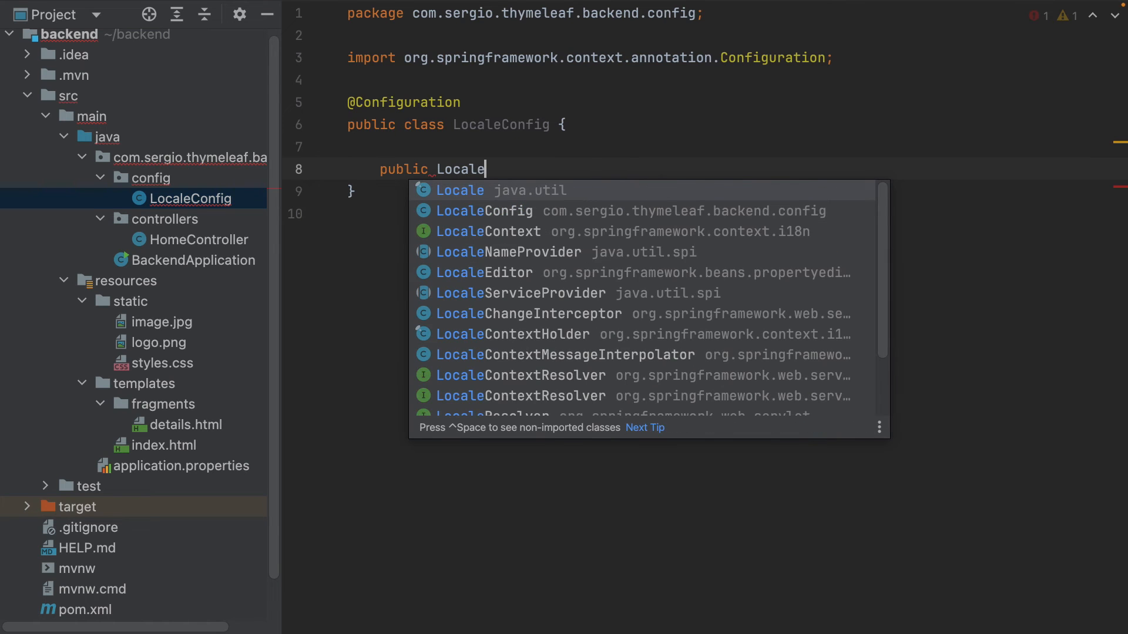
type("ChangeInterceptor")
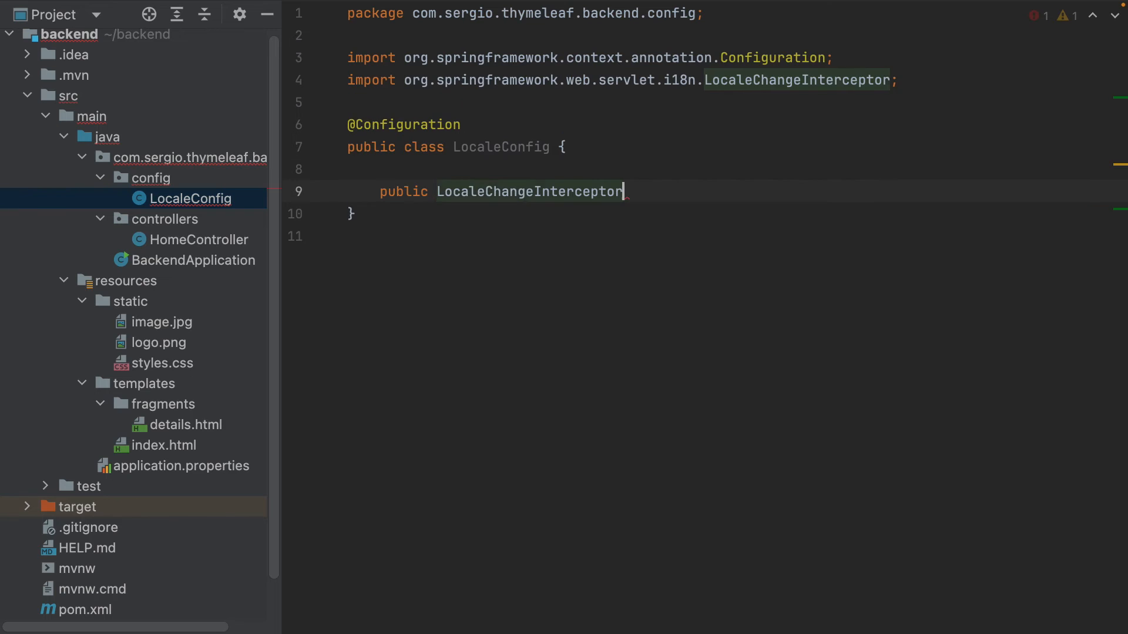
type("localeChangeInterceptor()")
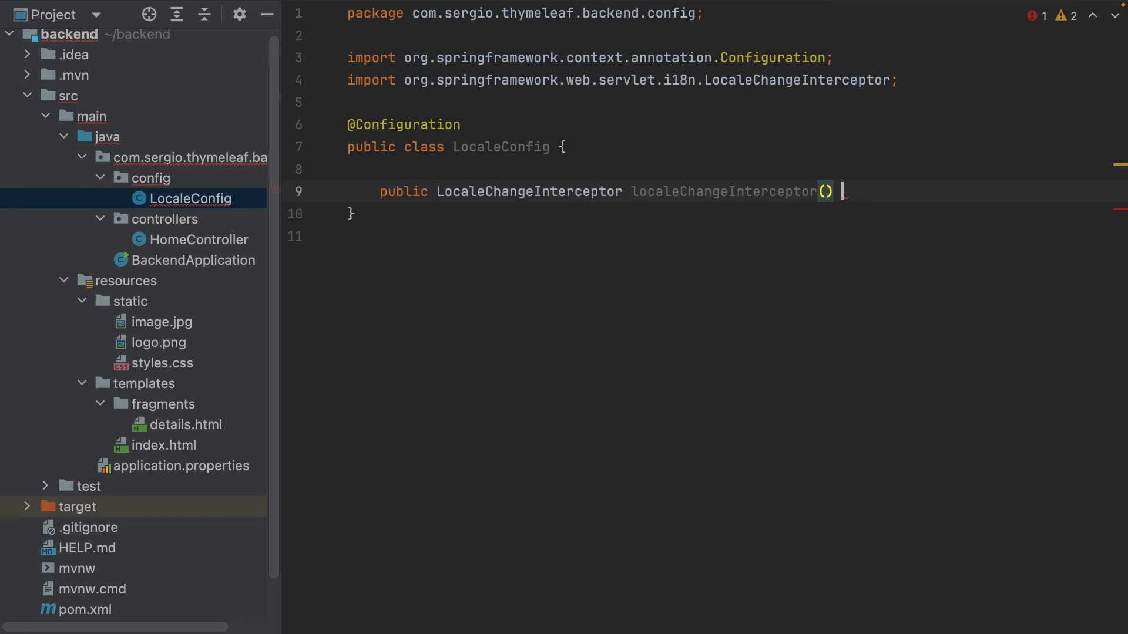
Step: Create a LocaleChangeInterceptor lci, set its param name to 'lang', and return it
type("{")
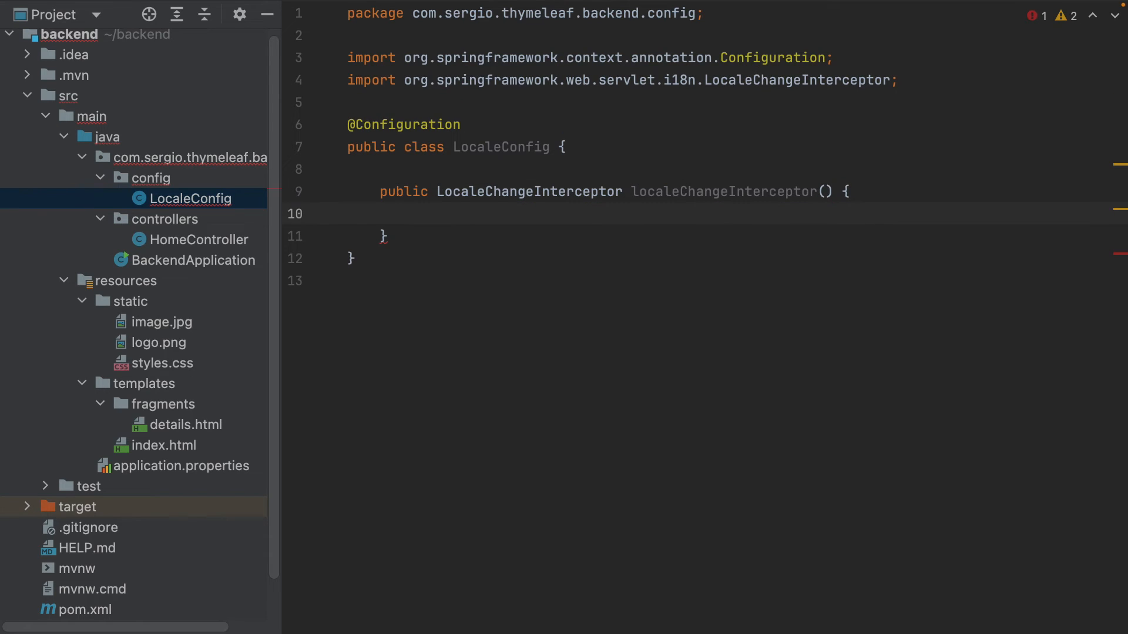
type("LocaleChangeInterceptor")
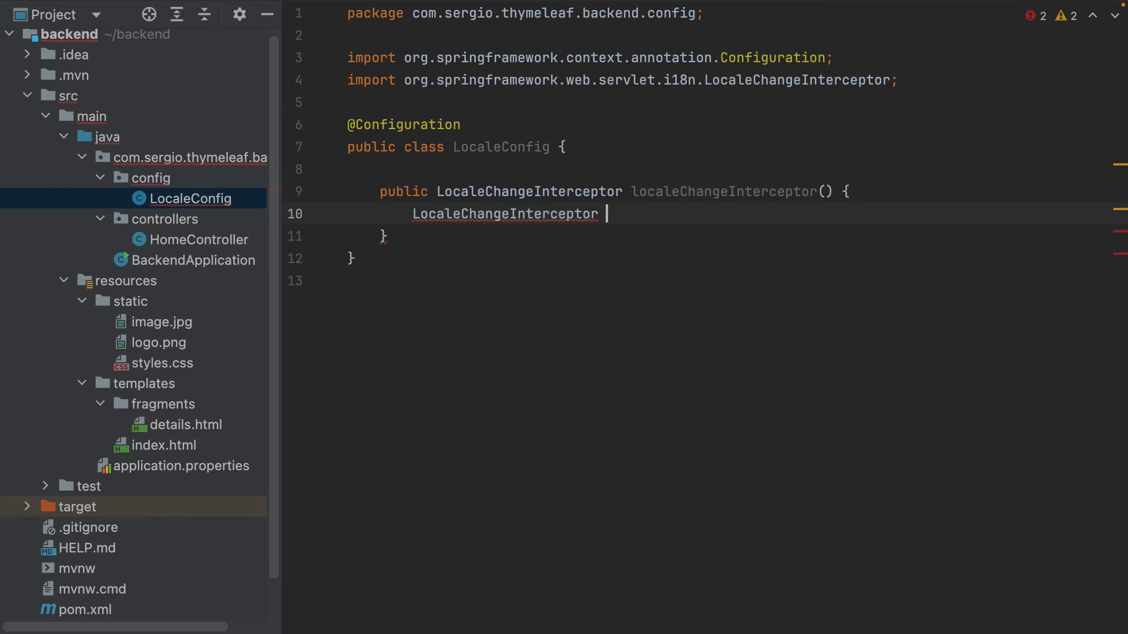
type("lci =")
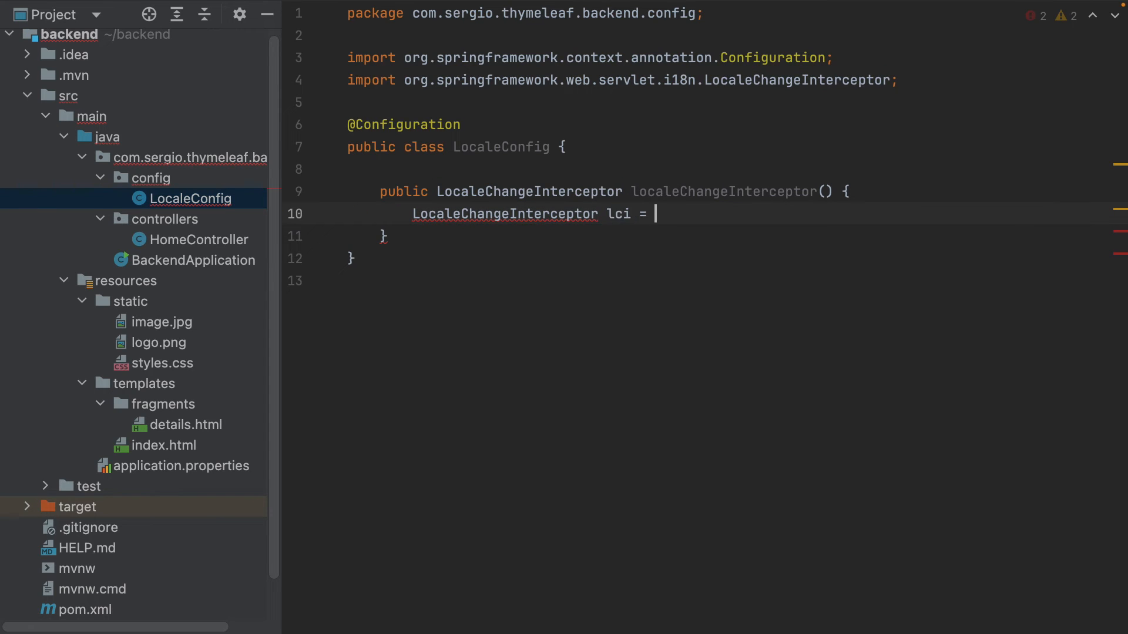
type("new LocaleChangeInterceptor();")
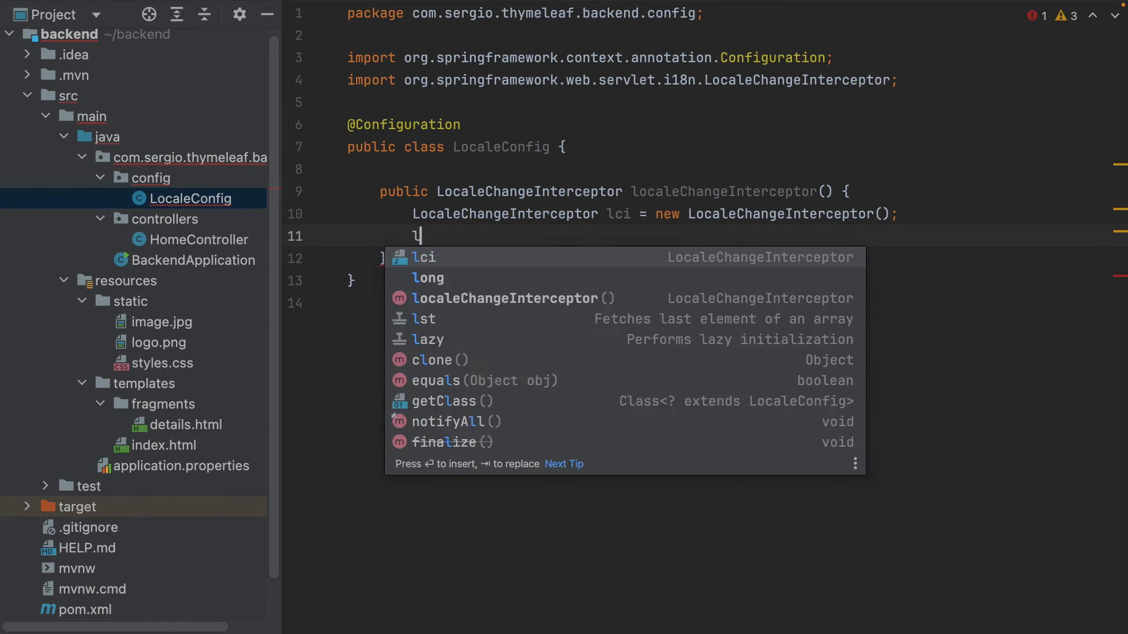
type(".setp")
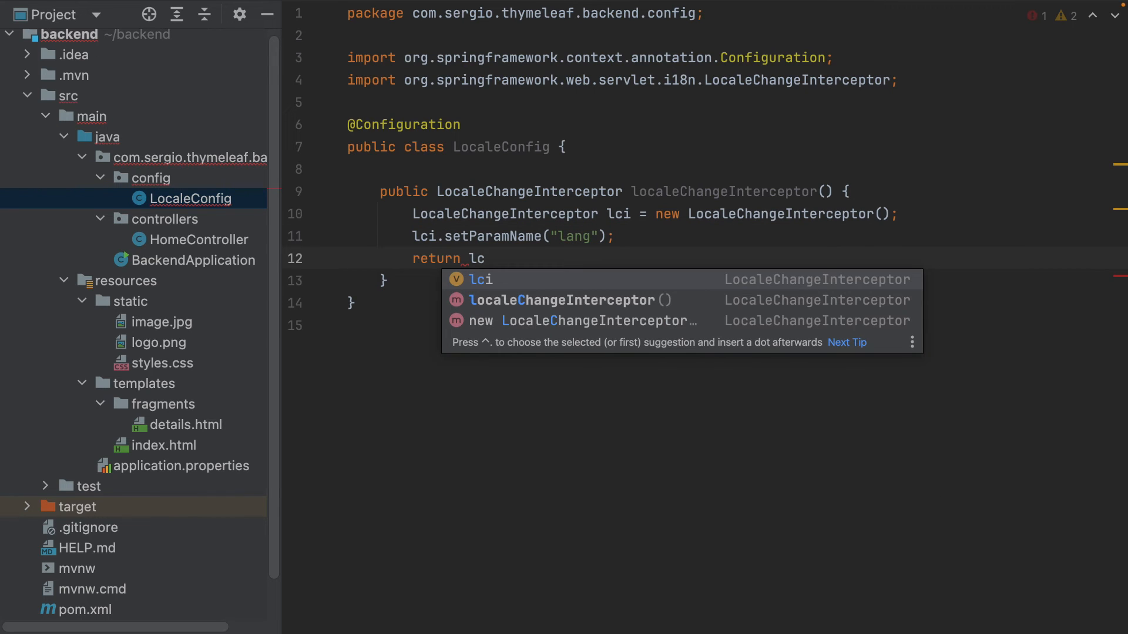
type("@Bean")
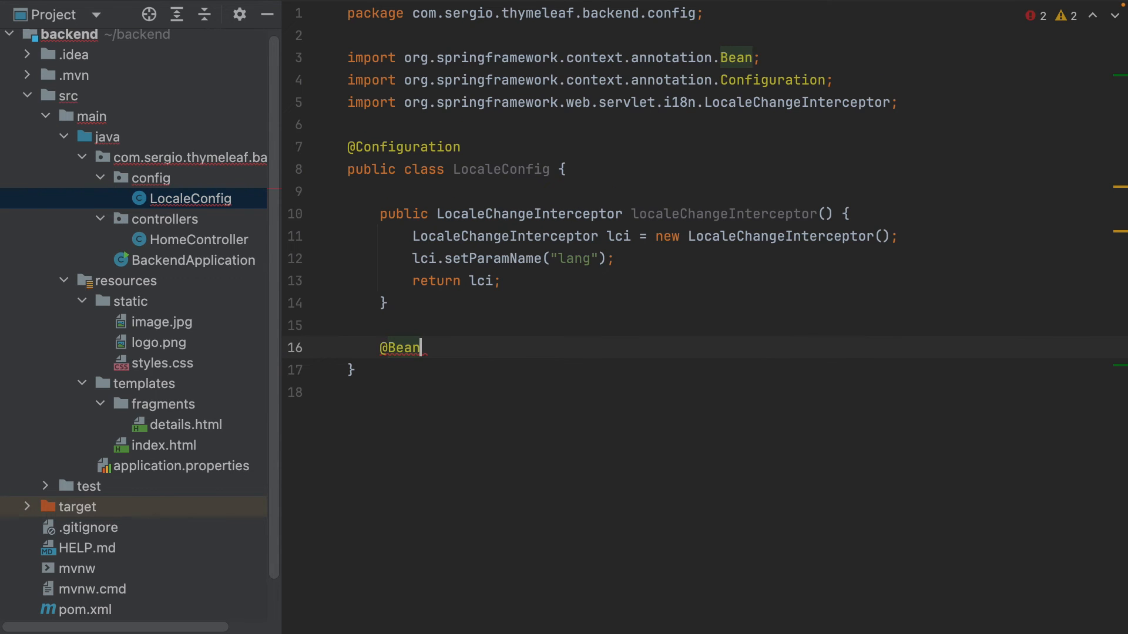
Step: Declare a public WebMvcConfigurer webMvcConfigurer() bean returning a new WebMvcConfigurer
type("public WebMv")
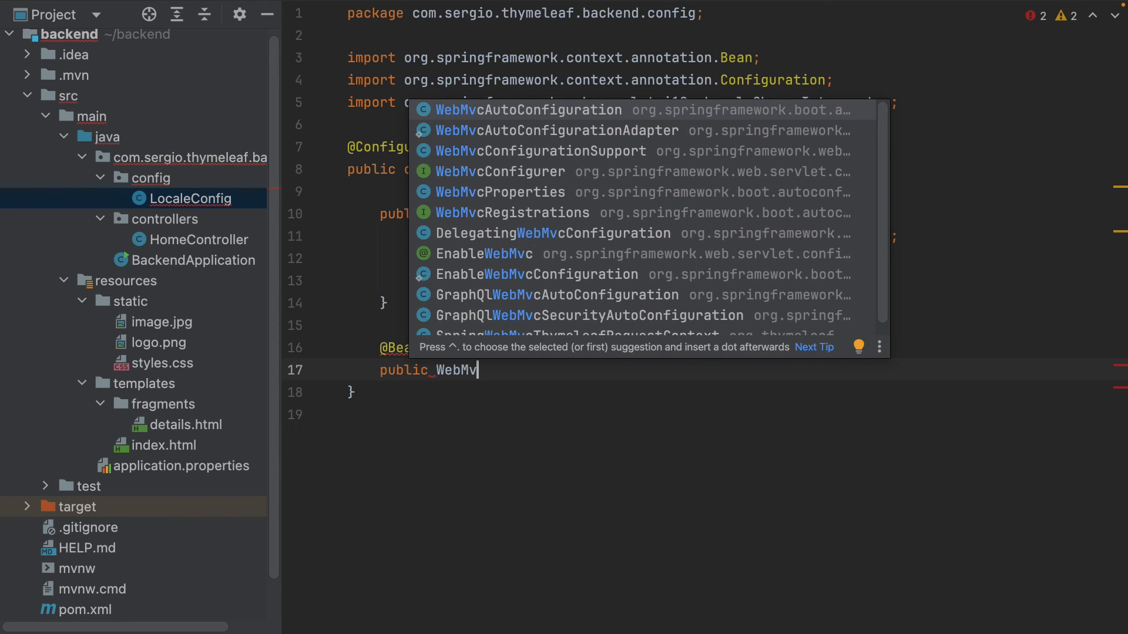
left_click(500, 171)
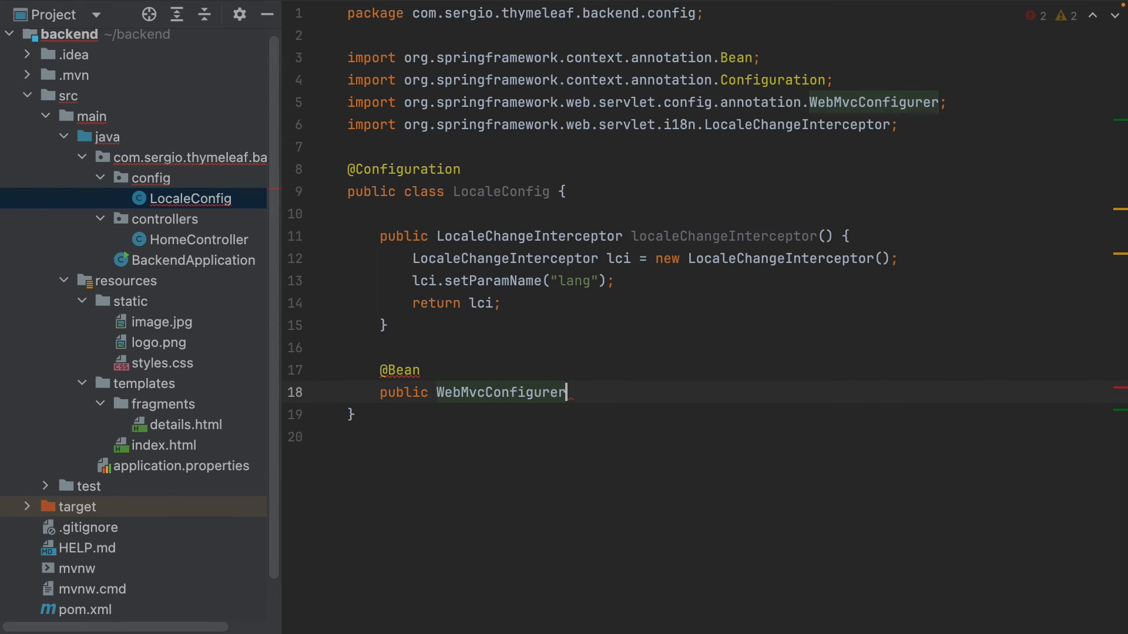
type("webMvcConfigurer()")
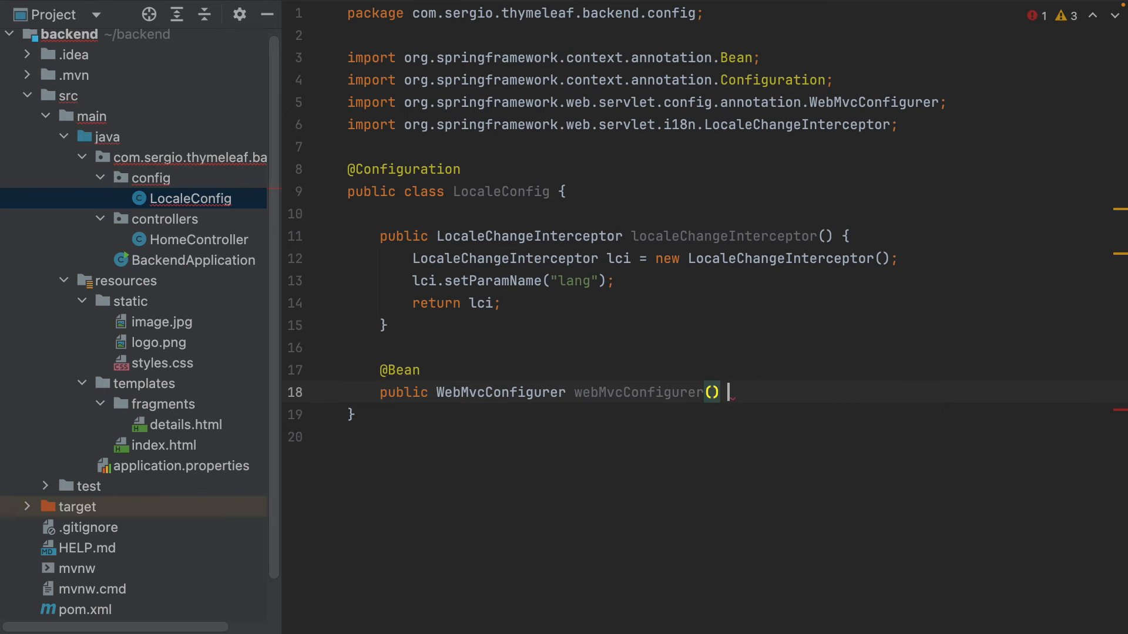
type("return new We")
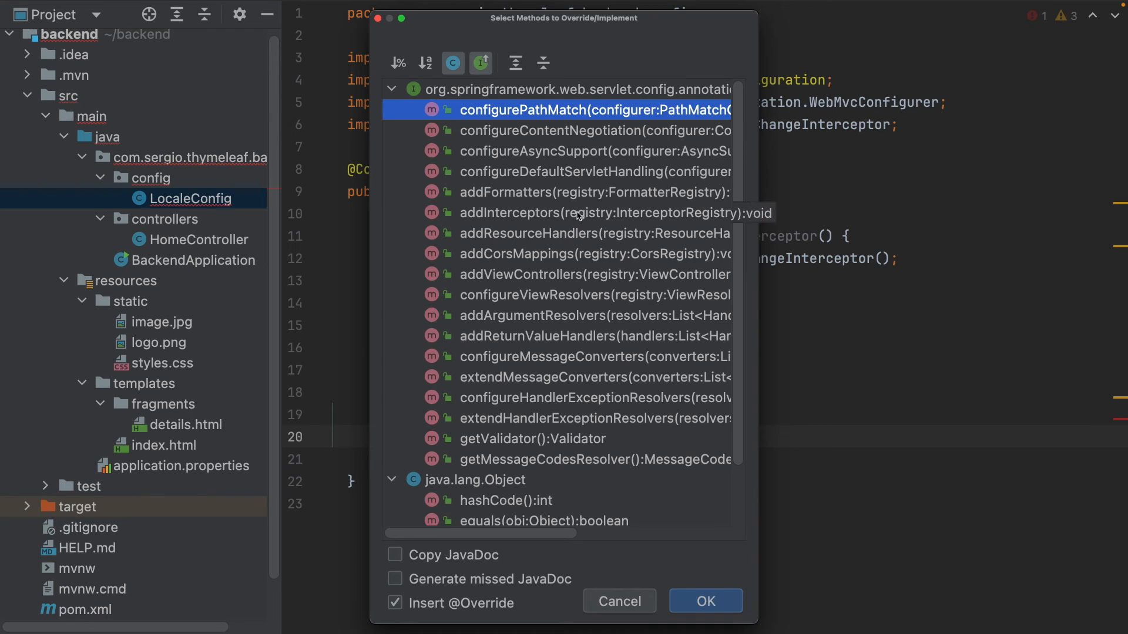
Step: Override addInterceptors to call registry.addInterceptor(localeChangeInterceptor())
left_click(704, 600)
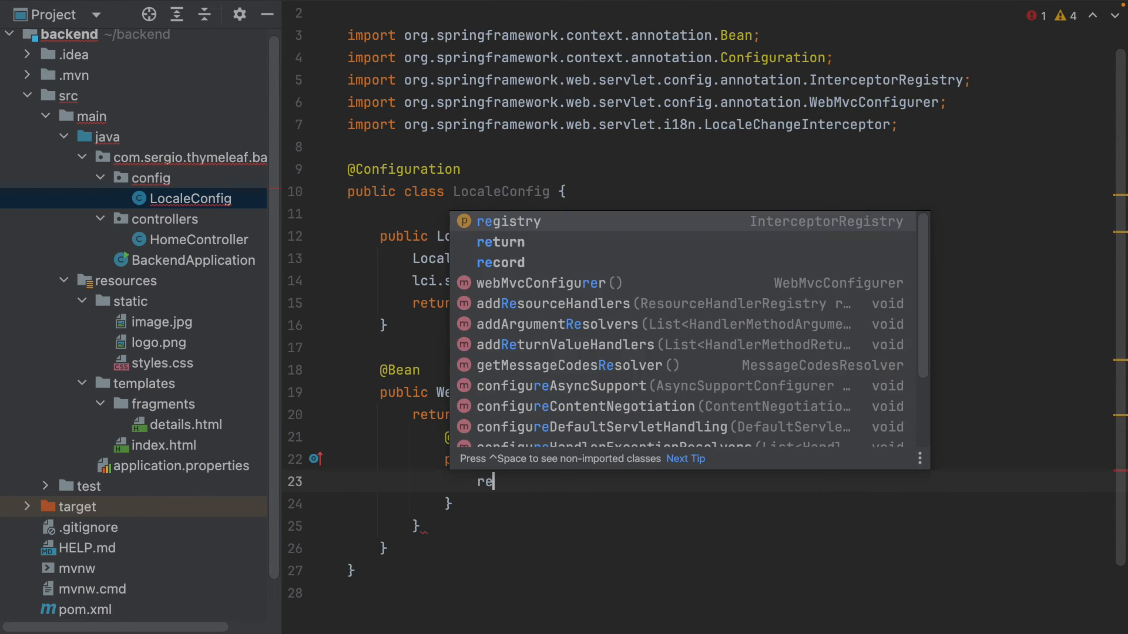
type("gistry.addInterceptor(l")
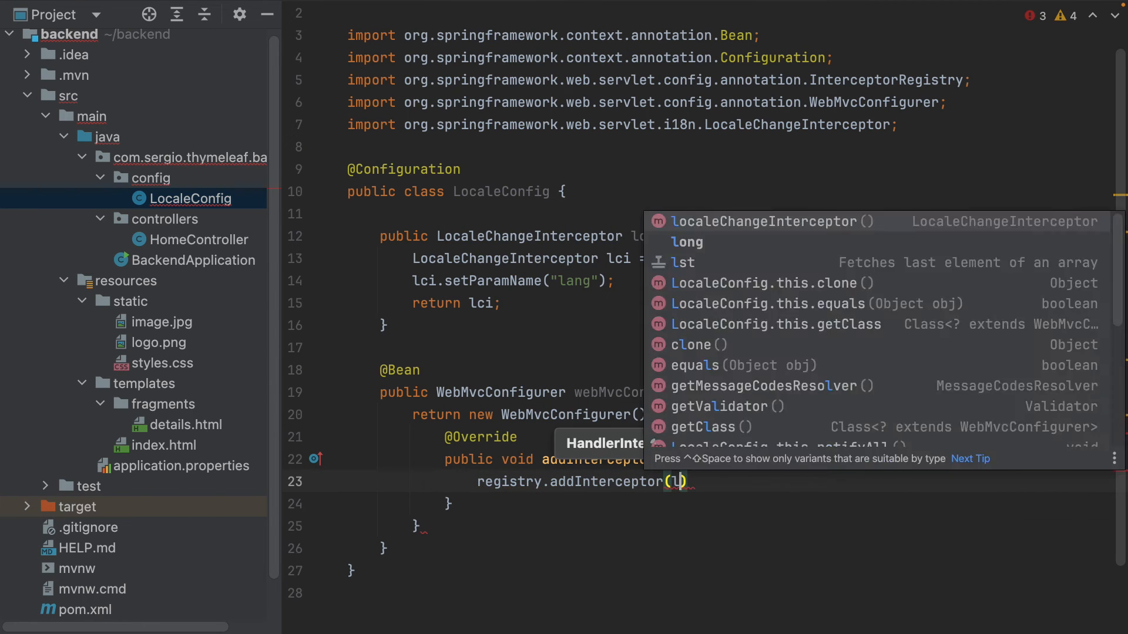
left_click(765, 221)
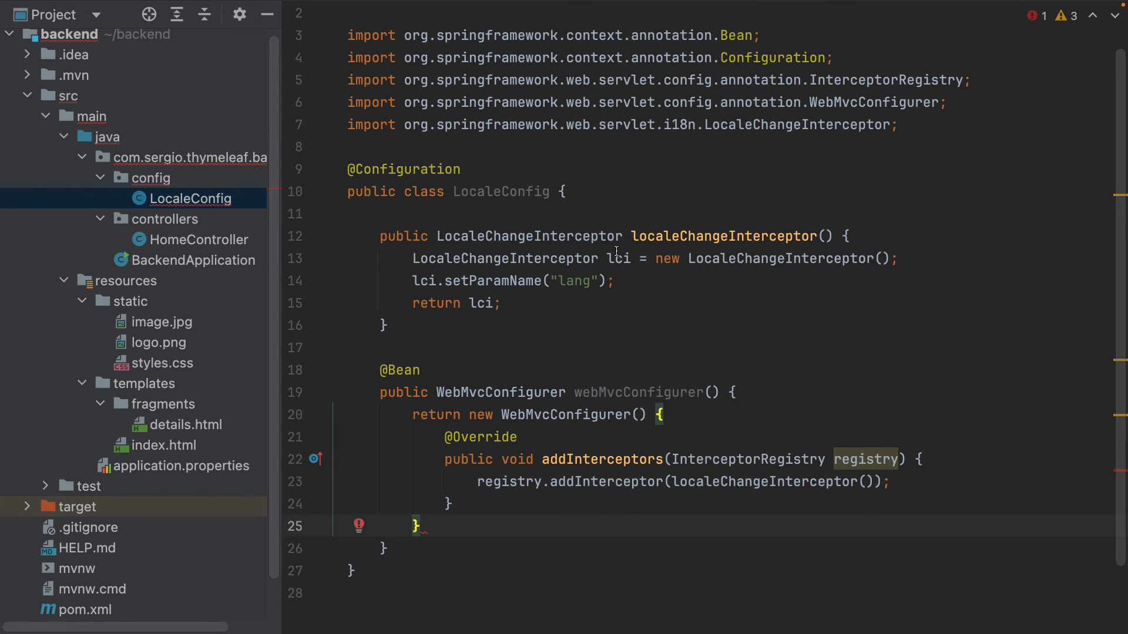
type(";")
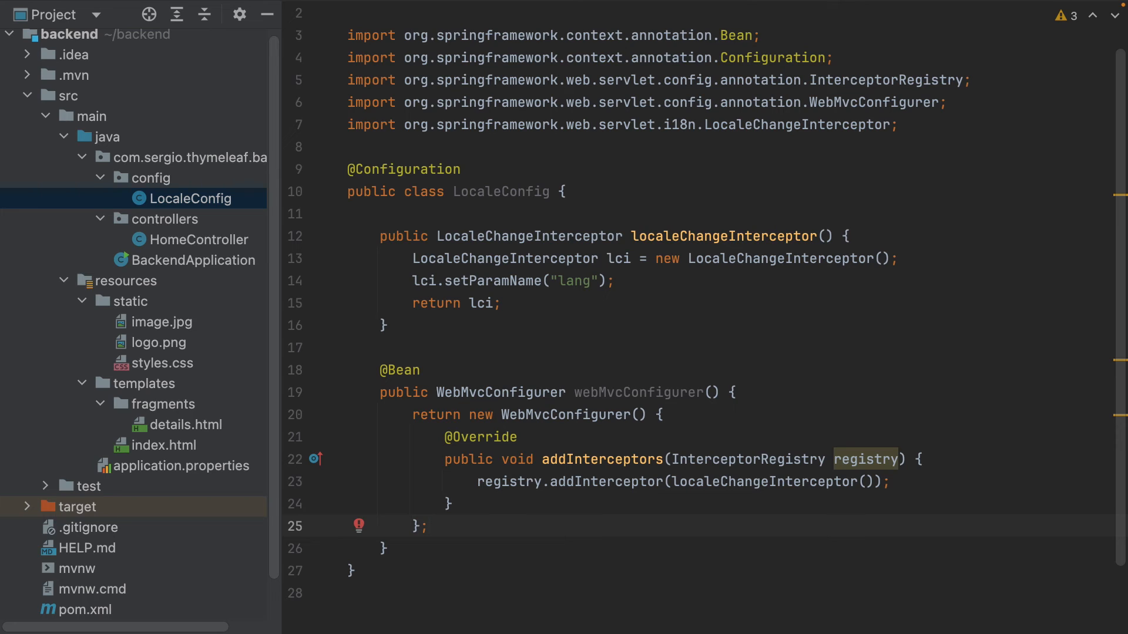
mouse_move(154, 346)
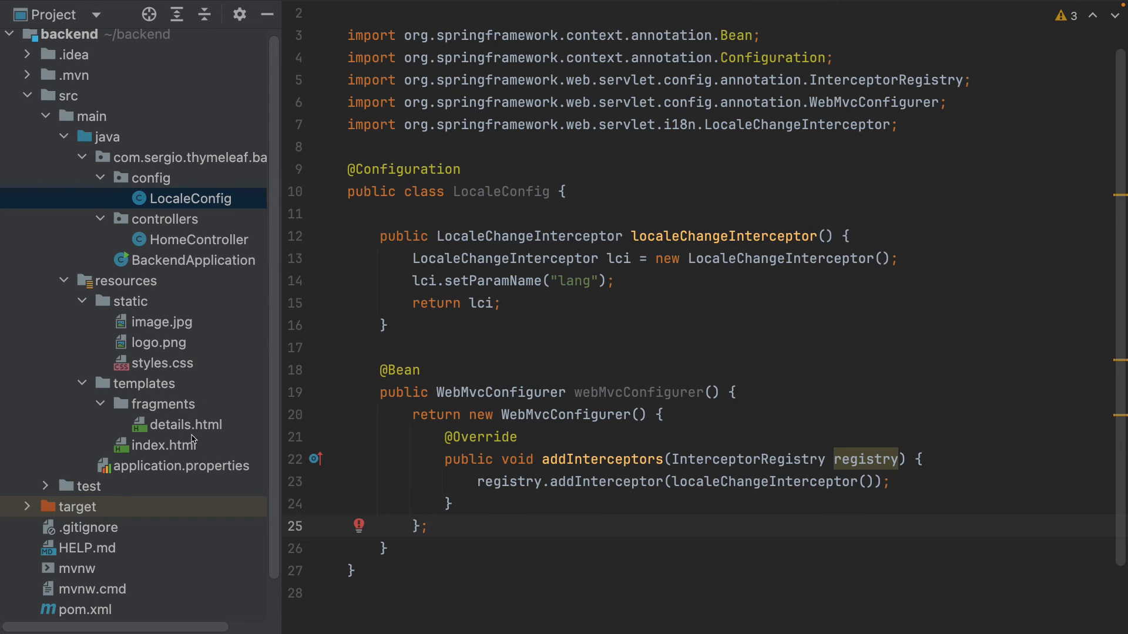
left_click(163, 445)
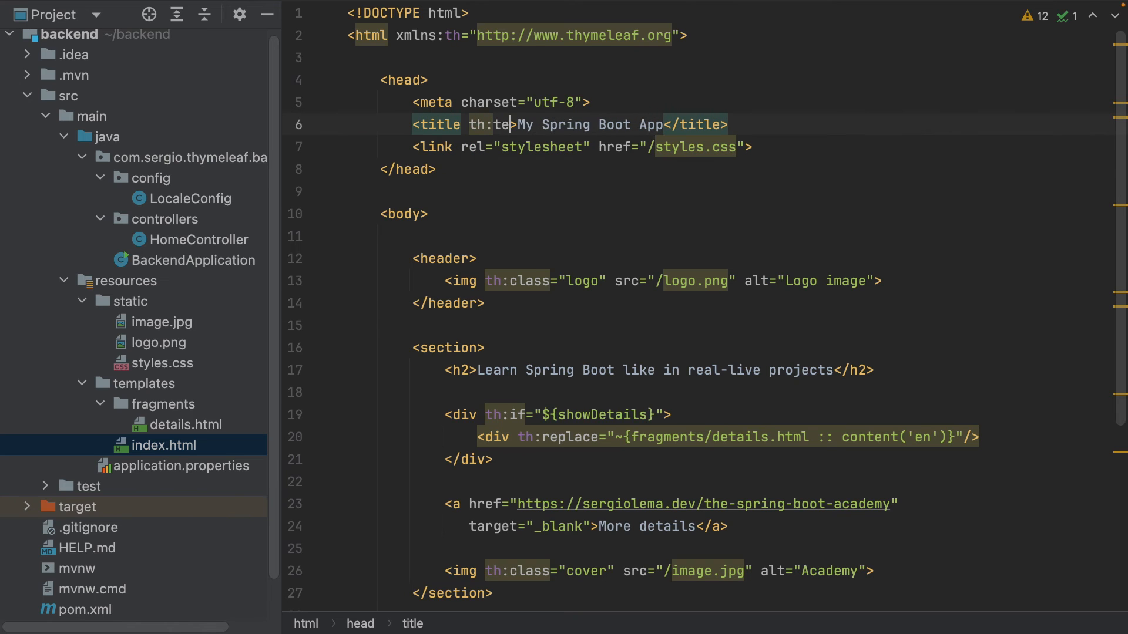
Step: Set the index.html title to th:text="#{page.title}" and remove its hardcoded text
type("xt=\"")
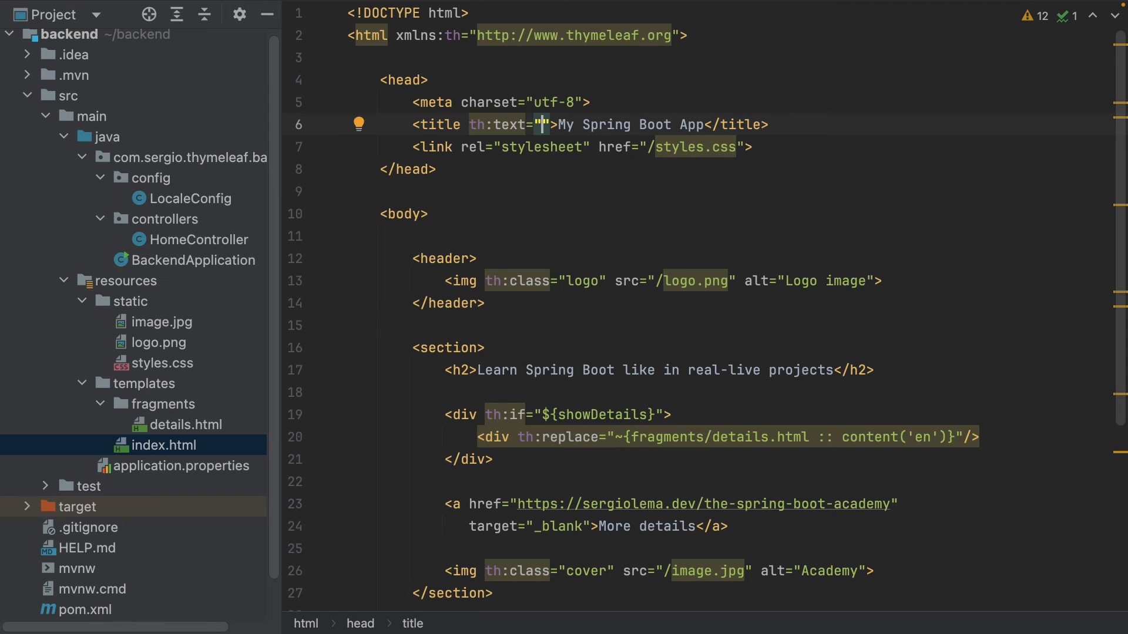
type("#{")
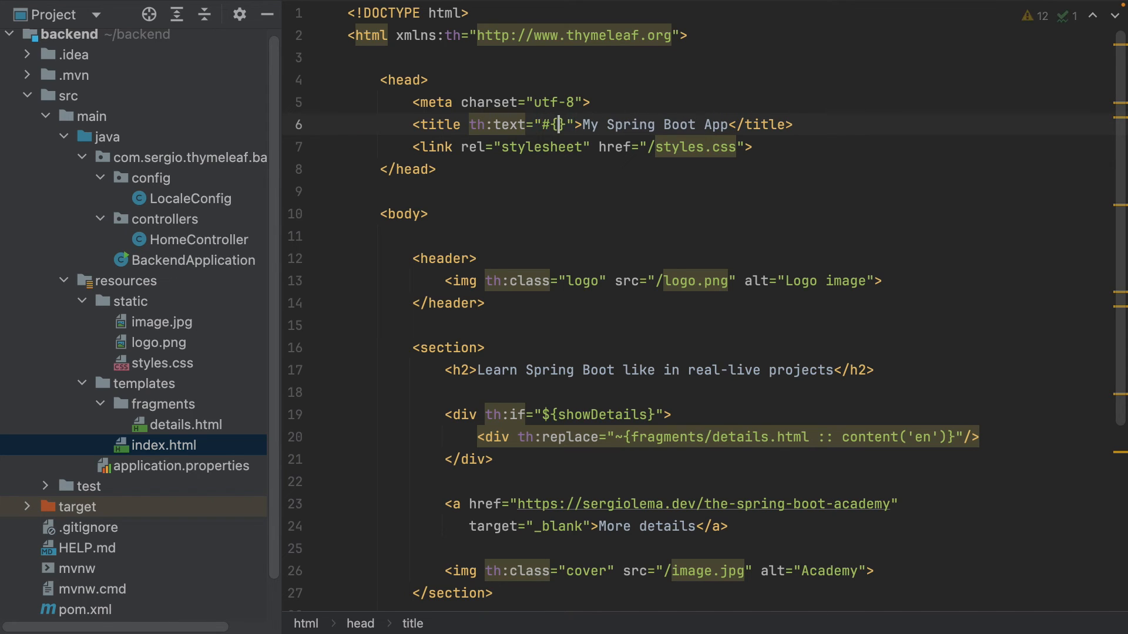
type("page.title")
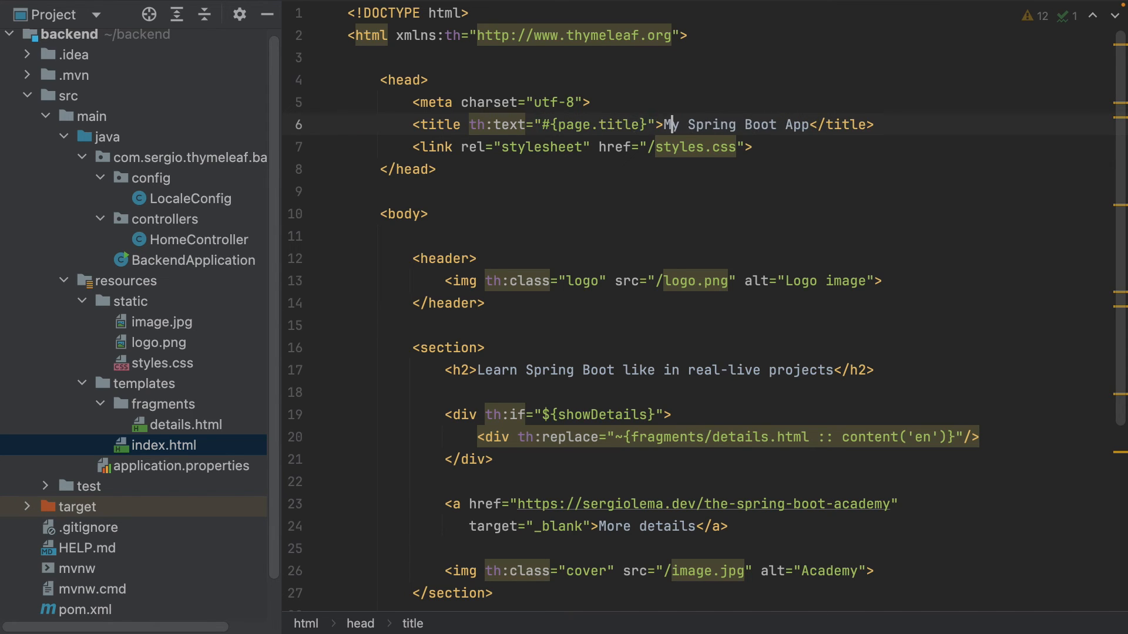
key("Delete")
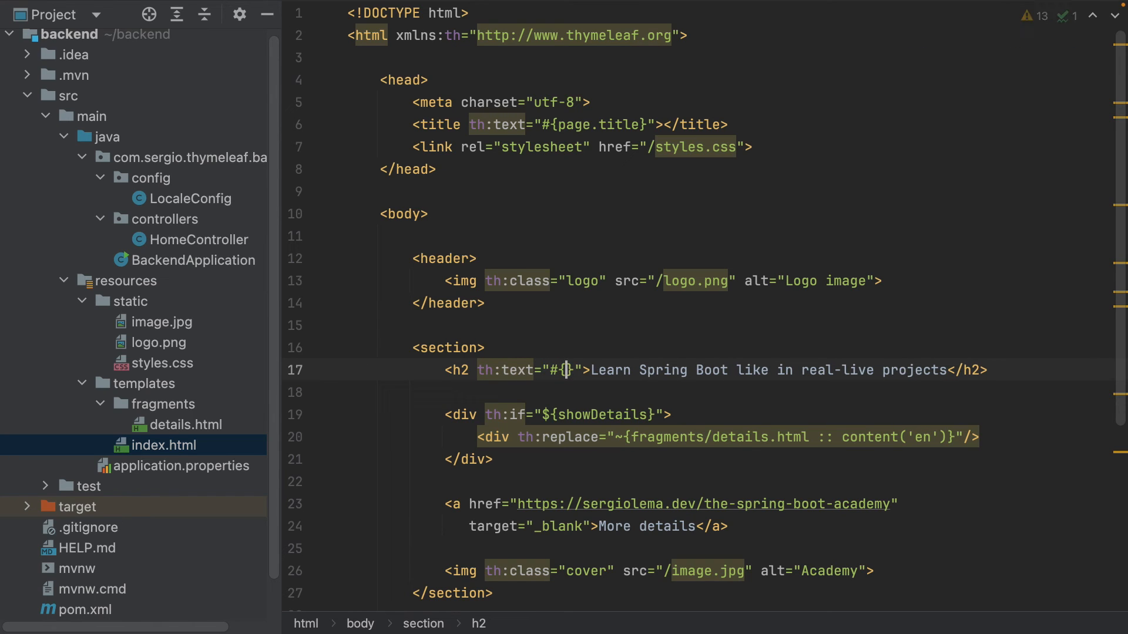
Step: Set the h2 to th:text="#{page.subtitle}" and delete its hardcoded heading text
type("page.subtitle")
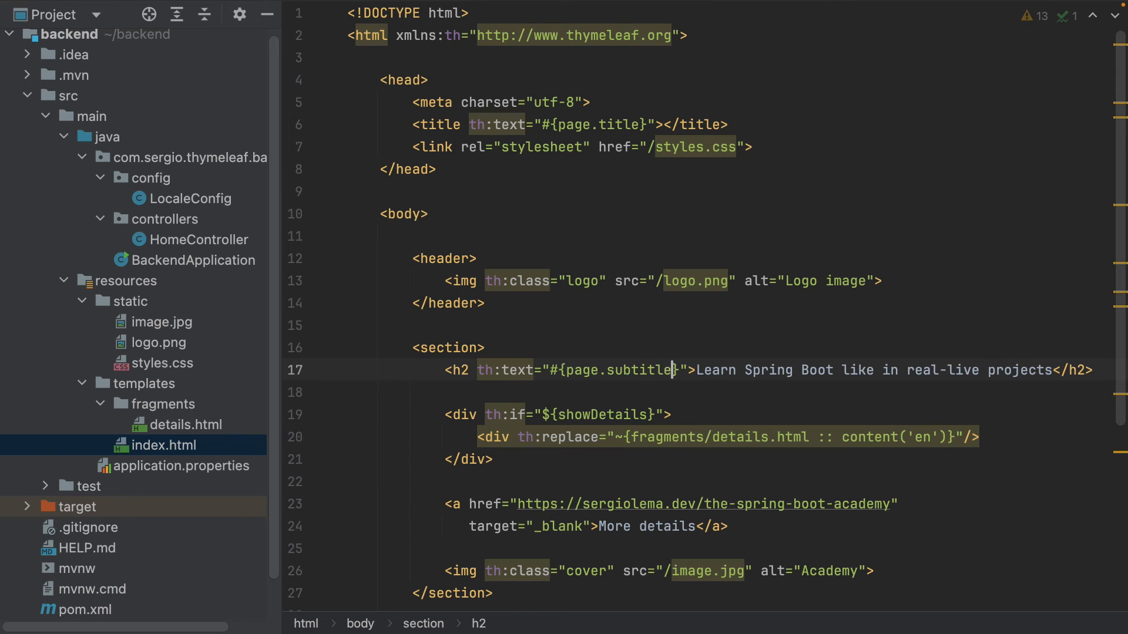
left_click_drag(696, 369, 980, 369)
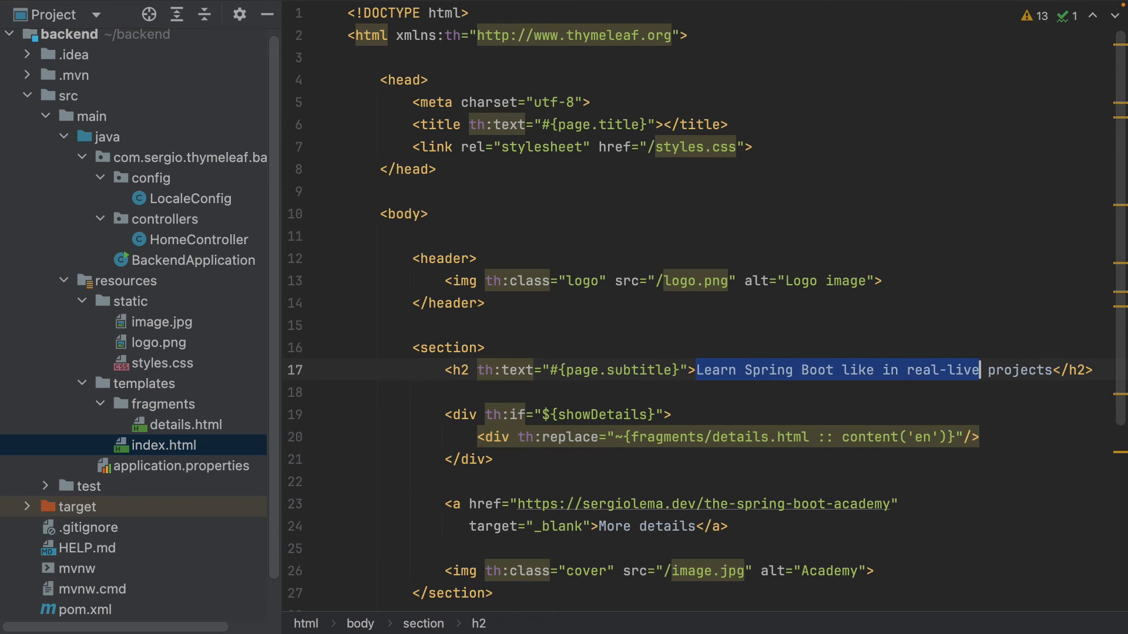
key("Delete")
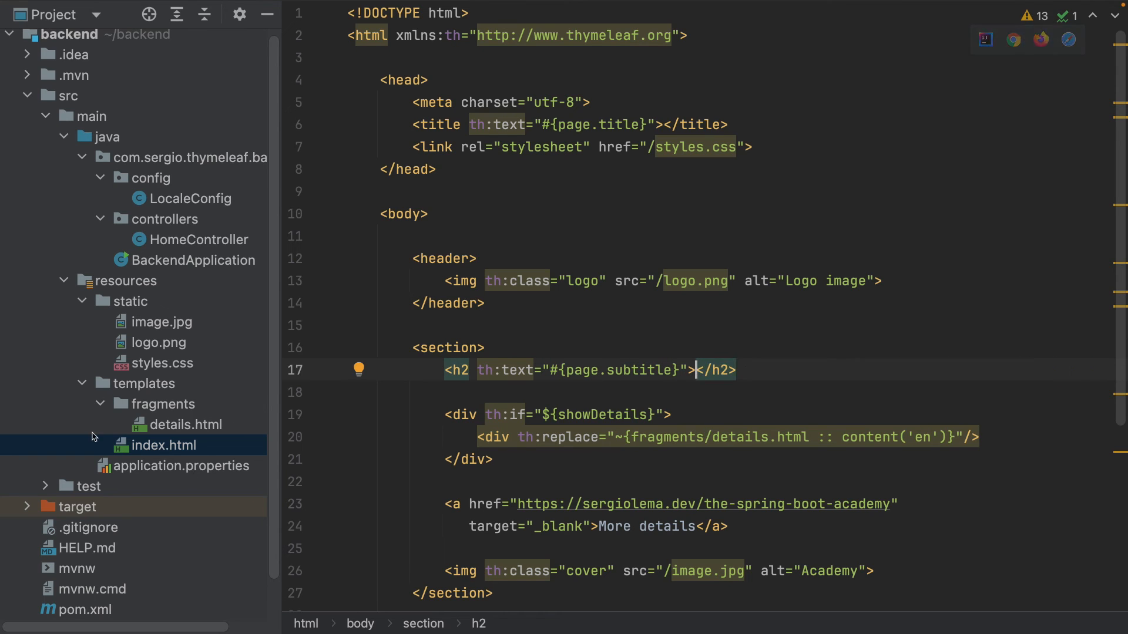
left_click(132, 281)
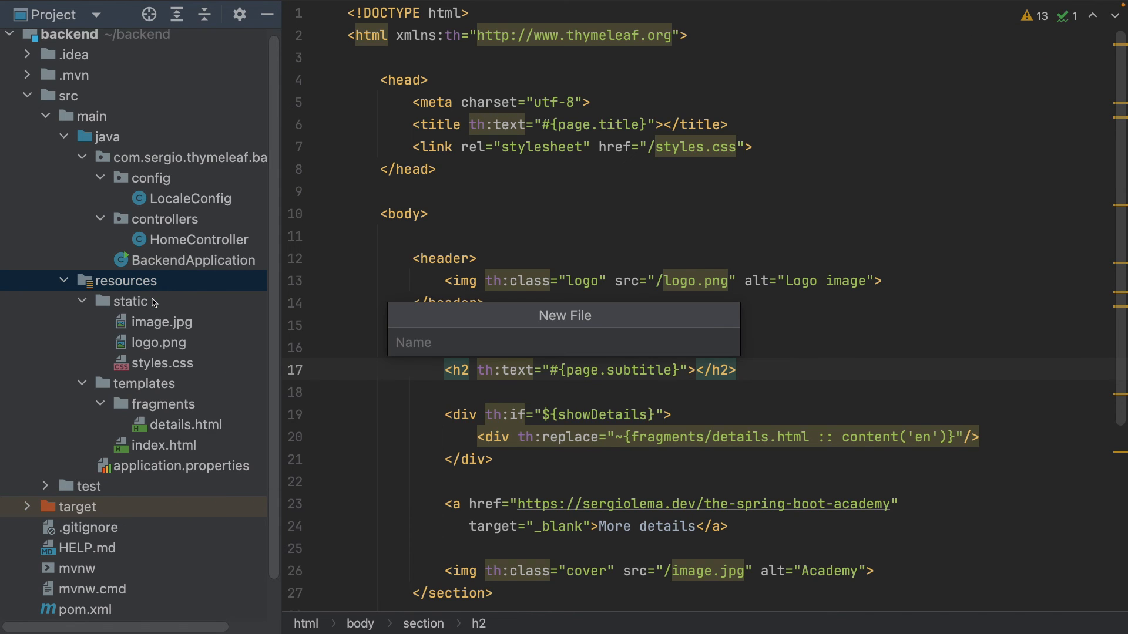
Step: Create a messages.properties file under resources
type("message")
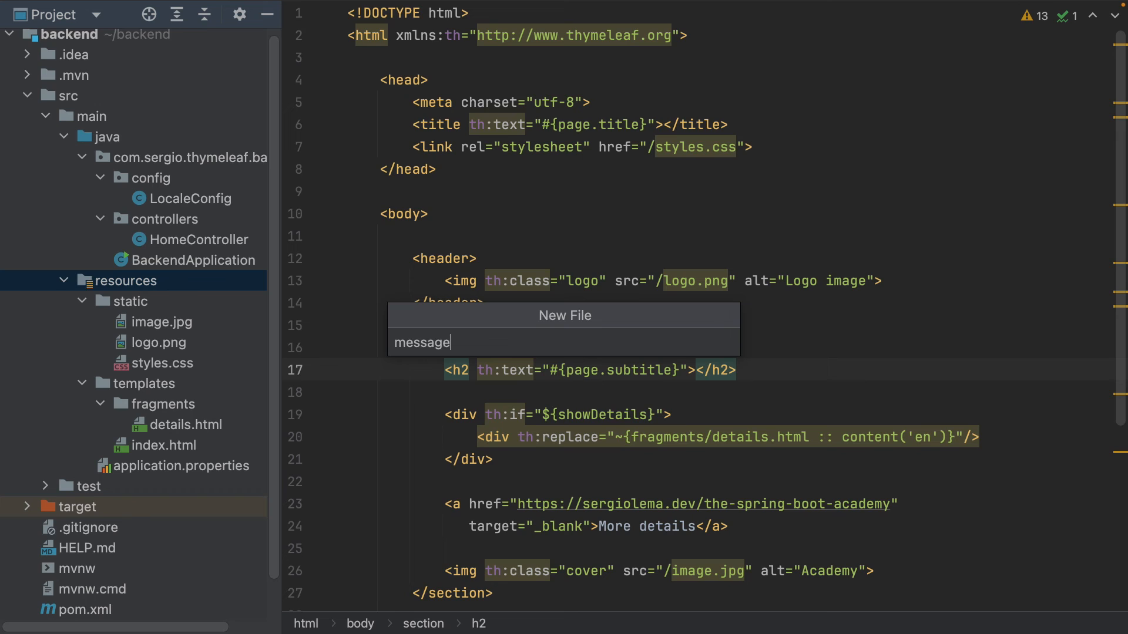
type("s.properti")
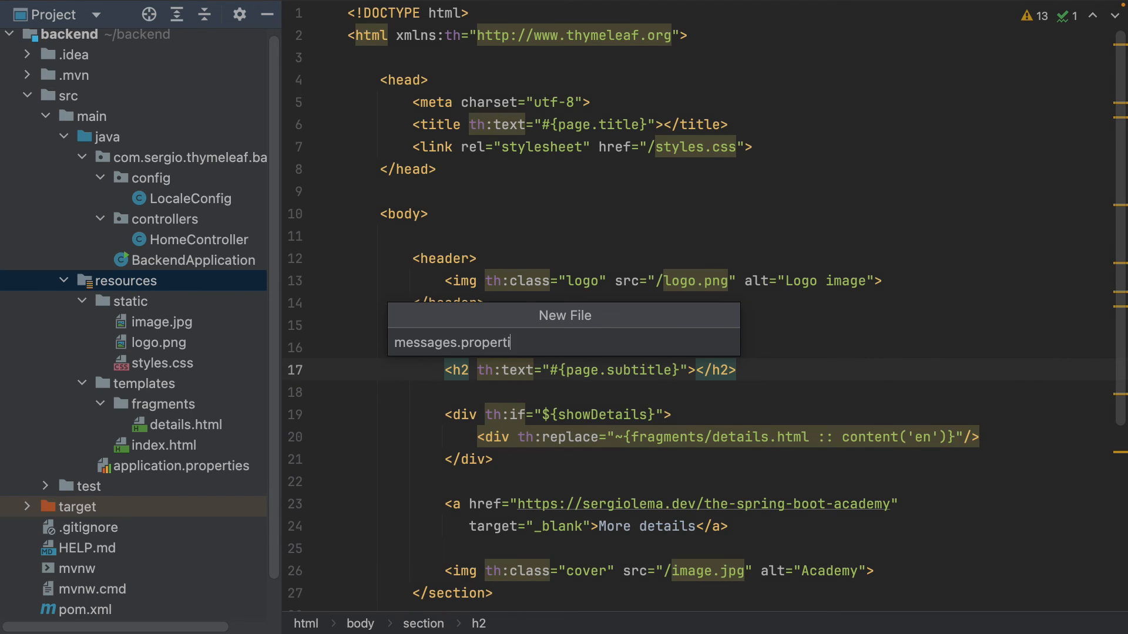
key("Enter")
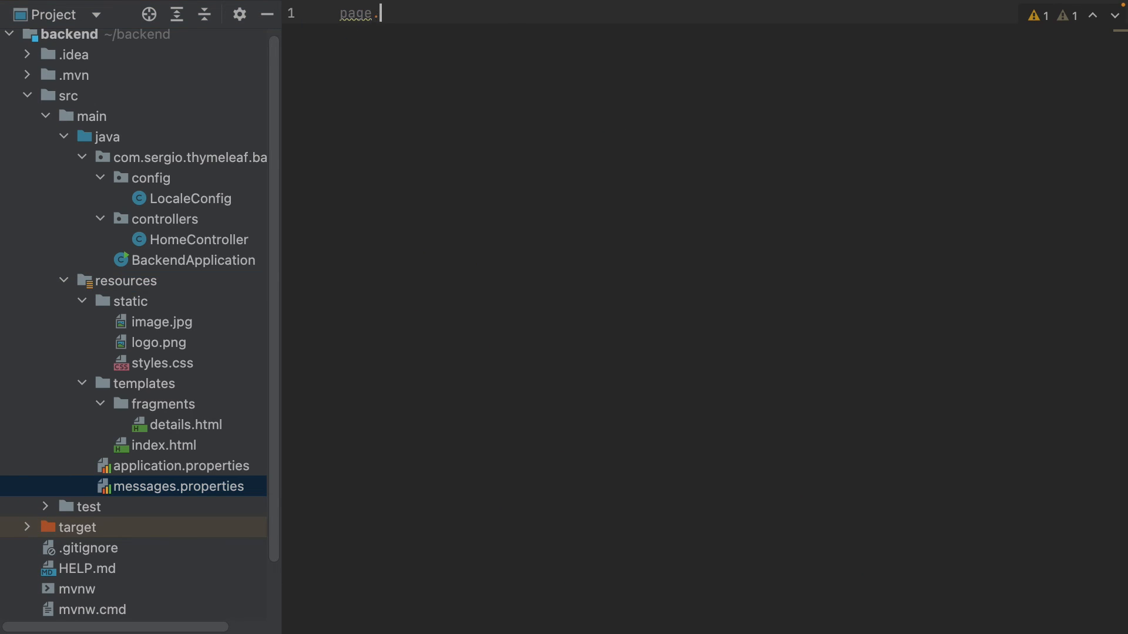
Step: Define page.title=My Spring Boot Academy and page.subtitle=Learn Spring Boot like in real-live projects
type("title=")
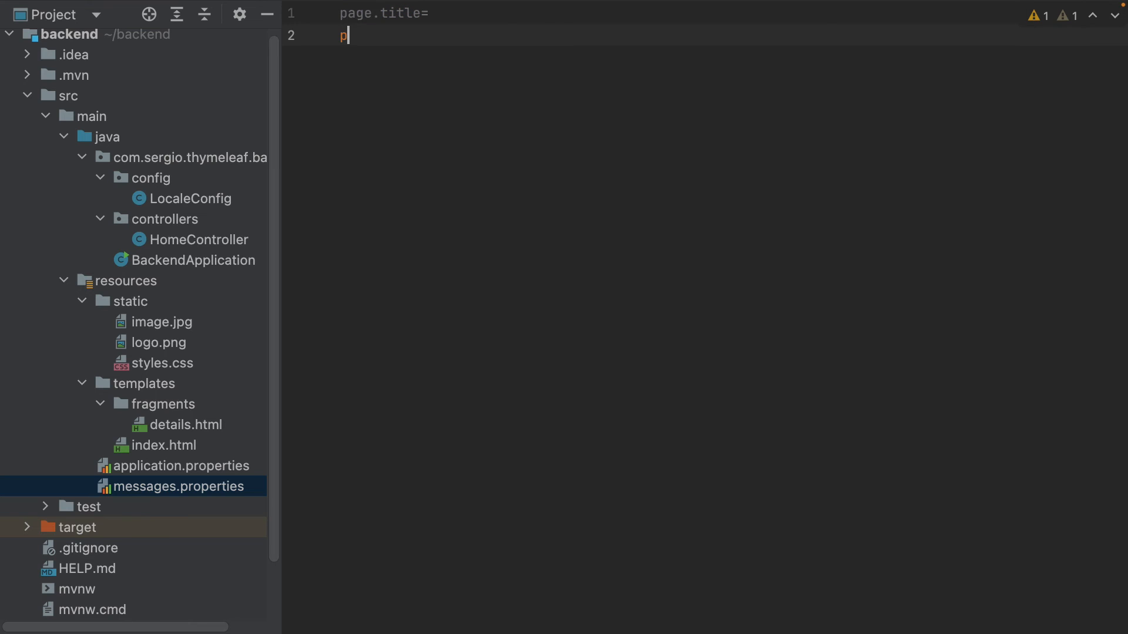
type("age.subtitle=")
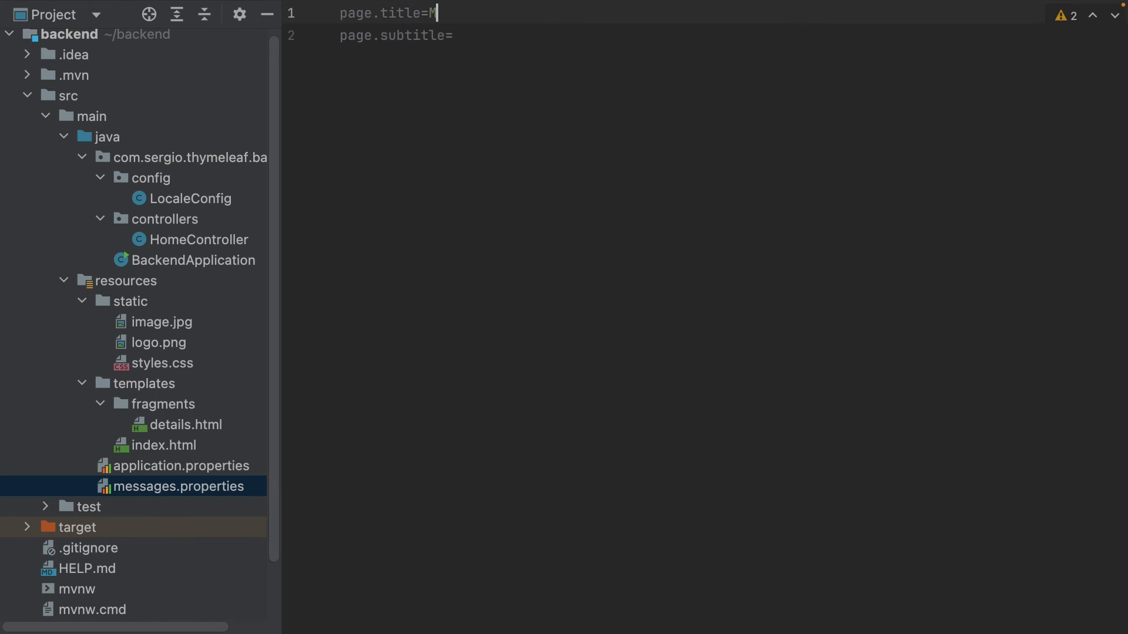
type("y Sprng Boot Ac")
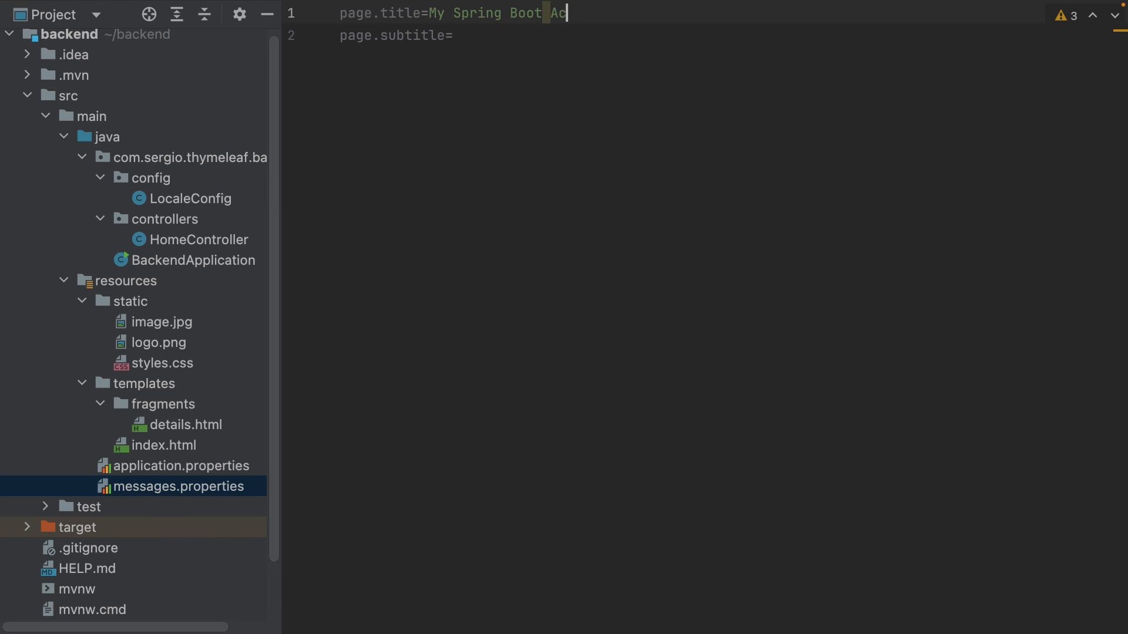
type("ademy")
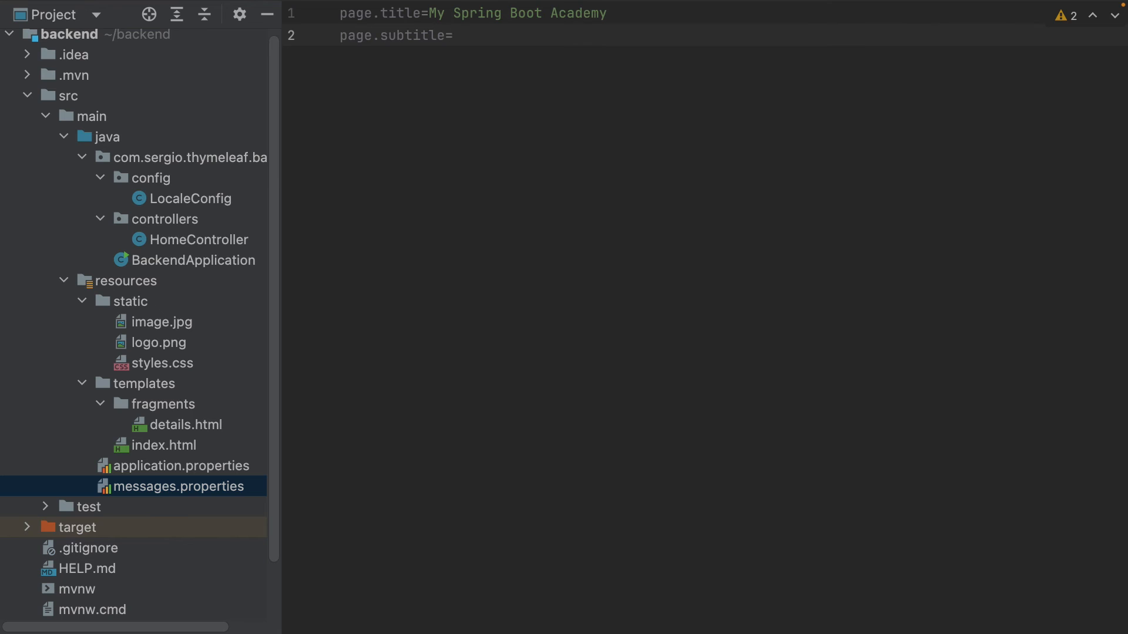
type("Learn")
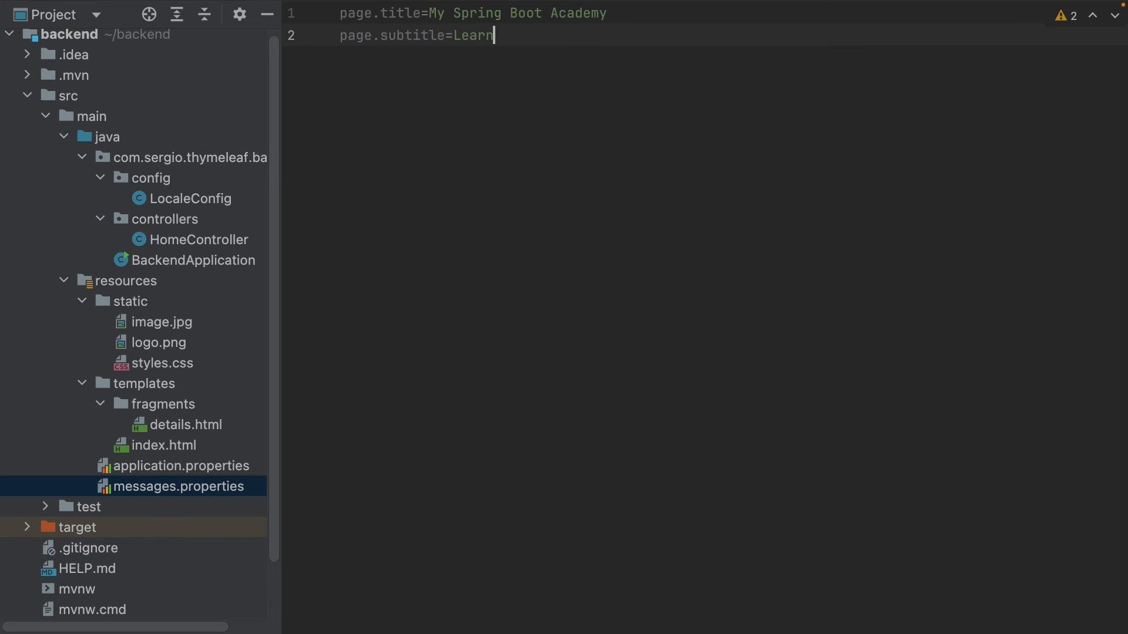
type("Spring Boot like in rea")
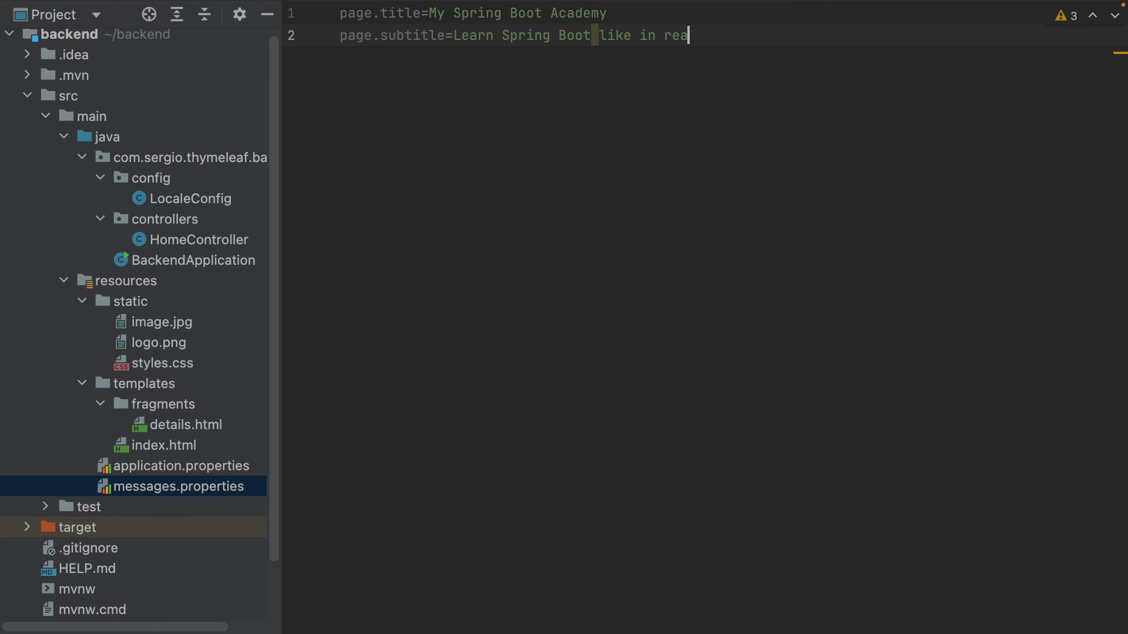
type("l-live projects")
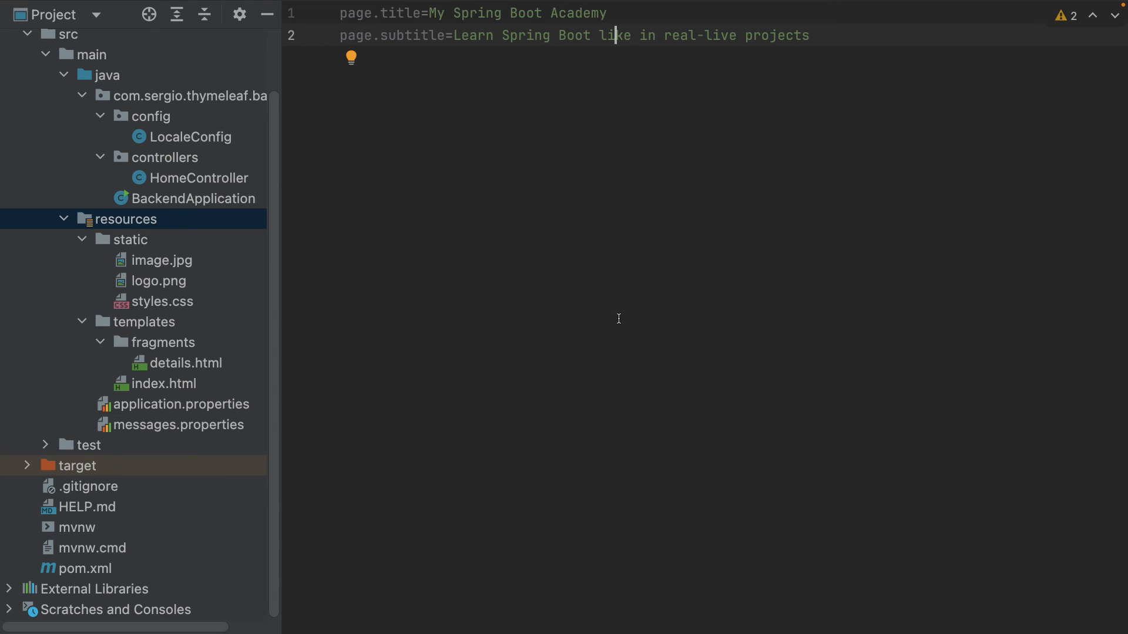
left_click(128, 219)
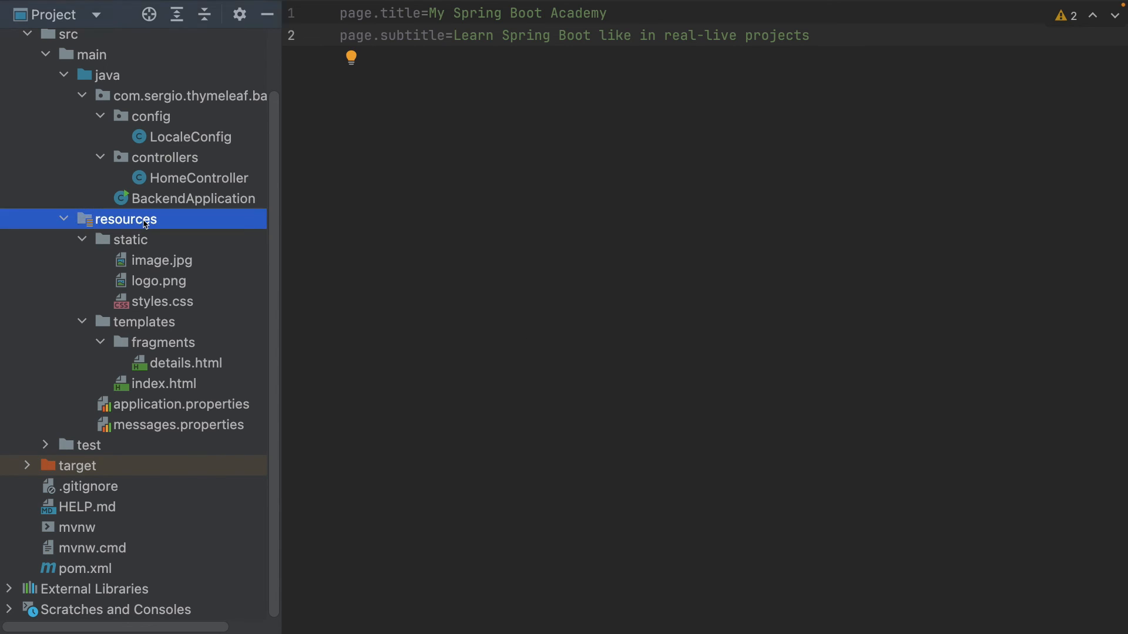
Step: Create a messages_es.properties file under resources
type("mess")
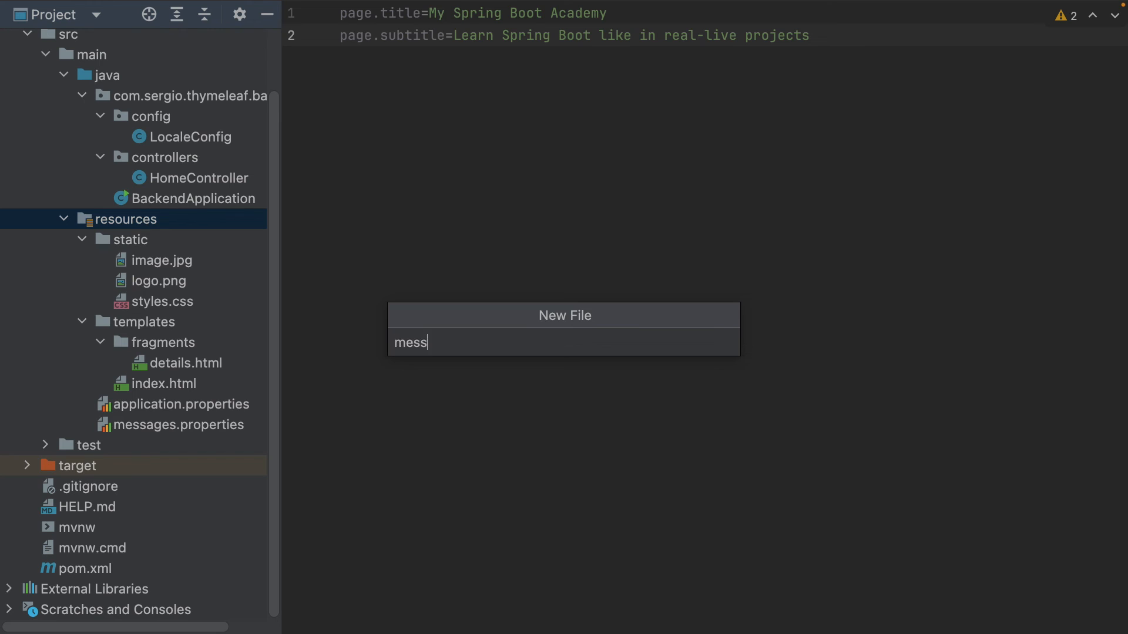
type("ages_")
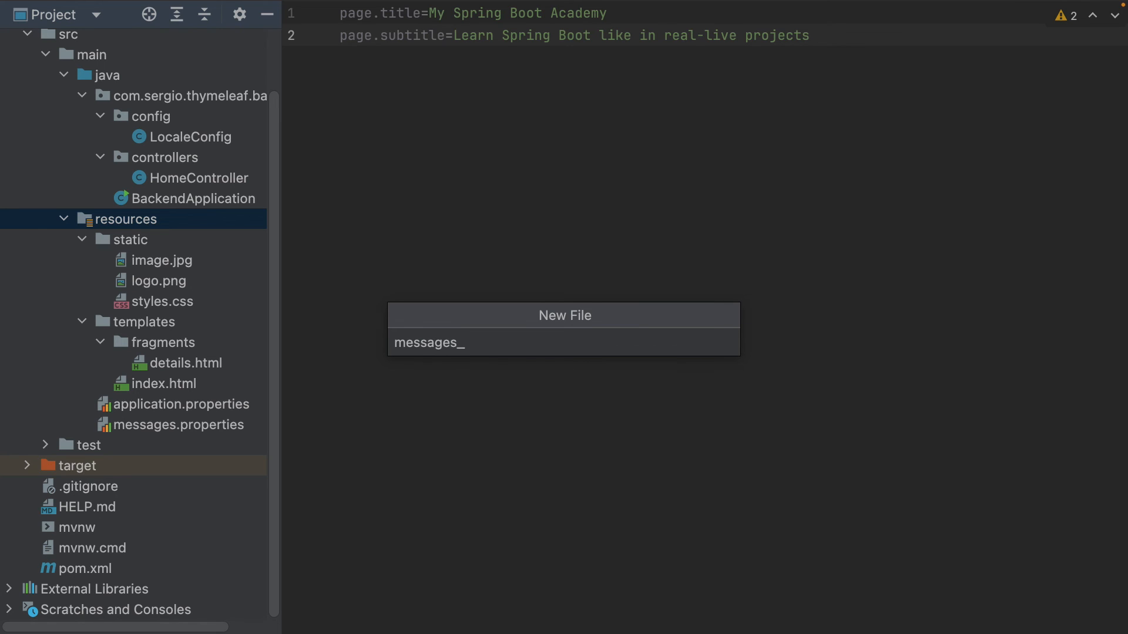
type("es.prop")
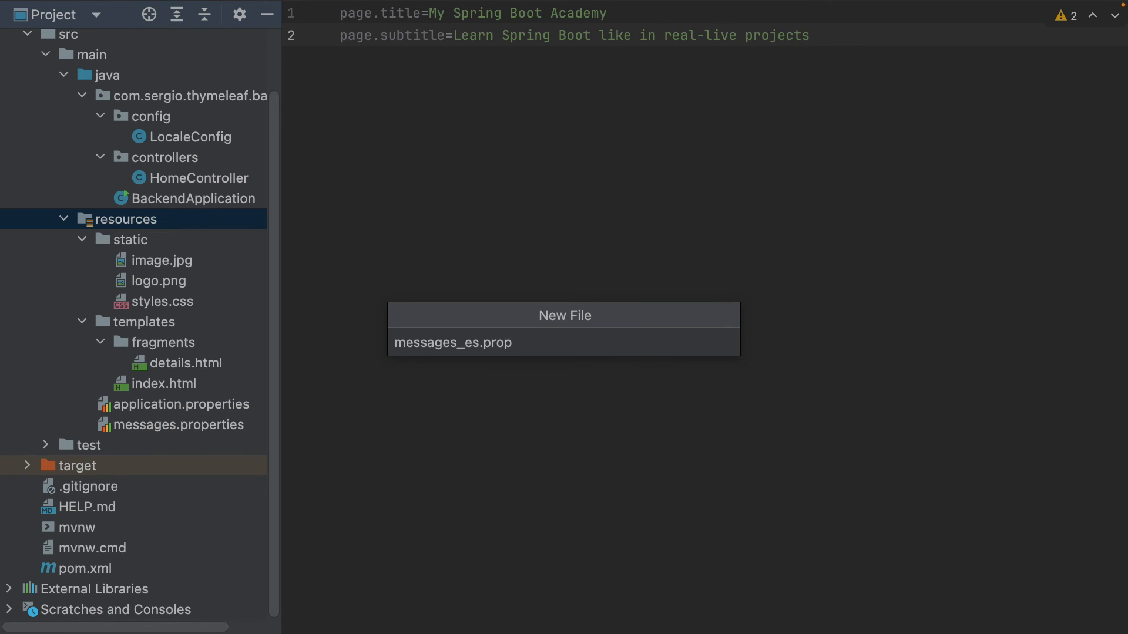
key("Enter")
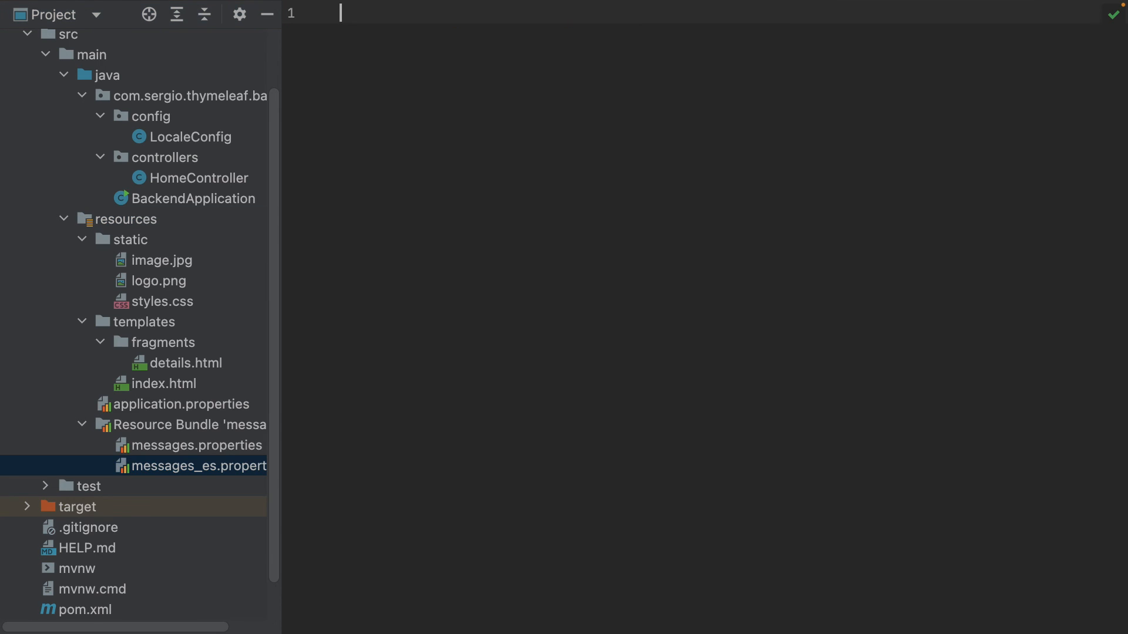
Step: Define page.title=Mi Academia Spring Boot and a Spanish subtitle about aprende Spring Boot con proyectos reales
type("page.title")
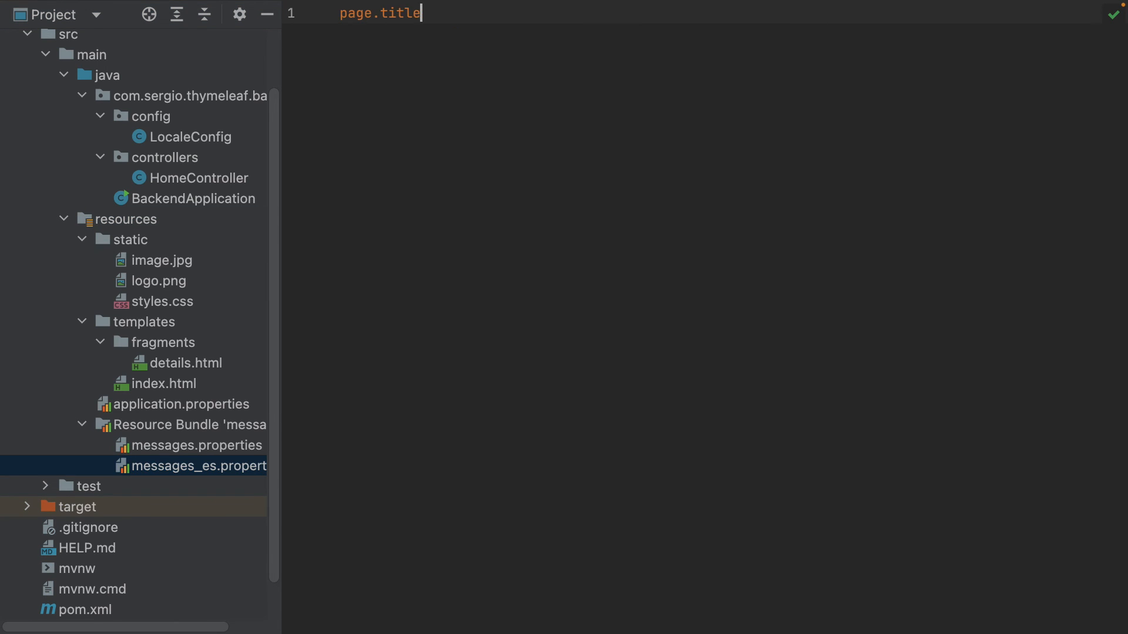
type("=M")
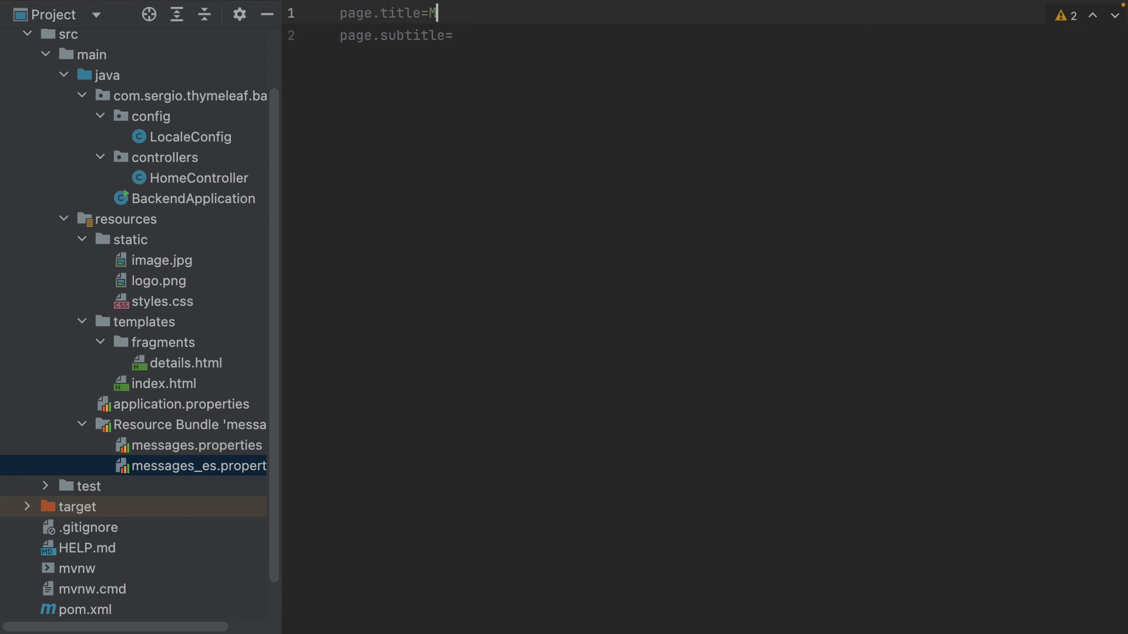
type("i Academia Spring Boot")
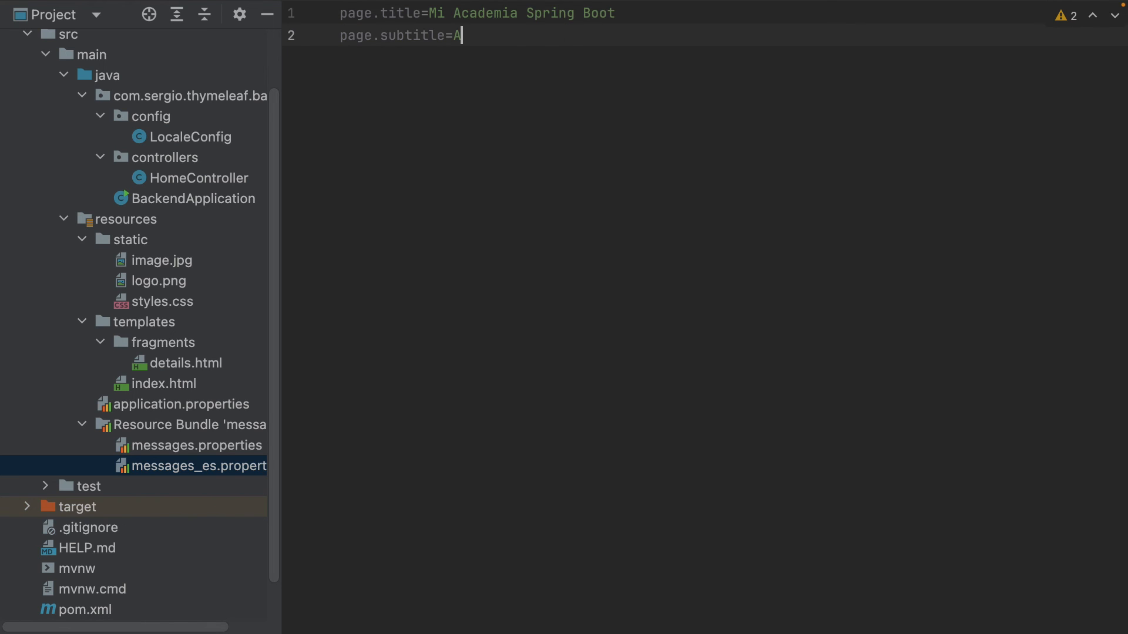
type("prende Spring B")
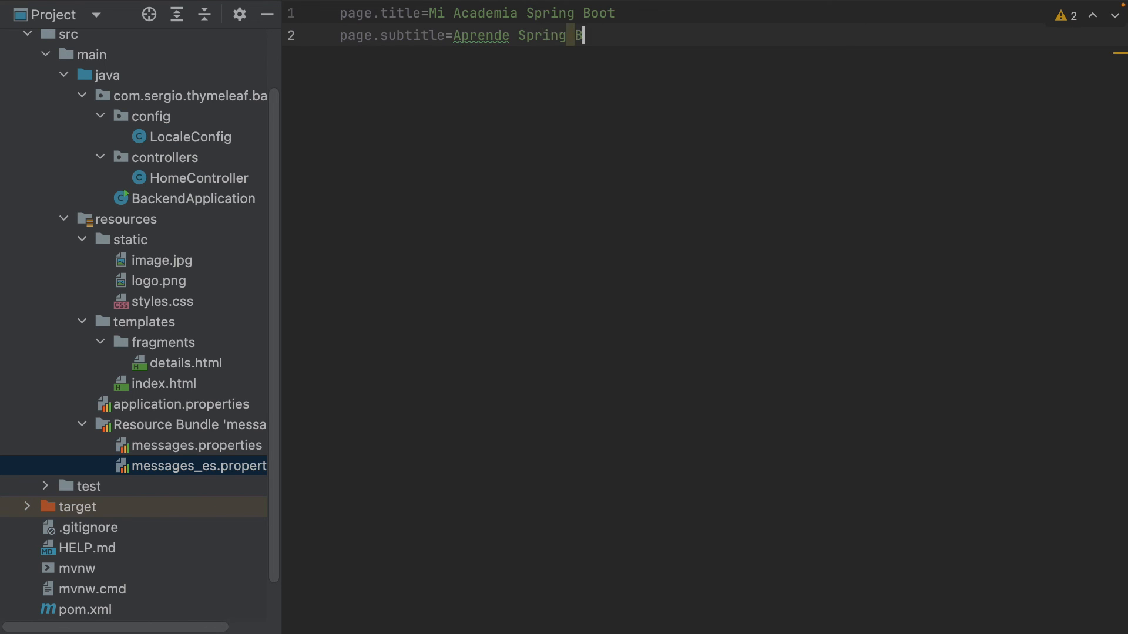
type("oot con pro")
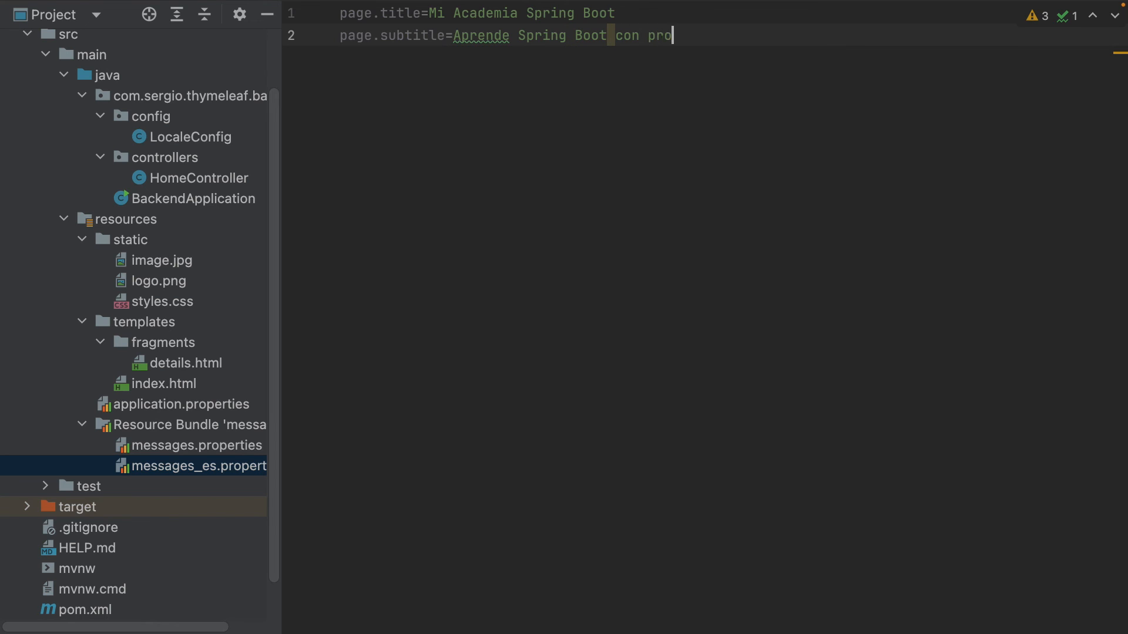
type("yectos")
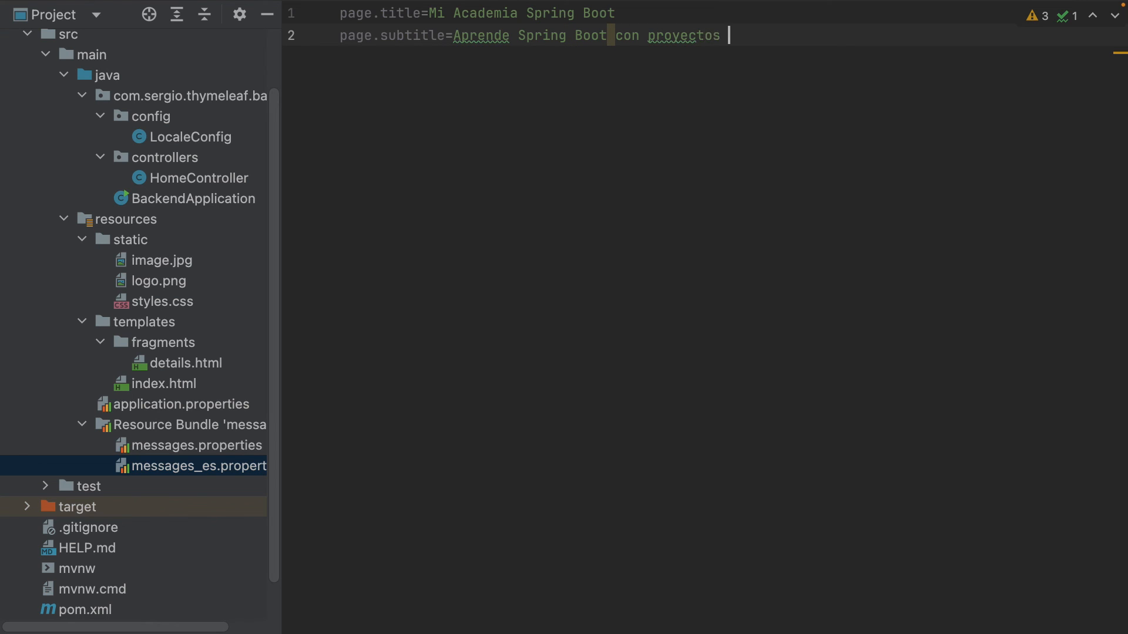
type("reales")
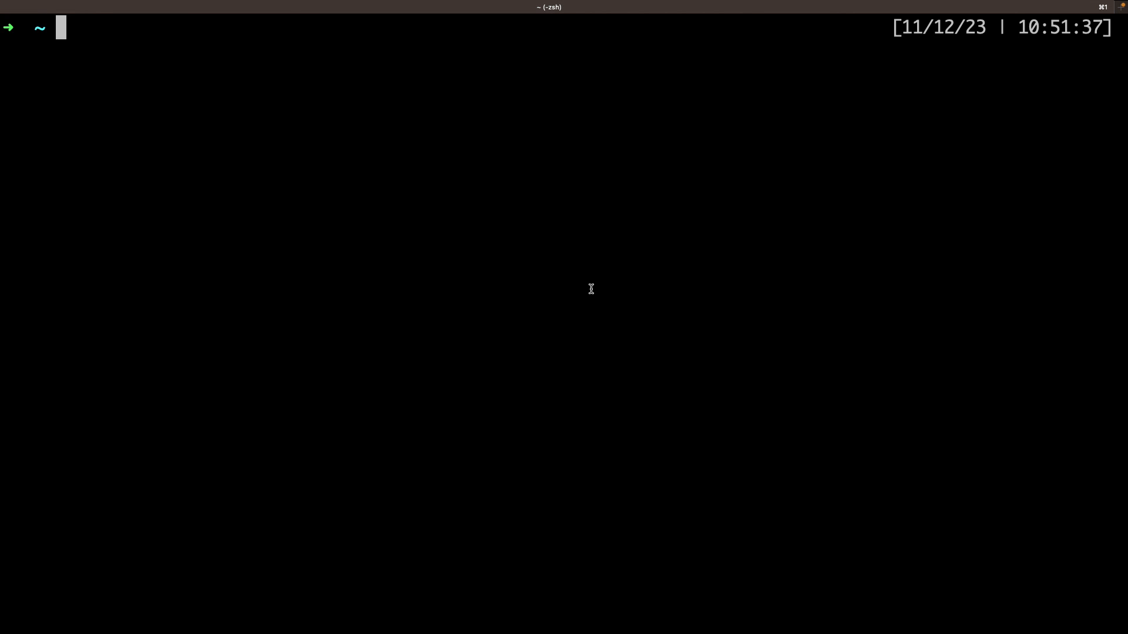
Step: Curl localhost:8080/ with Accept-Language: en, then change the header to es
type("curl localh")
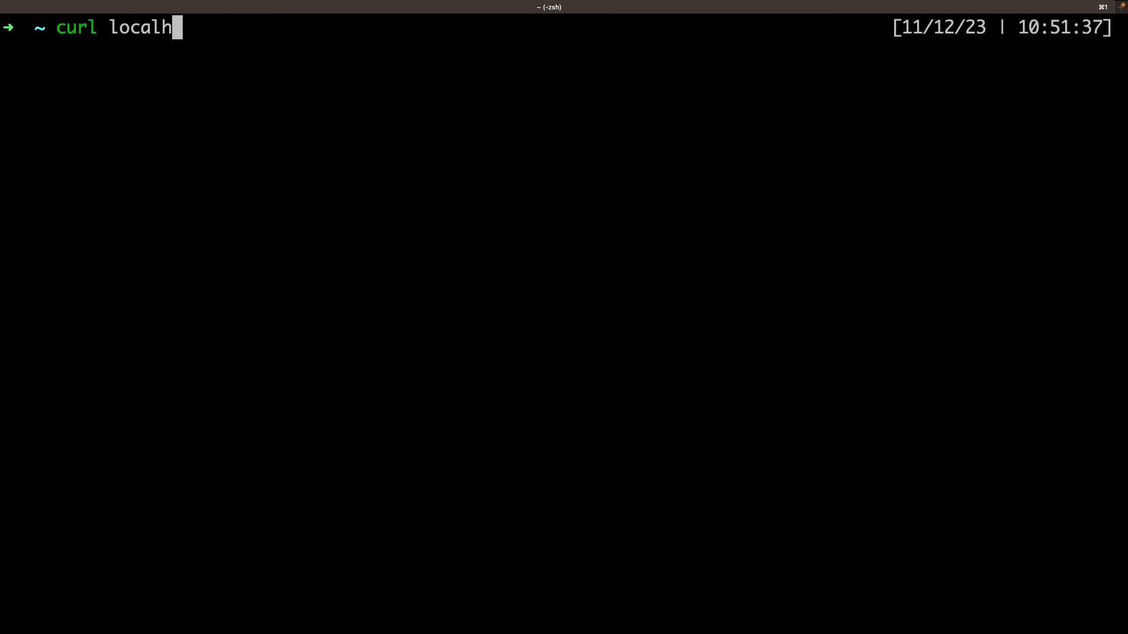
type("ost:8080")
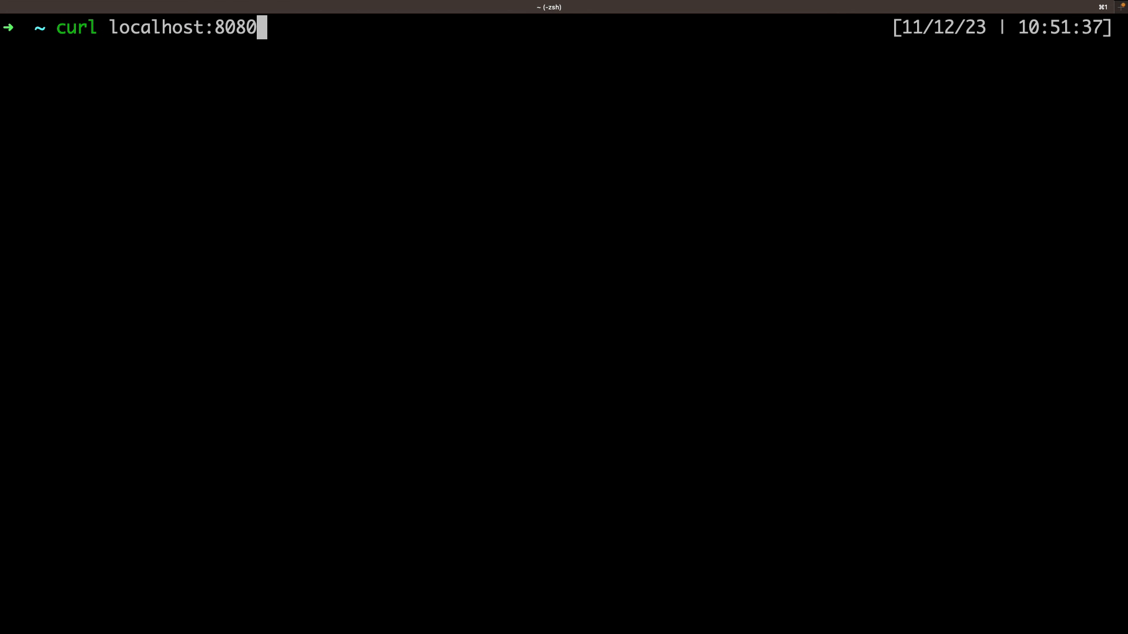
type("/ -H")
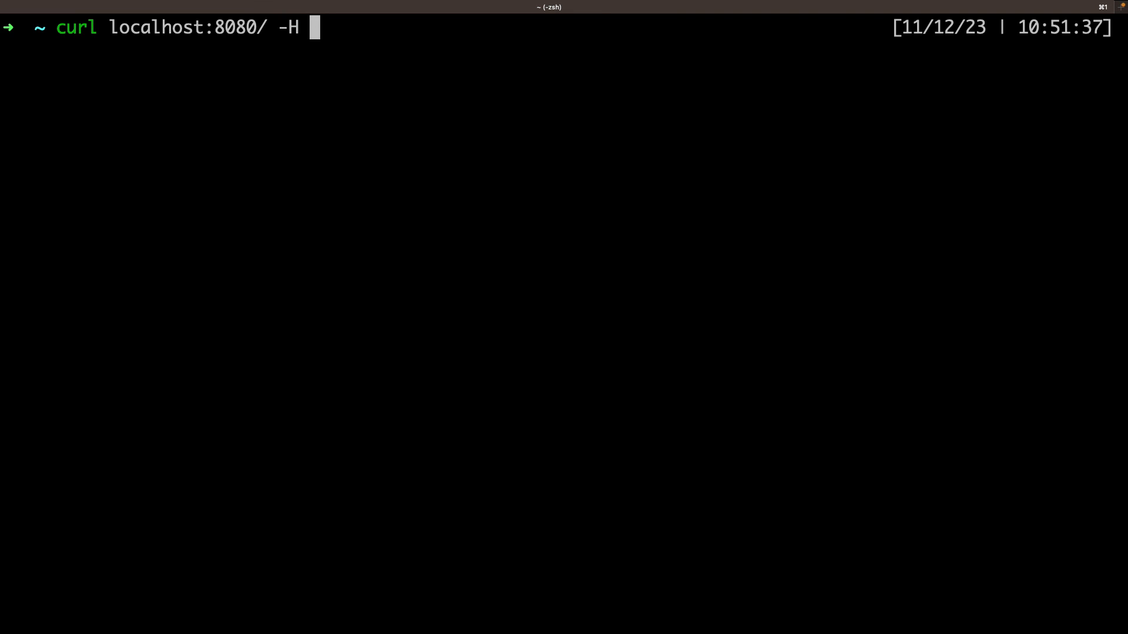
type("\"Accept")
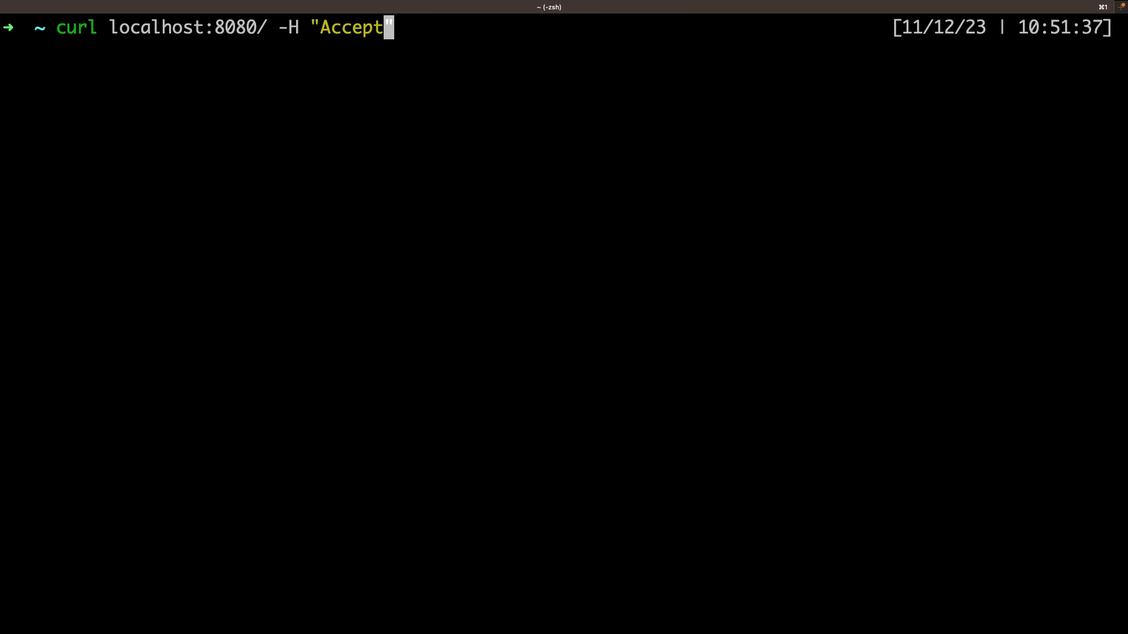
type("-Language")
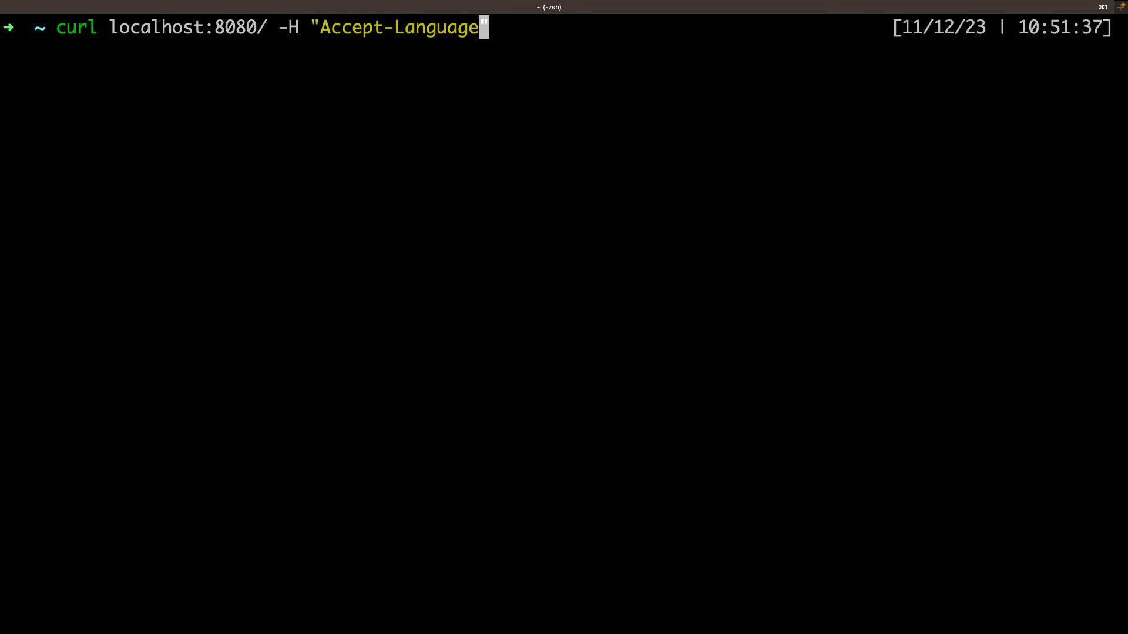
type(": en\"")
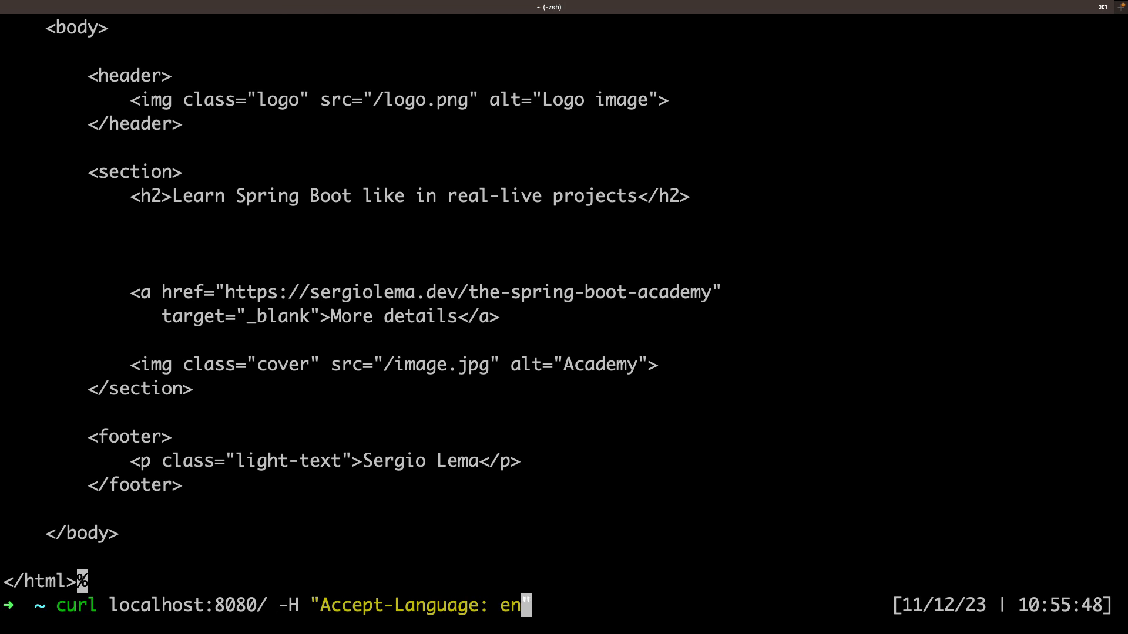
type("s")
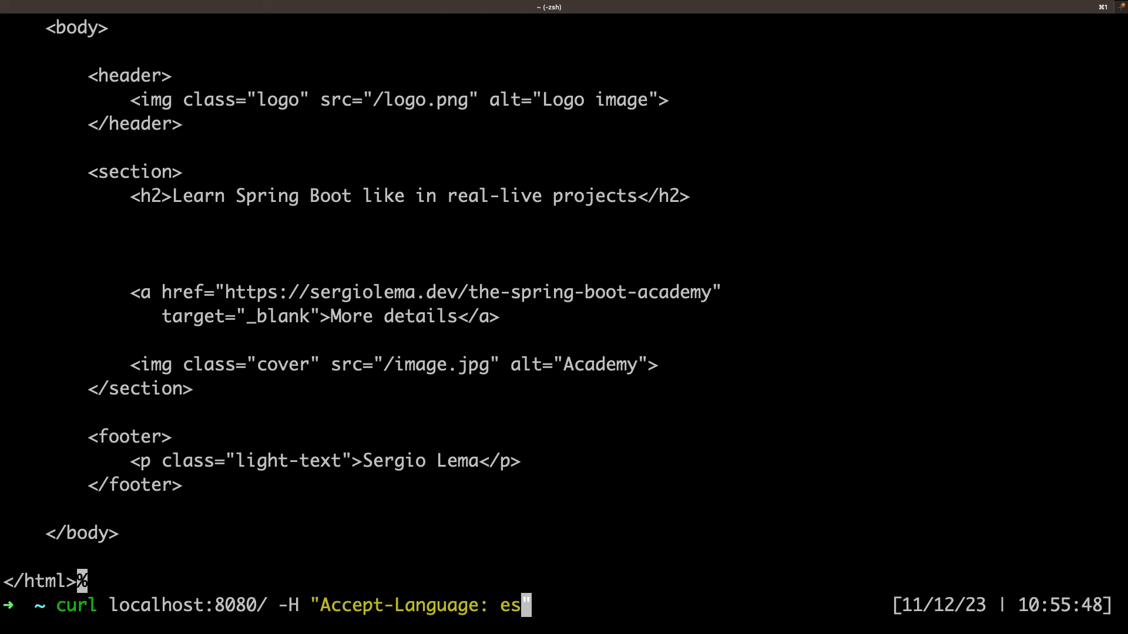